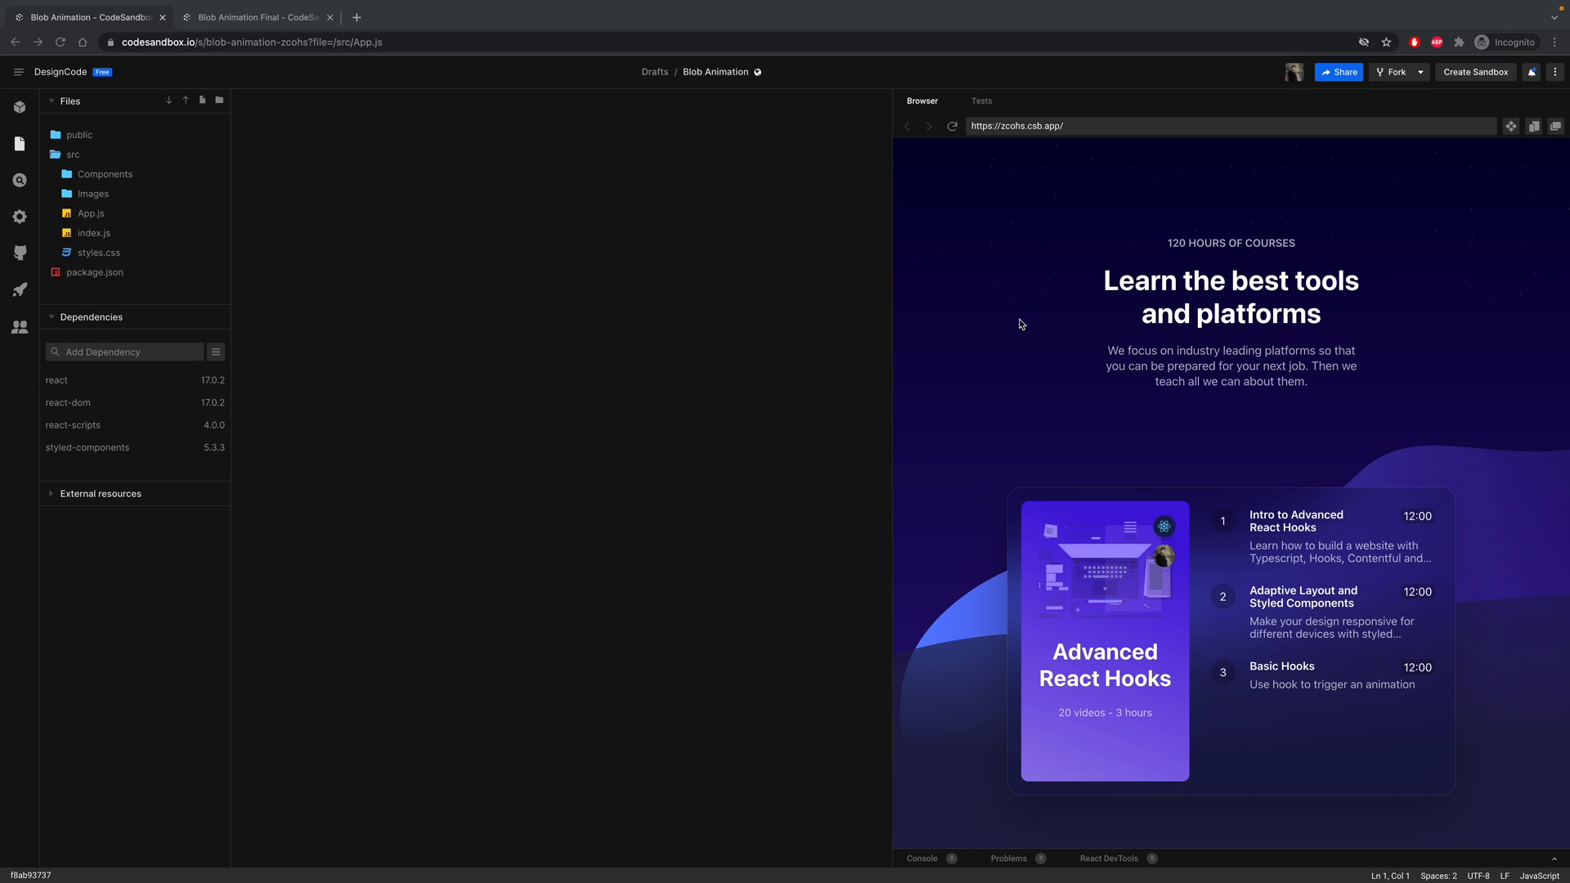
{"action": "mouse_move", "coordinate": [1500, 510]}
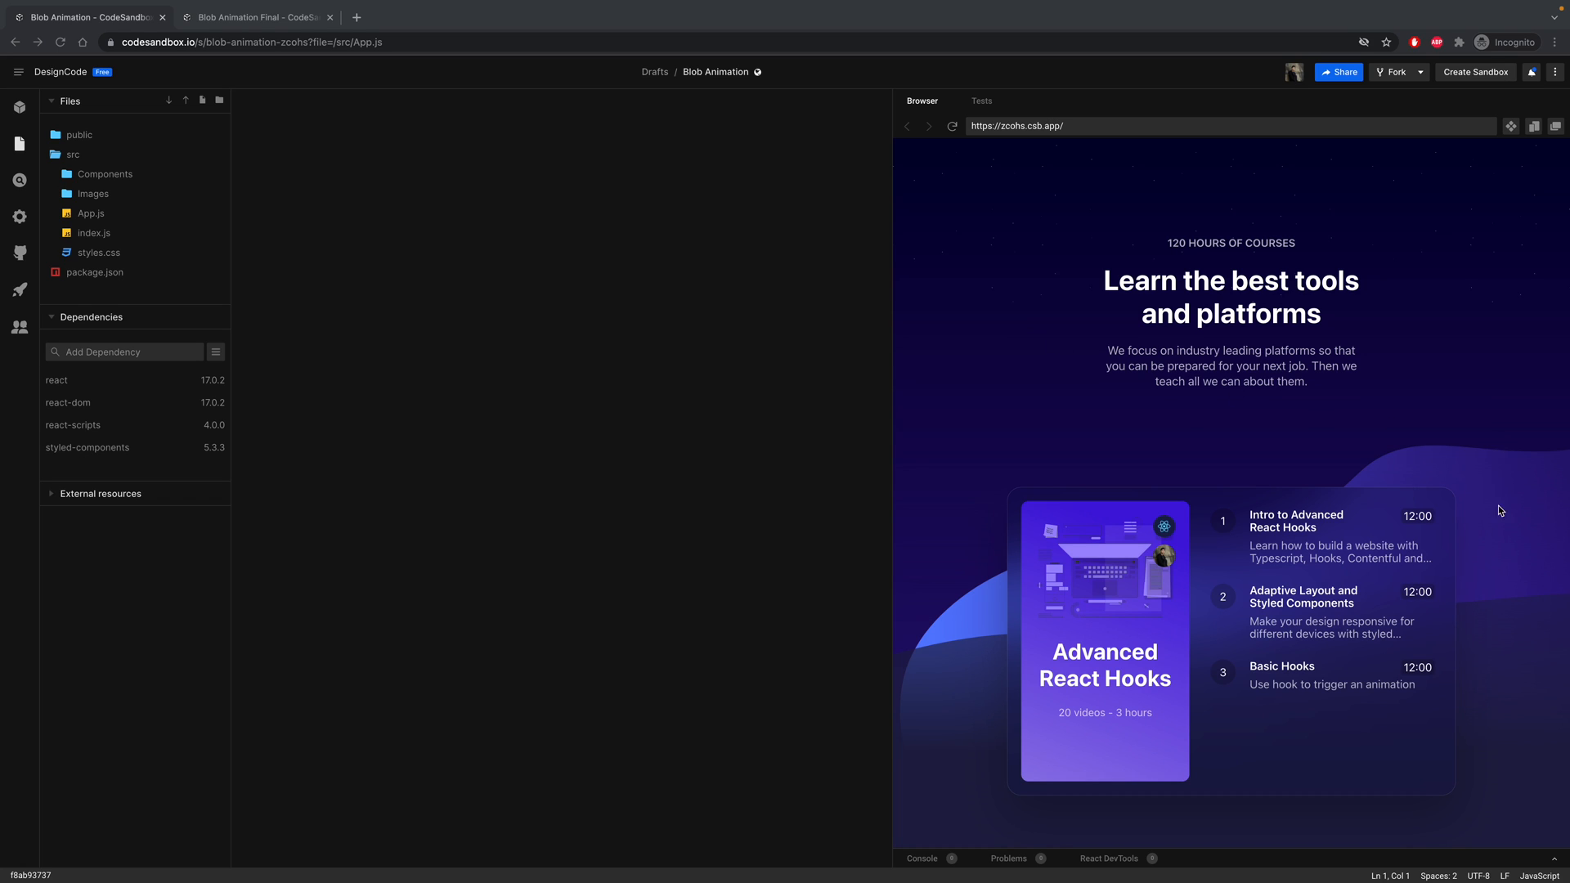
{"action": "mouse_move", "coordinate": [1151, 498]}
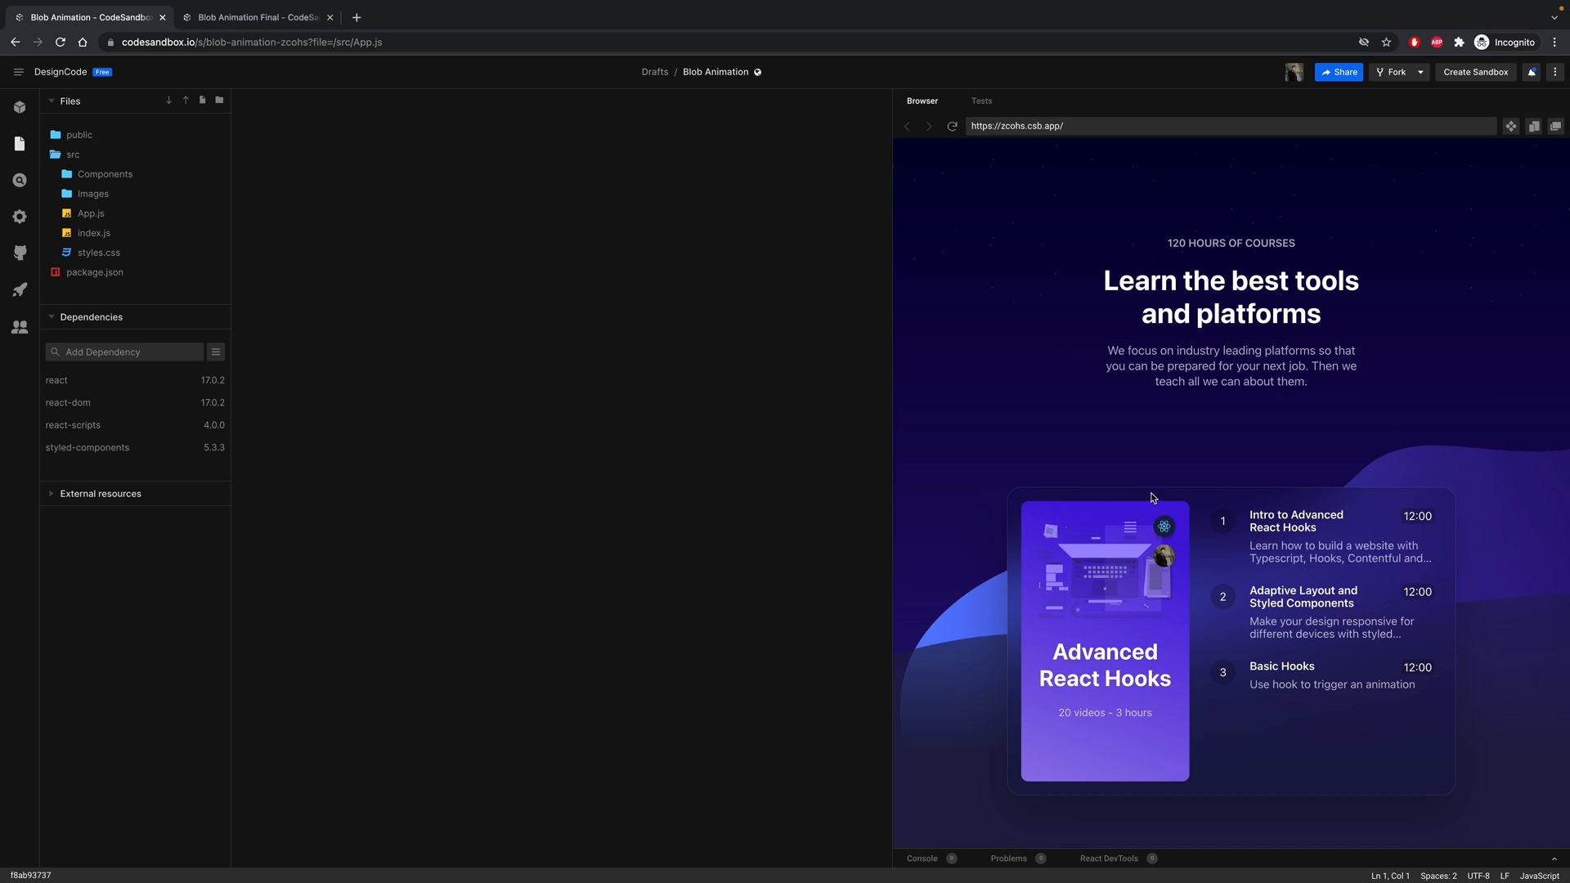
{"action": "mouse_move", "coordinate": [1401, 589]}
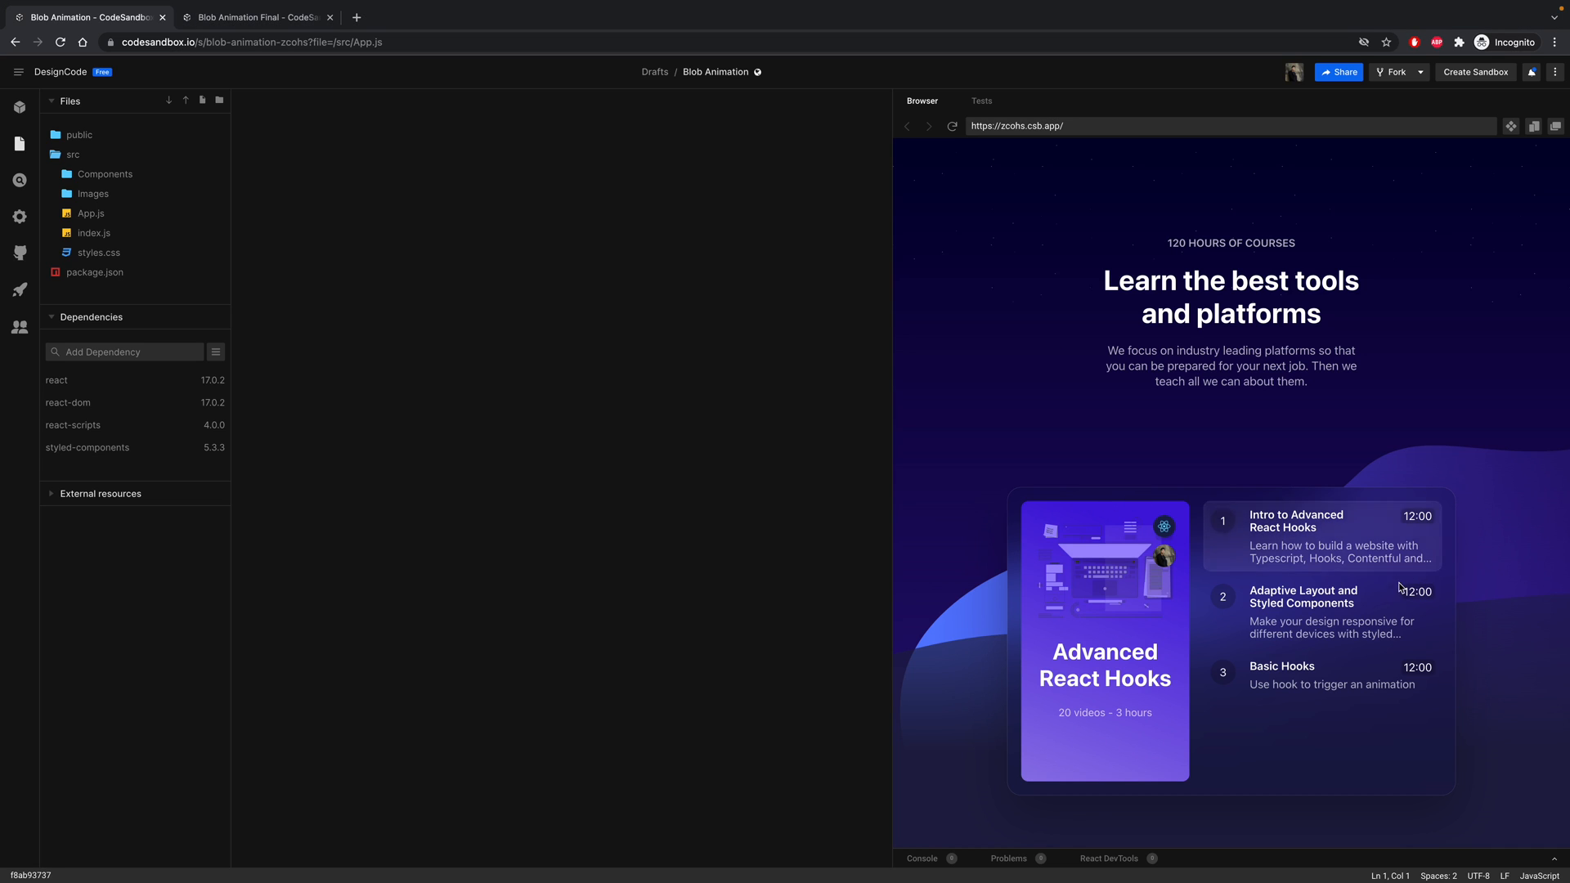
{"action": "mouse_move", "coordinate": [1400, 746]}
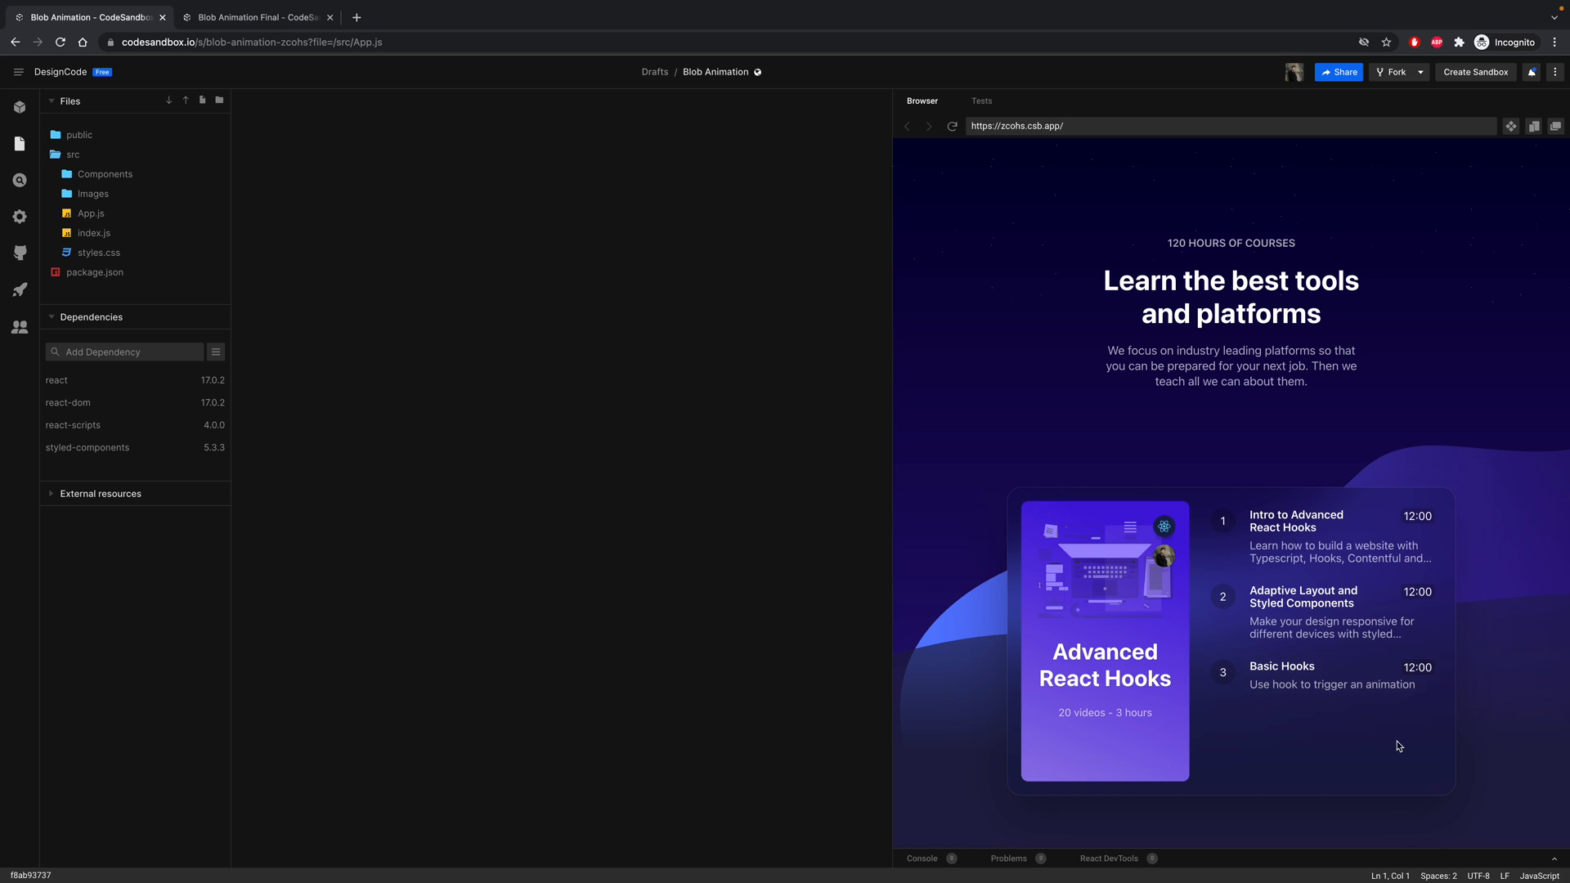
{"action": "mouse_move", "coordinate": [1460, 543]}
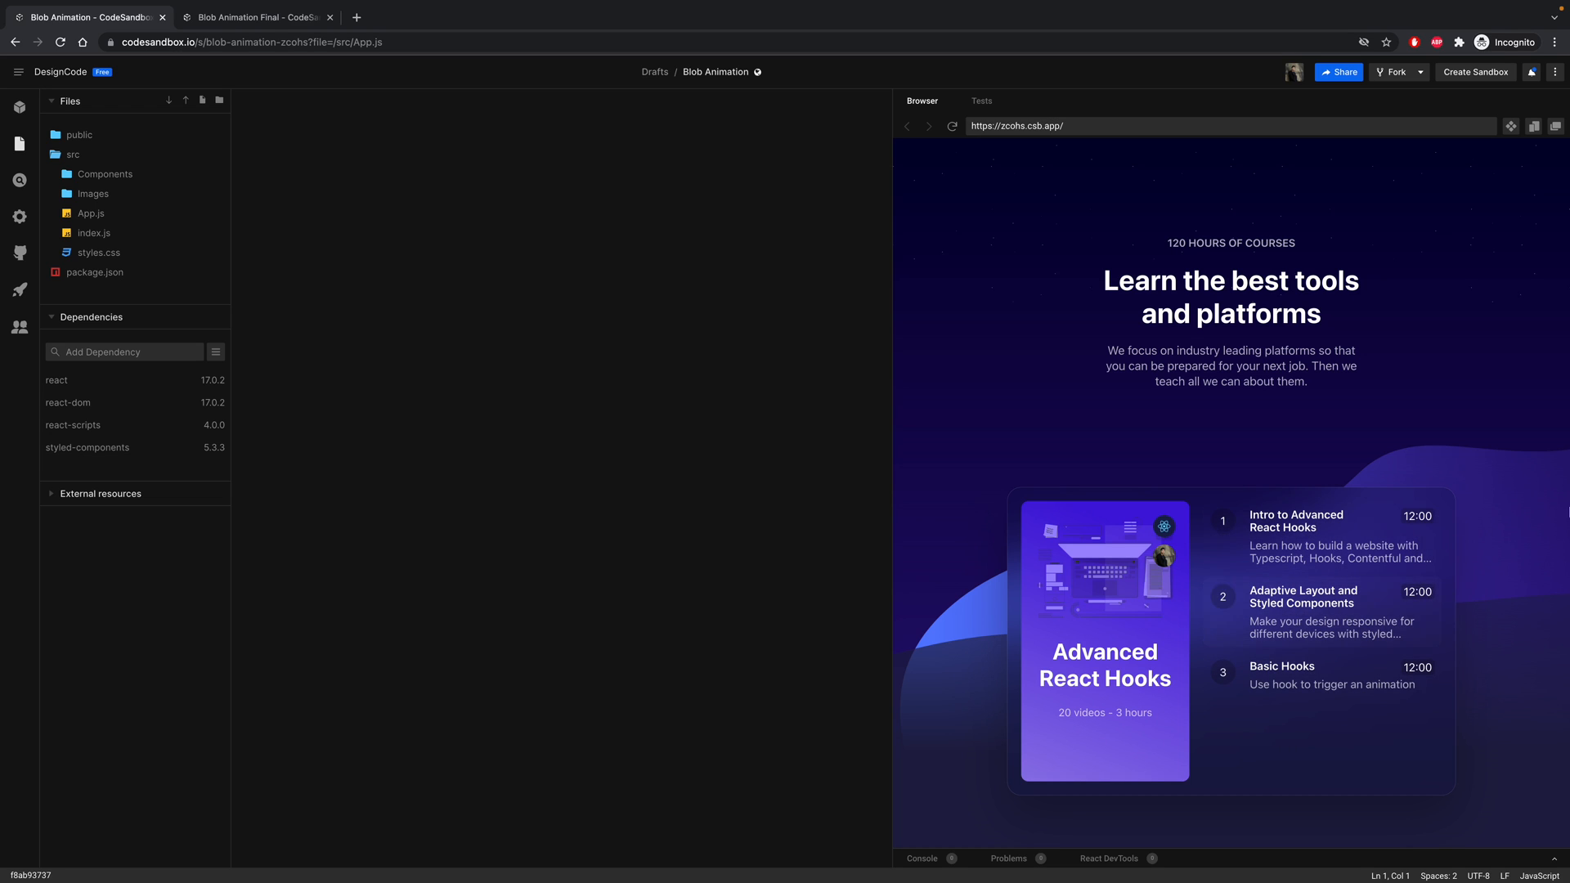
{"action": "mouse_move", "coordinate": [1243, 576]}
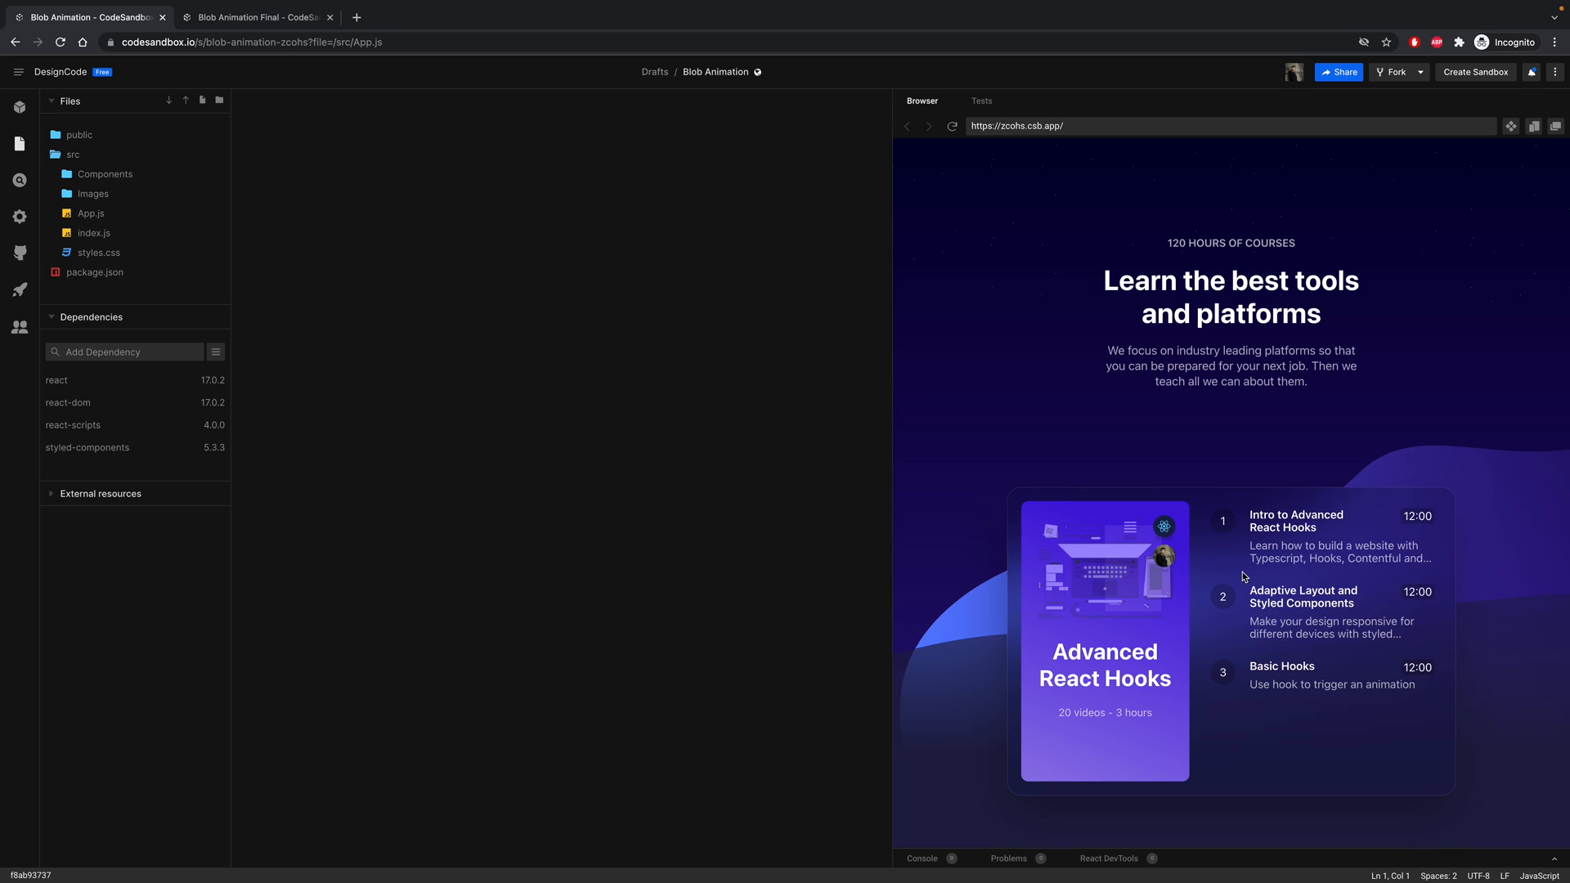
{"action": "mouse_move", "coordinate": [987, 378]}
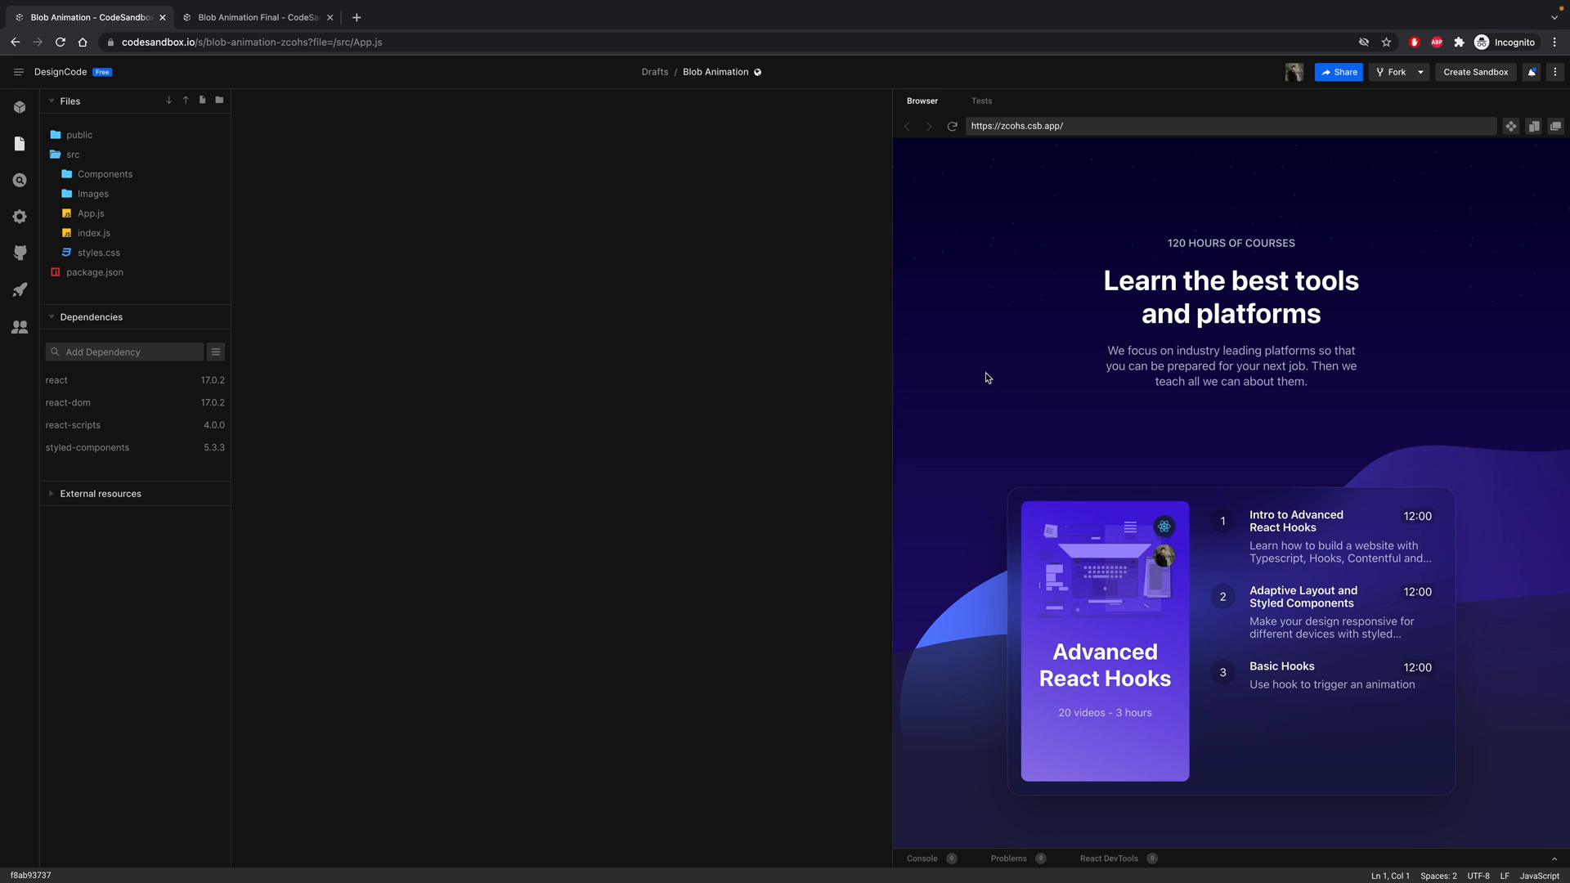
{"action": "mouse_move", "coordinate": [145, 174]}
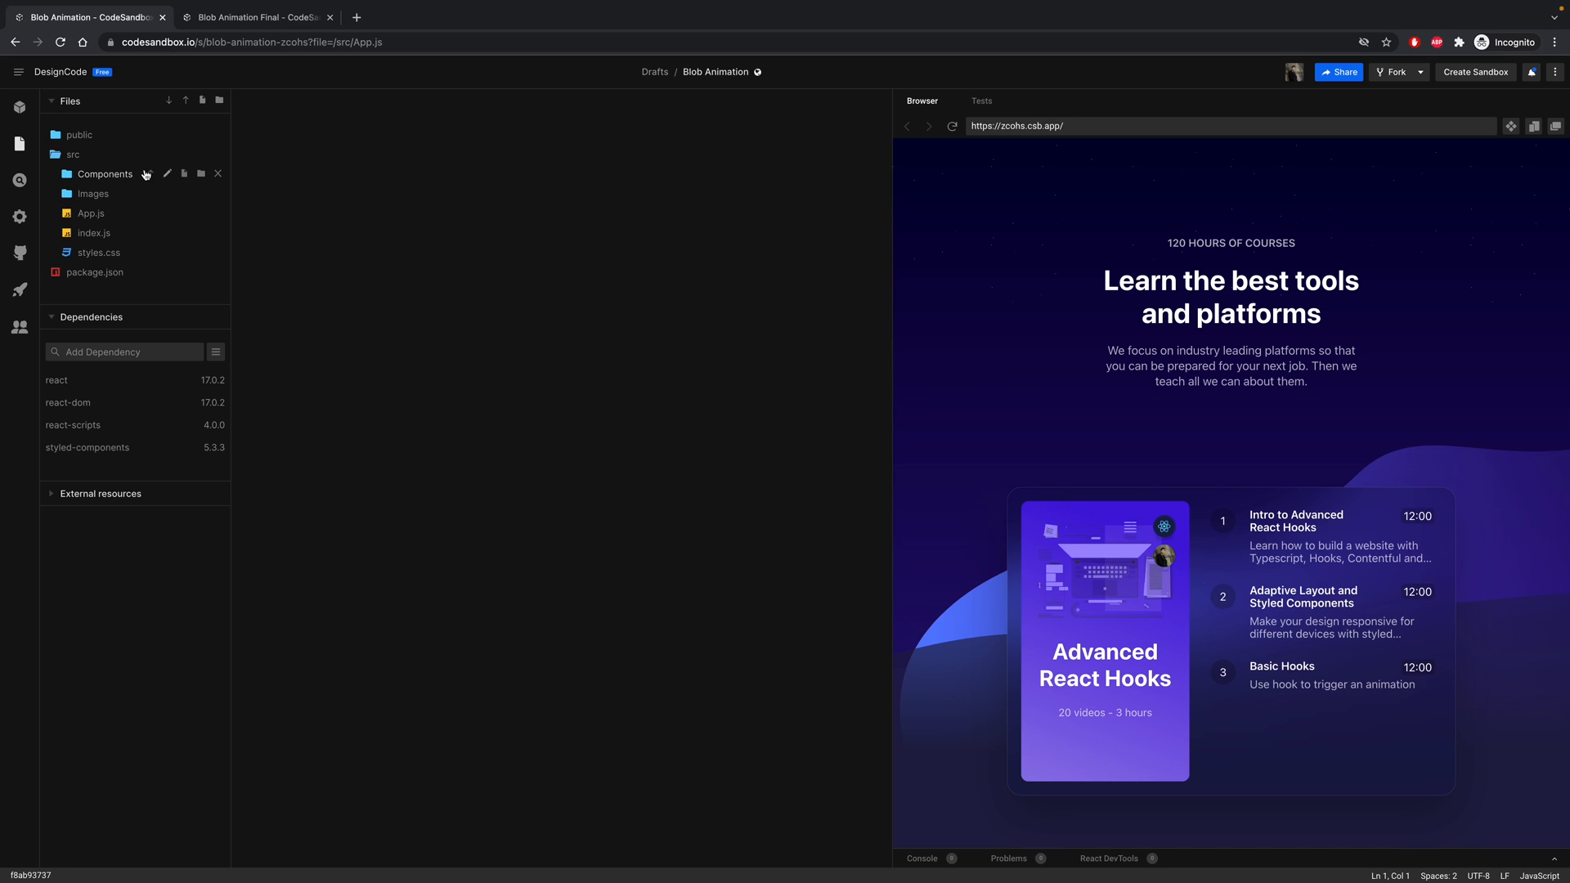
- Add a new file named BlobAnimation.js to the Components folder
{"action": "left_click", "coordinate": [104, 173]}
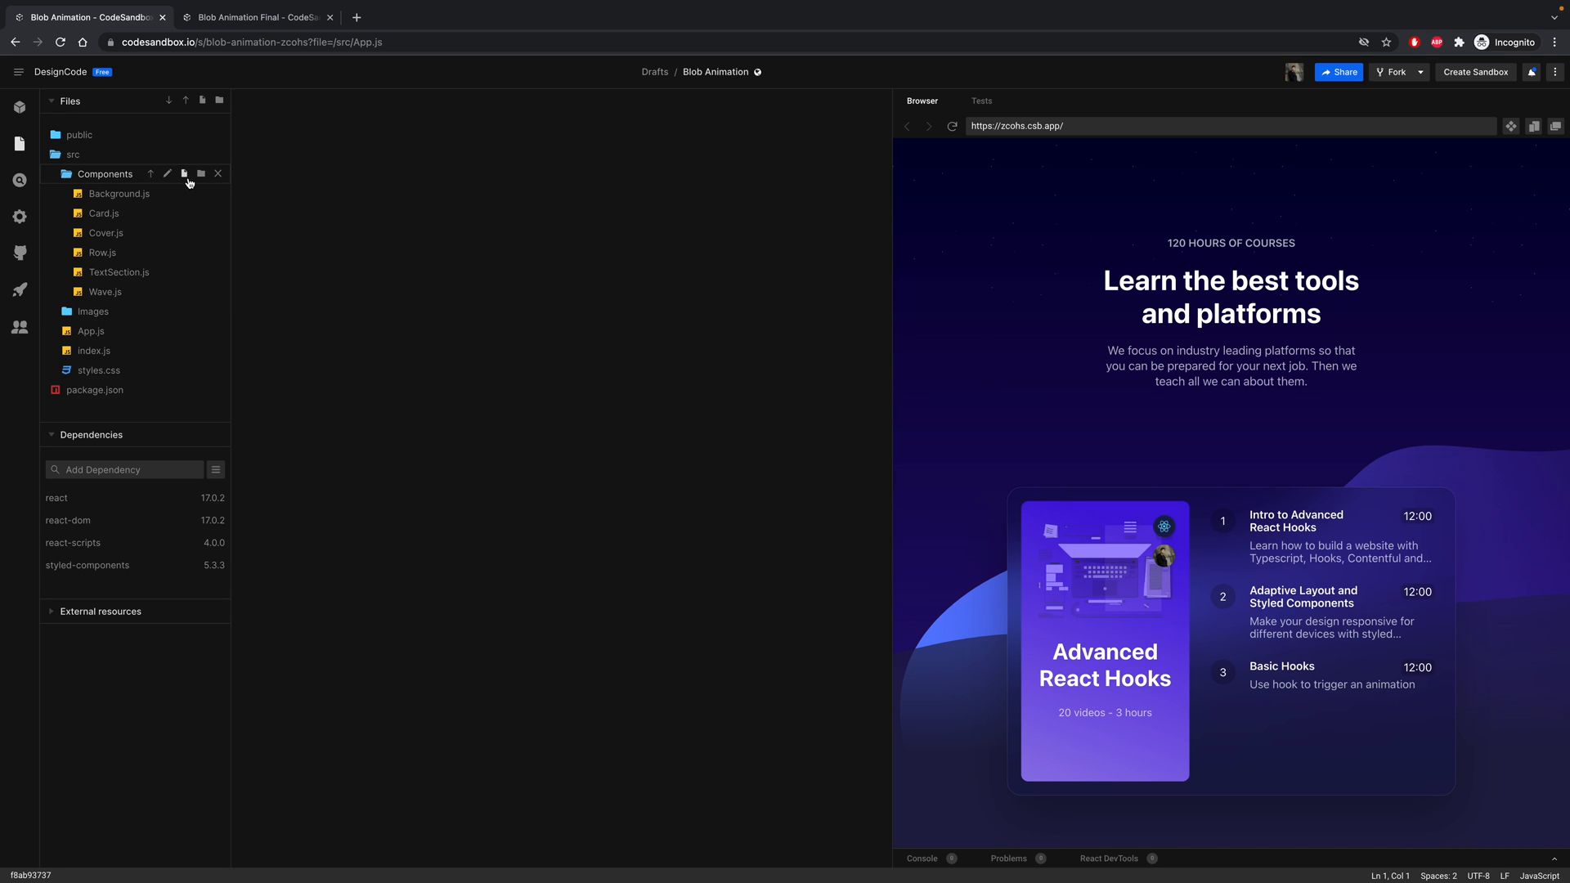
{"action": "left_click", "coordinate": [184, 173]}
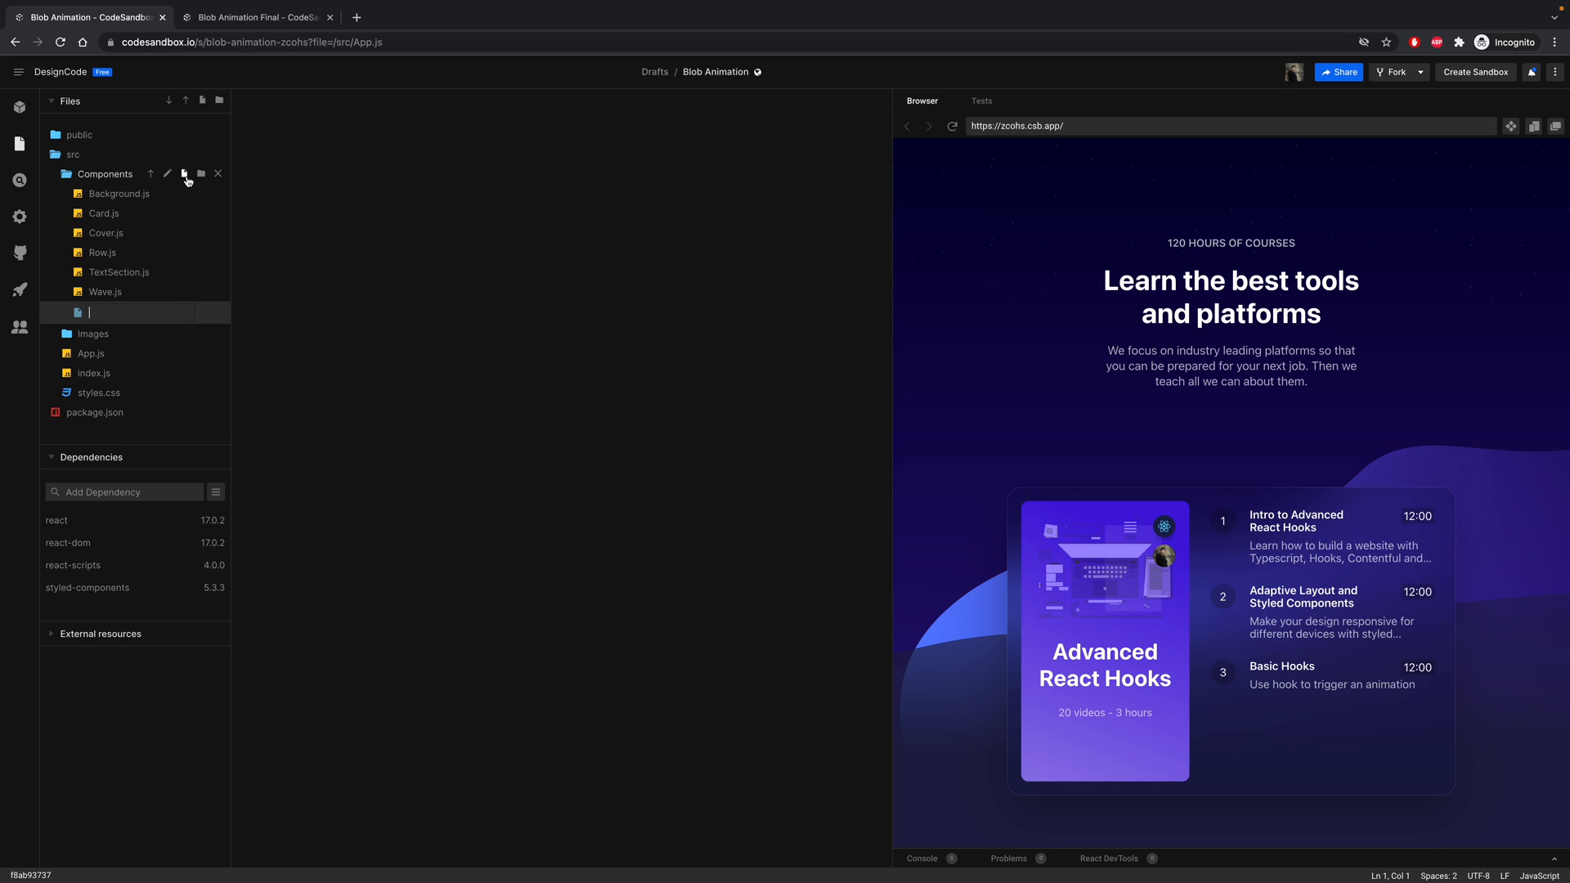
{"action": "type", "text": "Blob"}
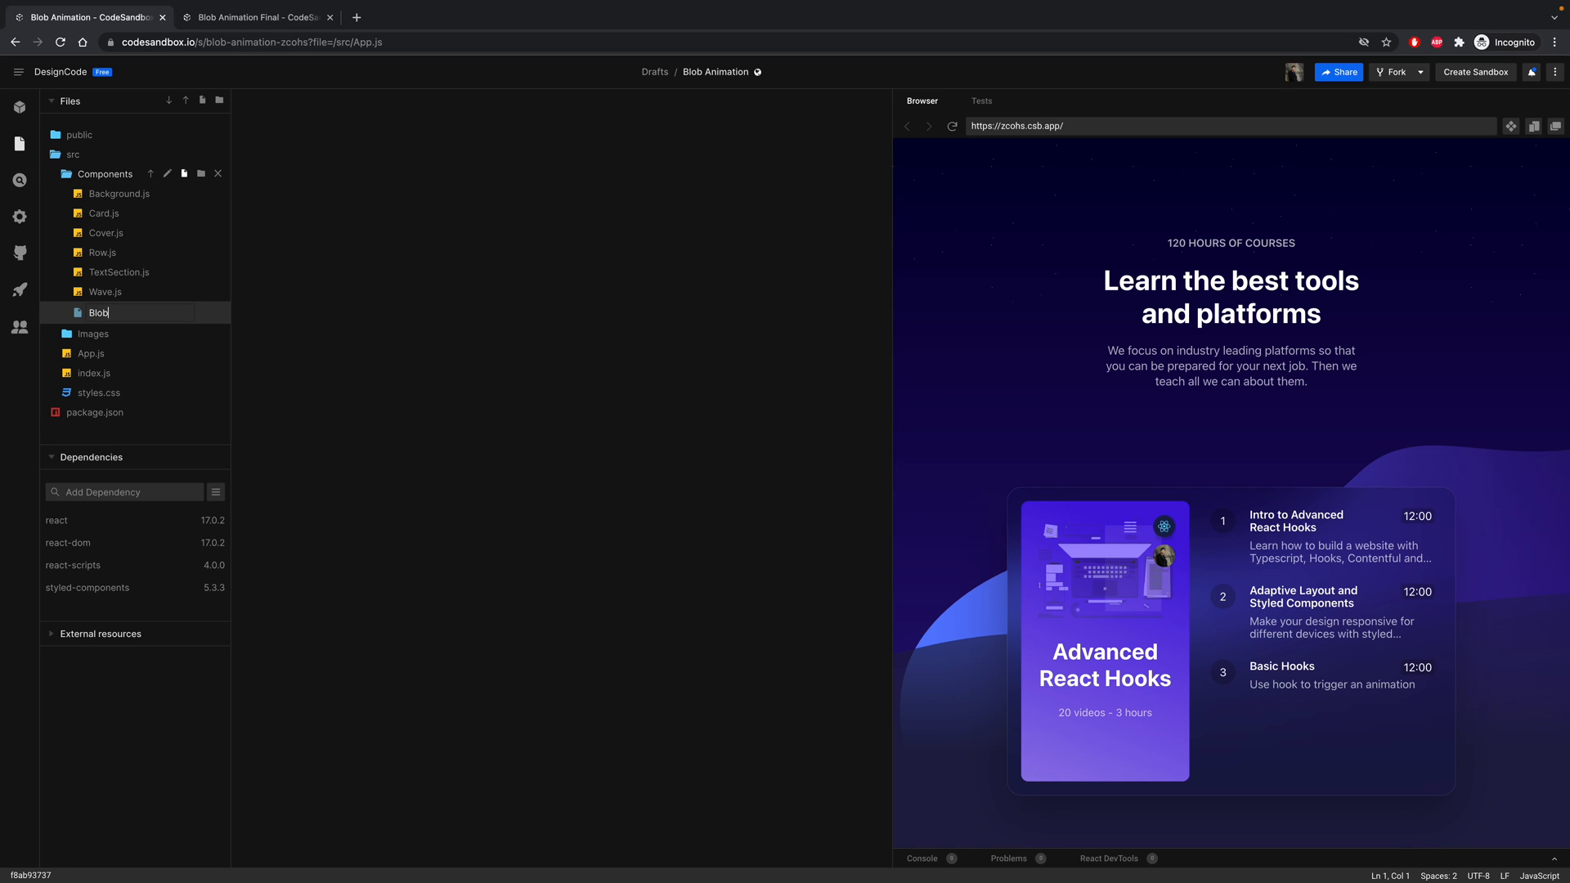
{"action": "type", "text": "Animation.js"}
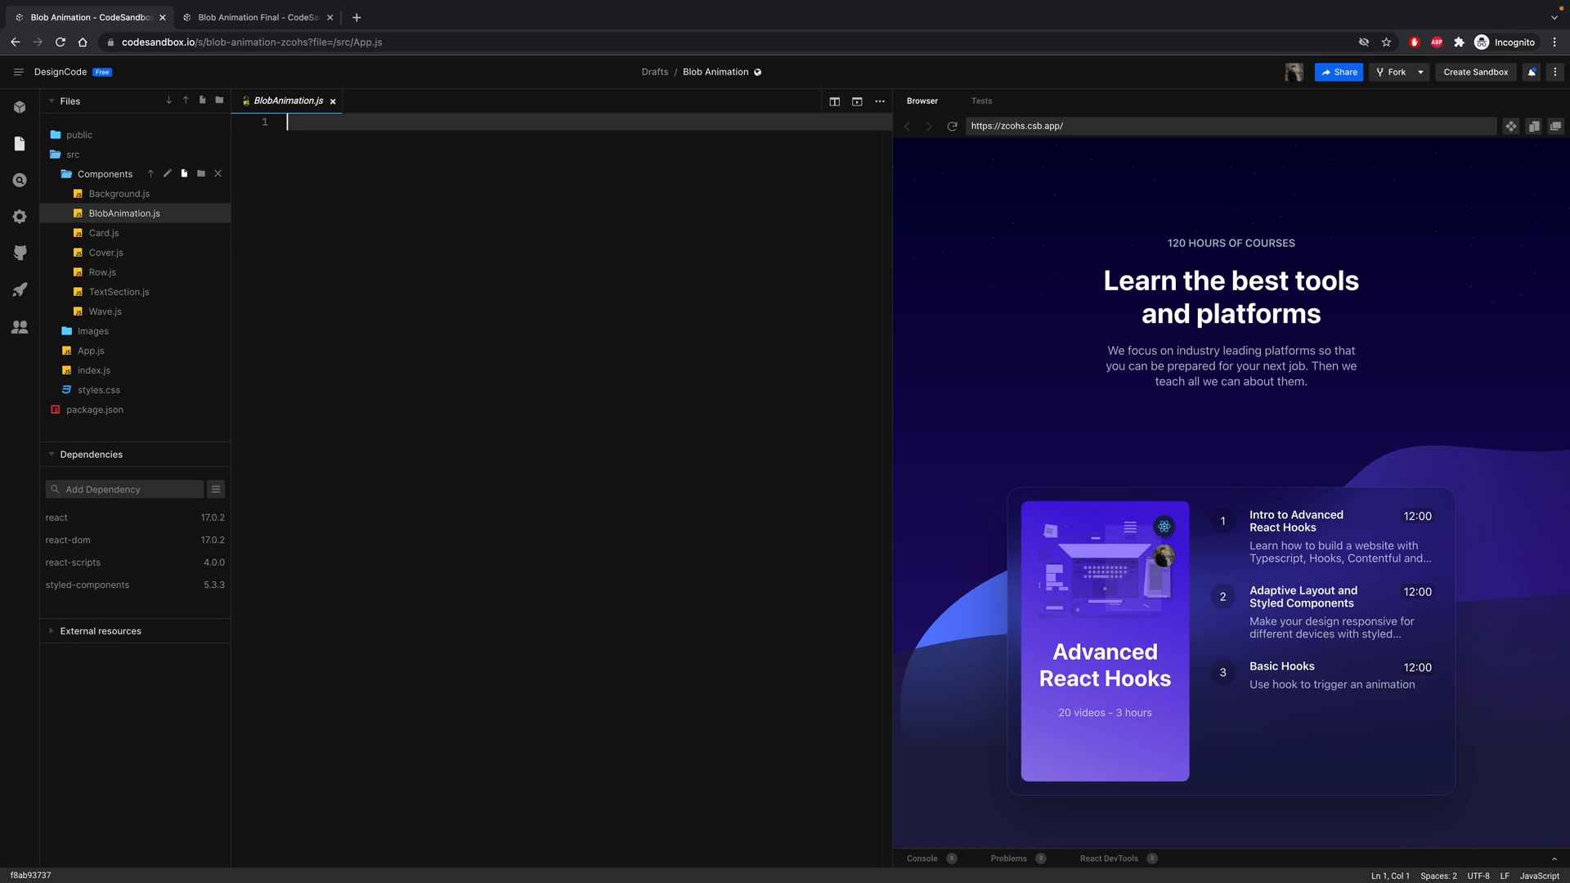
- Import styled from styled-components and write an exported default BlobAnimation function returning a div
{"action": "type", "text": "import sty"}
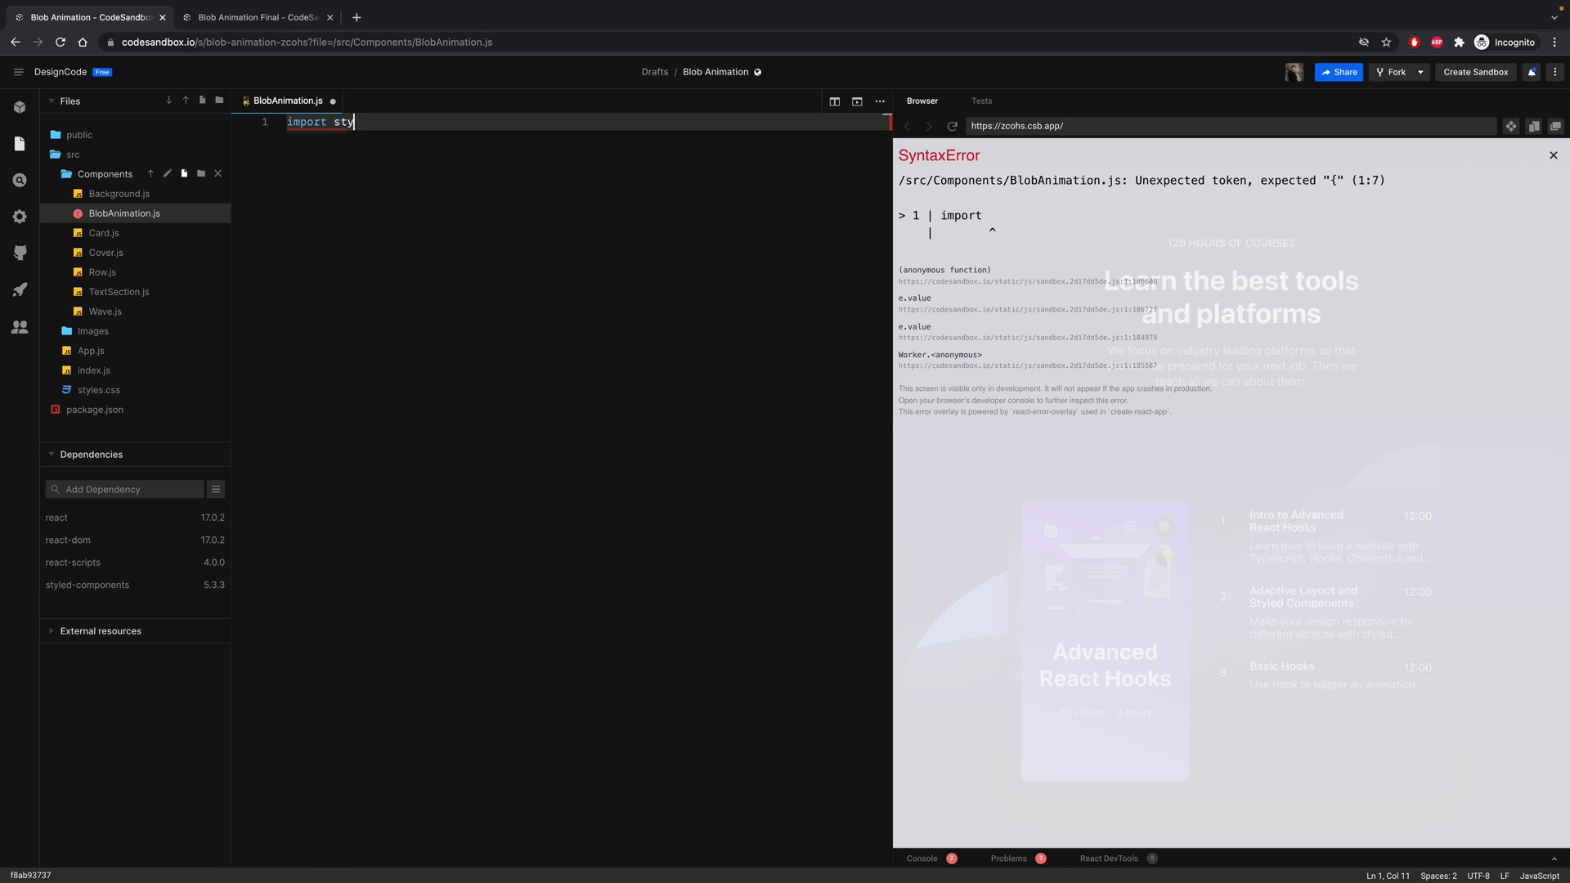
{"action": "type", "text": "led from \"styled-components"}
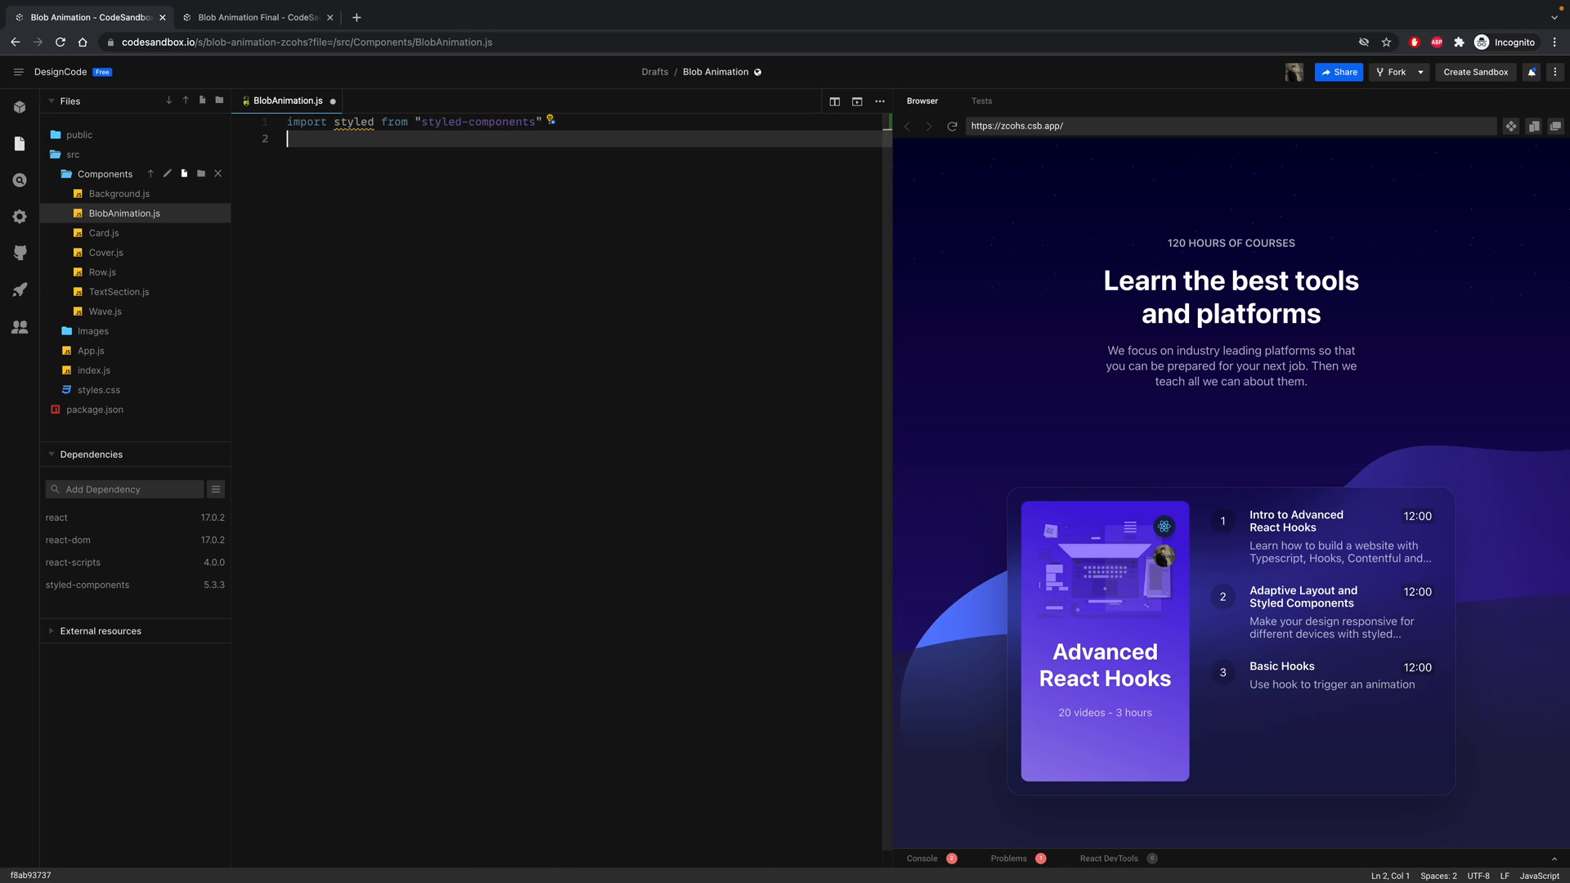
{"action": "type", "text": "export default functi"}
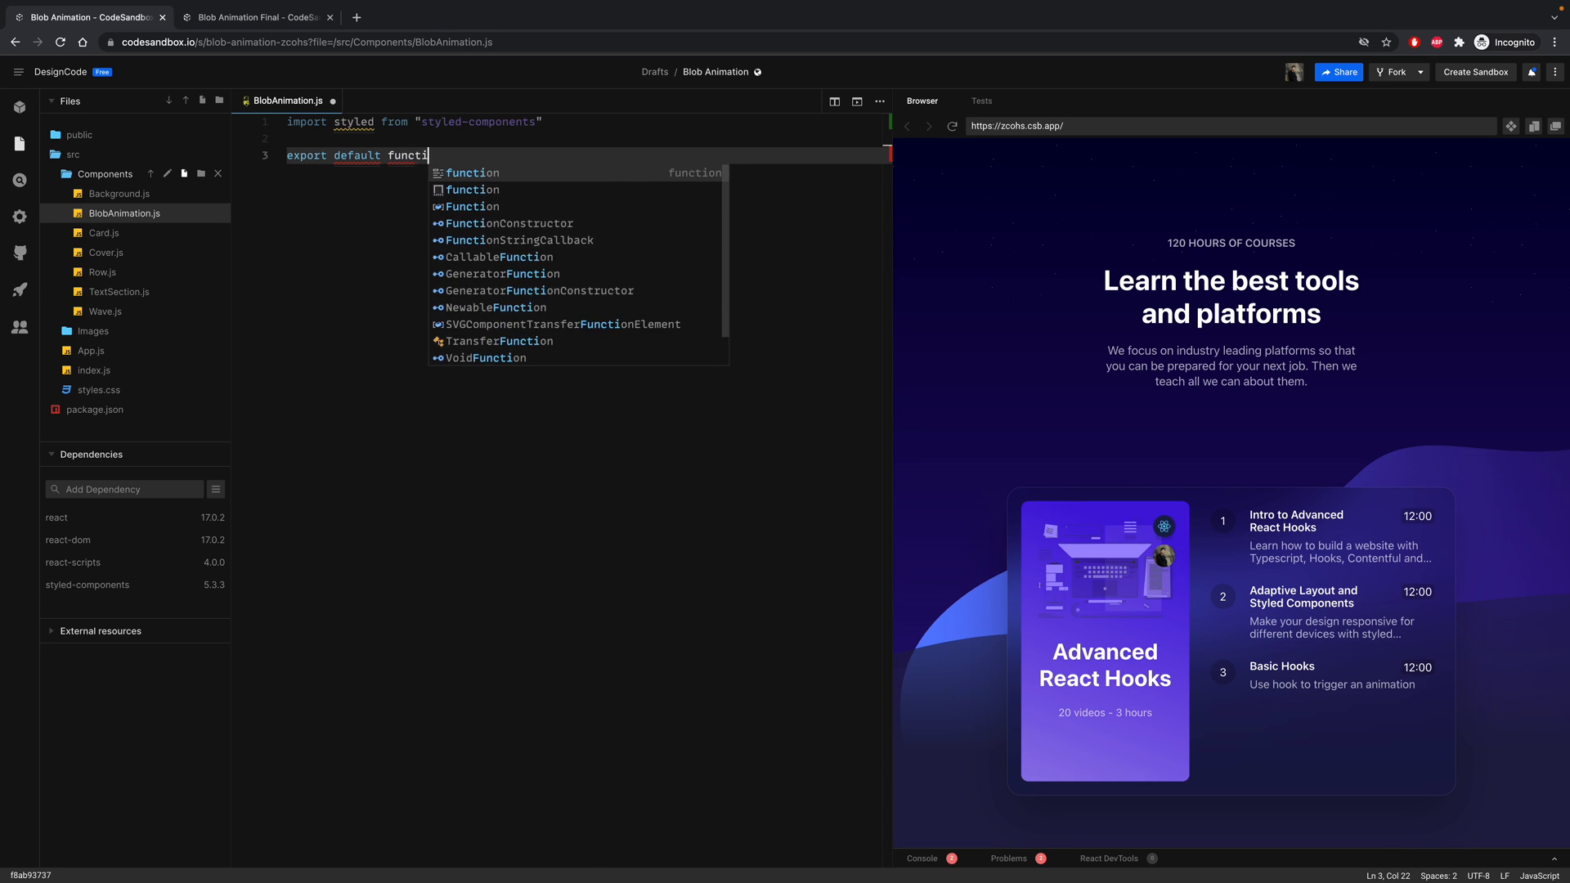
{"action": "type", "text": "on Blob"}
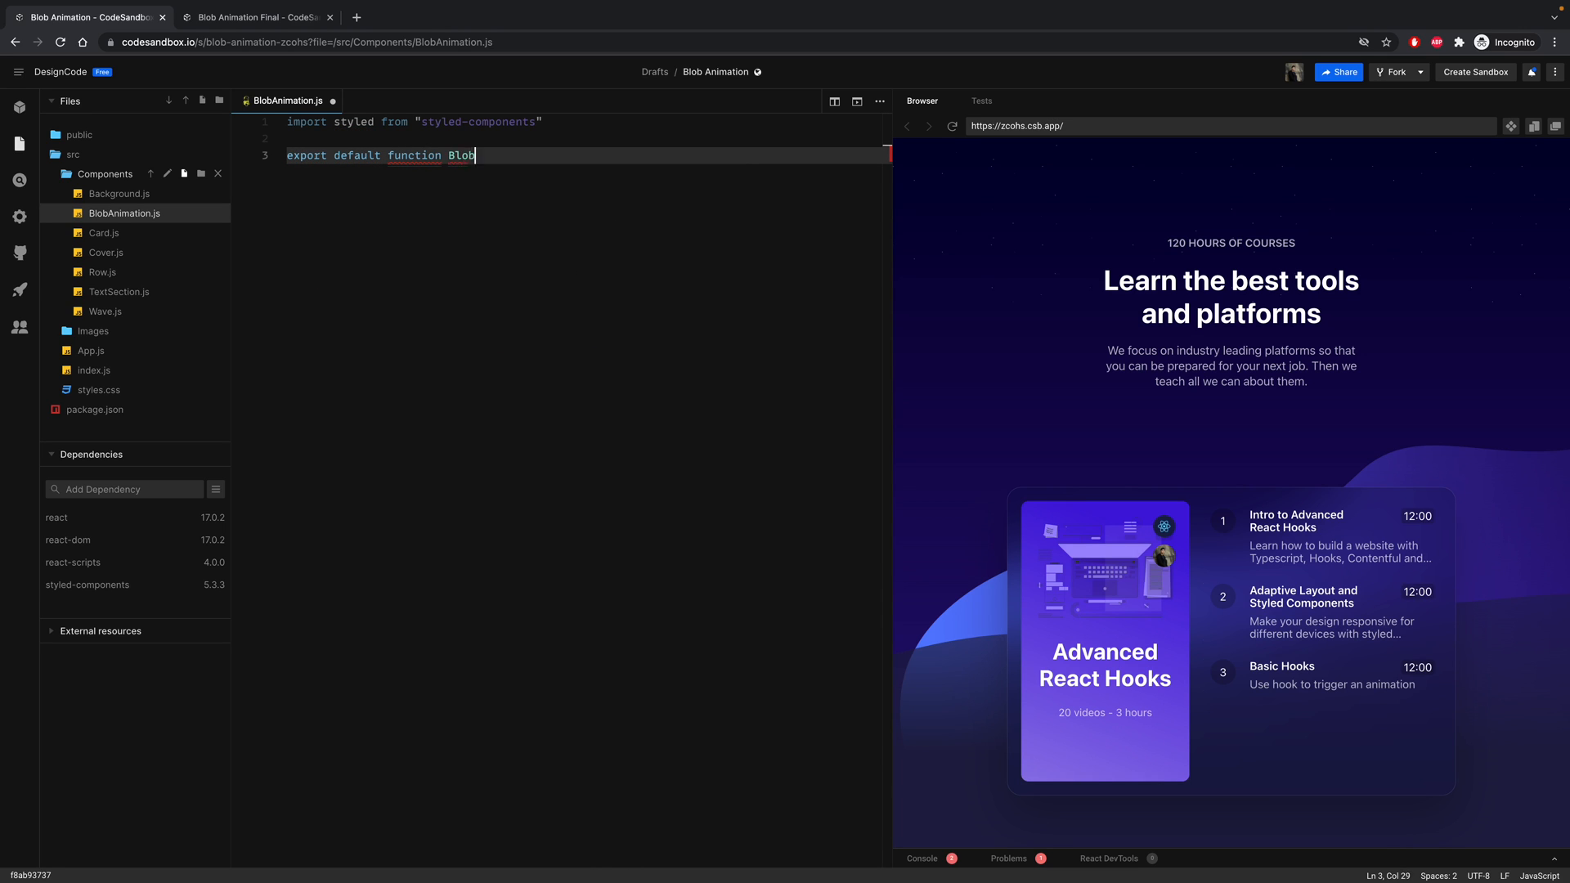
{"action": "type", "text": "Animation"}
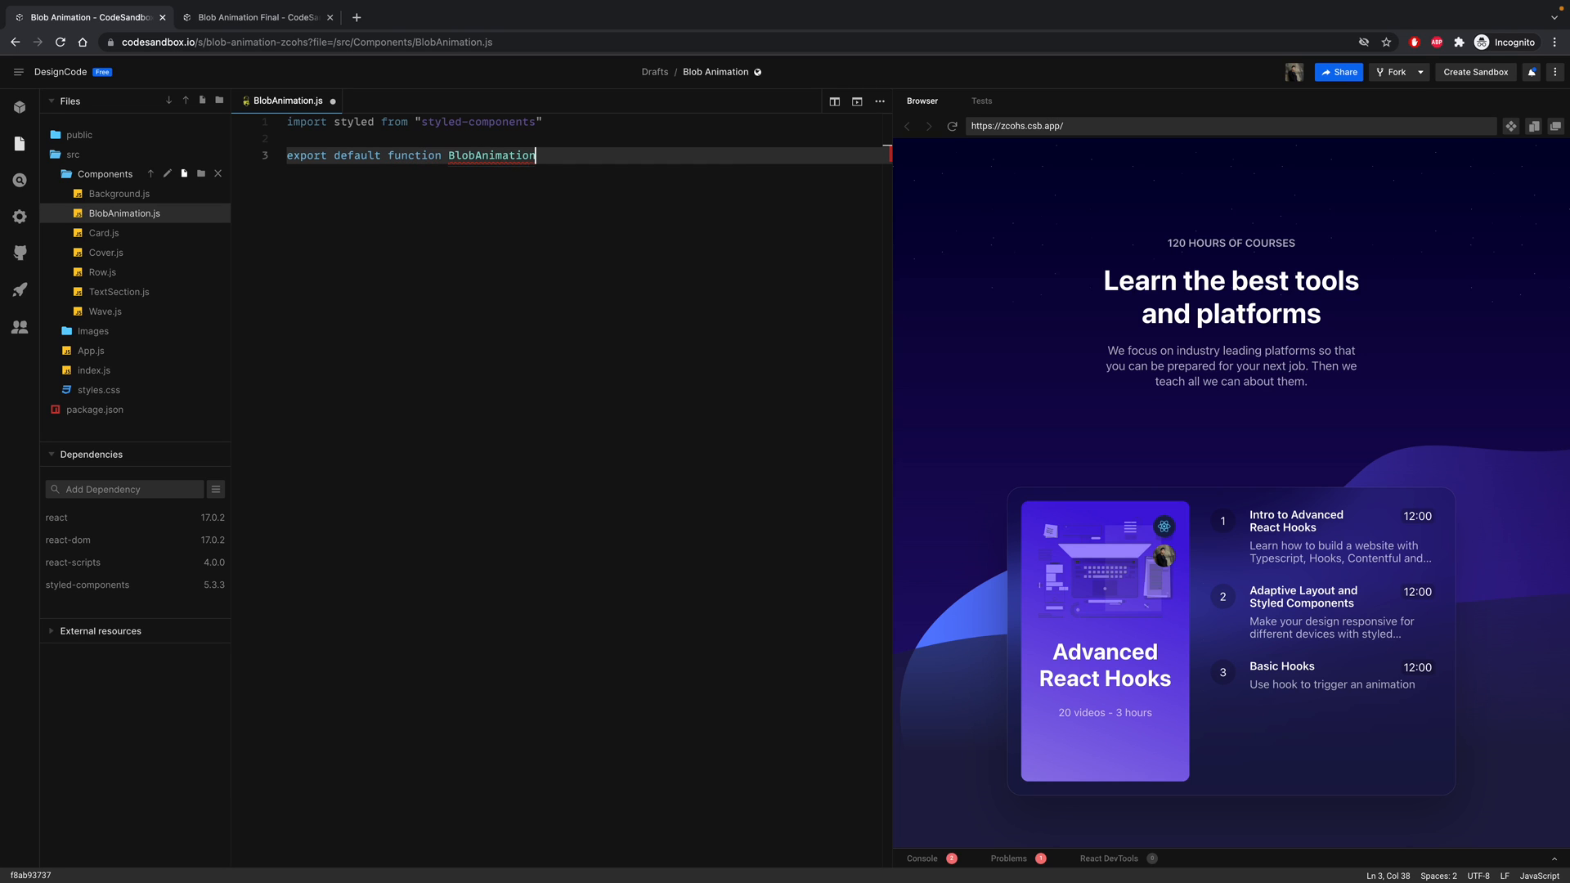
{"action": "type", "text": "()"}
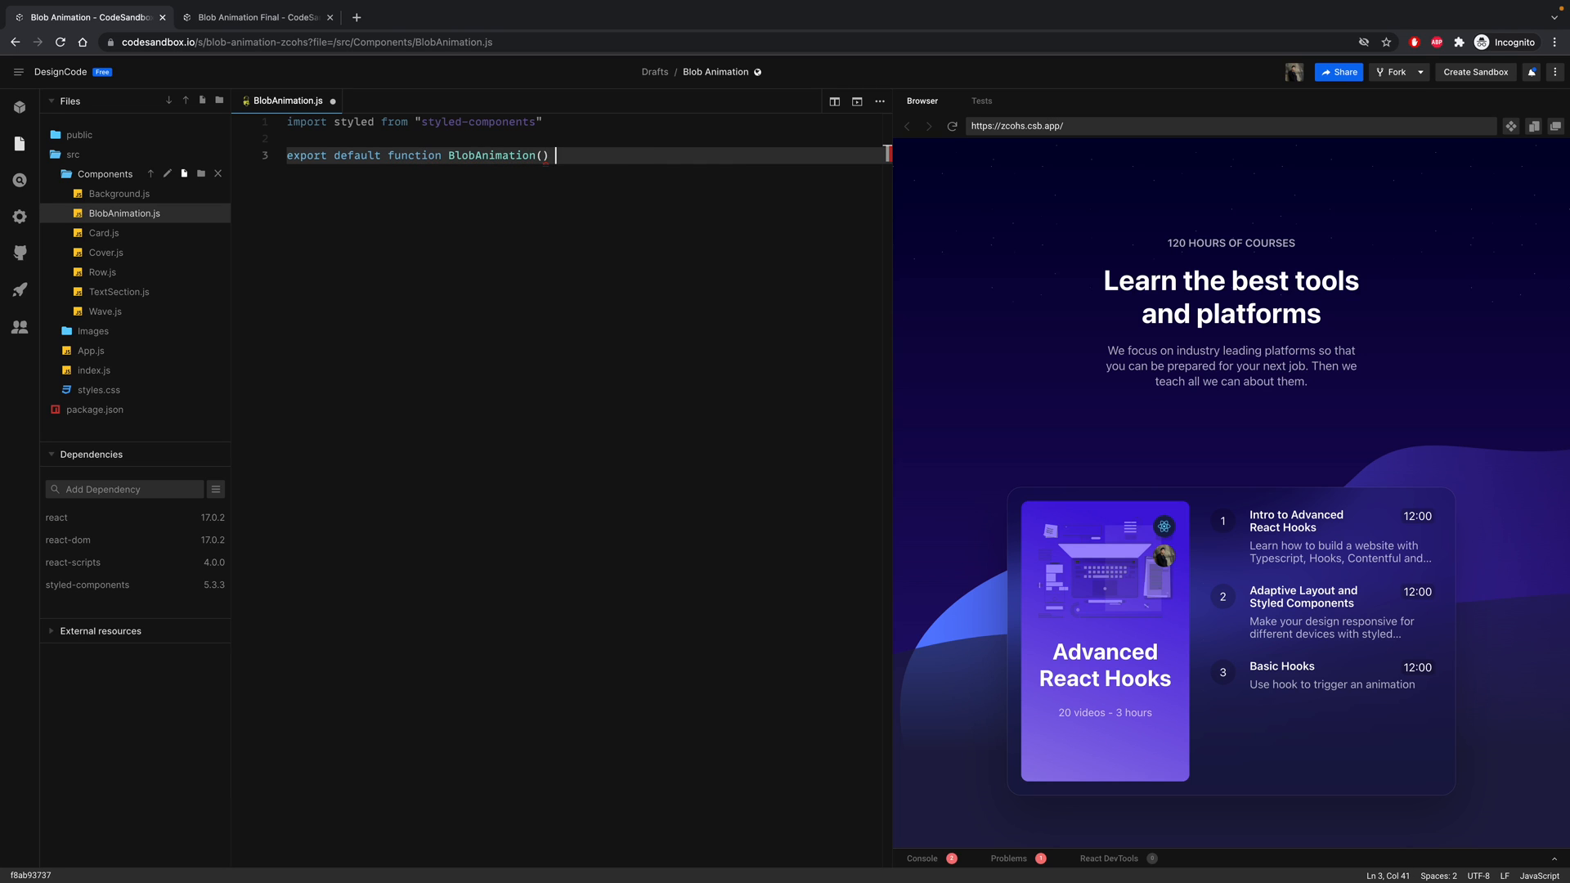
{"action": "type", "text": "{"}
{"action": "type", "text": "<"}
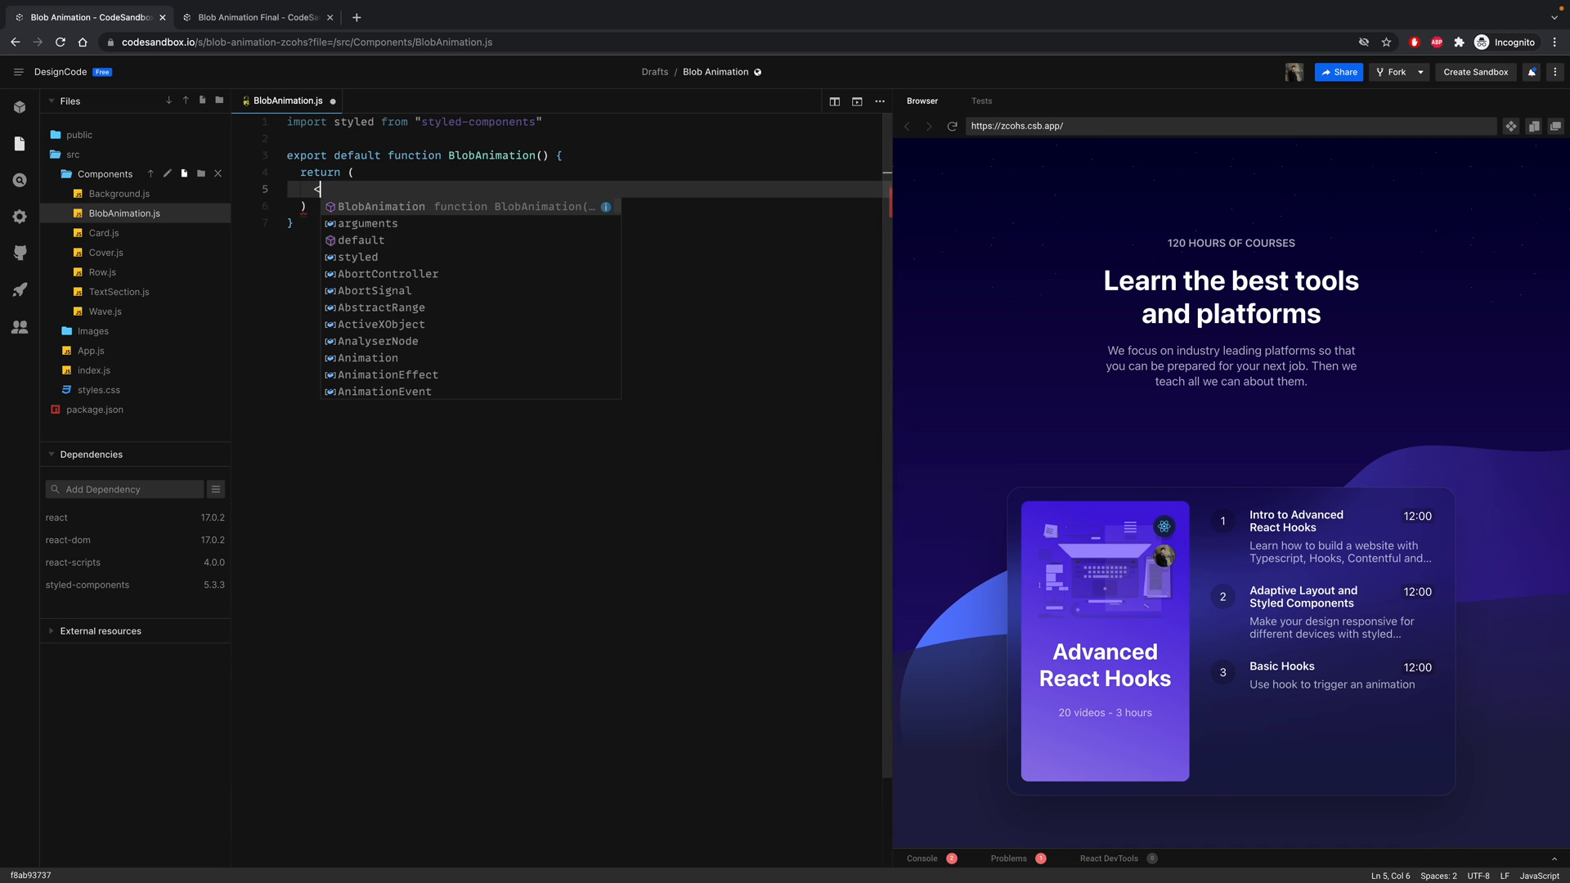
{"action": "type", "text": "div/>"}
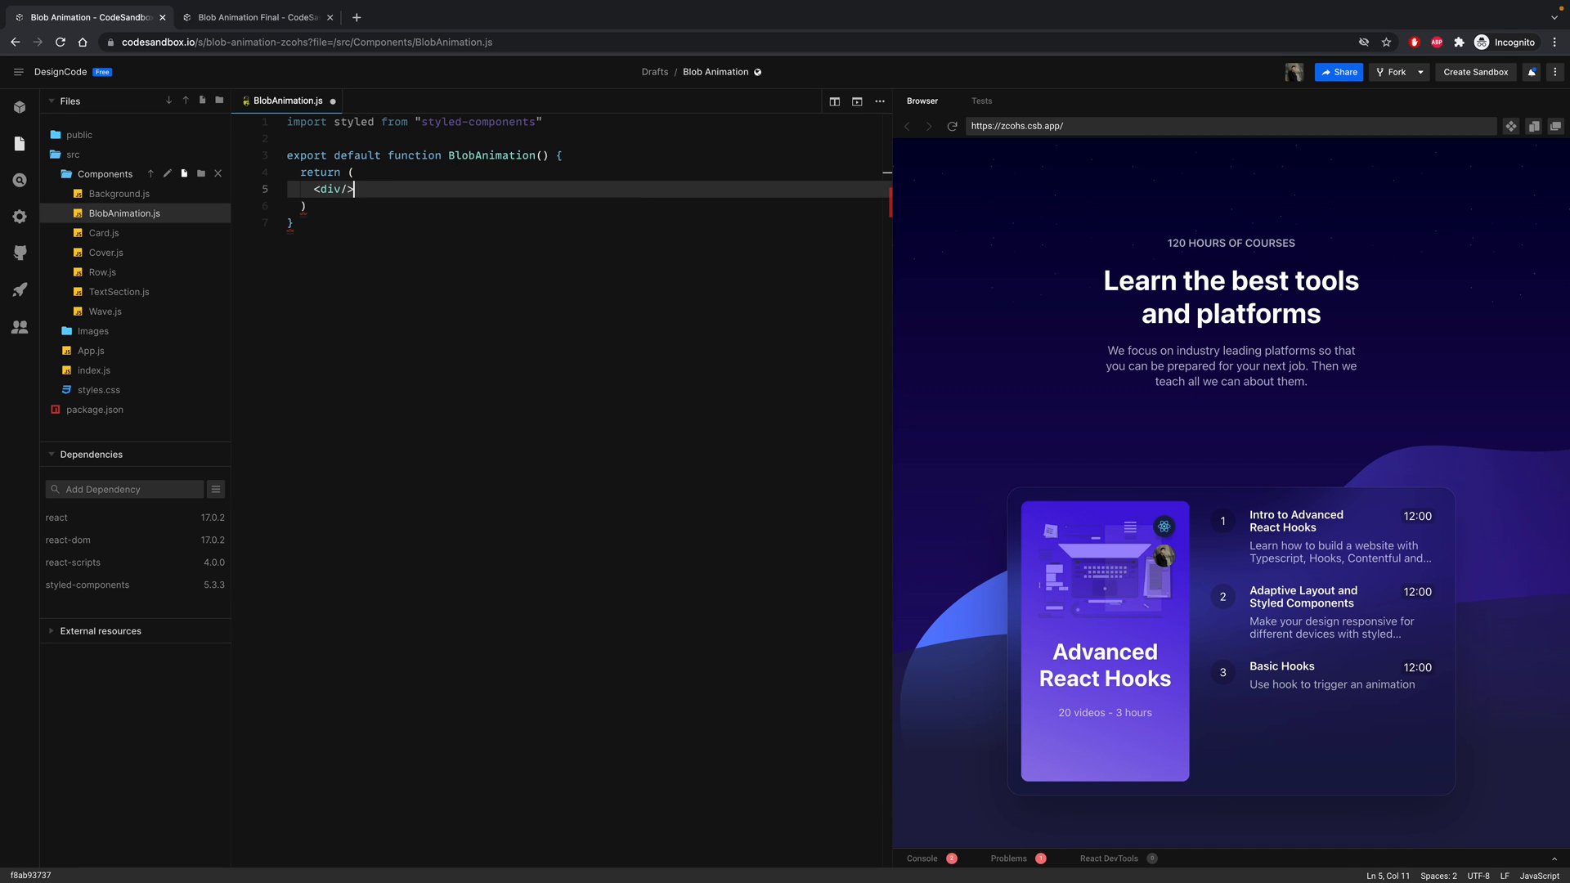
{"action": "type", "text": "8"}
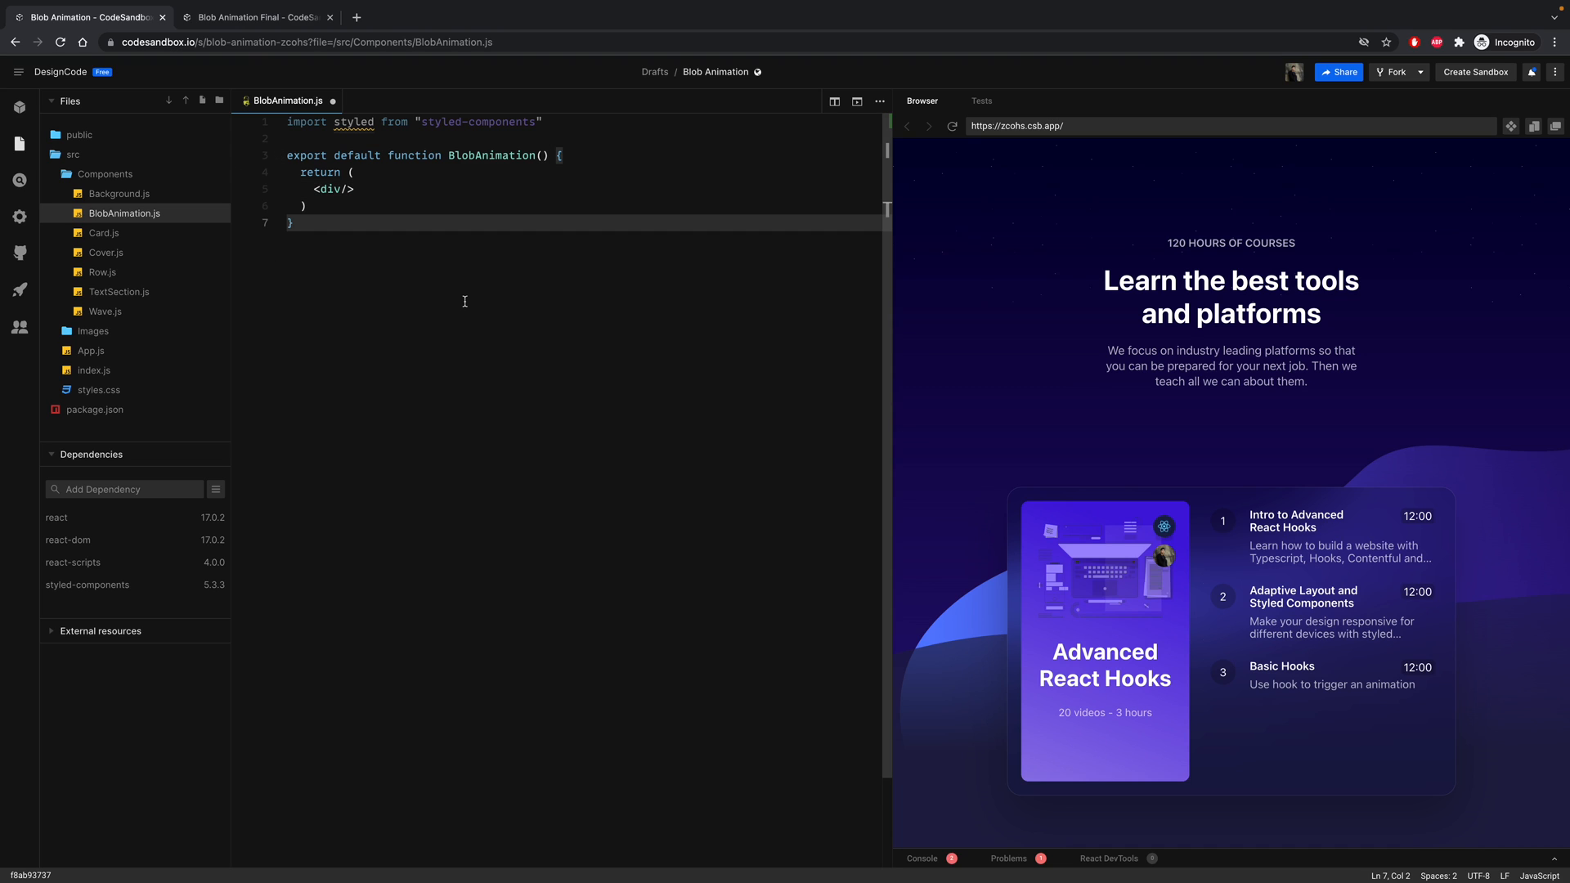
- Define const Blob = styled.div`` and have the component render <Blob />
{"action": "type", "text": "cons"}
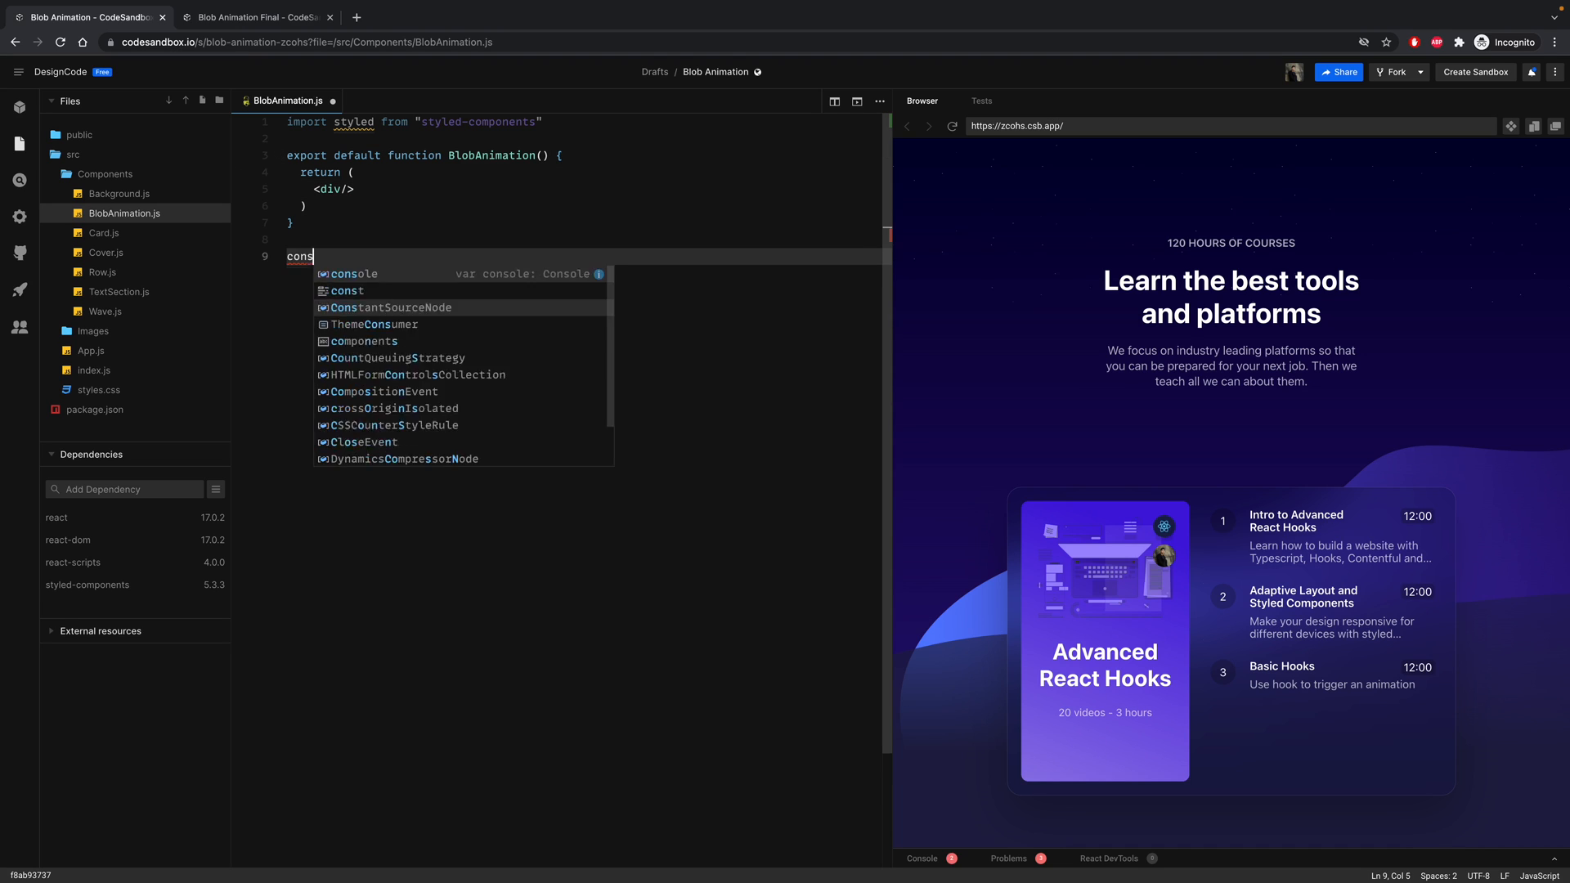
{"action": "type", "text": "t"}
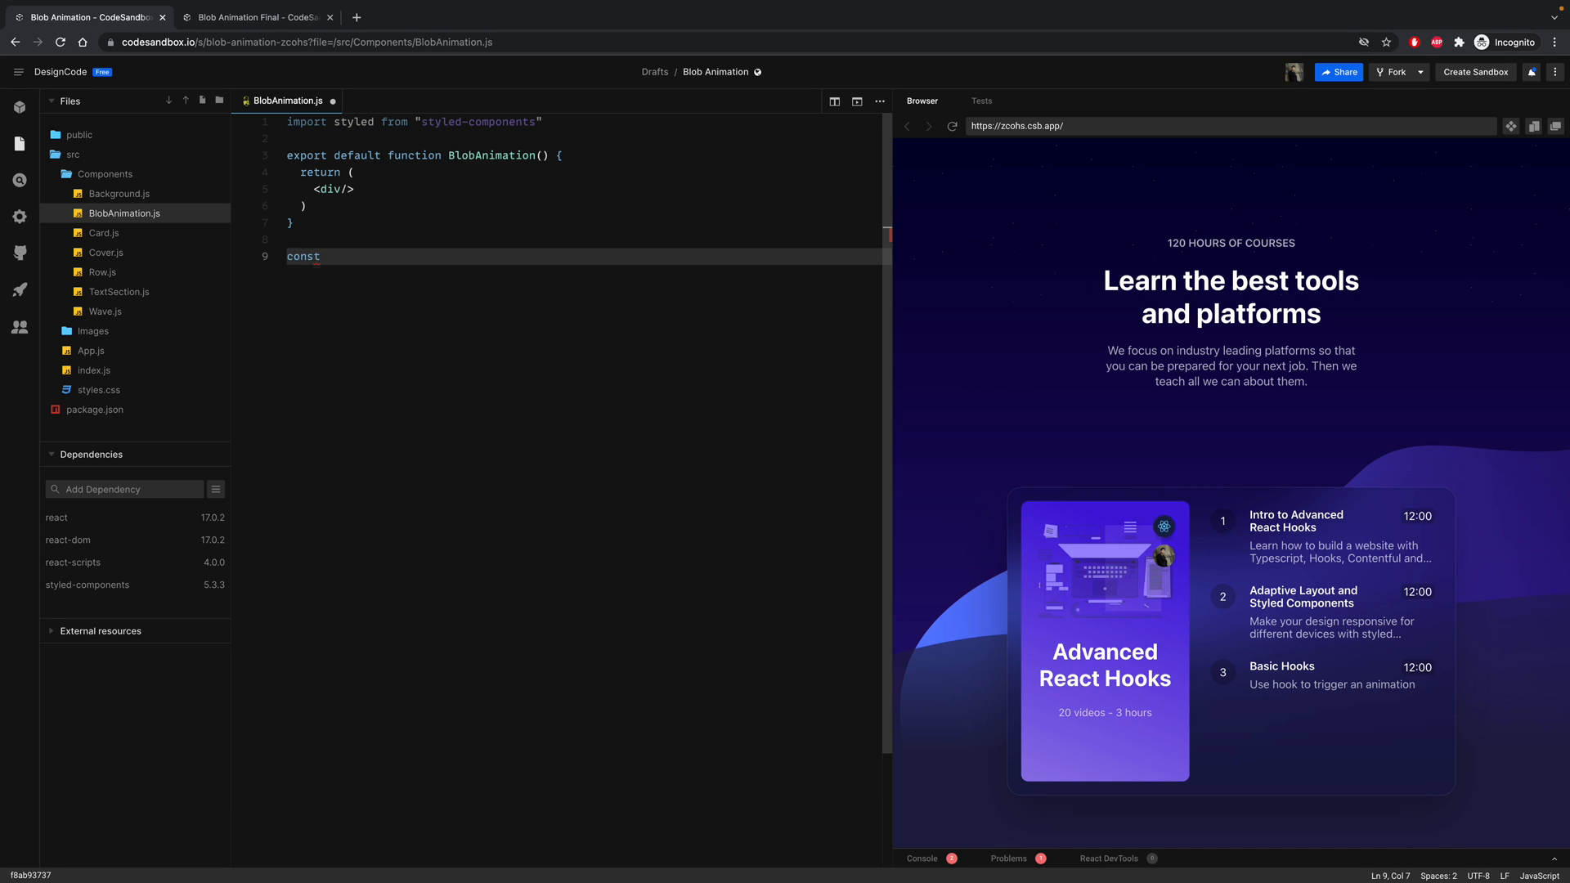
{"action": "type", "text": "Blob ="}
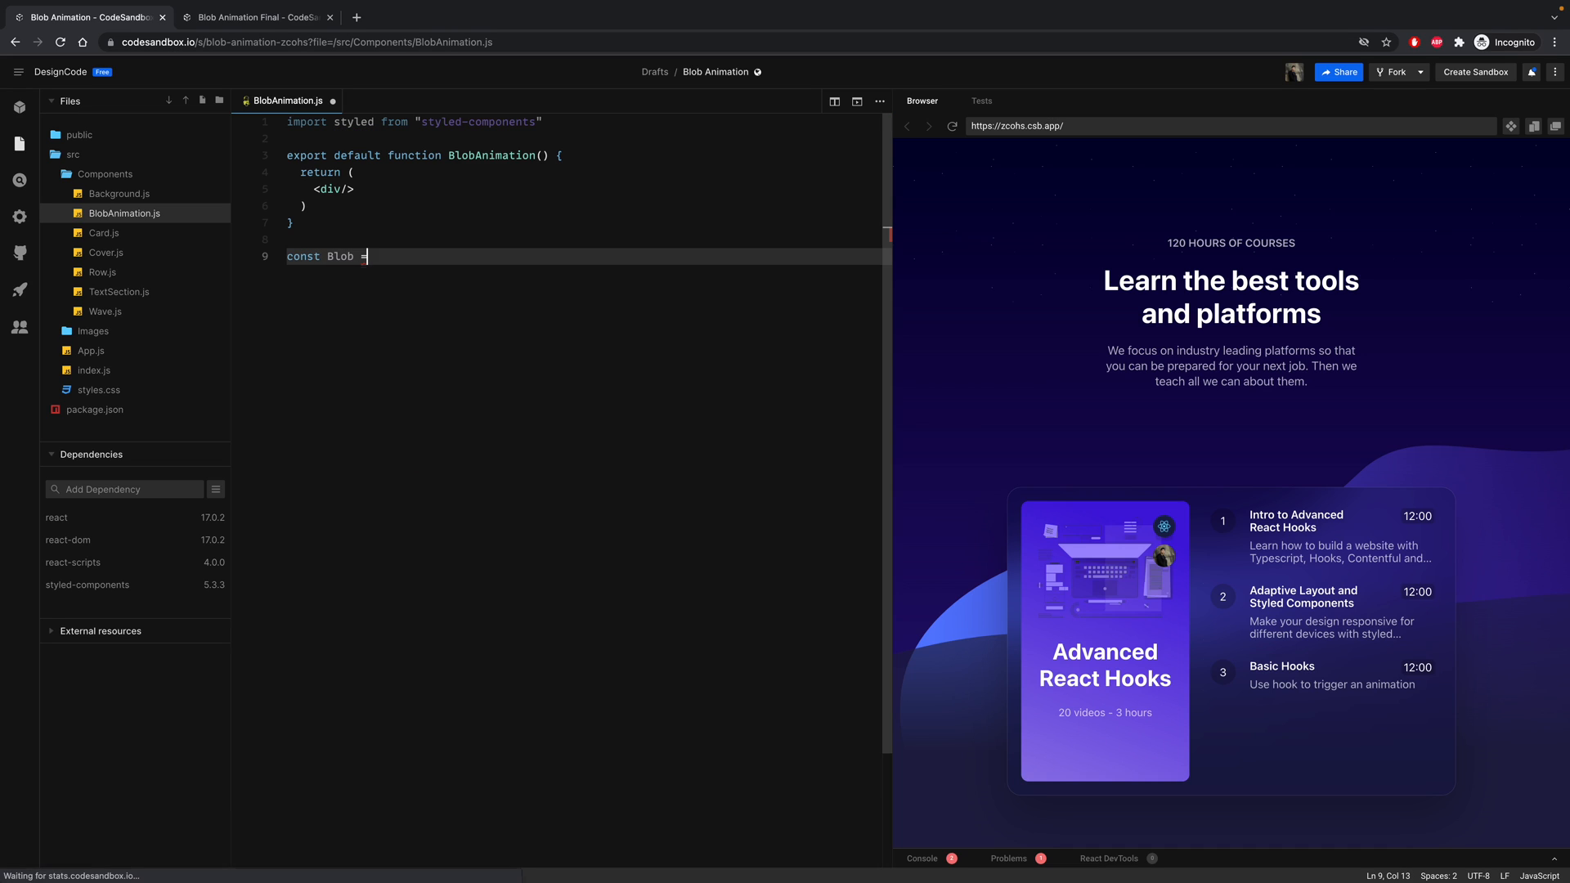
{"action": "type", "text": "style"}
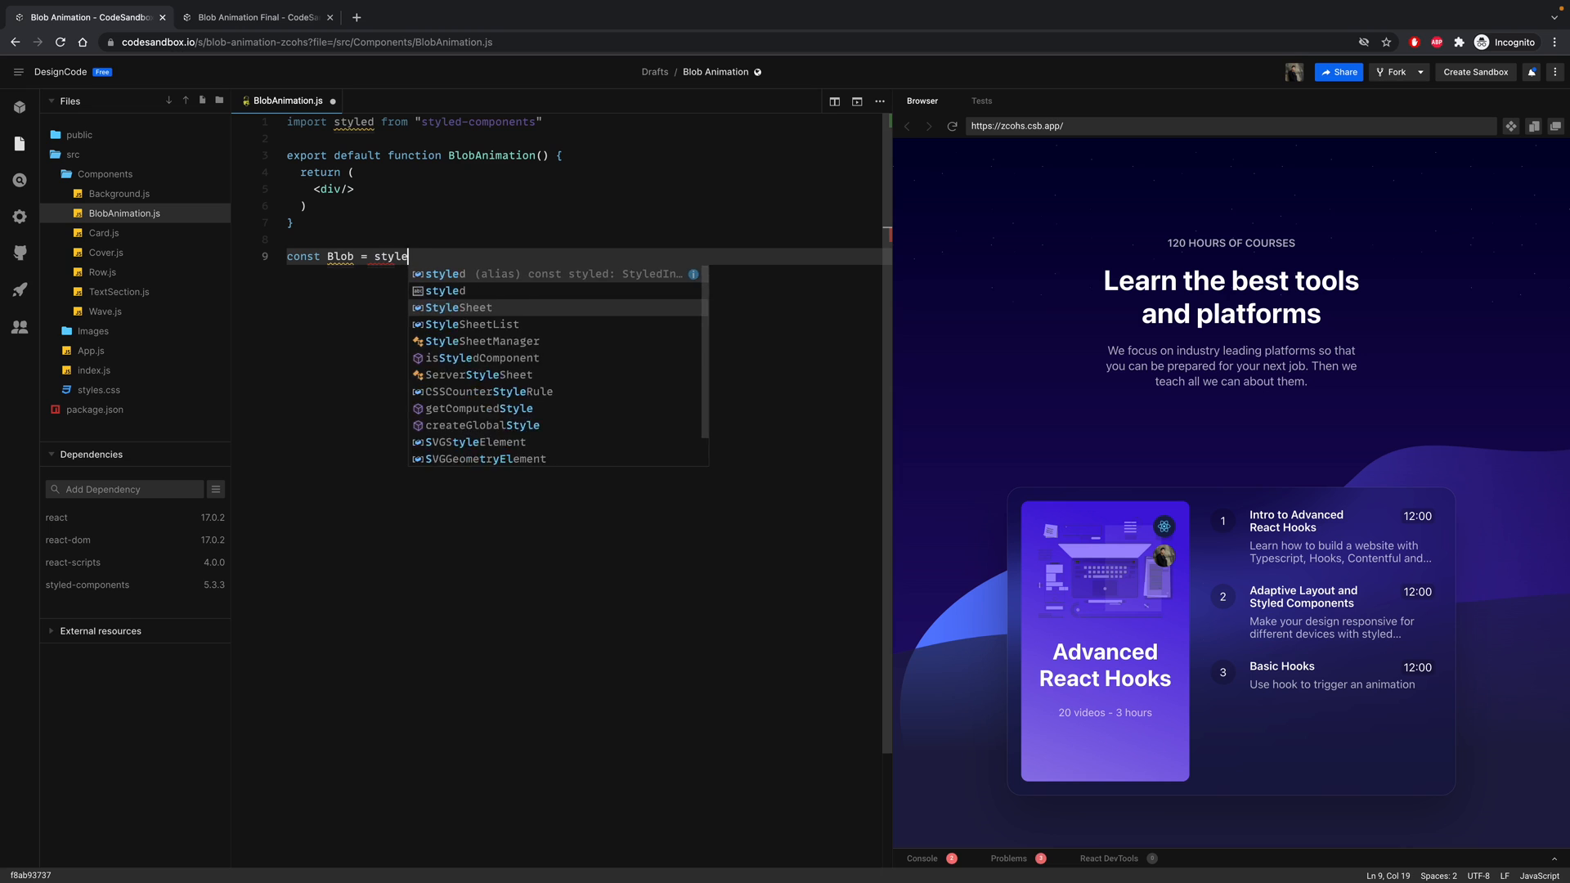
{"action": "type", "text": "d.div``;"}
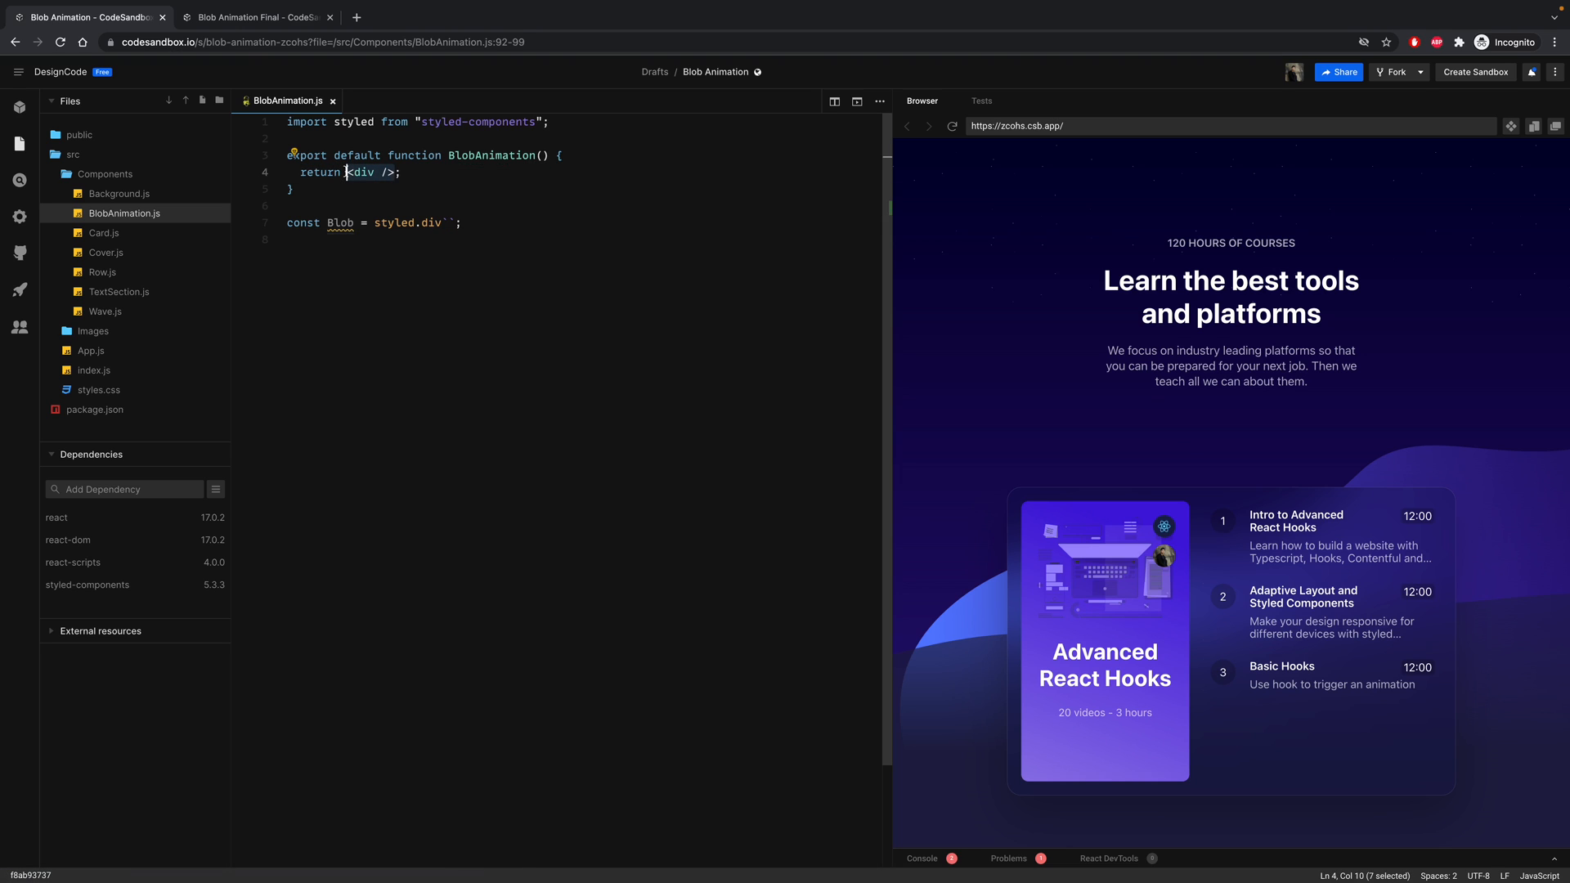
{"action": "type", "text": "Blob"}
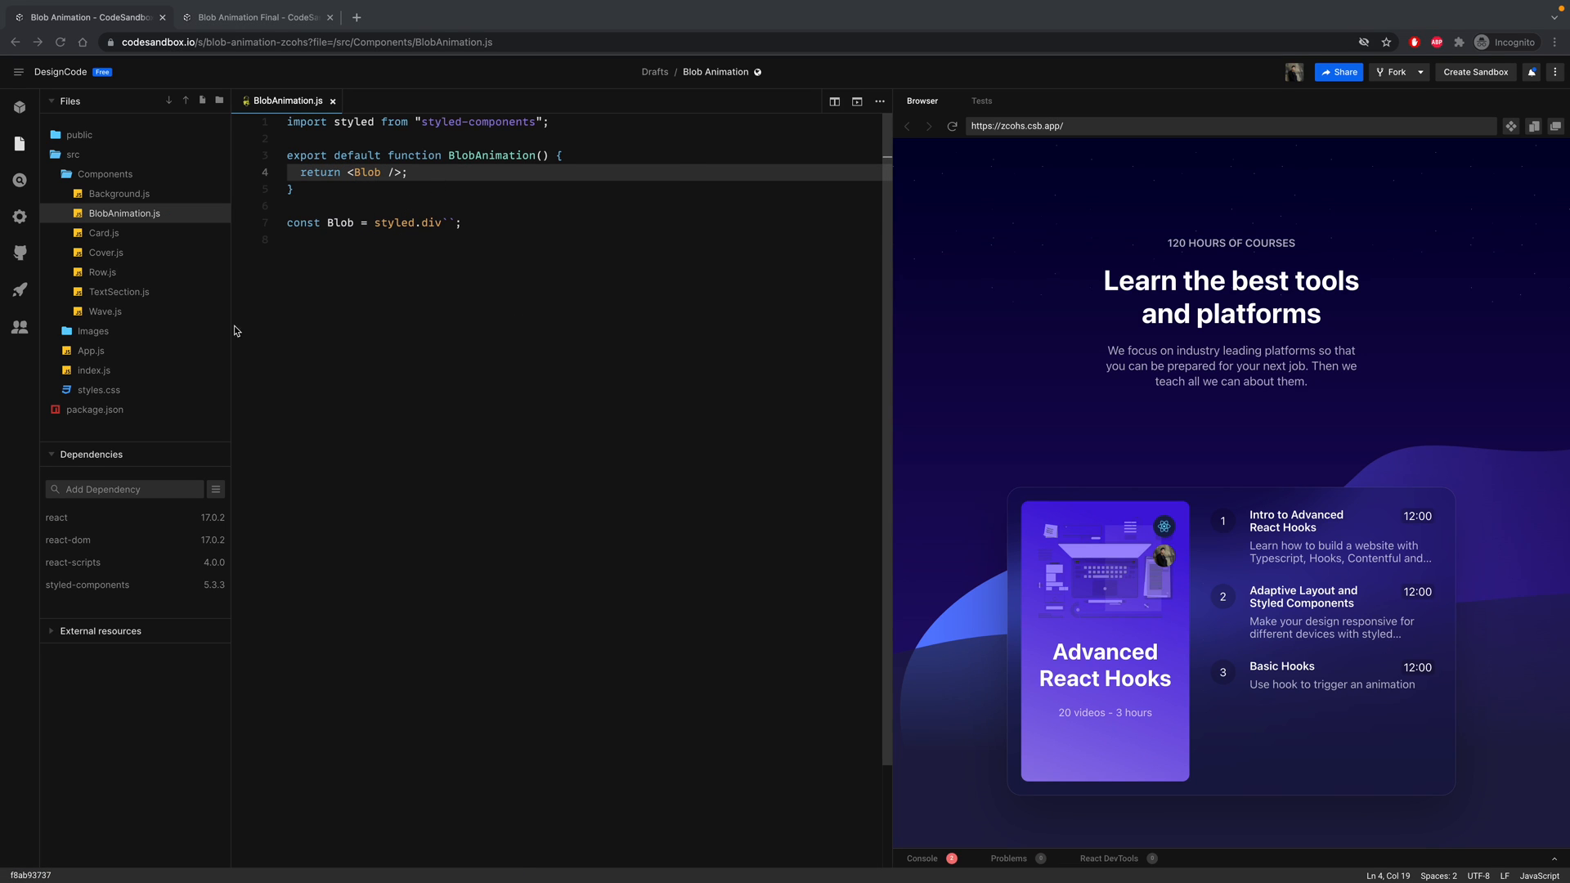
- Import BlobAnimation in App.js, add <BlobAnimation /> below <Wave />, and close App.js
{"action": "left_click", "coordinate": [90, 351]}
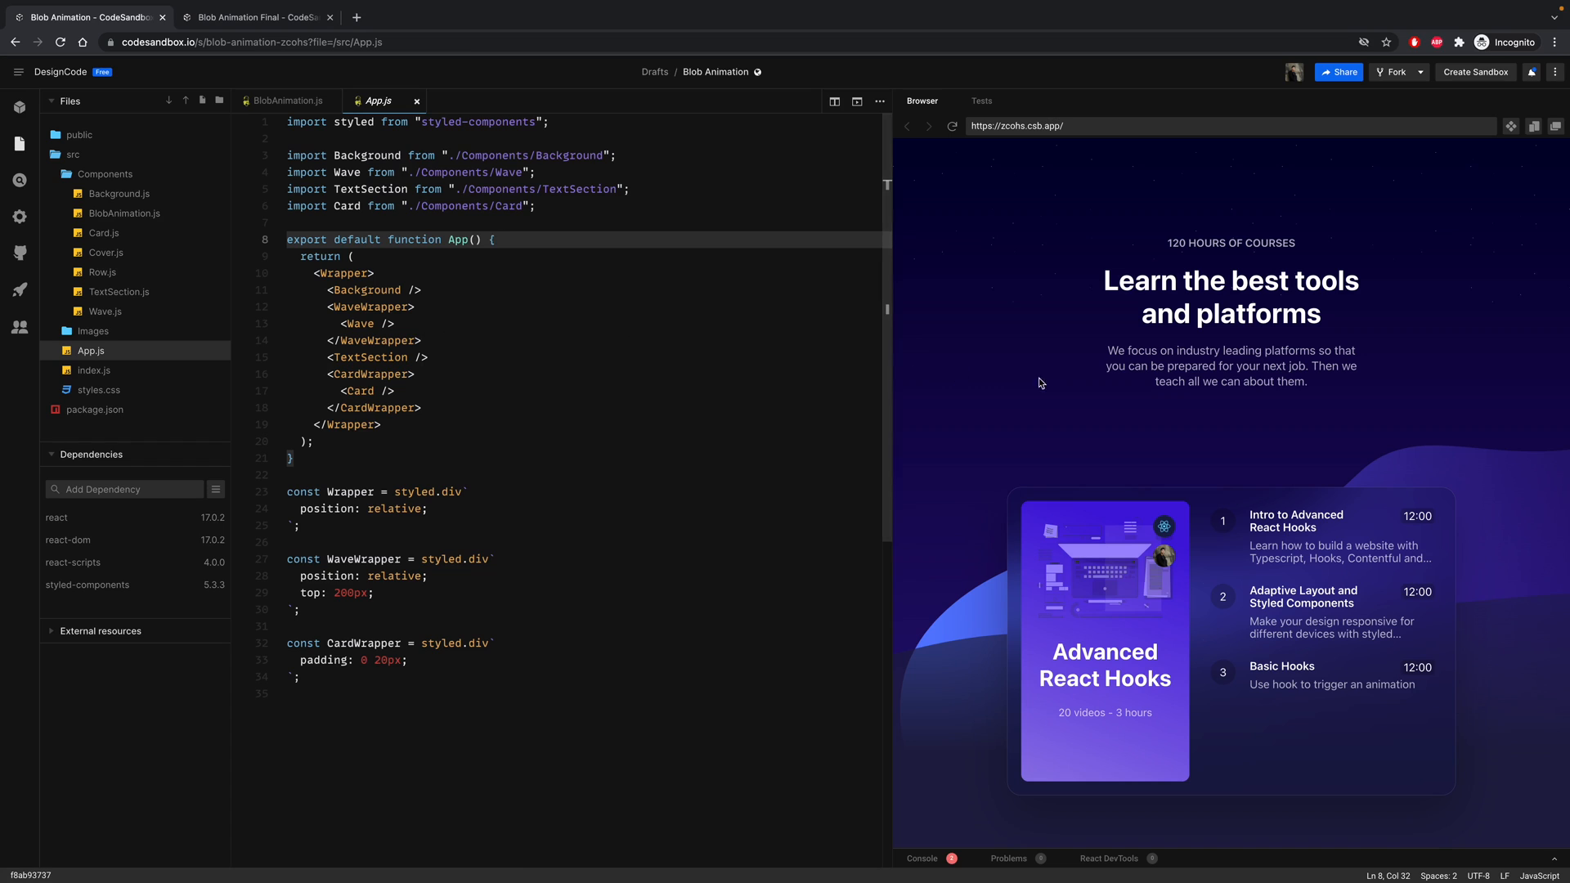
{"action": "mouse_move", "coordinate": [1055, 406]}
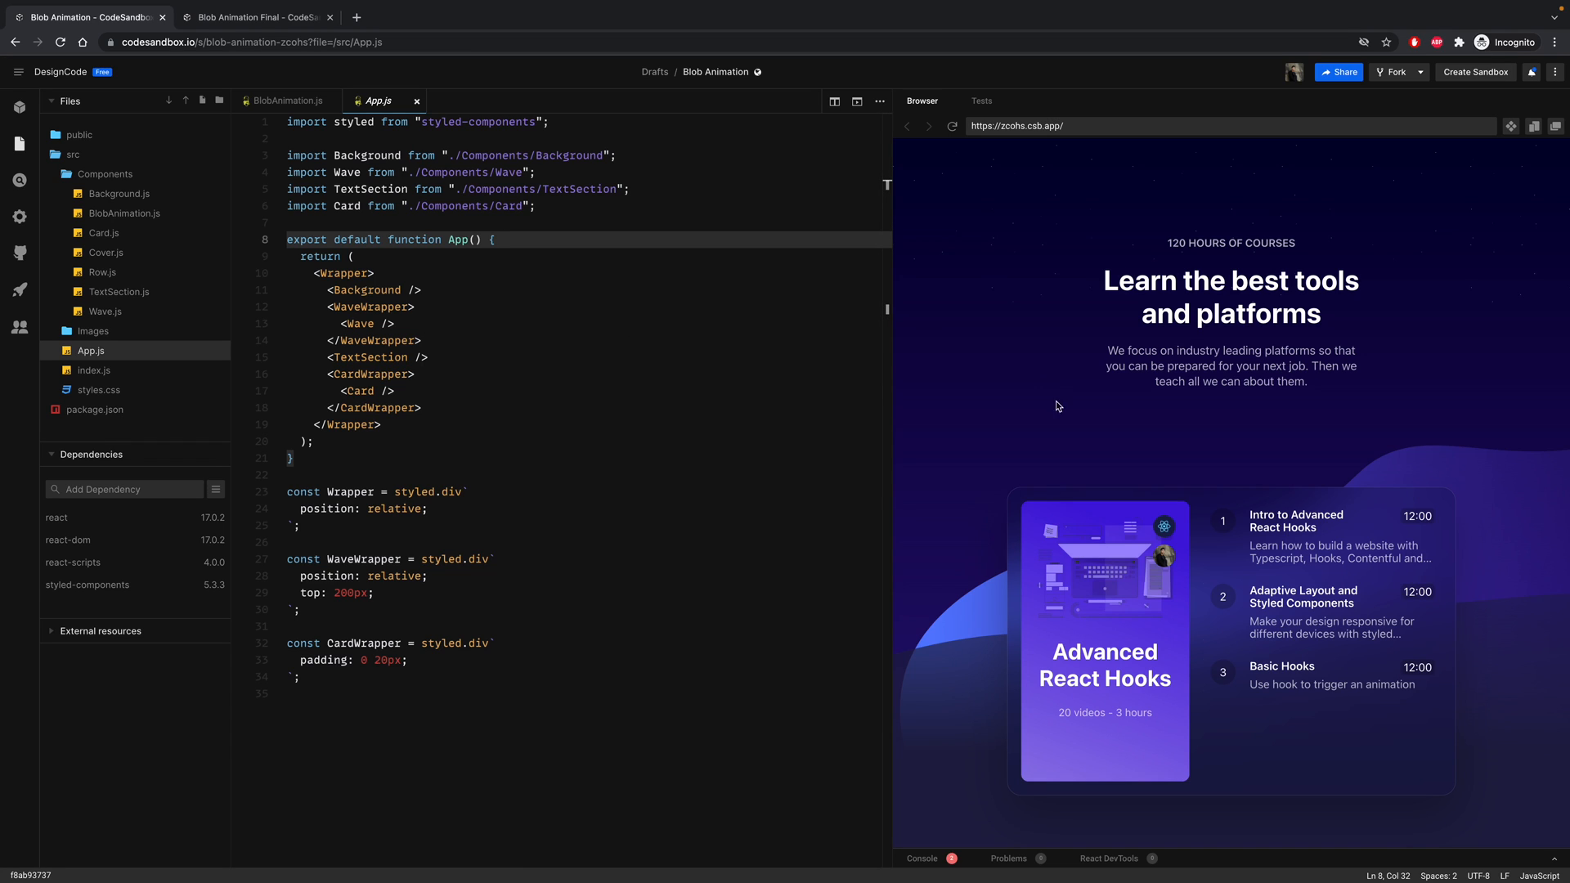
{"action": "mouse_move", "coordinate": [1237, 311]}
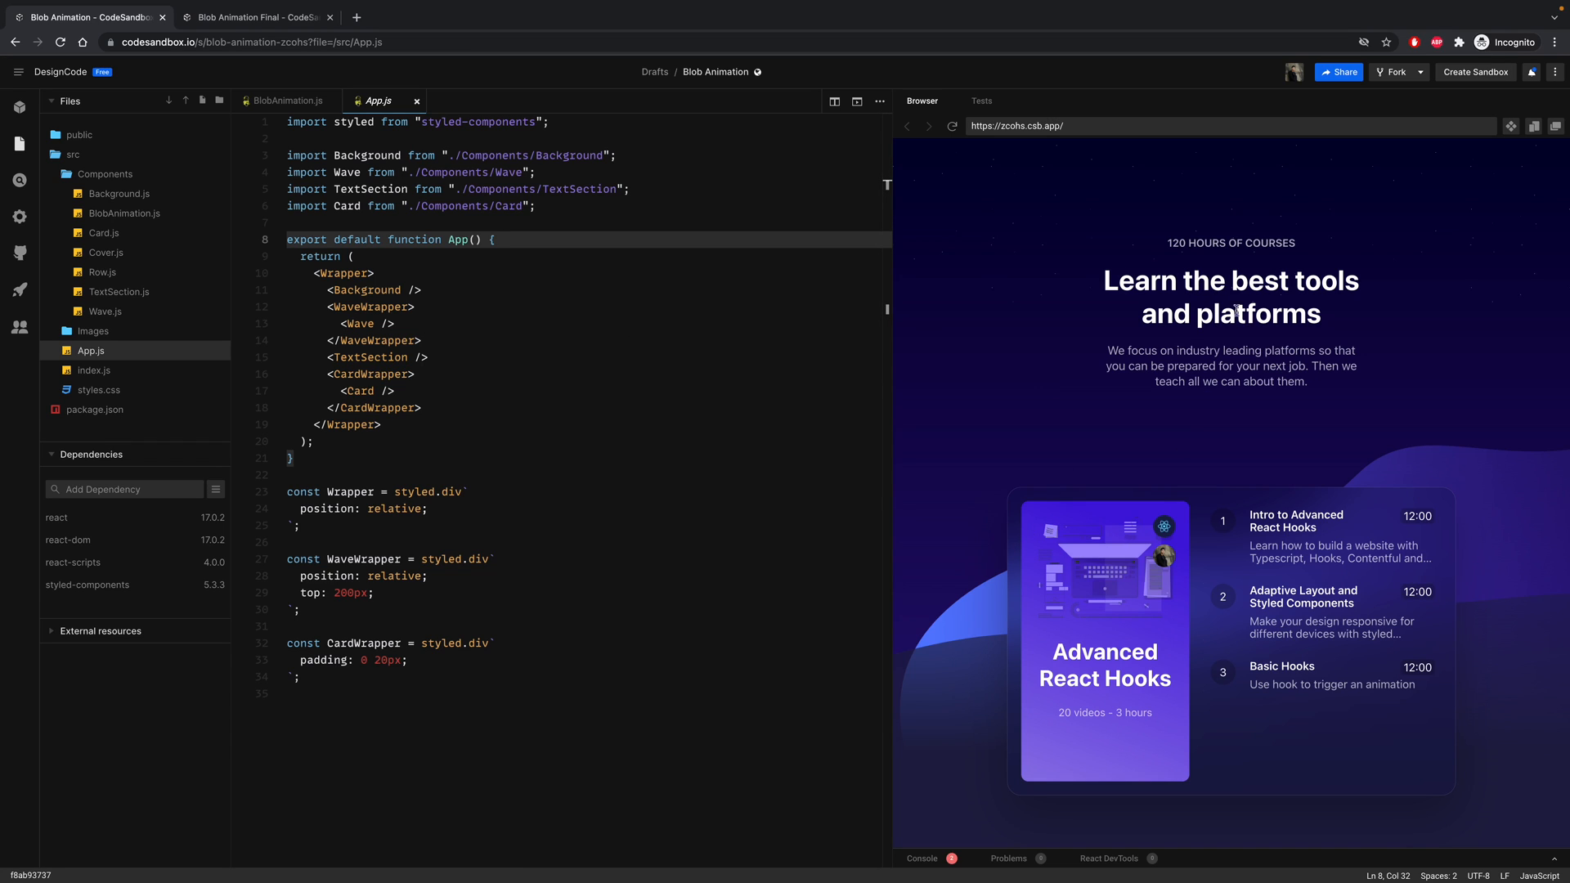
{"action": "mouse_move", "coordinate": [960, 603]}
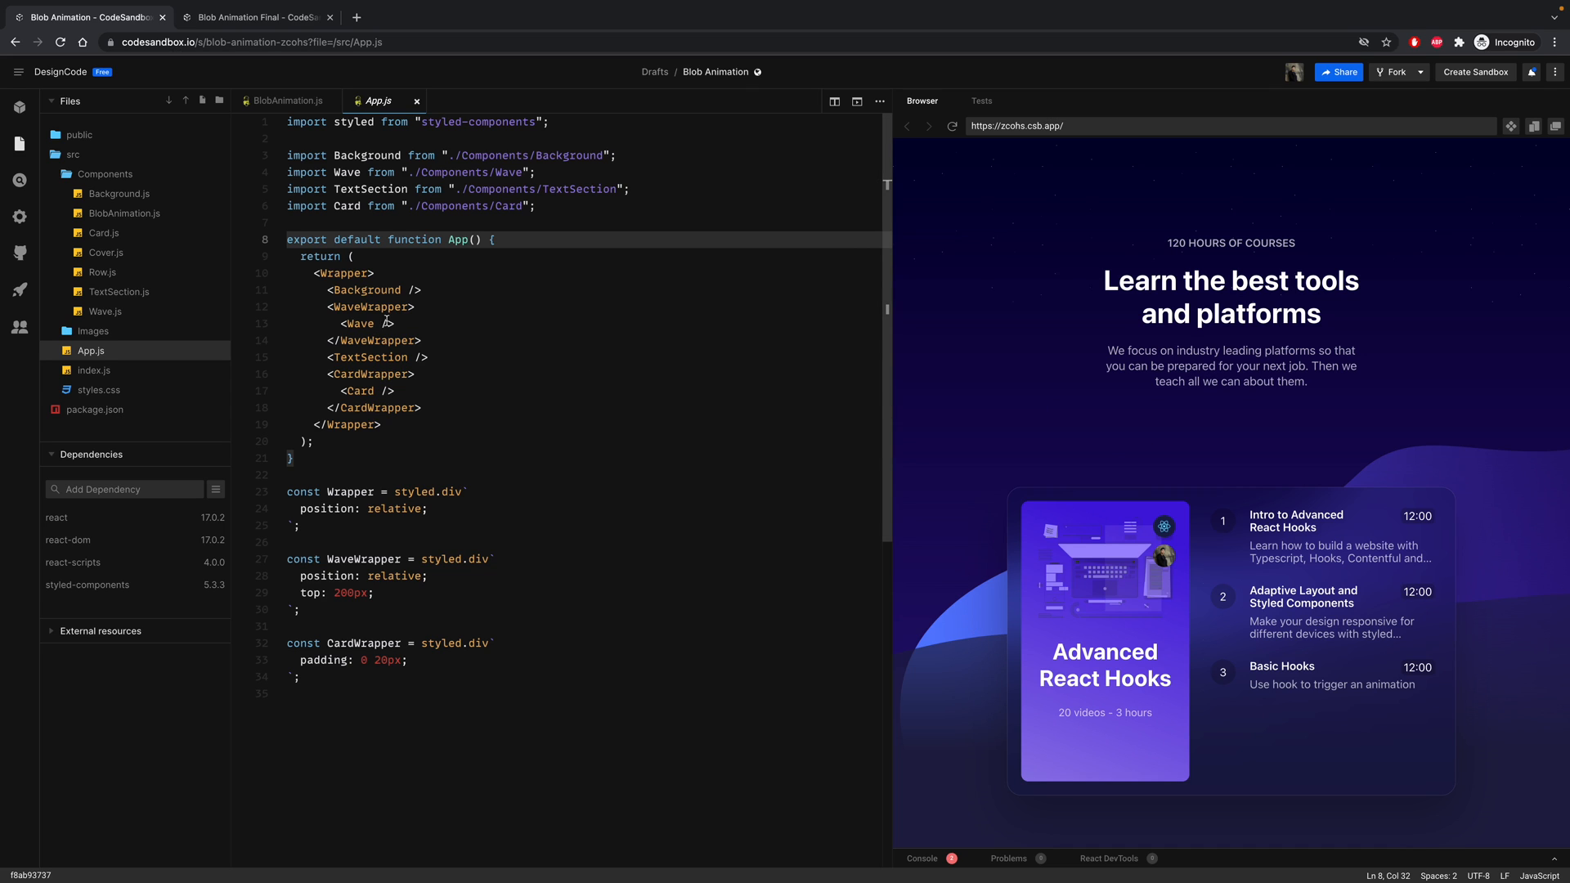
{"action": "left_click", "coordinate": [384, 306]}
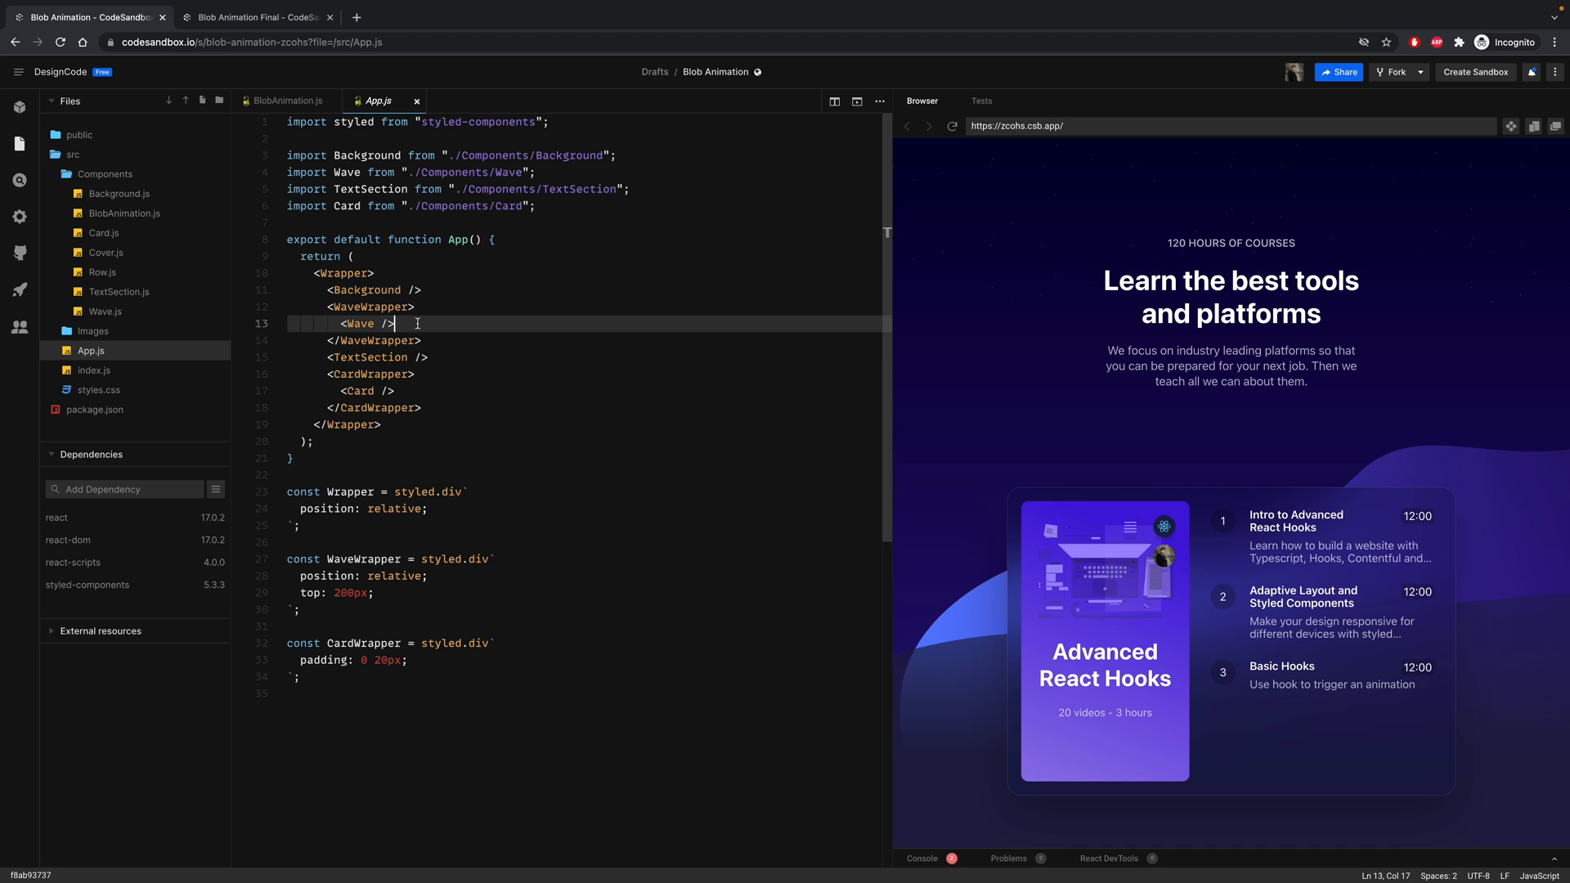
{"action": "type", "text": "<BlobAnimation />"}
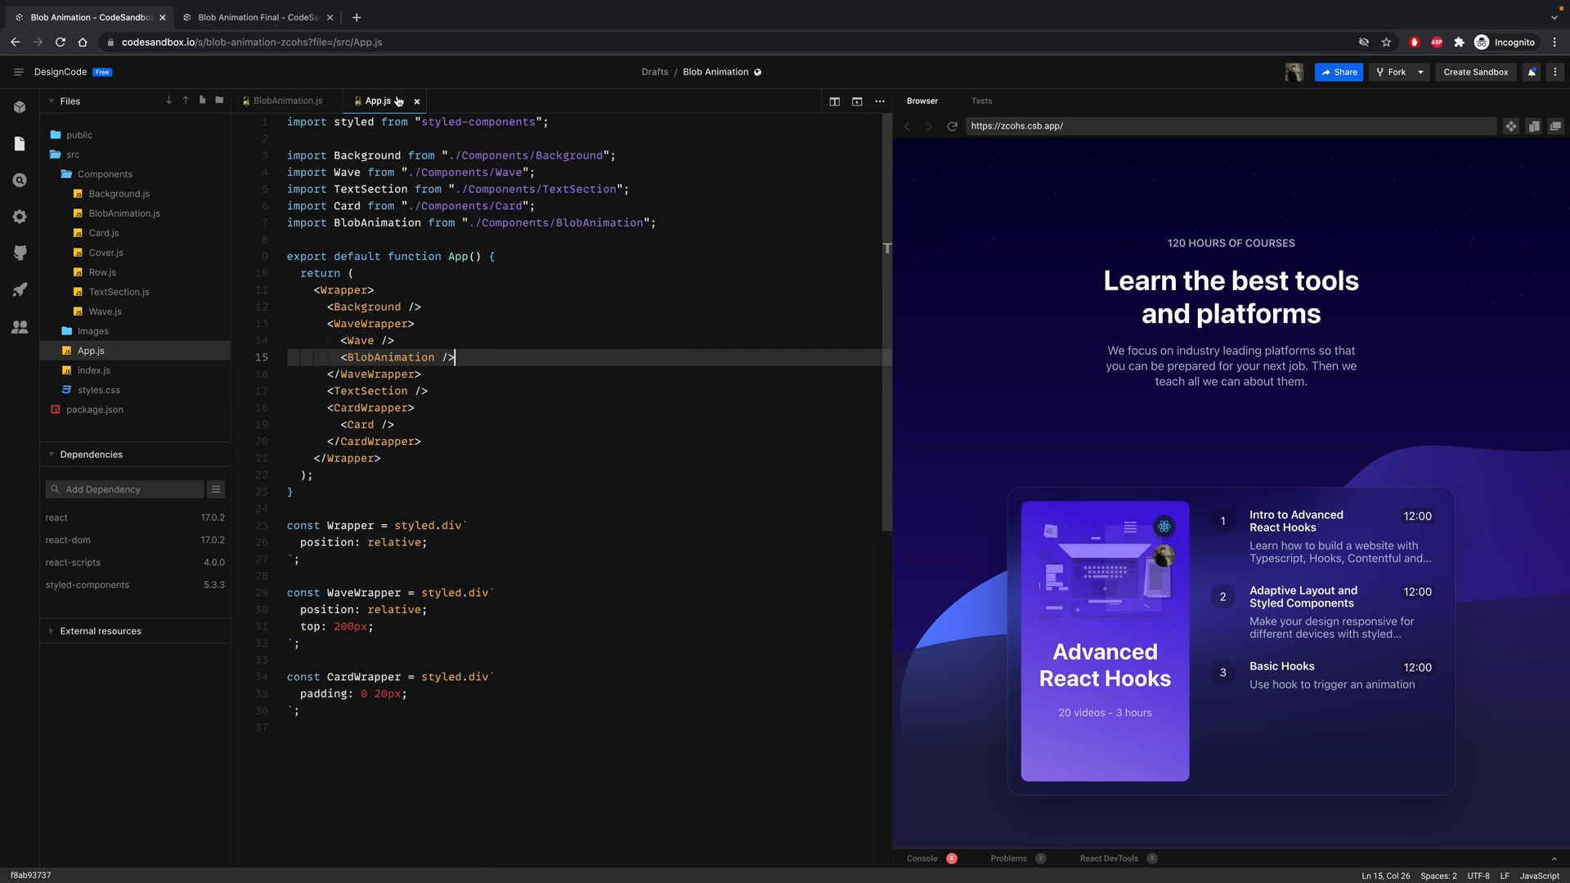
{"action": "left_click", "coordinate": [124, 213]}
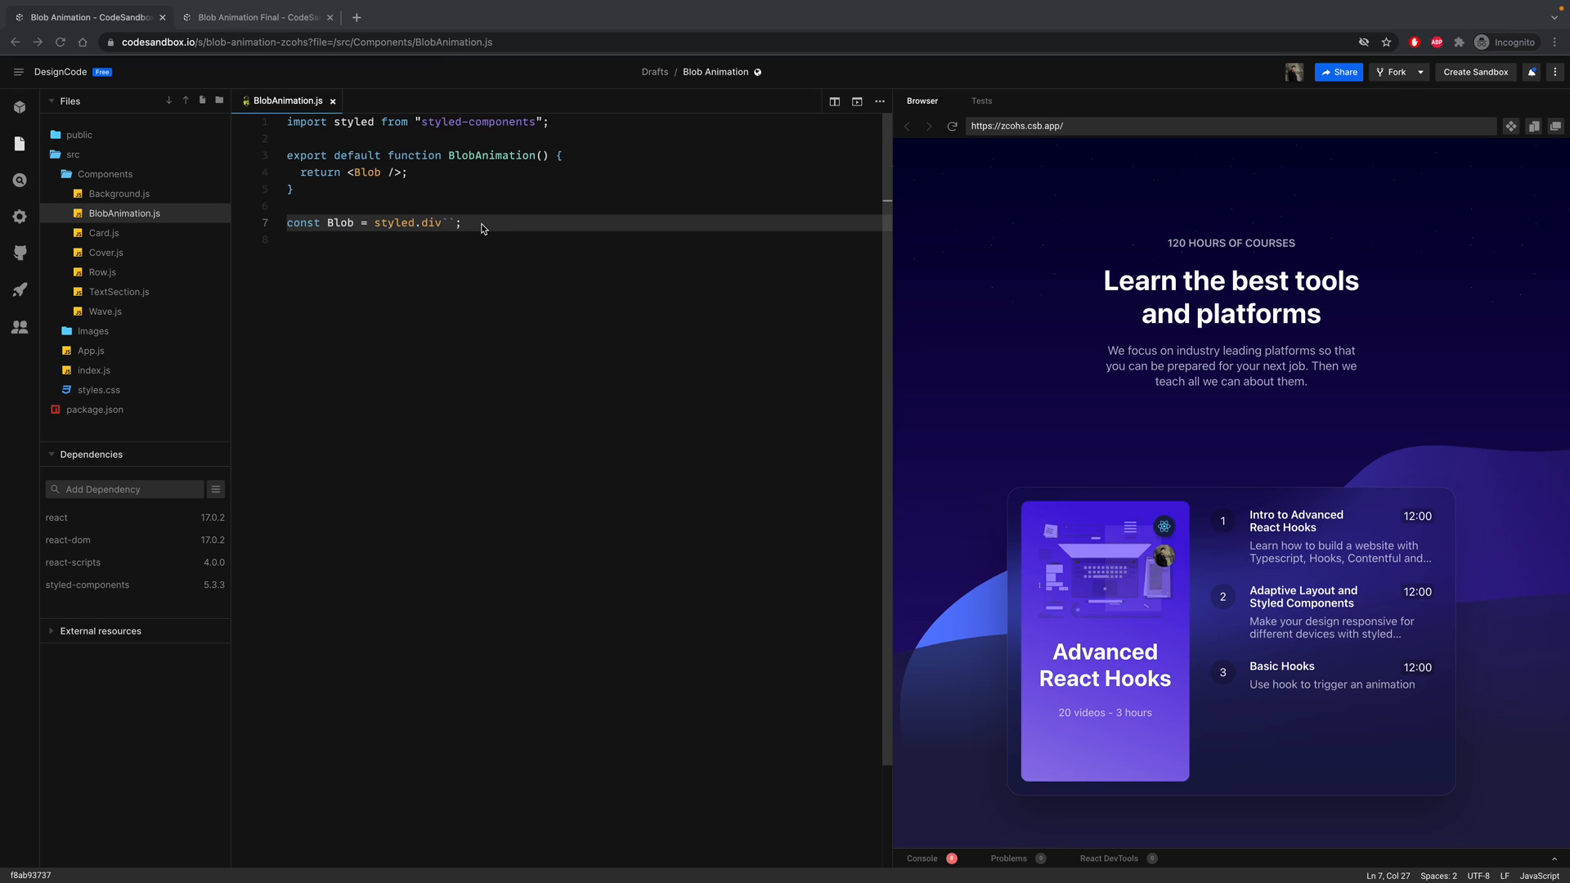
{"action": "mouse_move", "coordinate": [464, 228]}
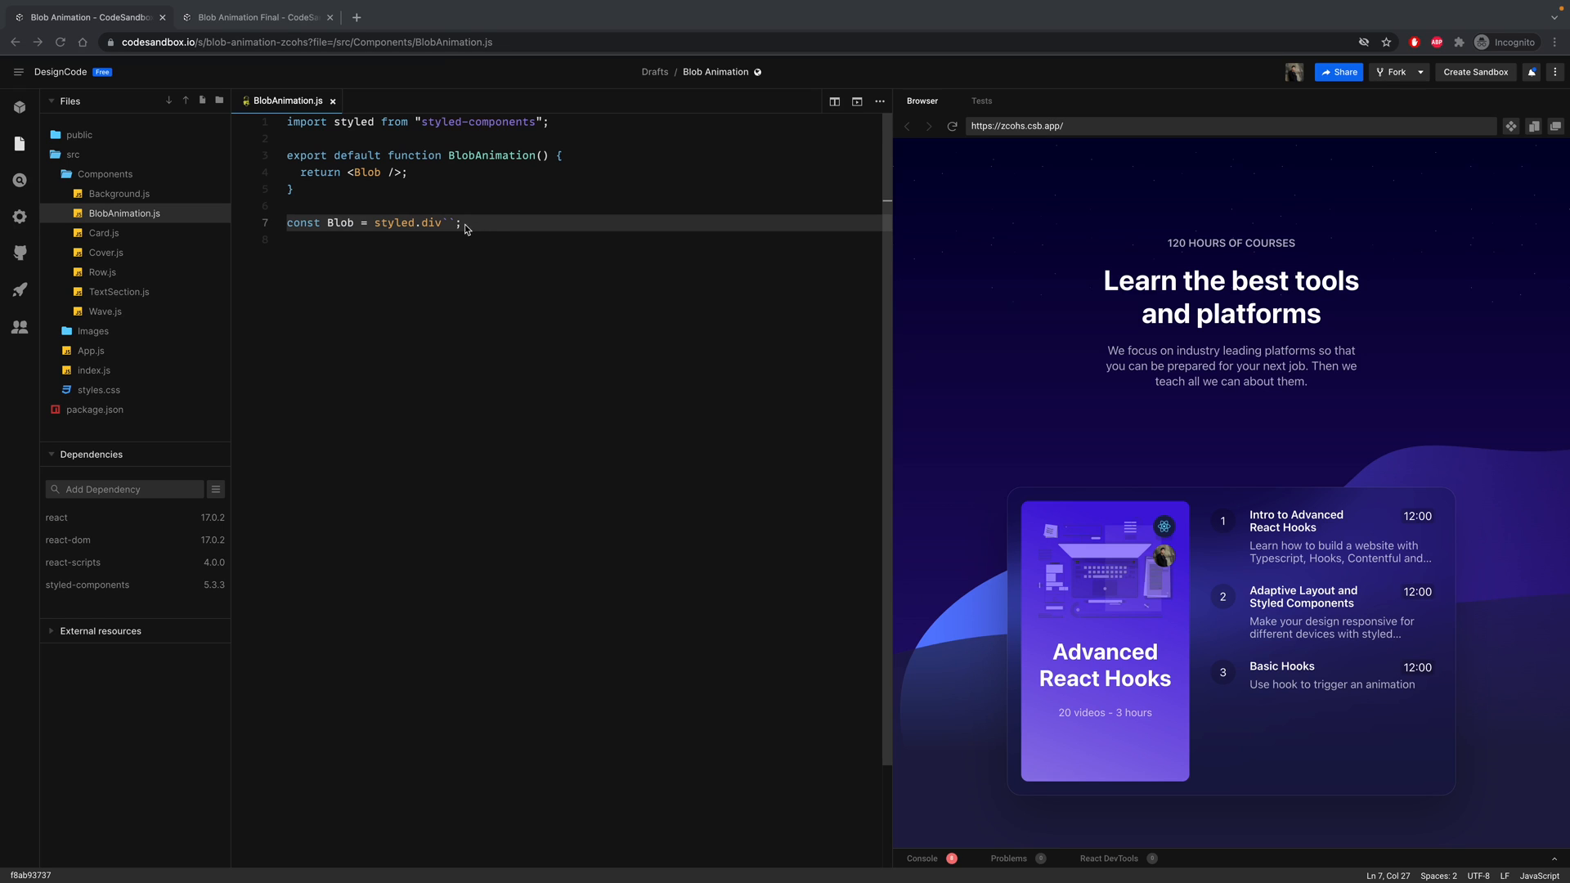
- Give Blob position absolute, 500px width and height, and a 180deg linear-gradient background
{"action": "key", "text": "Enter"}
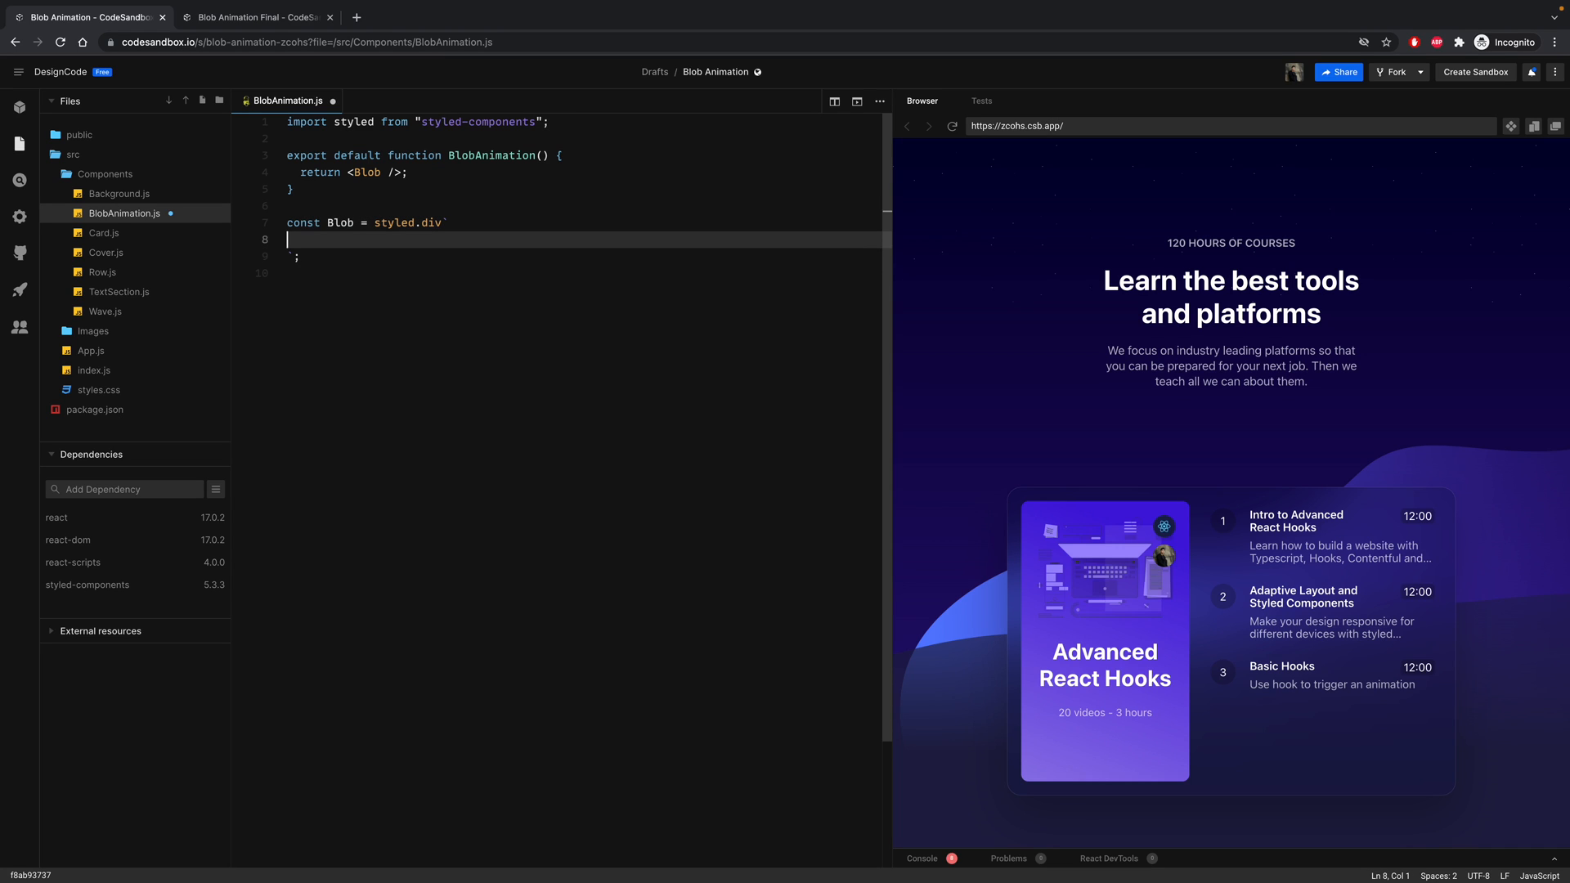
{"action": "type", "text": "posi"}
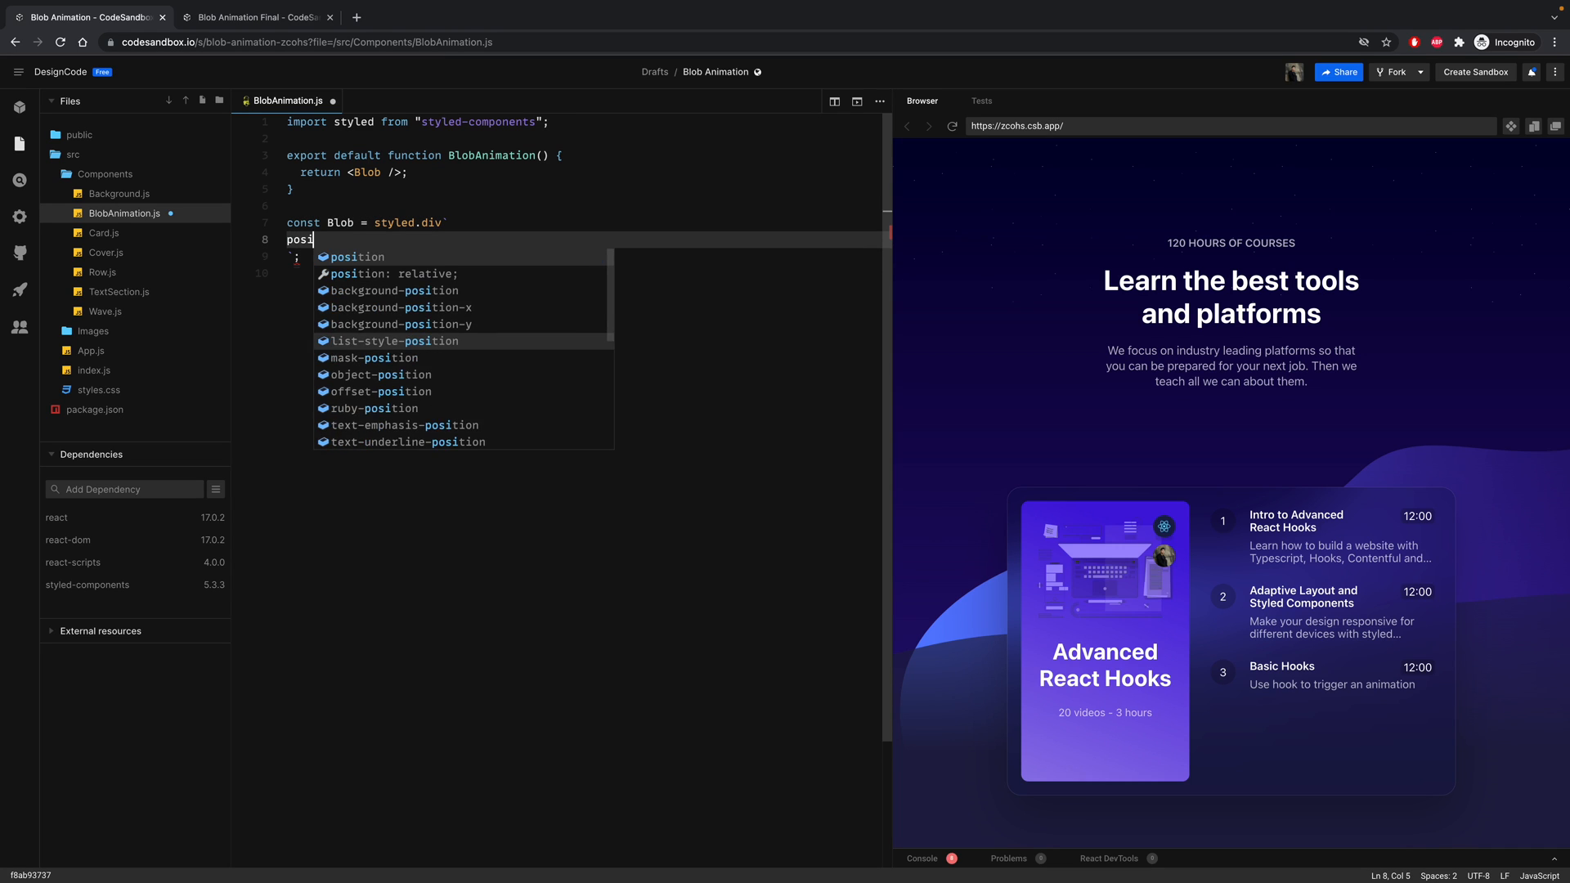
{"action": "type", "text": "ition: absolute;"}
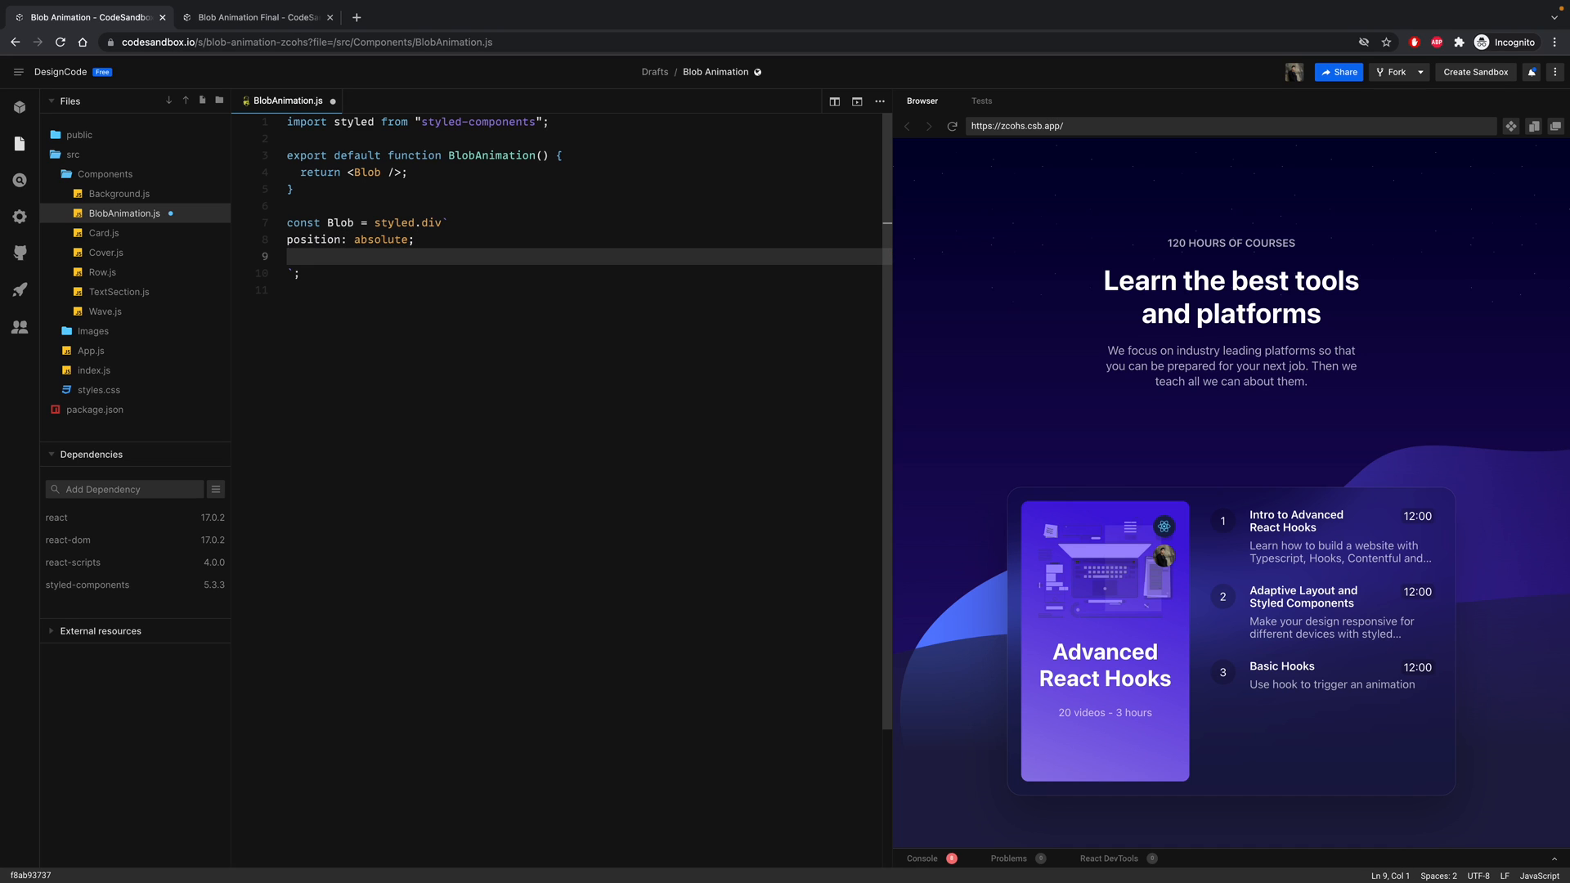
{"action": "type", "text": "wid"}
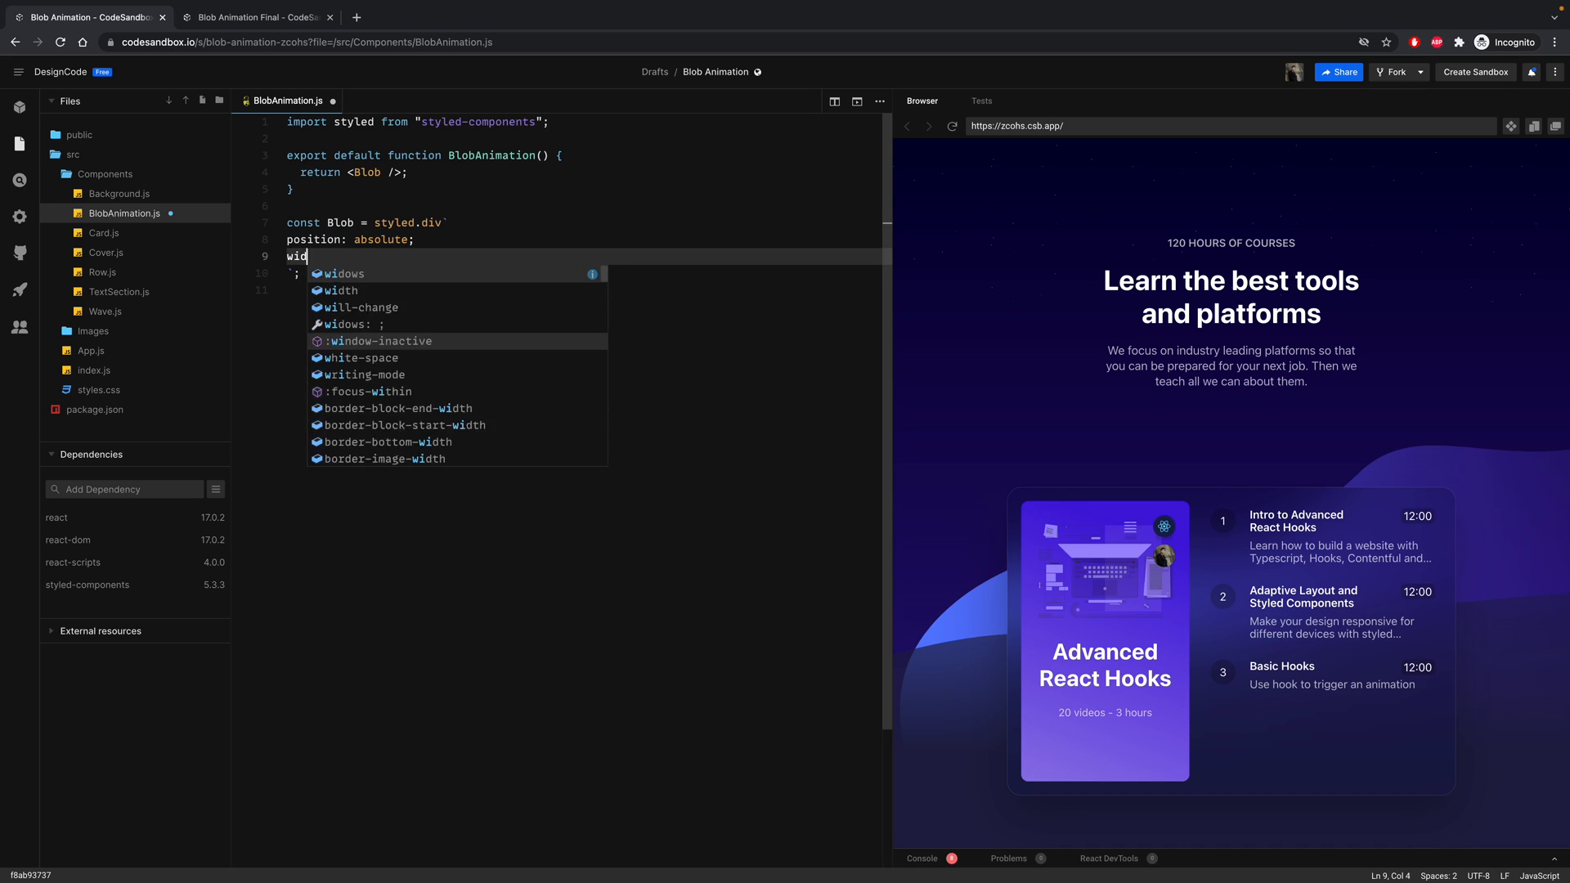
{"action": "type", "text": "th: 500px;"}
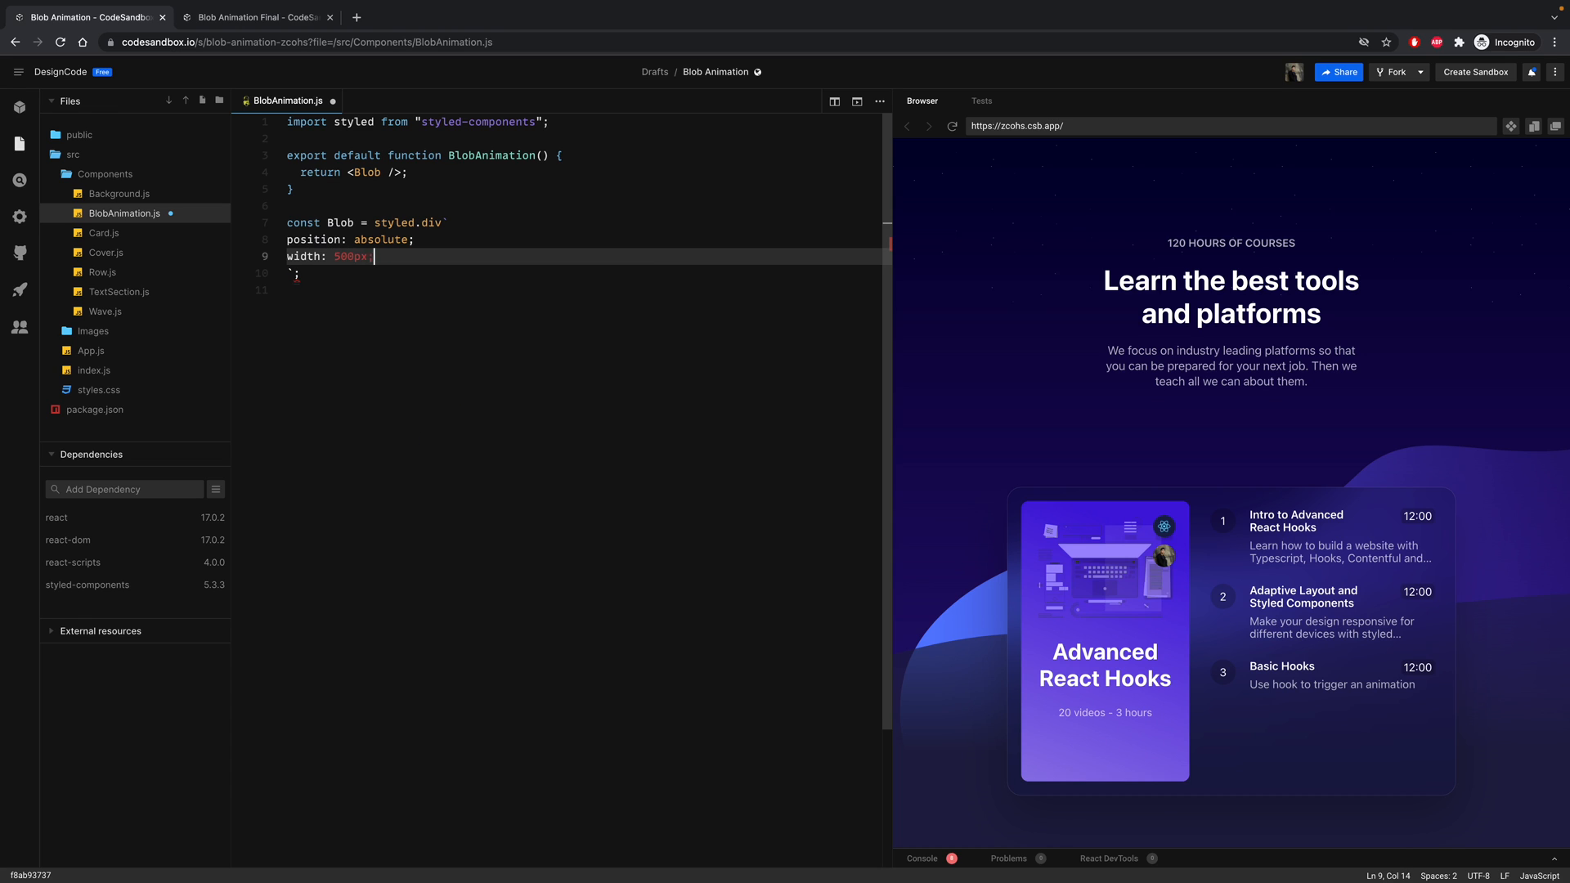
{"action": "type", "text": "height:"}
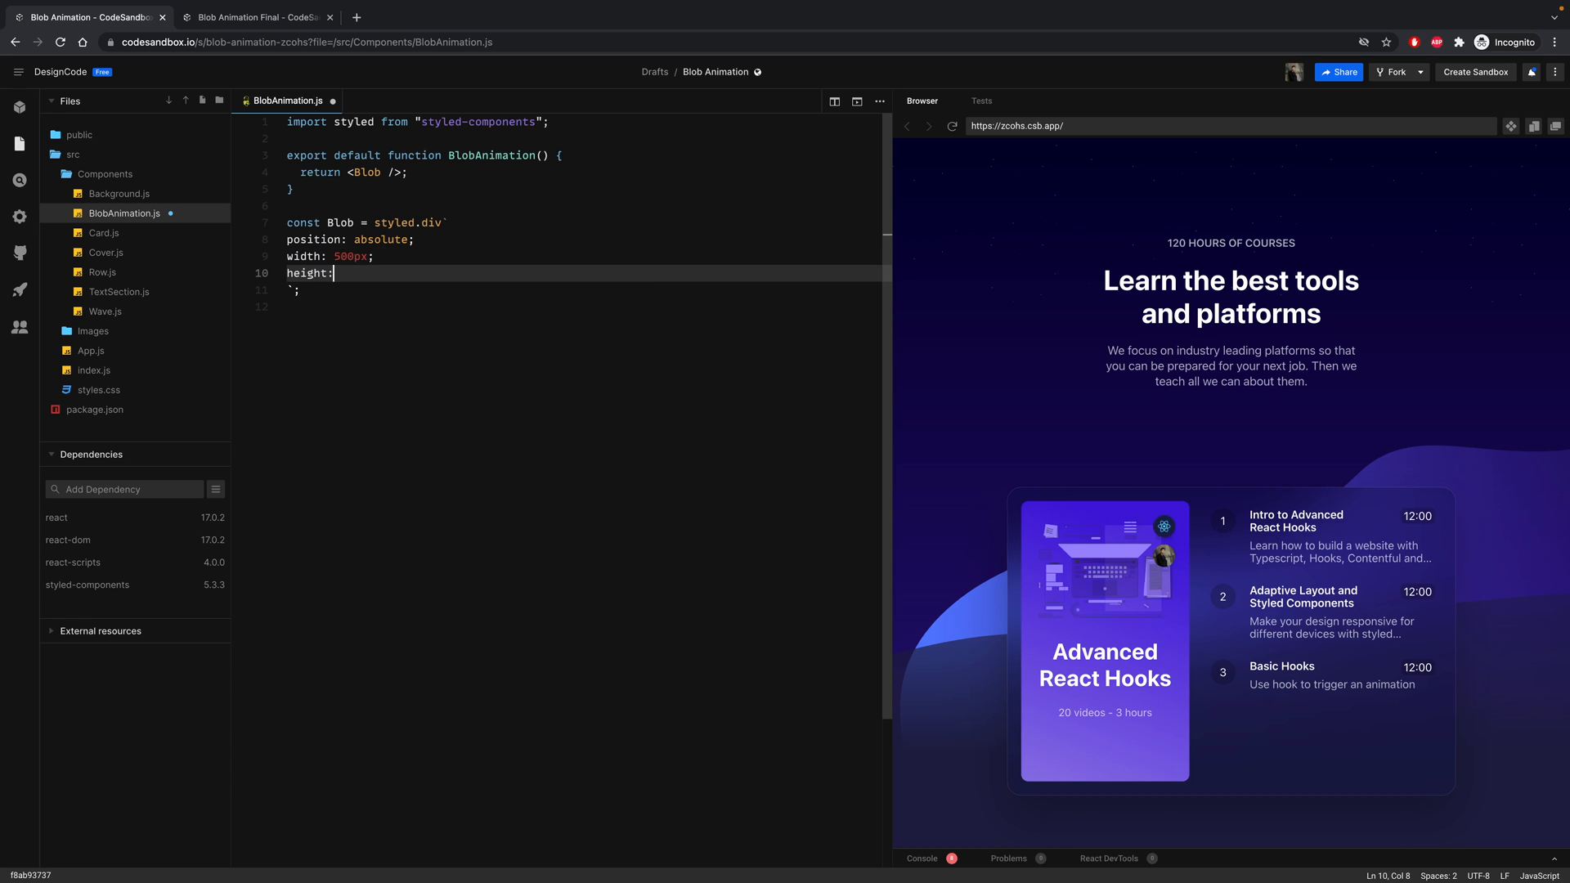
{"action": "type", "text": "500px;"}
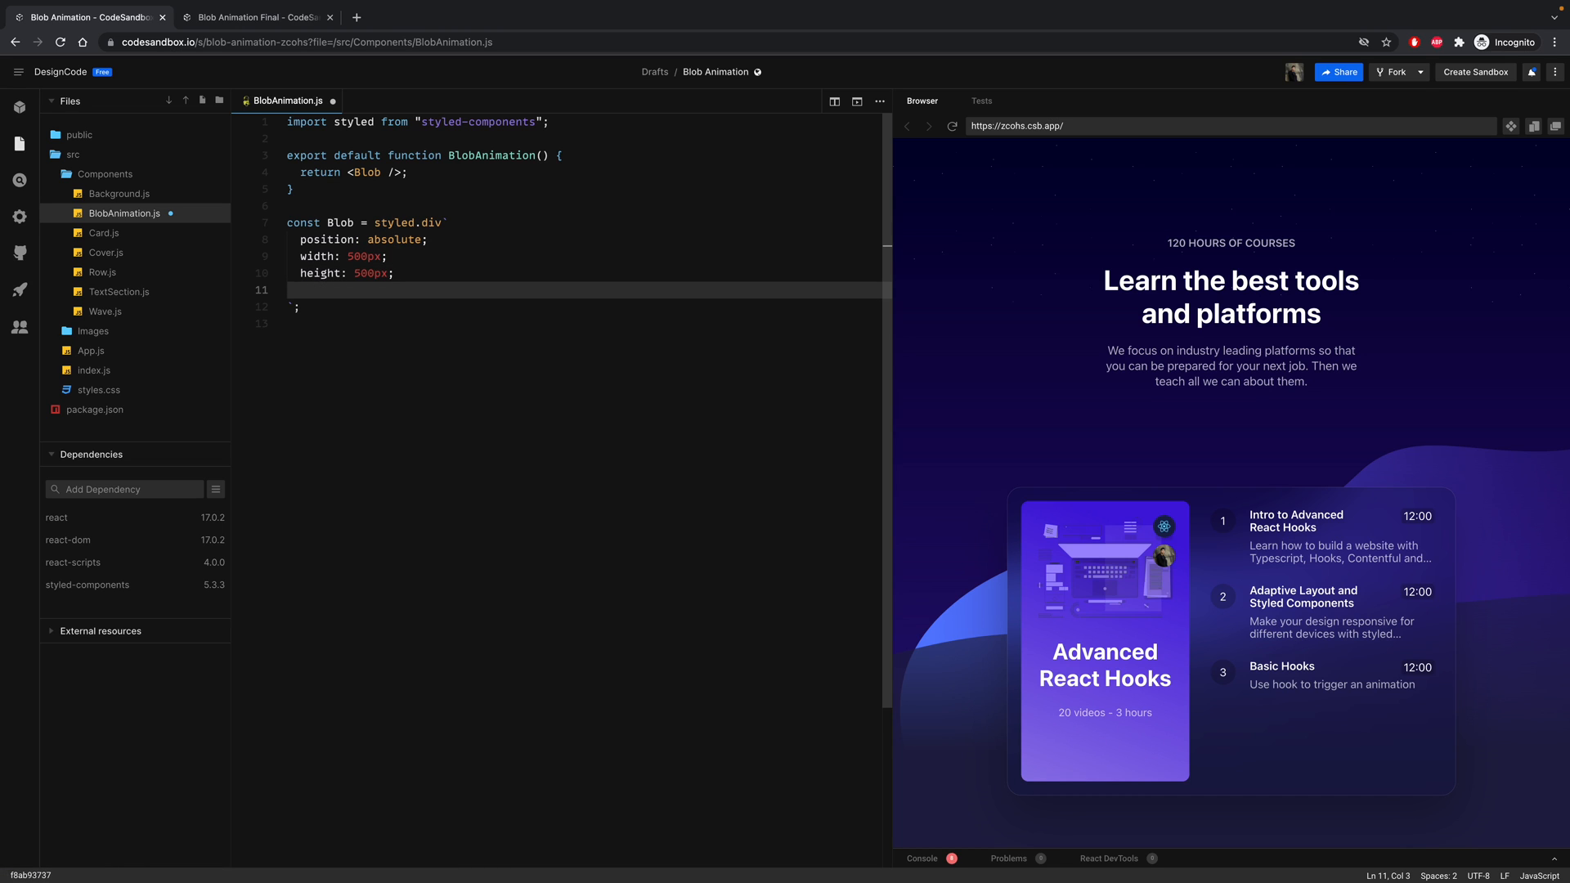
{"action": "type", "text": "background: linear-gradient("}
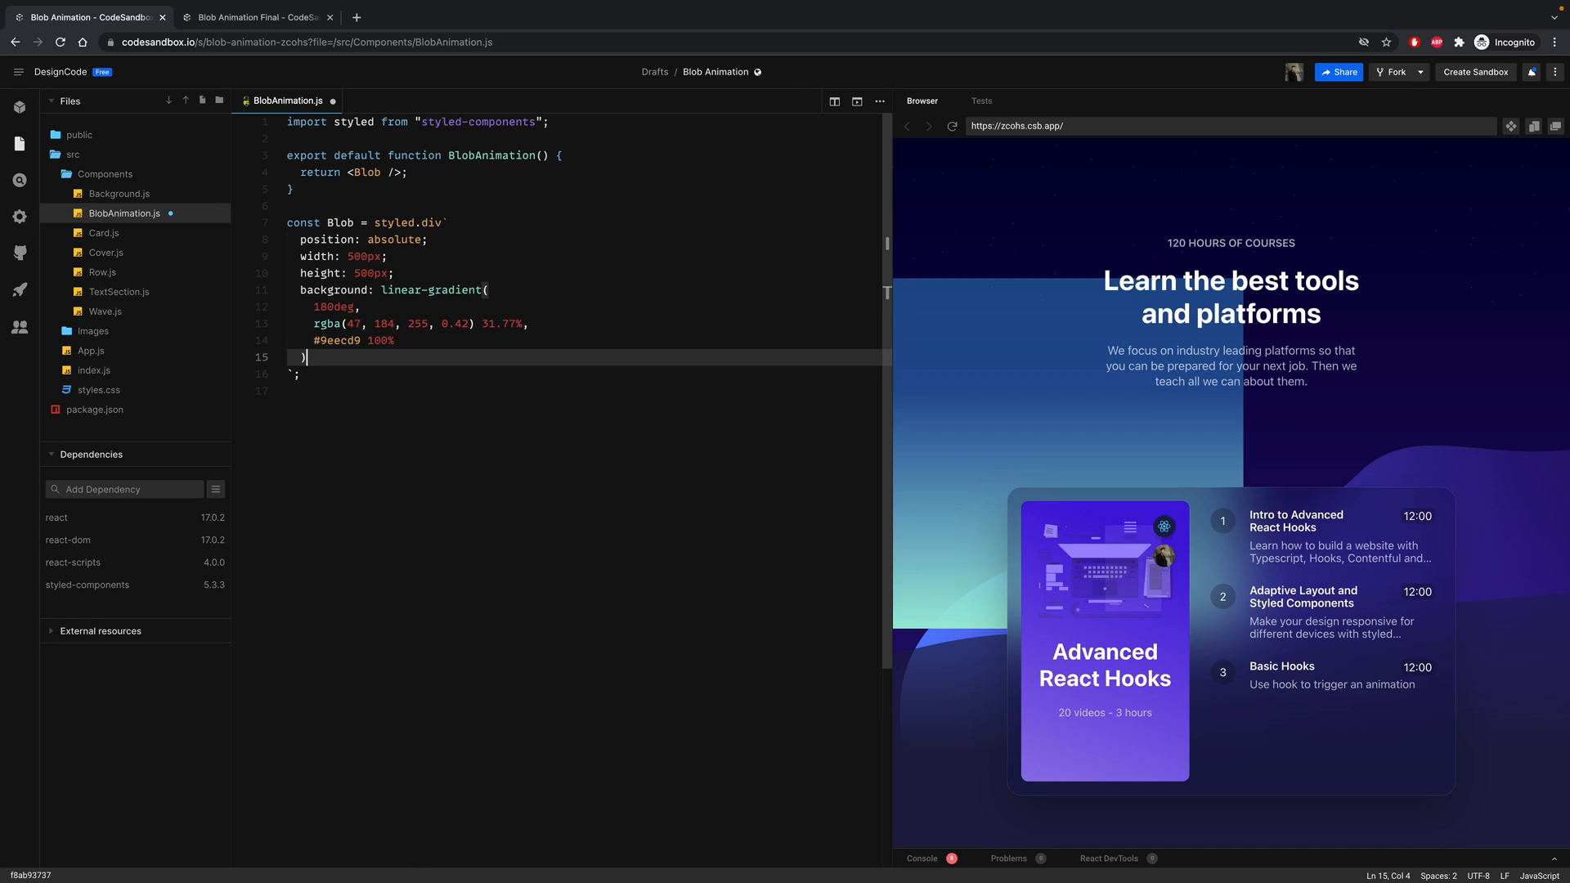
{"action": "type", "text": ";"}
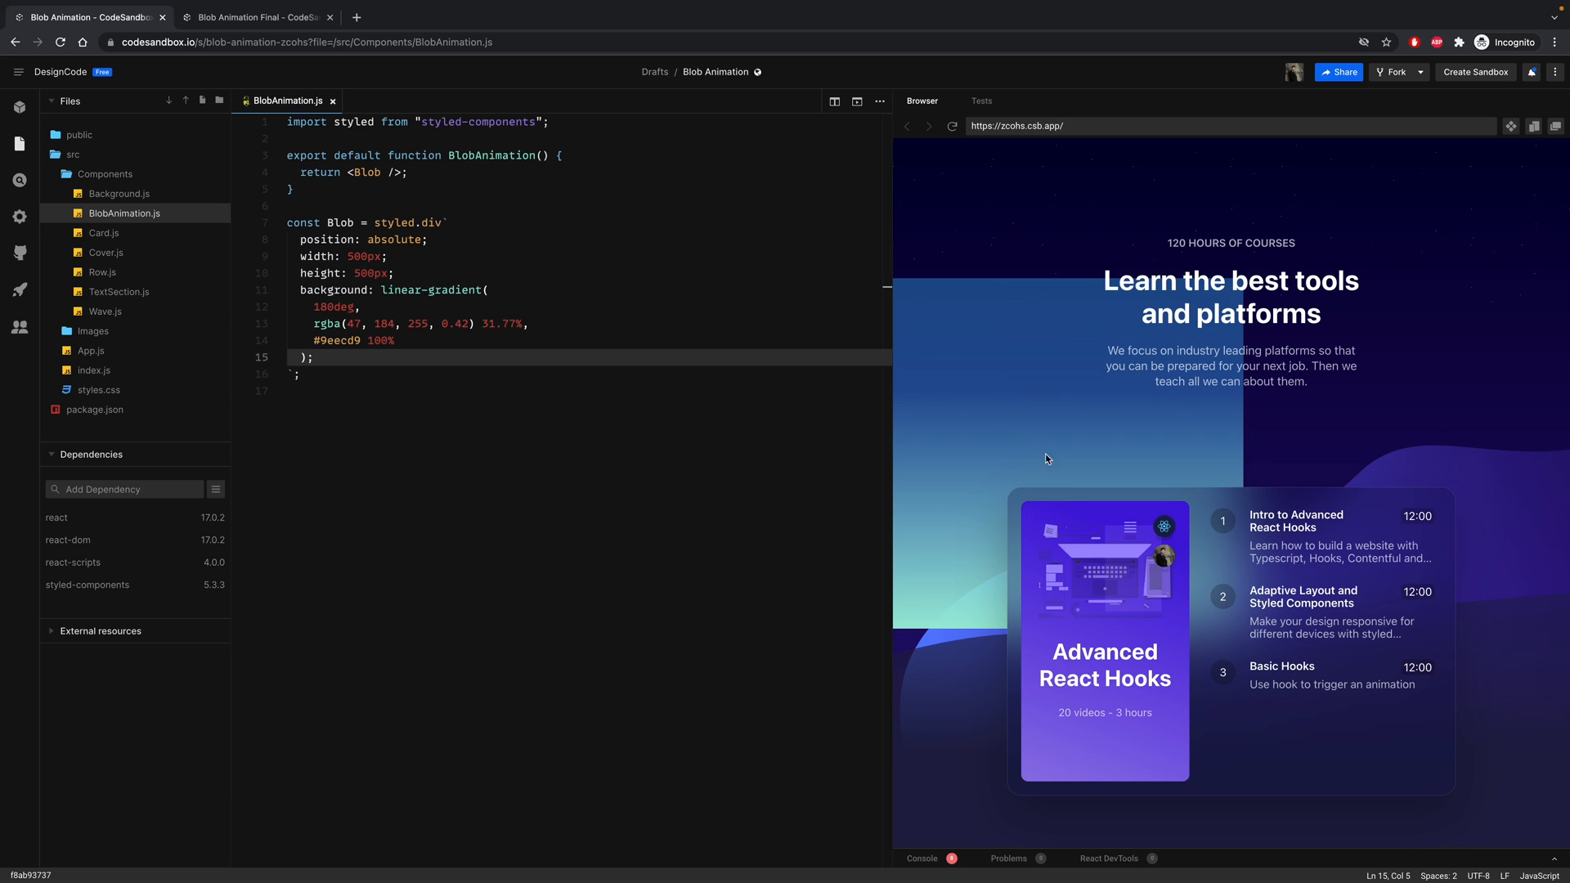
{"action": "mouse_move", "coordinate": [1047, 432]}
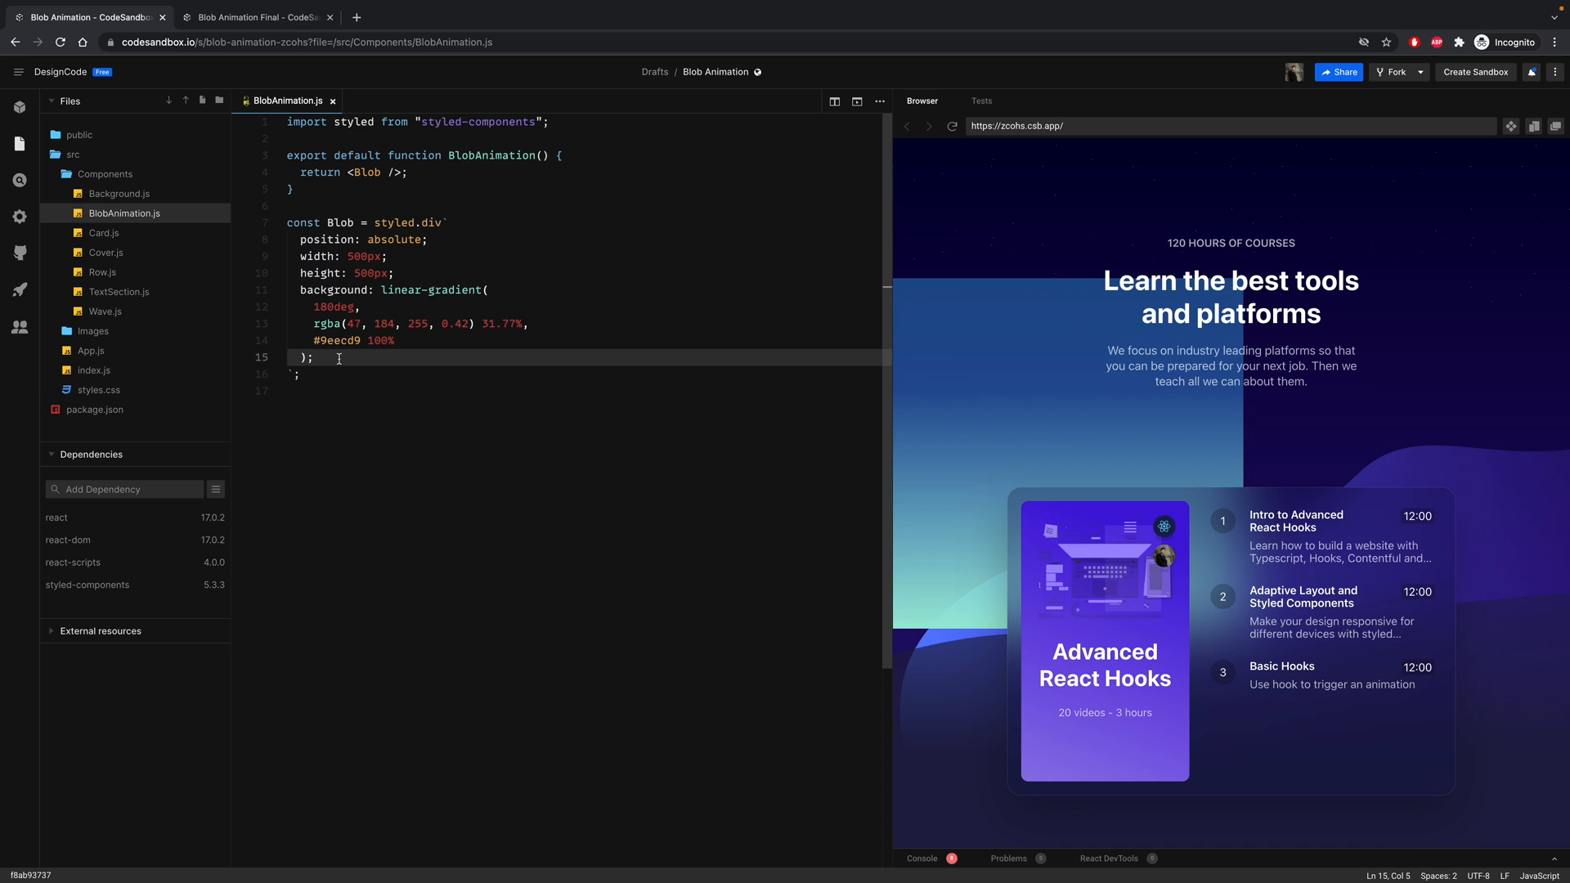
- Add border-radius: 24% 76% 35% 65% / 27% 36% 64% 73% to the Blob styles
{"action": "type", "text": "border-radius"}
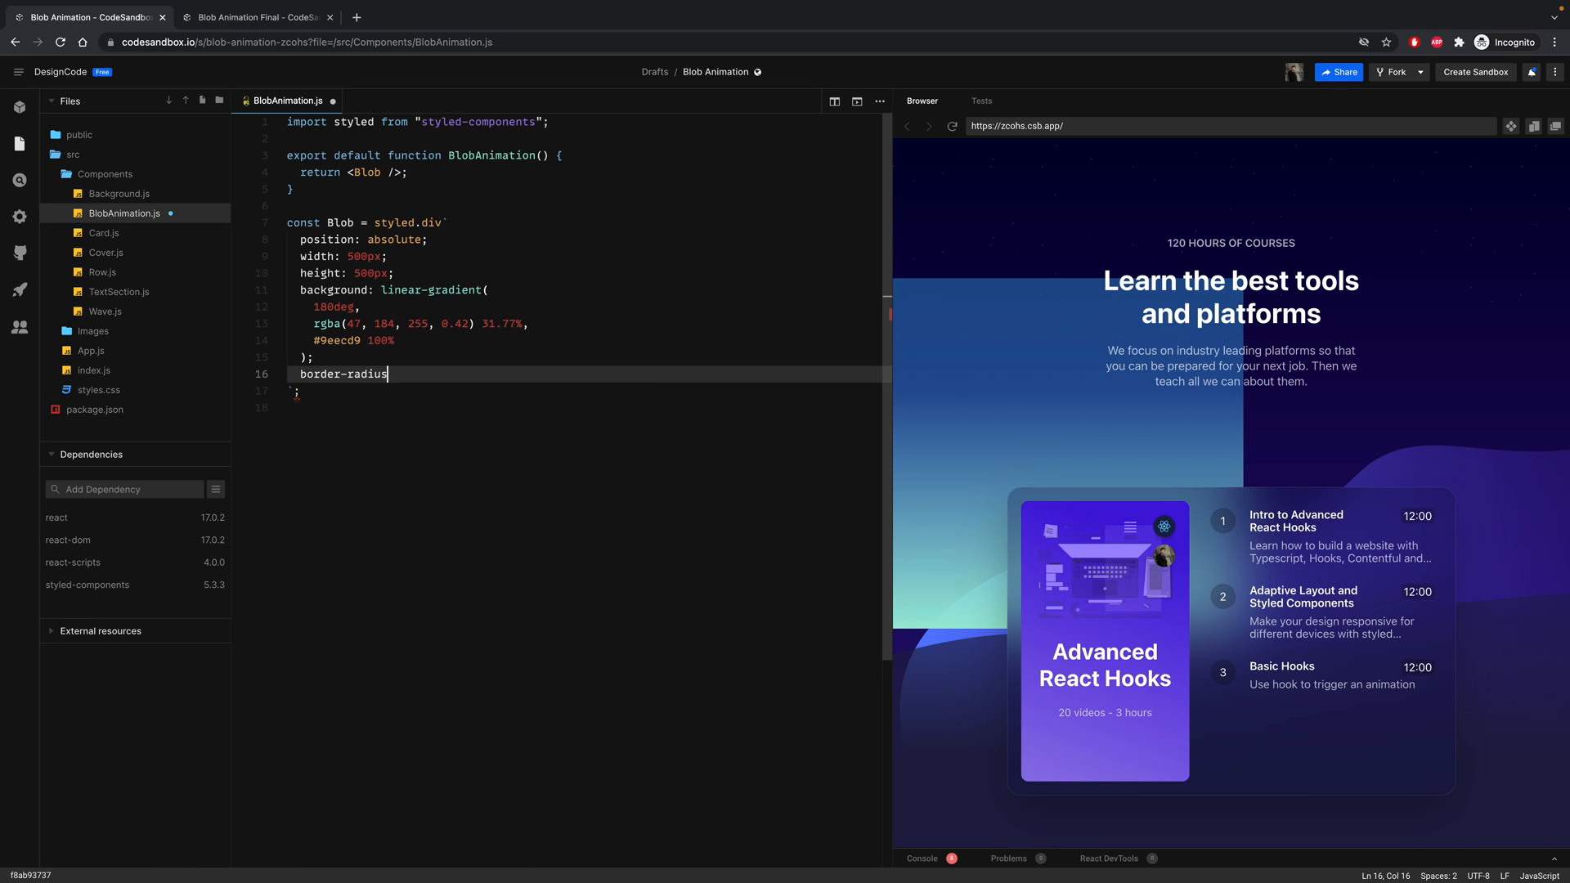
{"action": "type", "text": ":"}
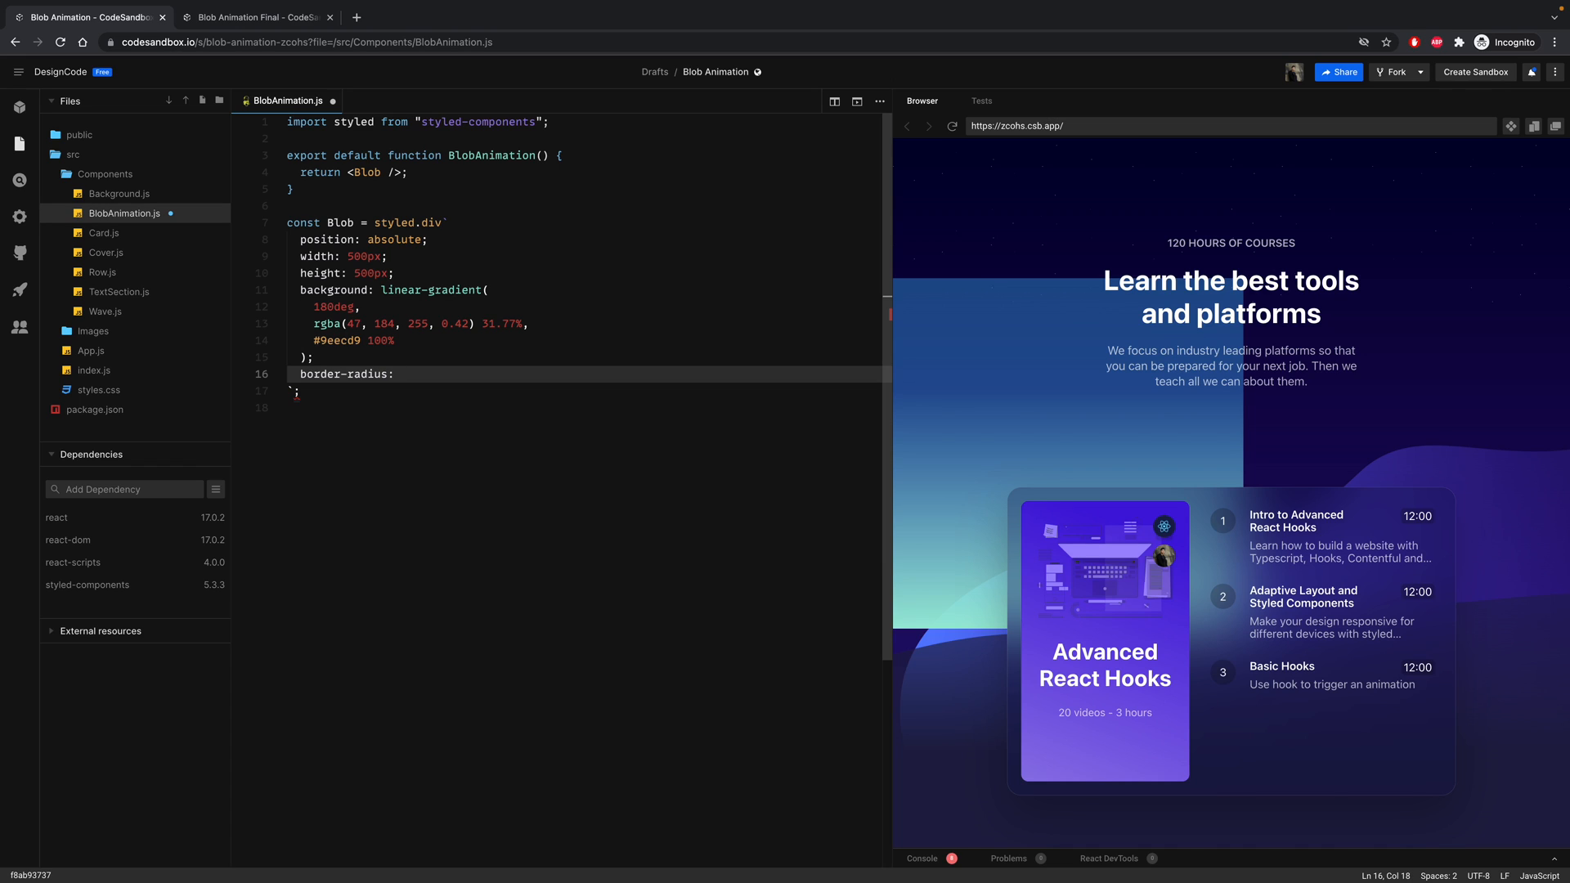
{"action": "type", "text": "24"}
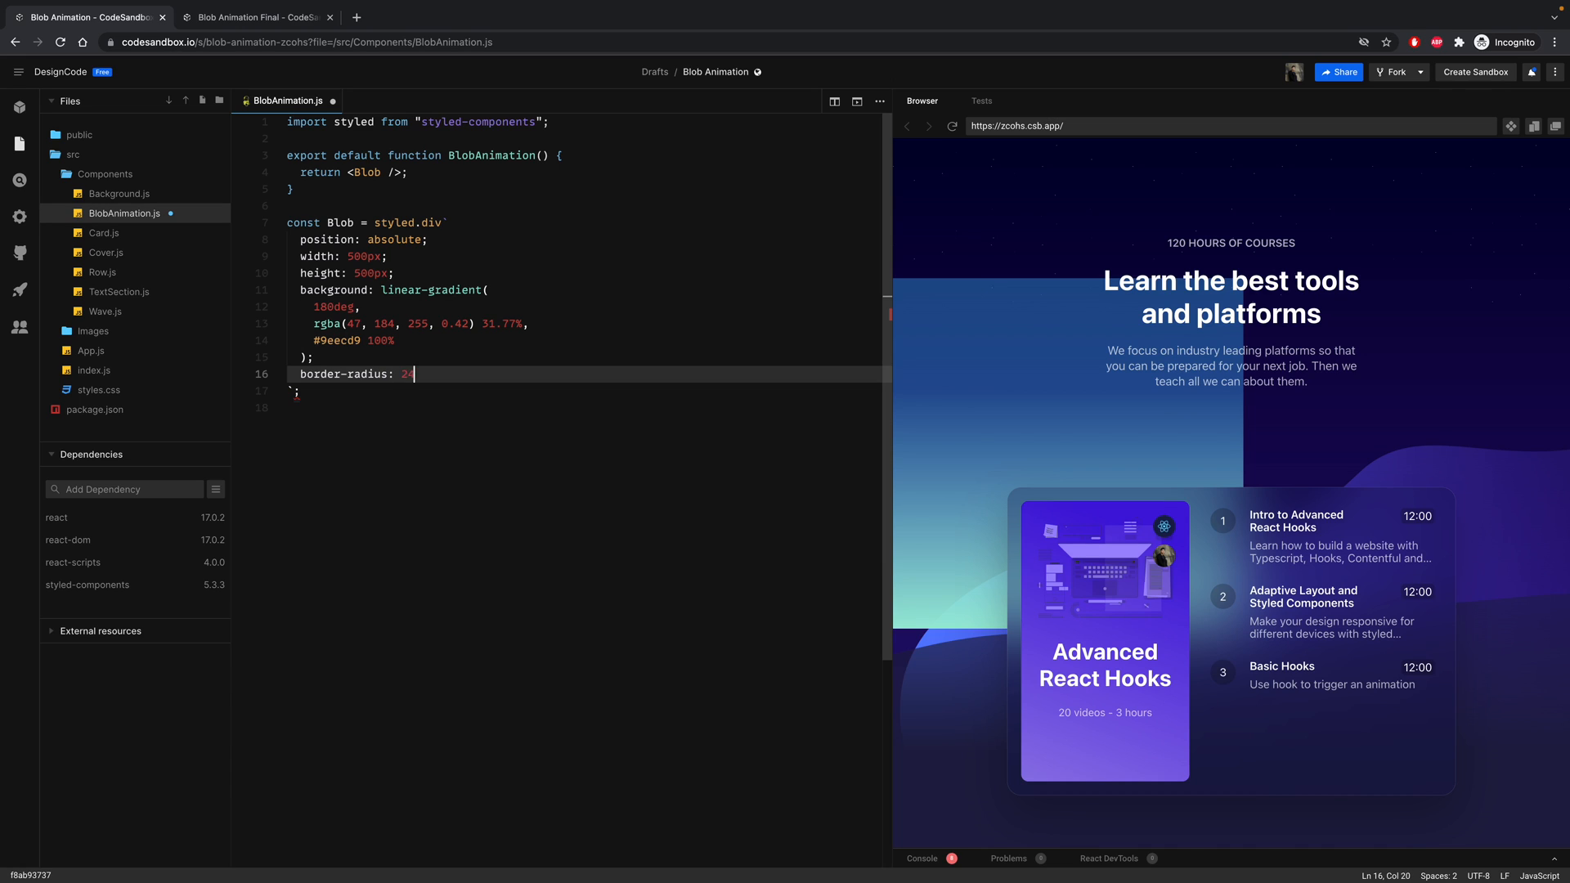
{"action": "type", "text": "4%"}
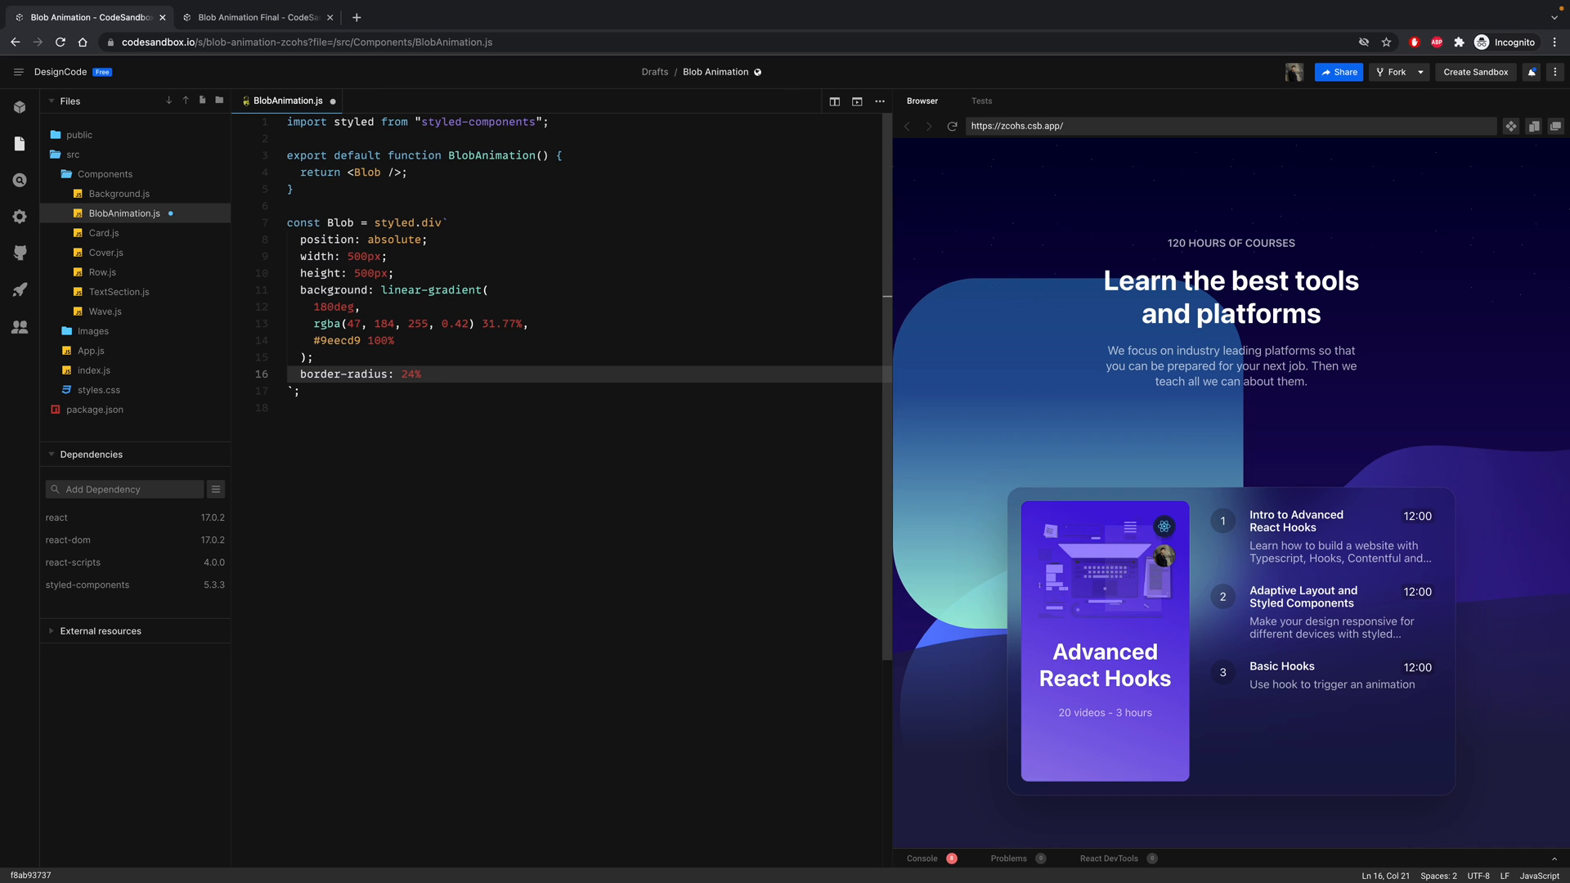
{"action": "type", "text": "76%"}
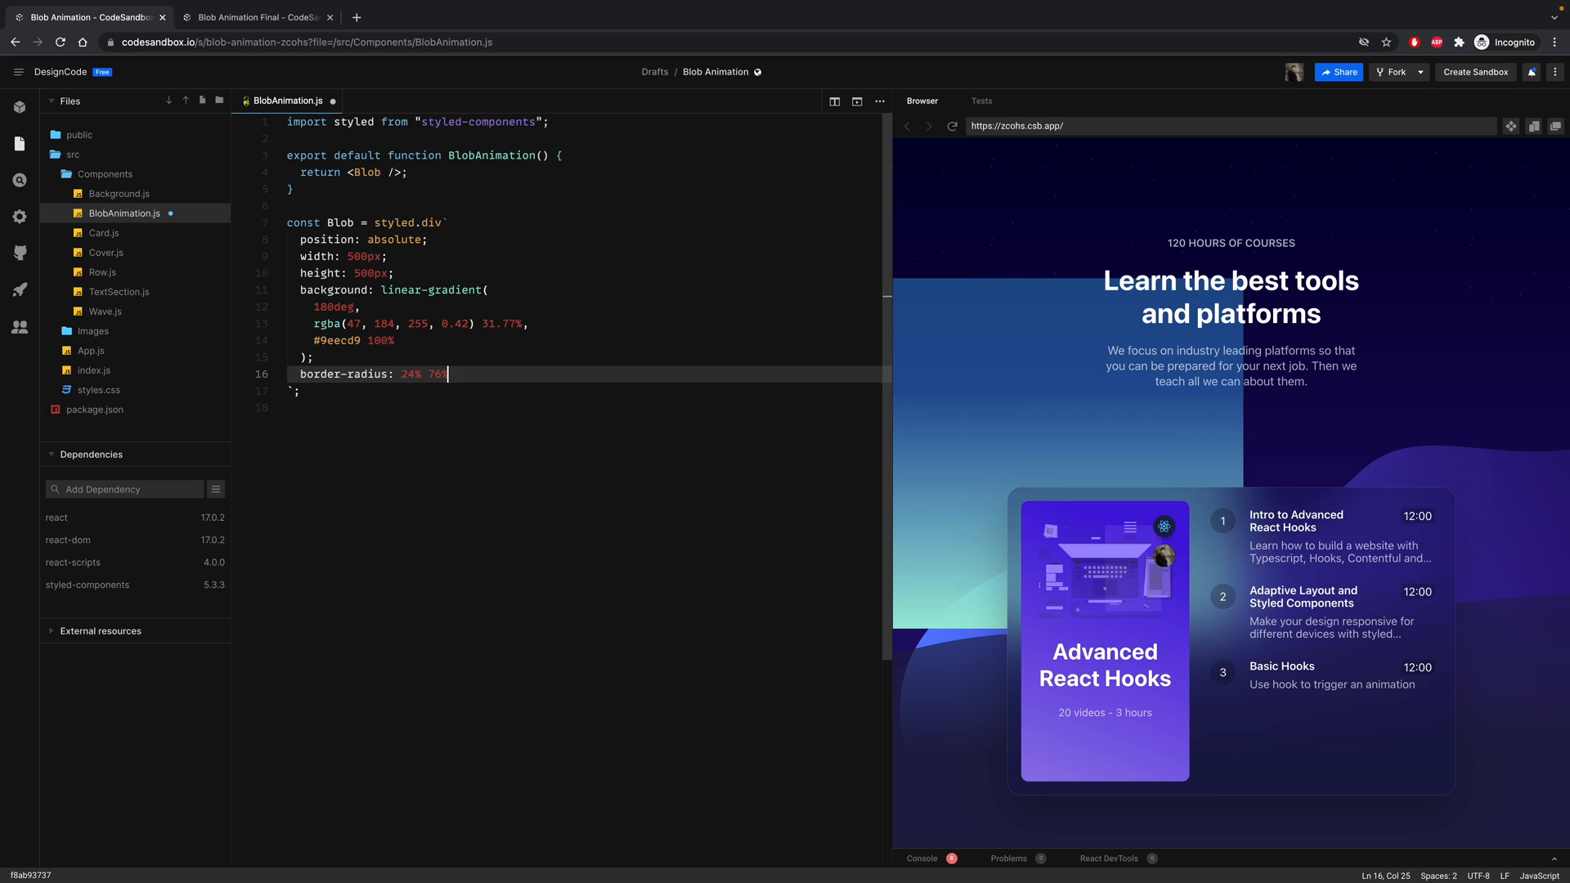
{"action": "type", "text": "3%"}
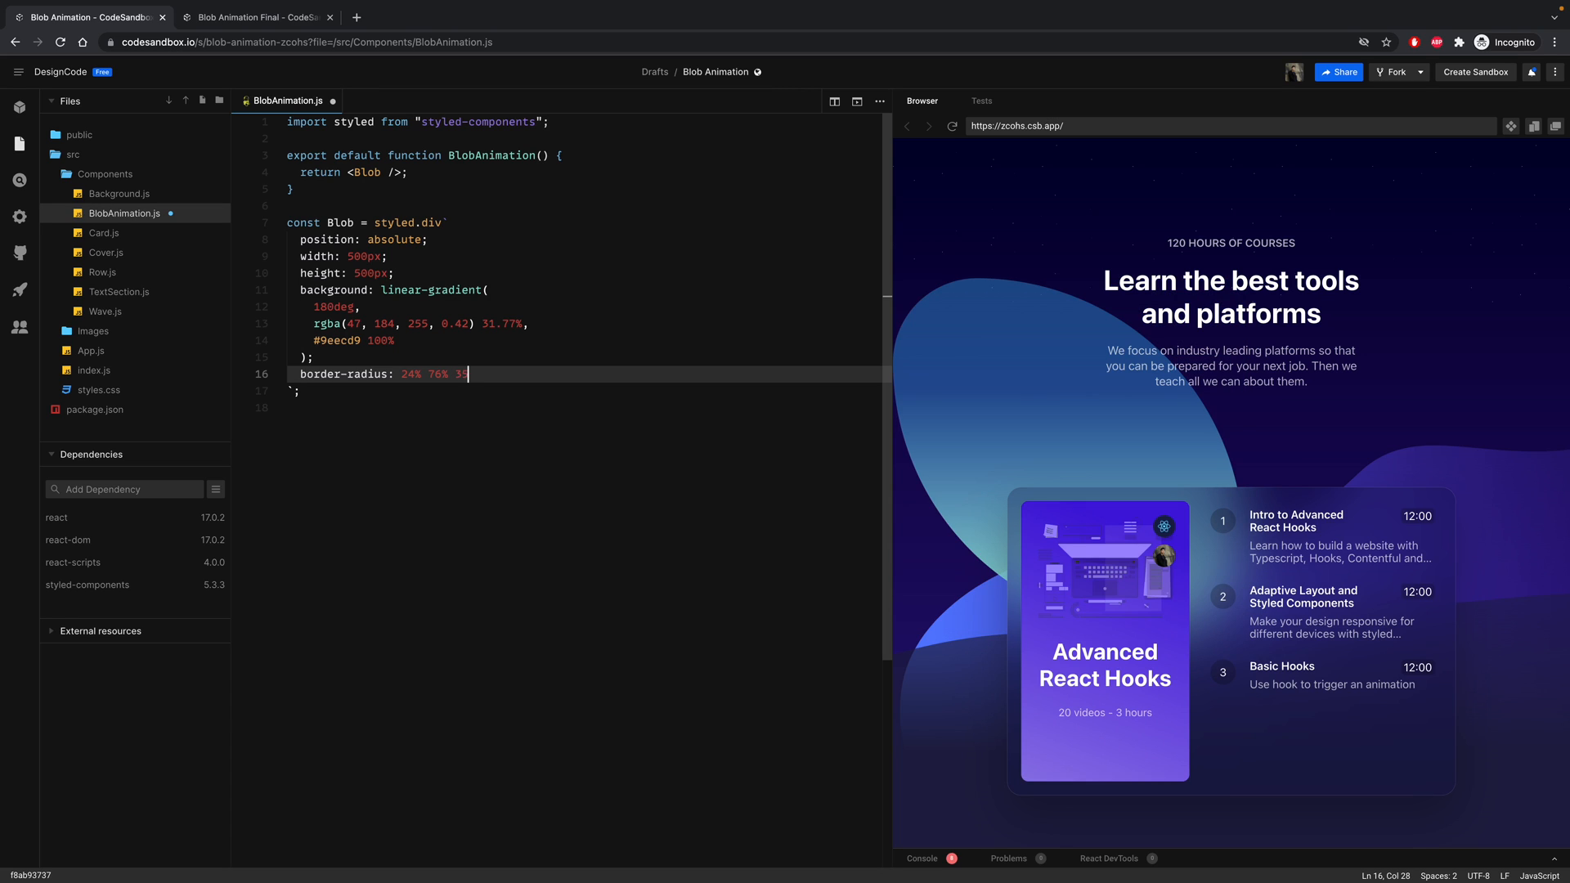
{"action": "type", "text": "5%"}
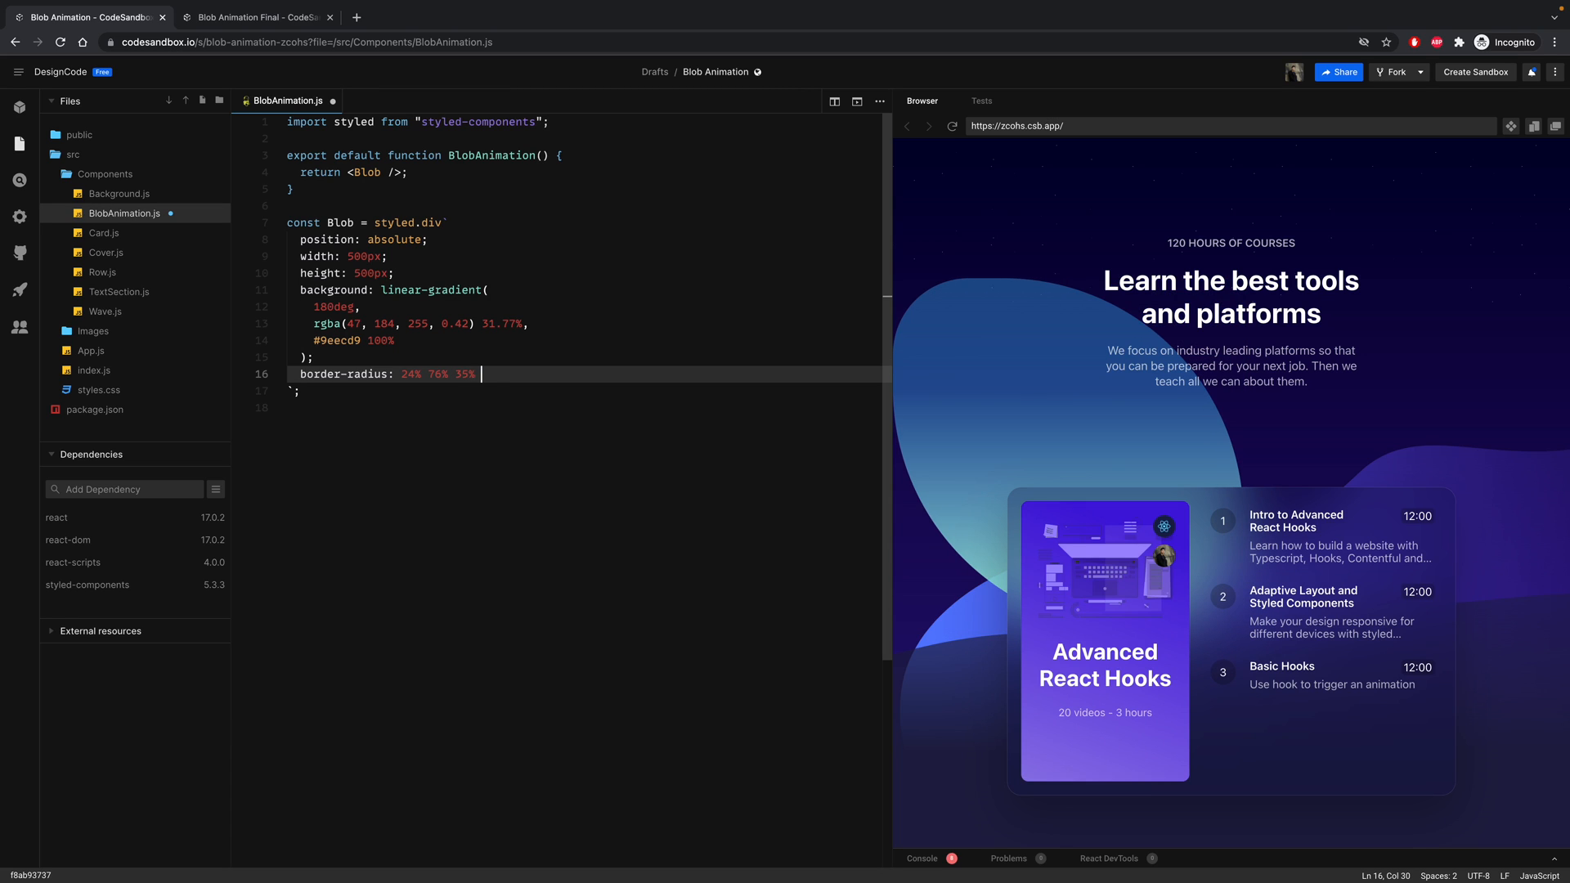
{"action": "type", "text": "65%"}
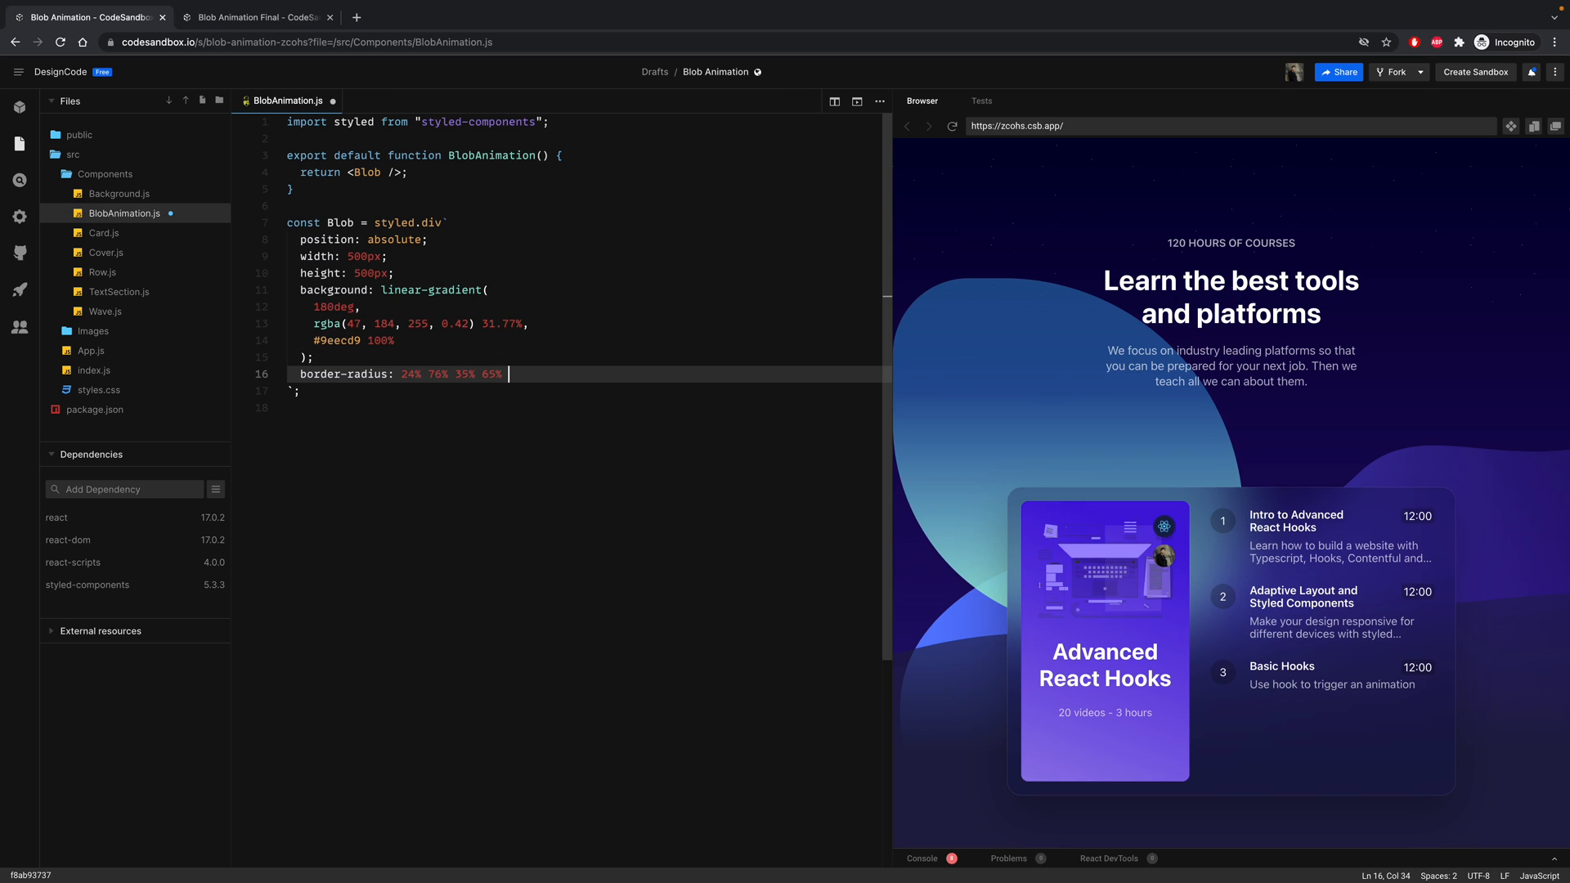
{"action": "type", "text": "/"}
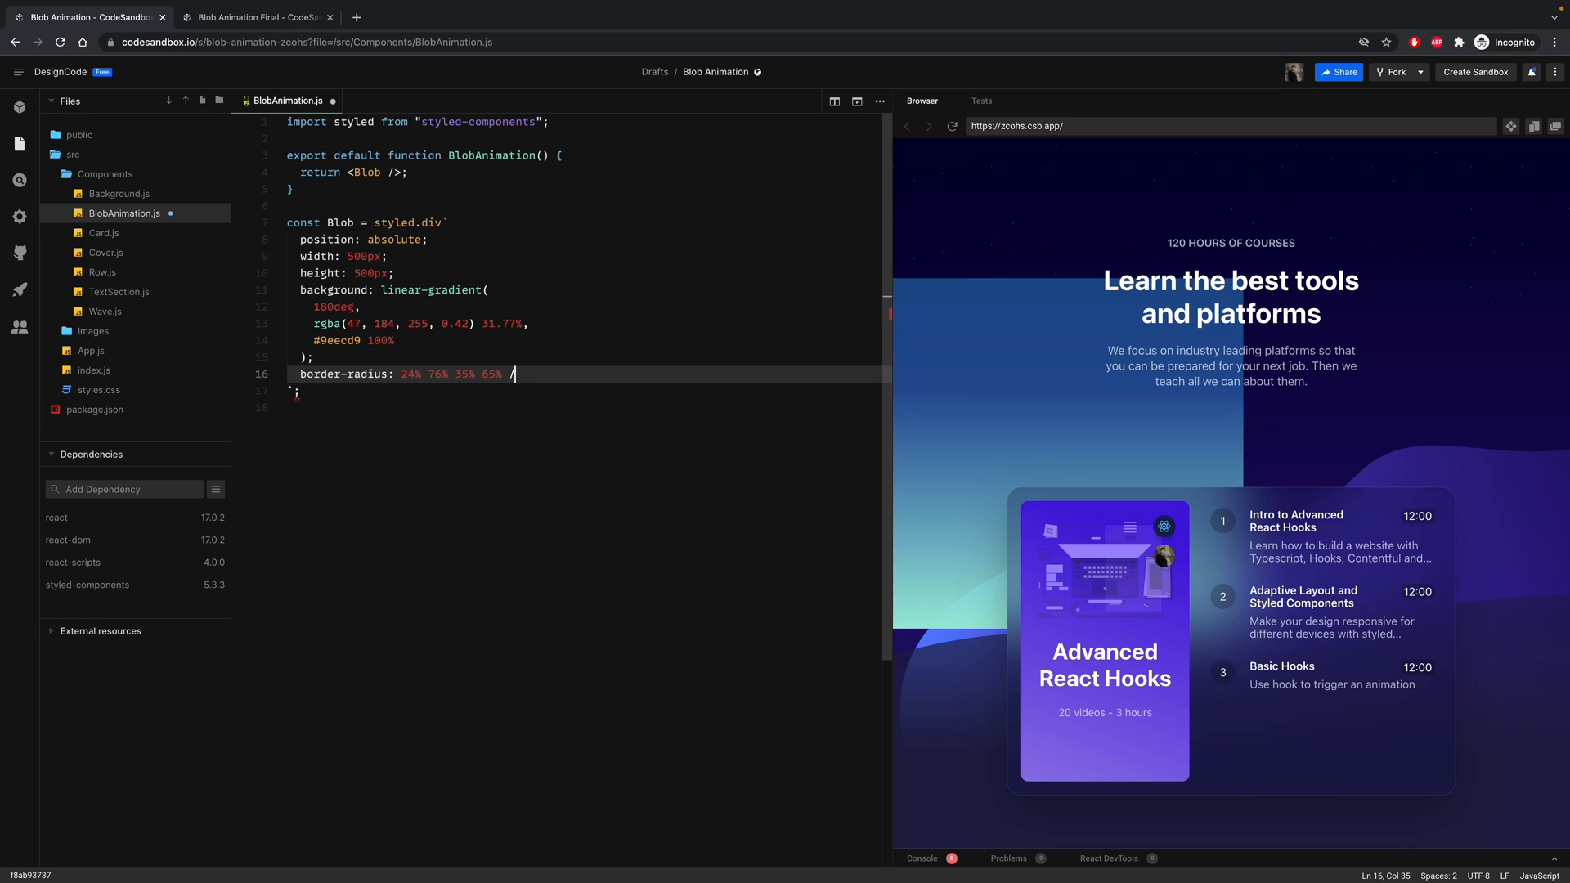
{"action": "type", "text": "27%"}
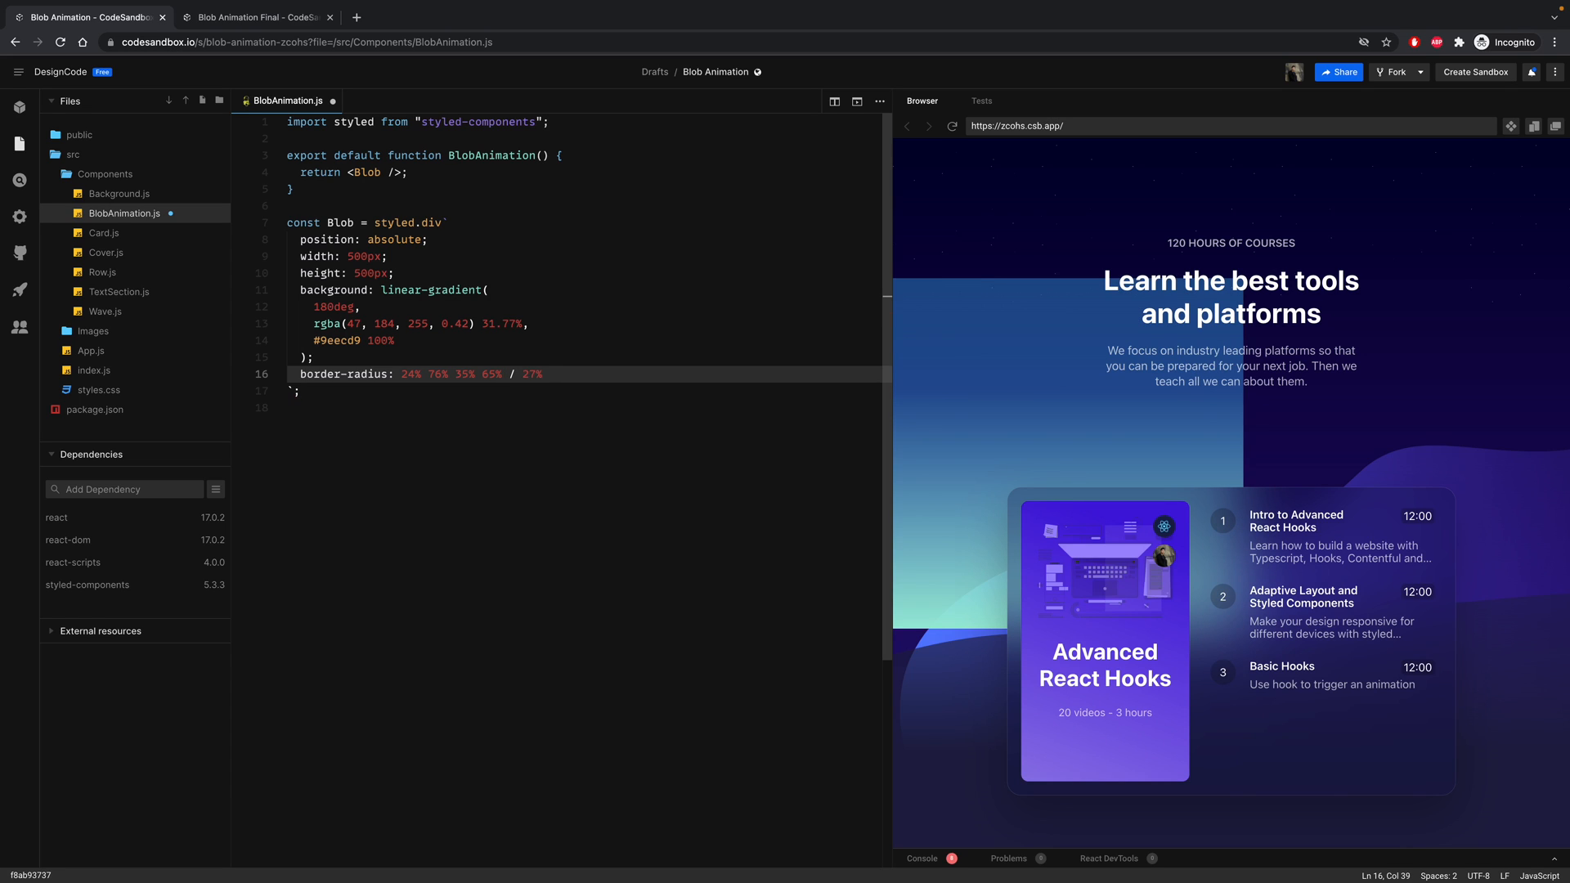
{"action": "type", "text": "36% 64"}
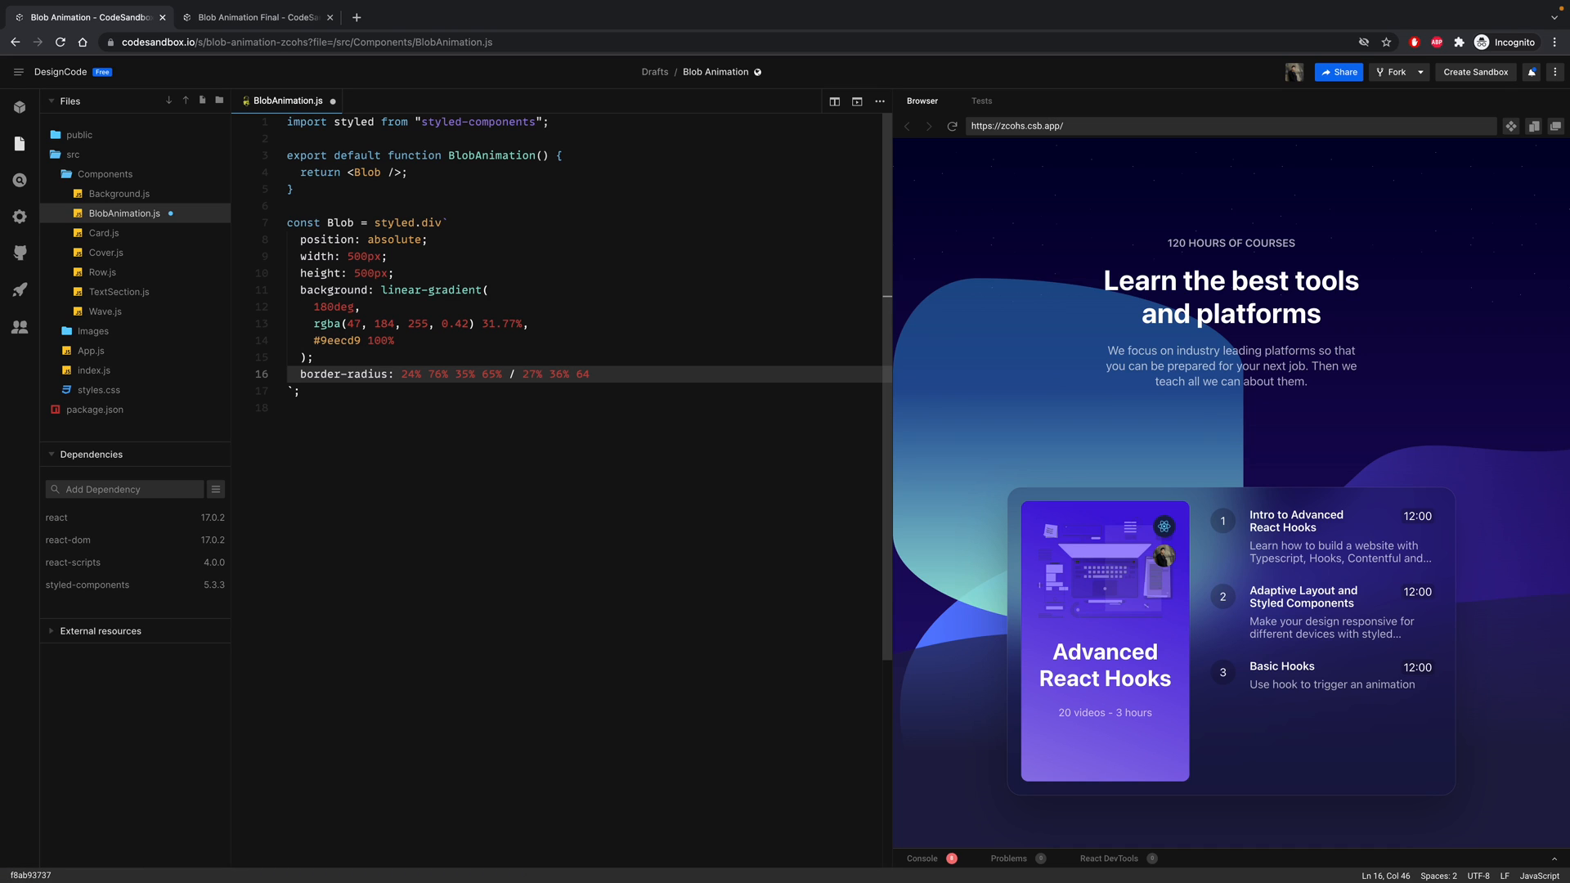
{"action": "type", "text": "73%;"}
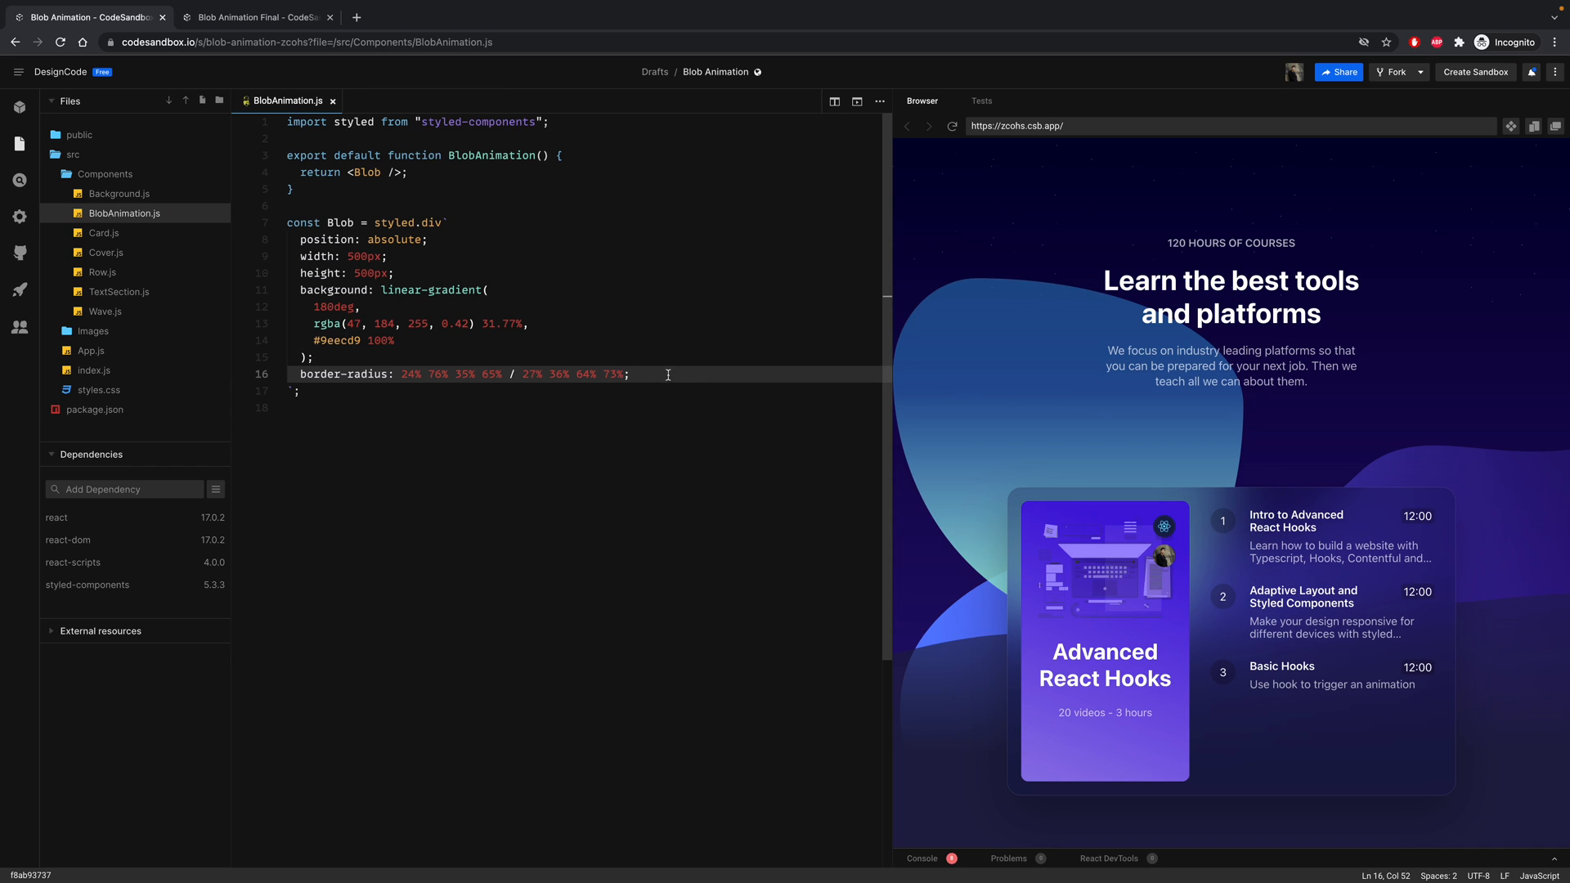
{"action": "mouse_move", "coordinate": [1057, 360]}
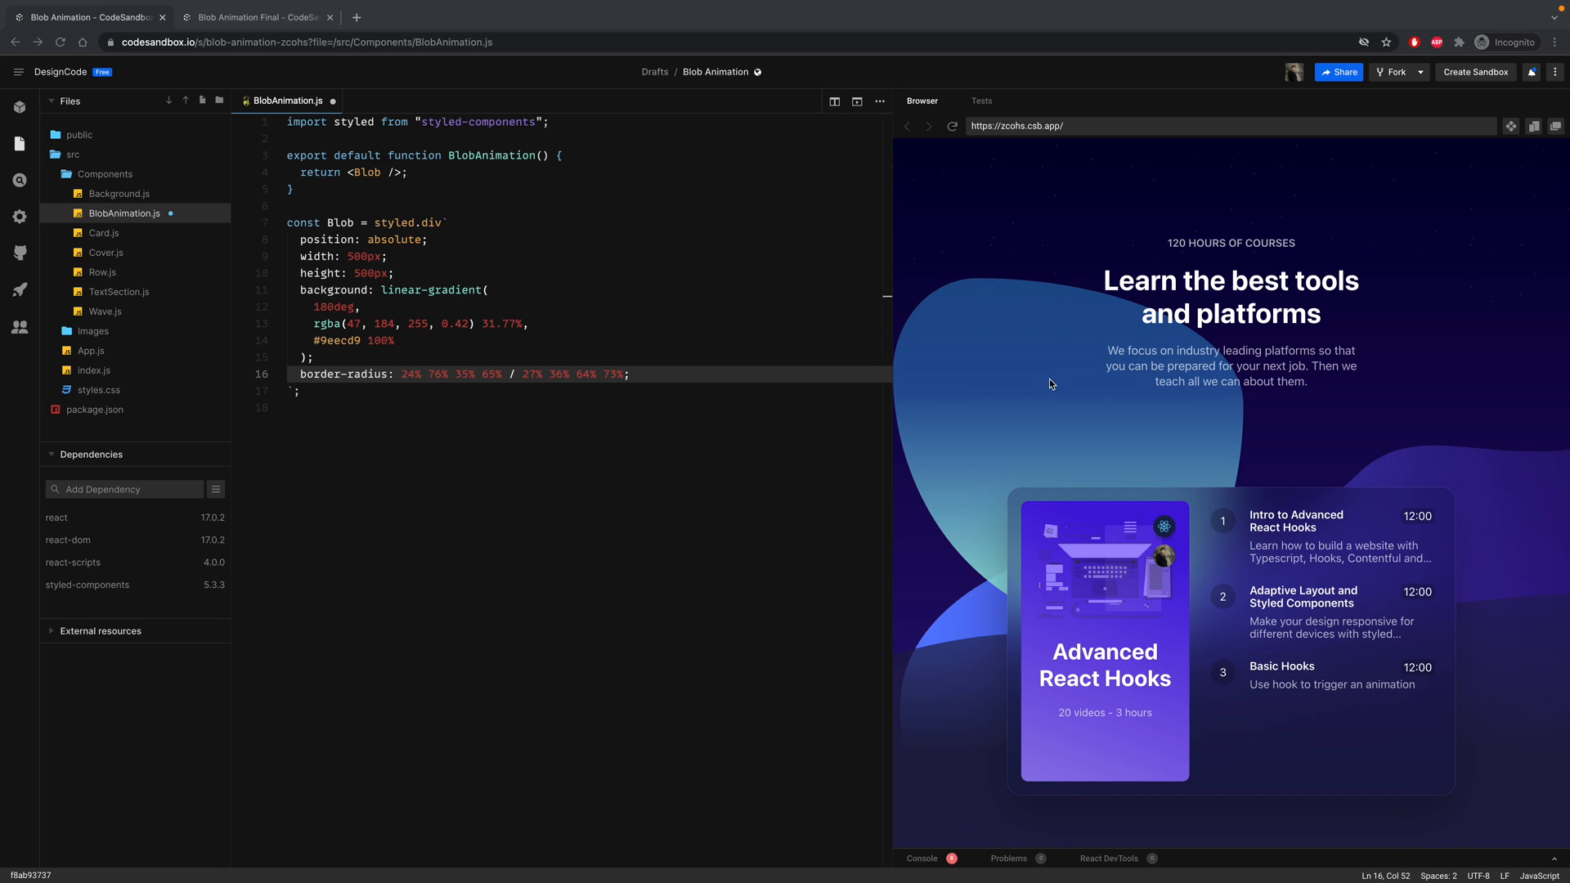
{"action": "mouse_move", "coordinate": [994, 425]}
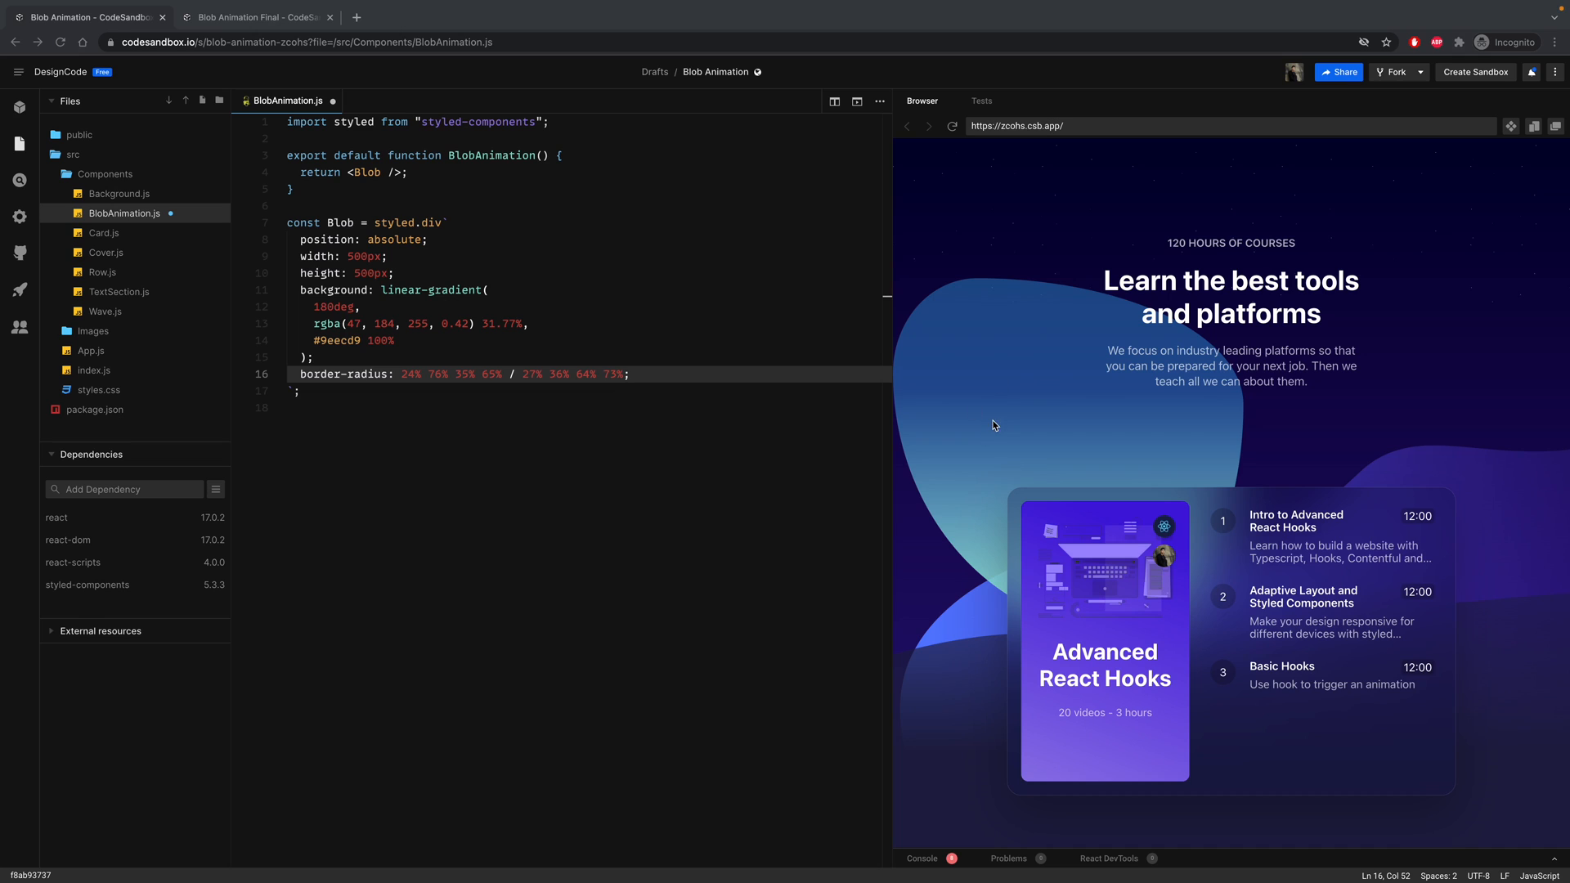
{"action": "mouse_move", "coordinate": [665, 378]}
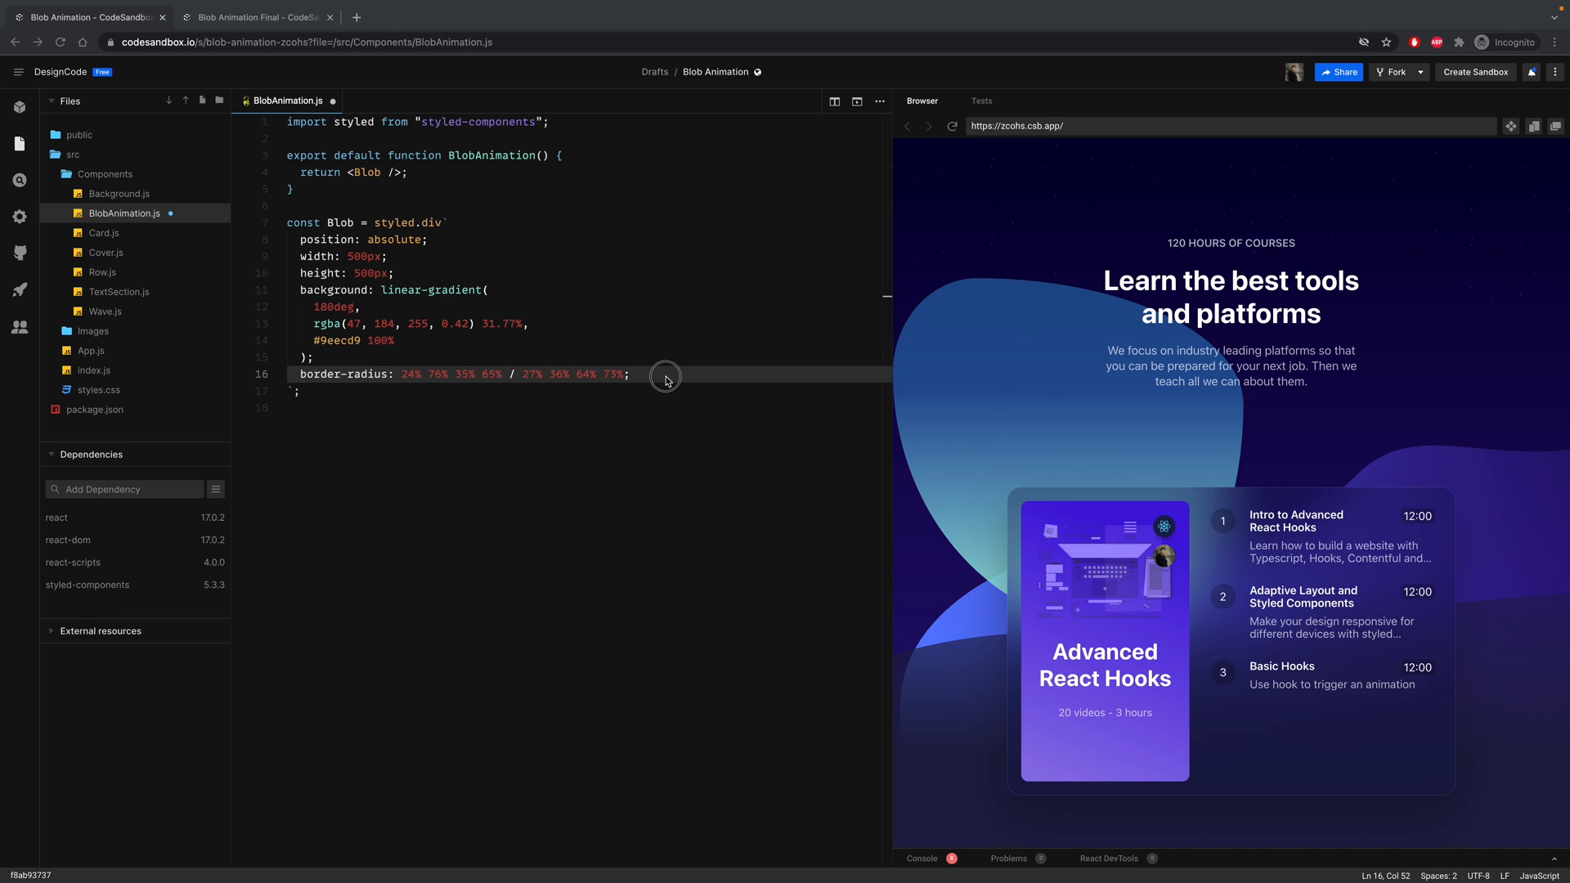
- Add mix-blend-mode: color-dodge to the Blob styles
{"action": "type", "text": "mix-b"}
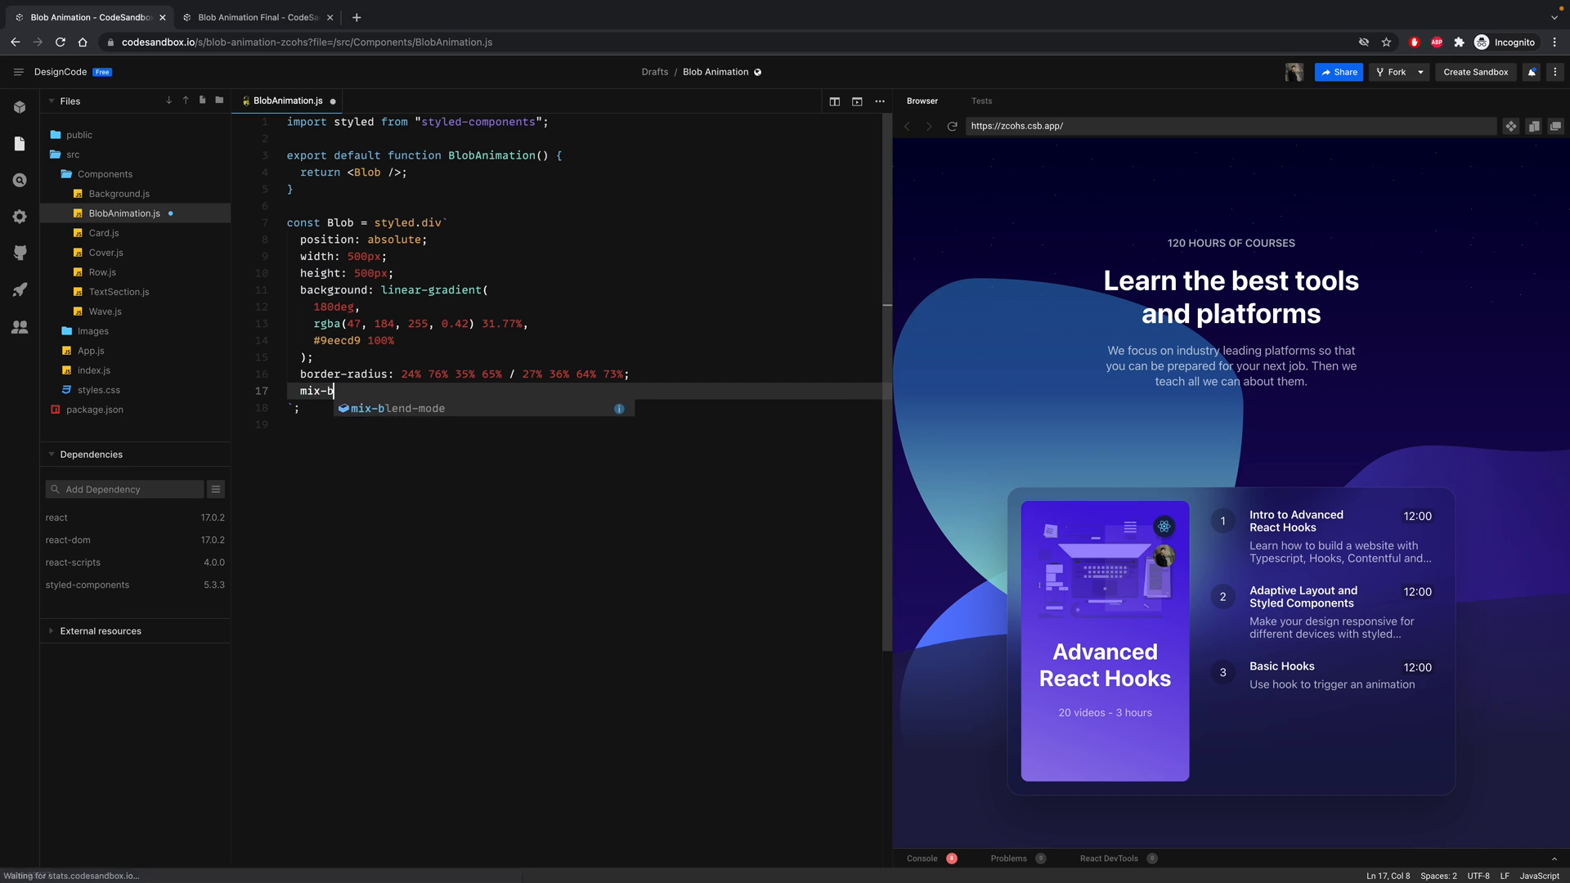
{"action": "key", "text": "Tab"}
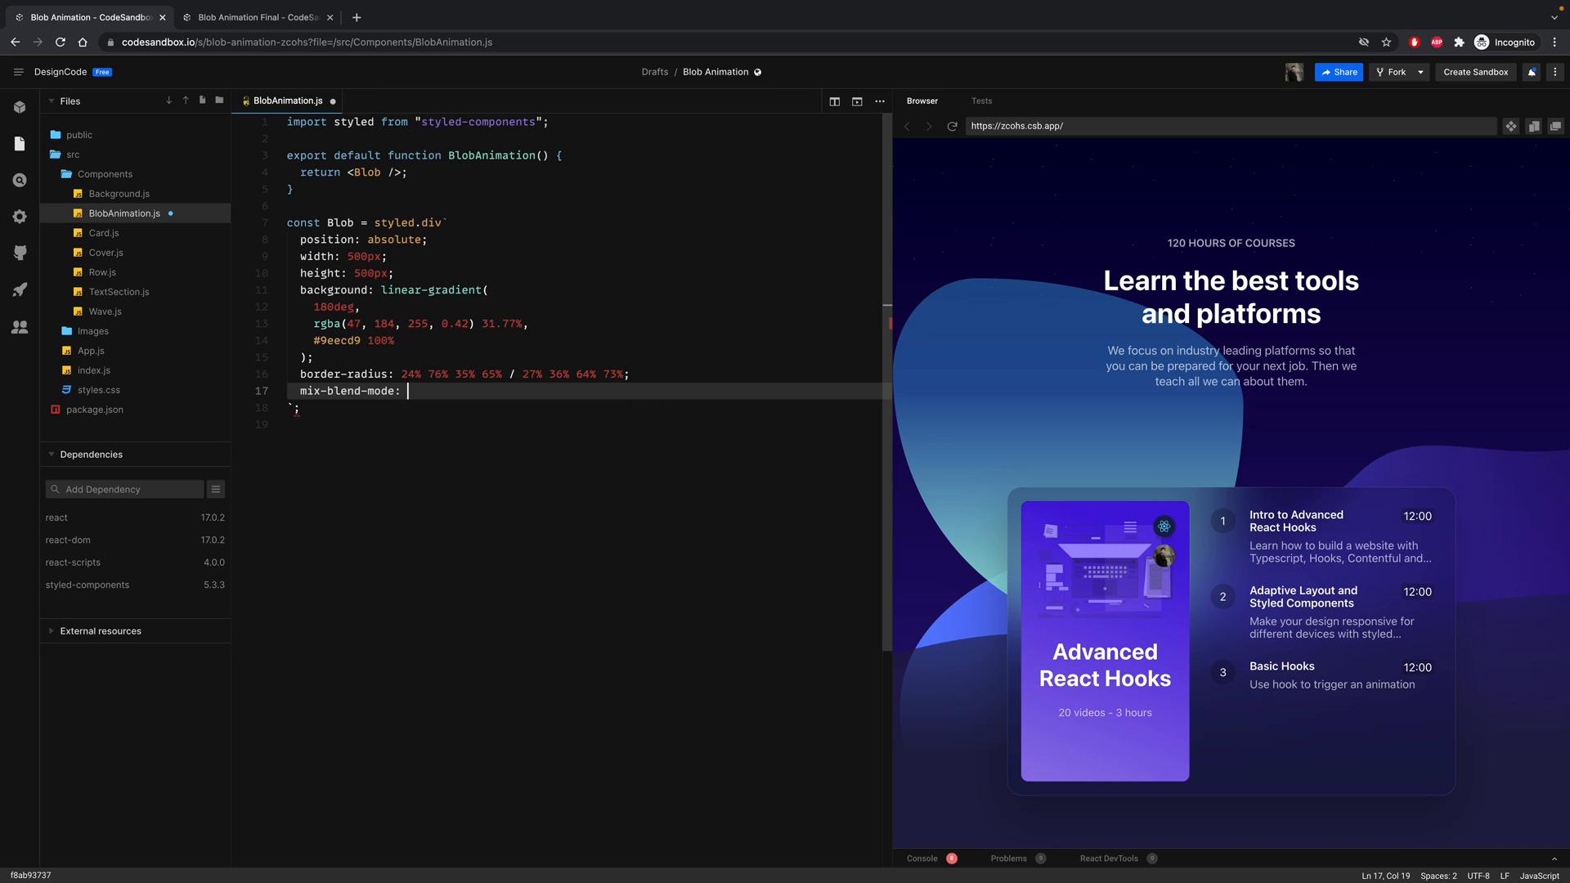
{"action": "type", "text": "color-dodge;"}
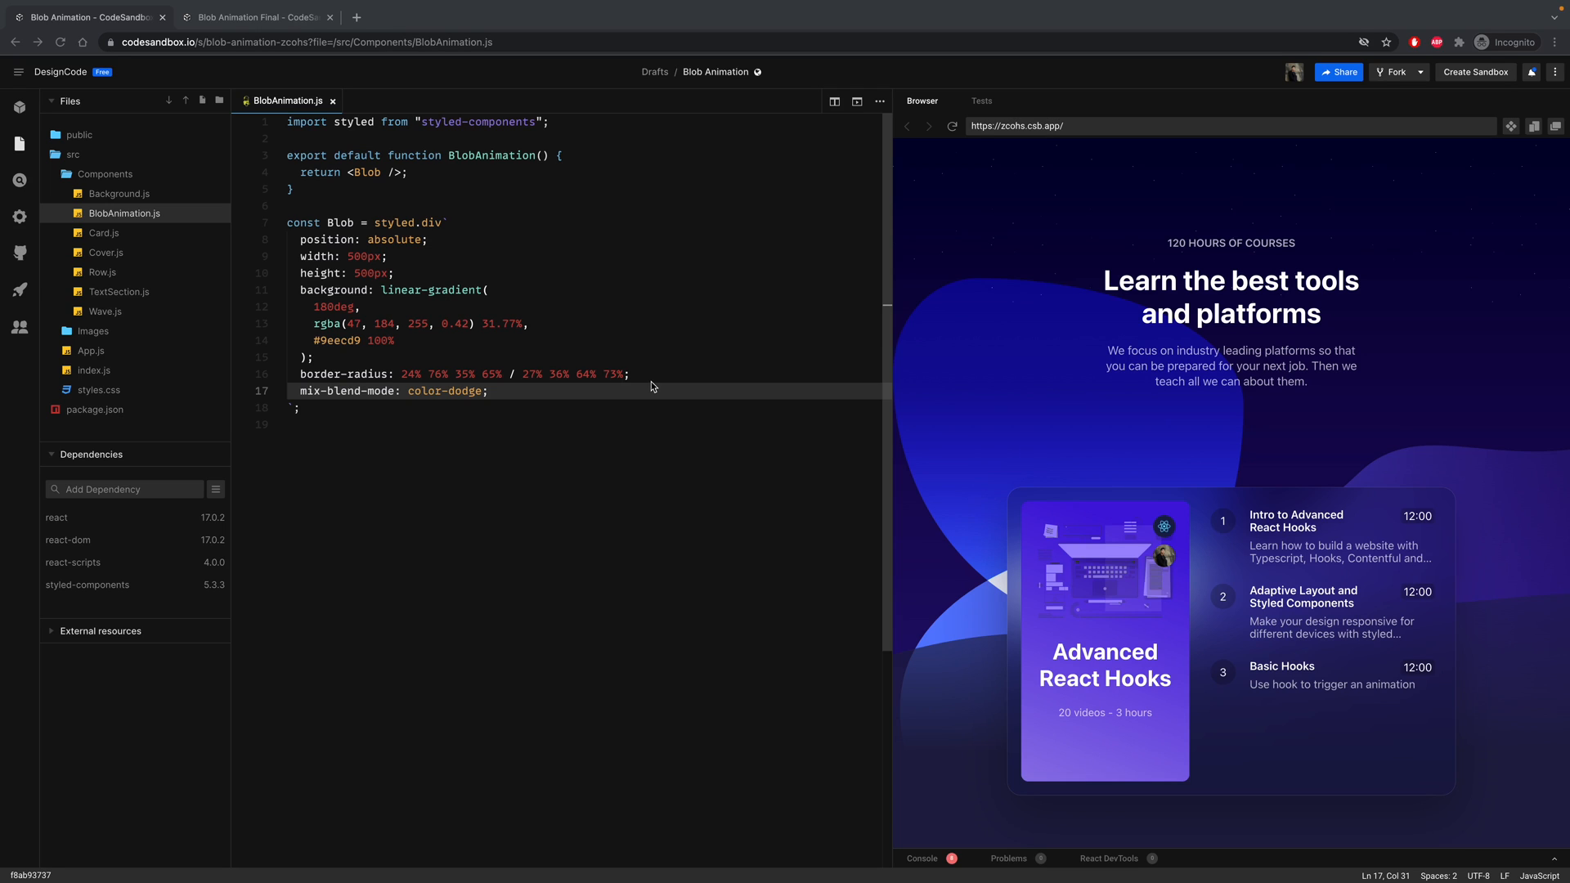
{"action": "mouse_move", "coordinate": [442, 165]}
{"action": "type", "text": ", {"}
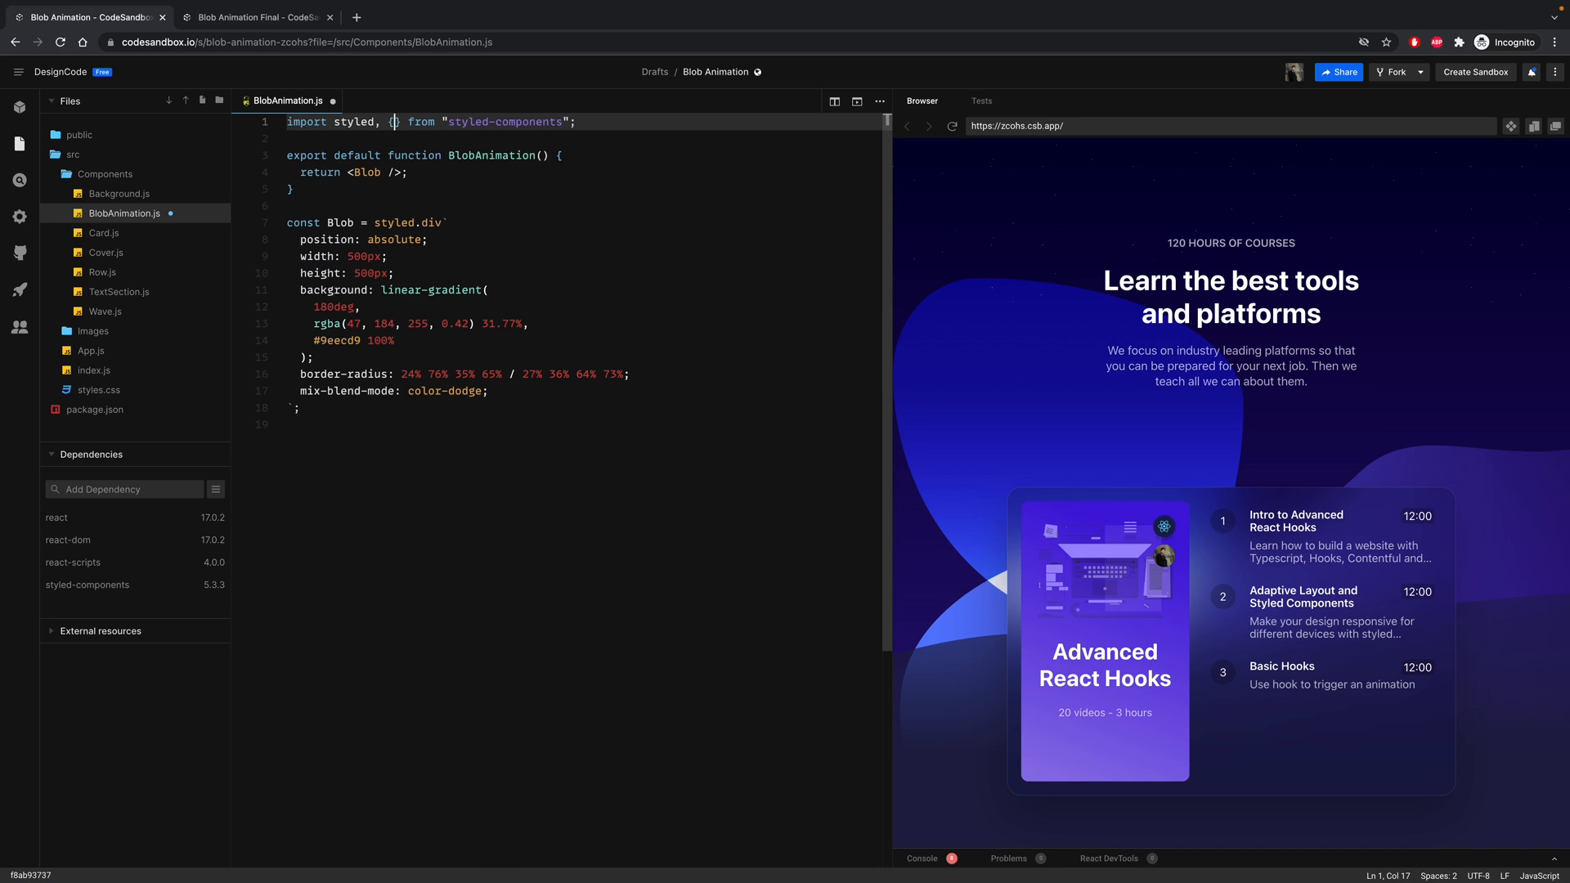
- Add keyframes to the styled-components import and start a const move = keyframes` template
{"action": "type", "text": "keyframes"}
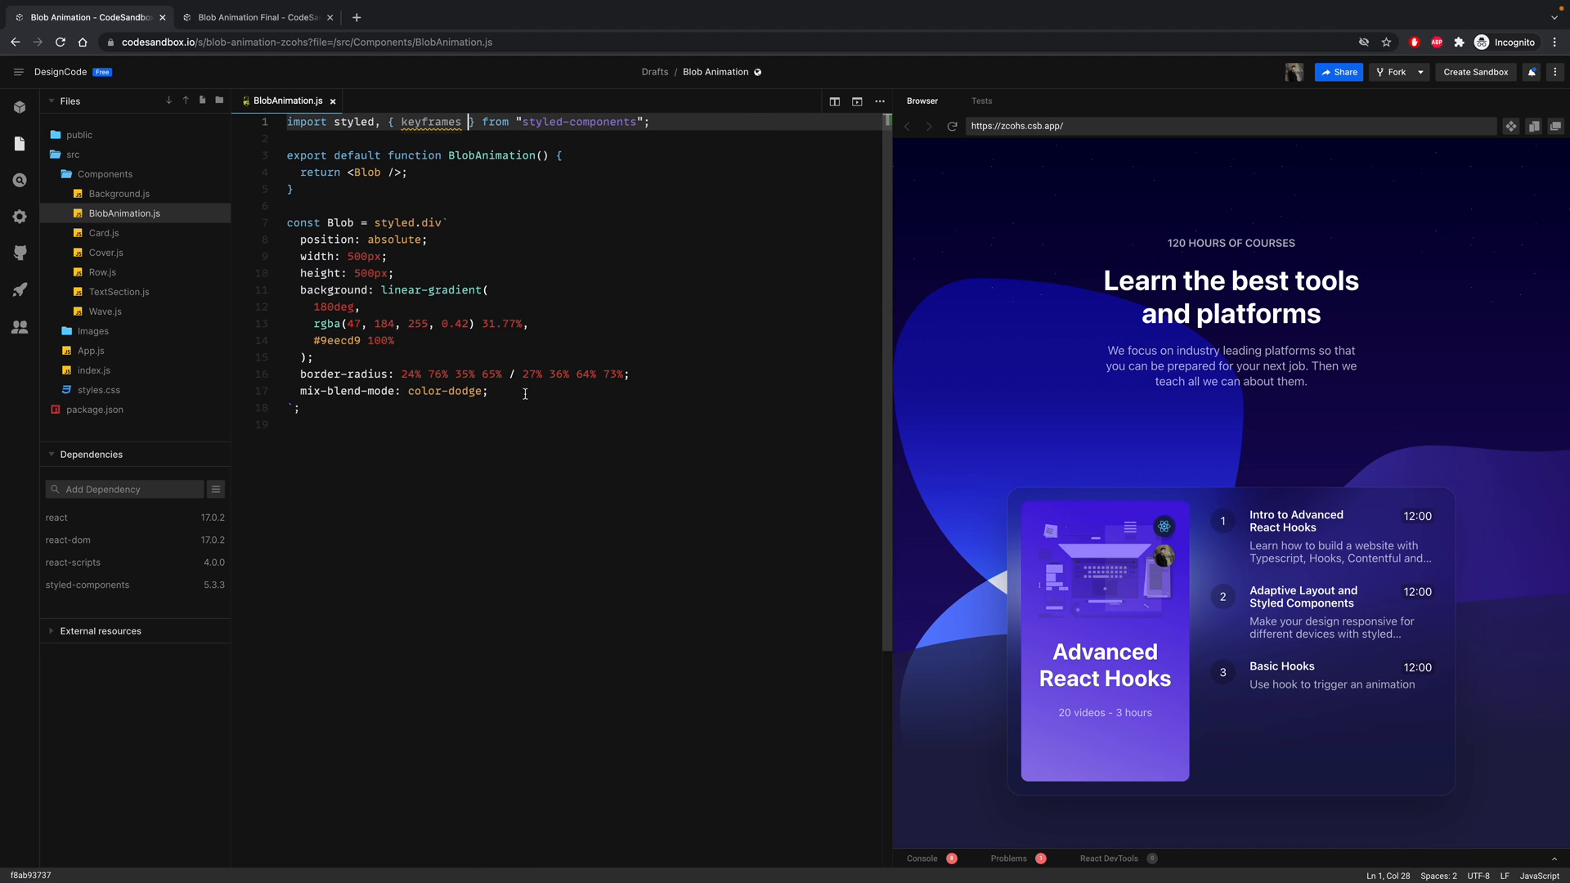
{"action": "left_click", "coordinate": [305, 189]}
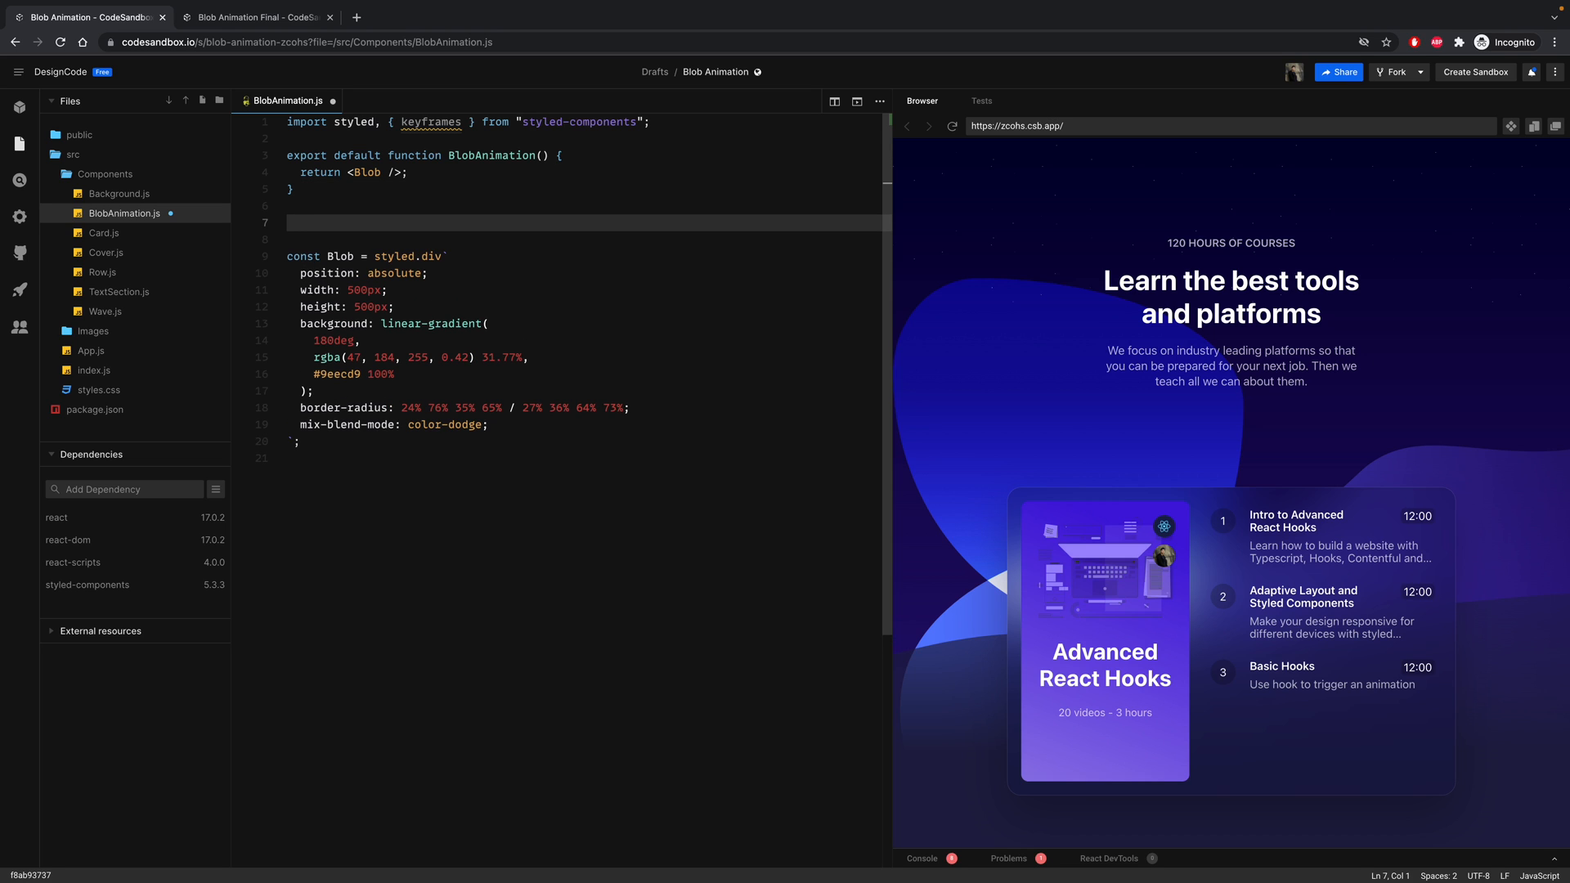
{"action": "type", "text": "const"}
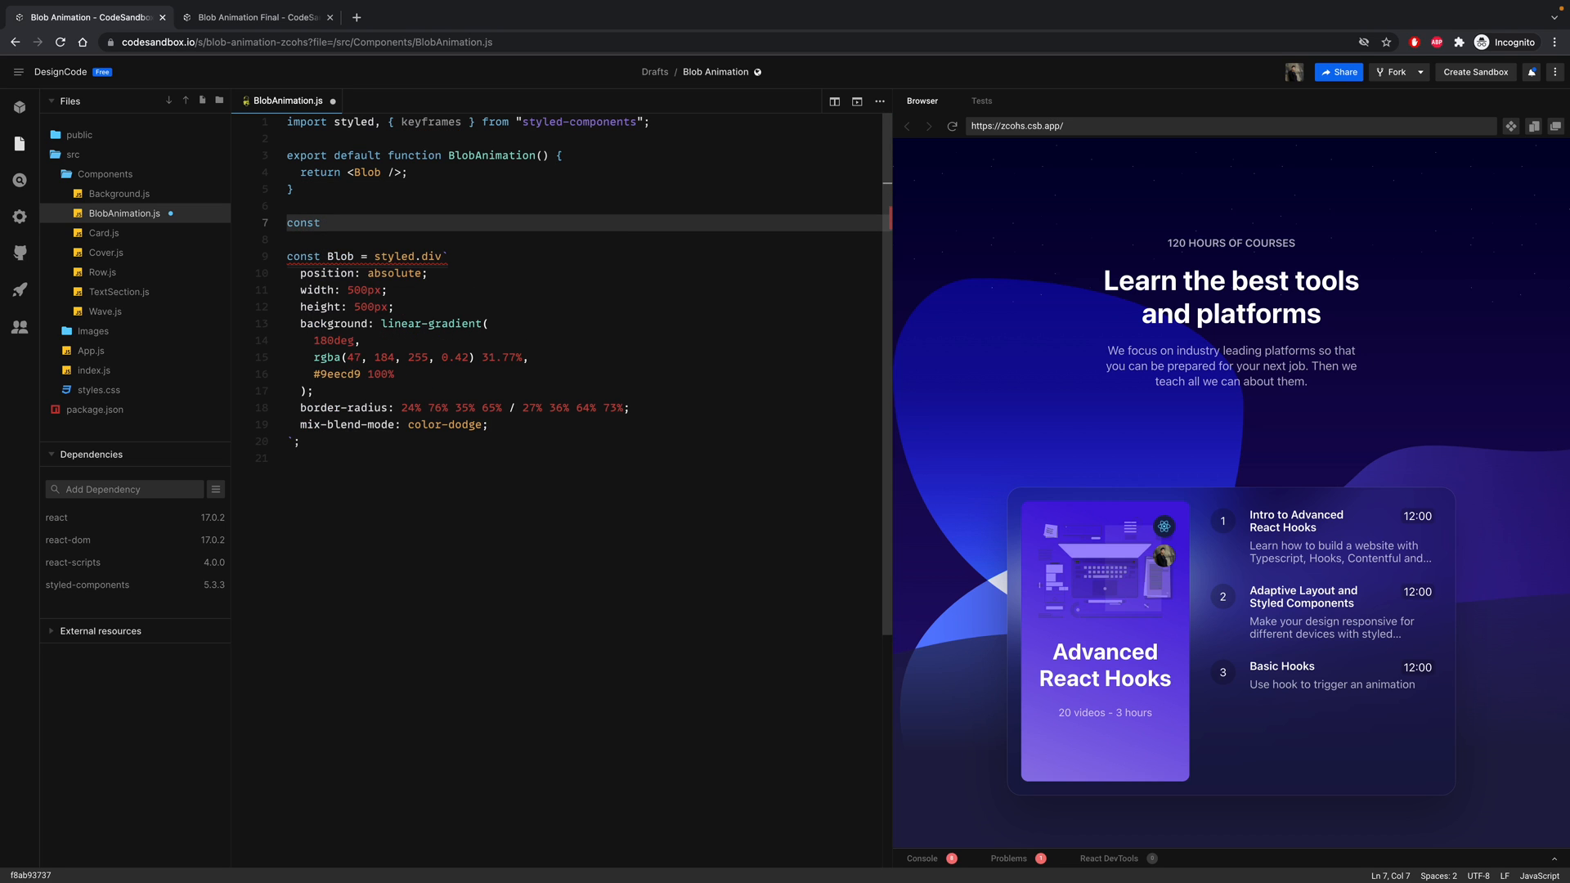
{"action": "type", "text": "move = keyfr"}
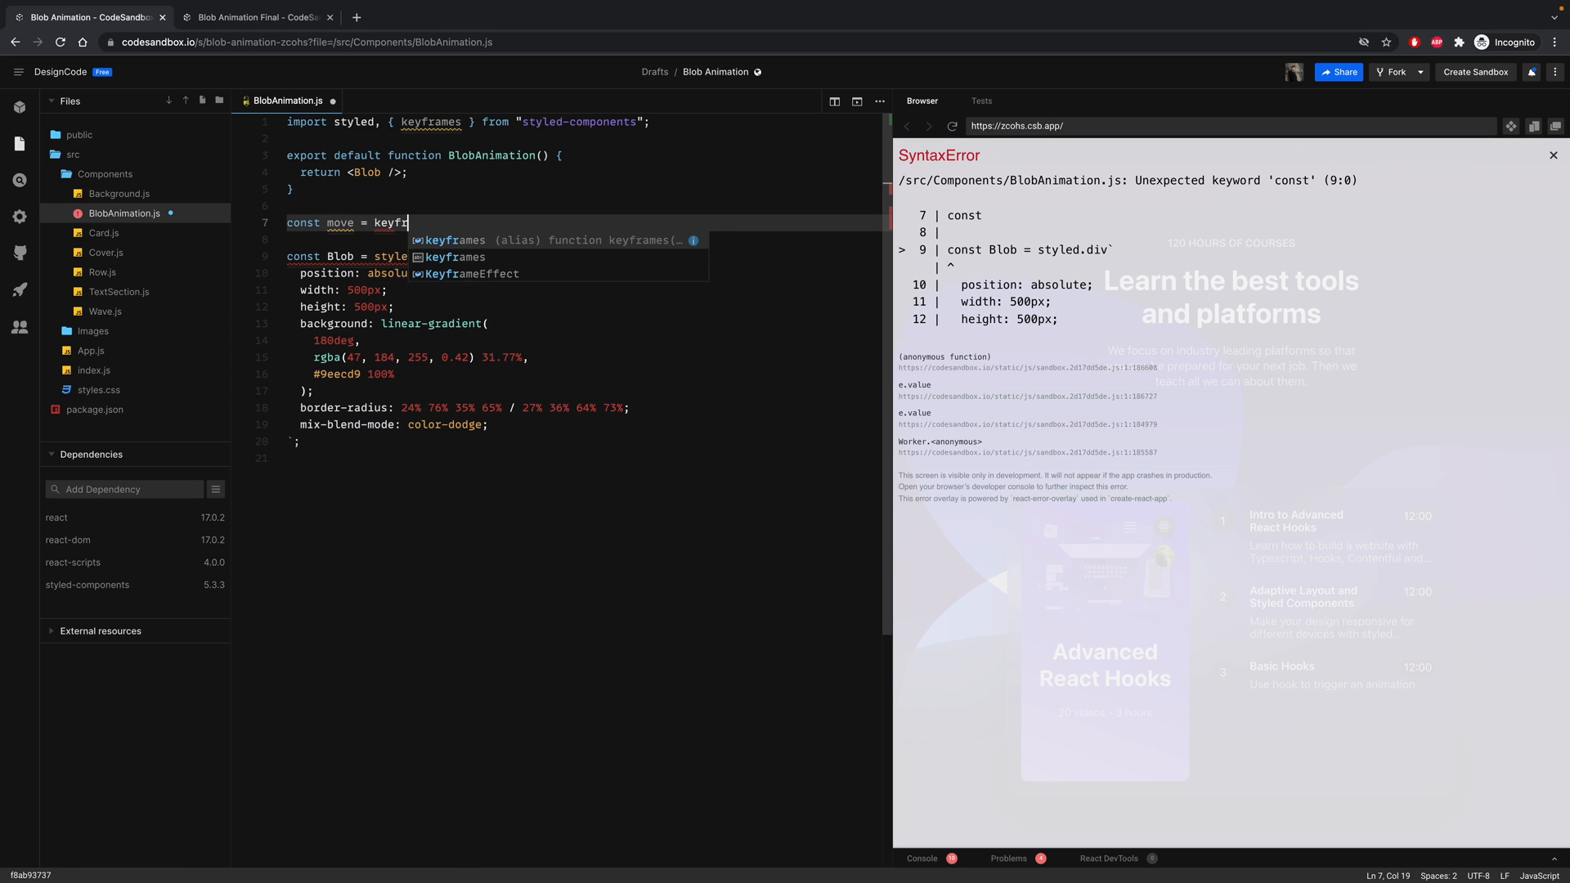
{"action": "type", "text": "ames`"}
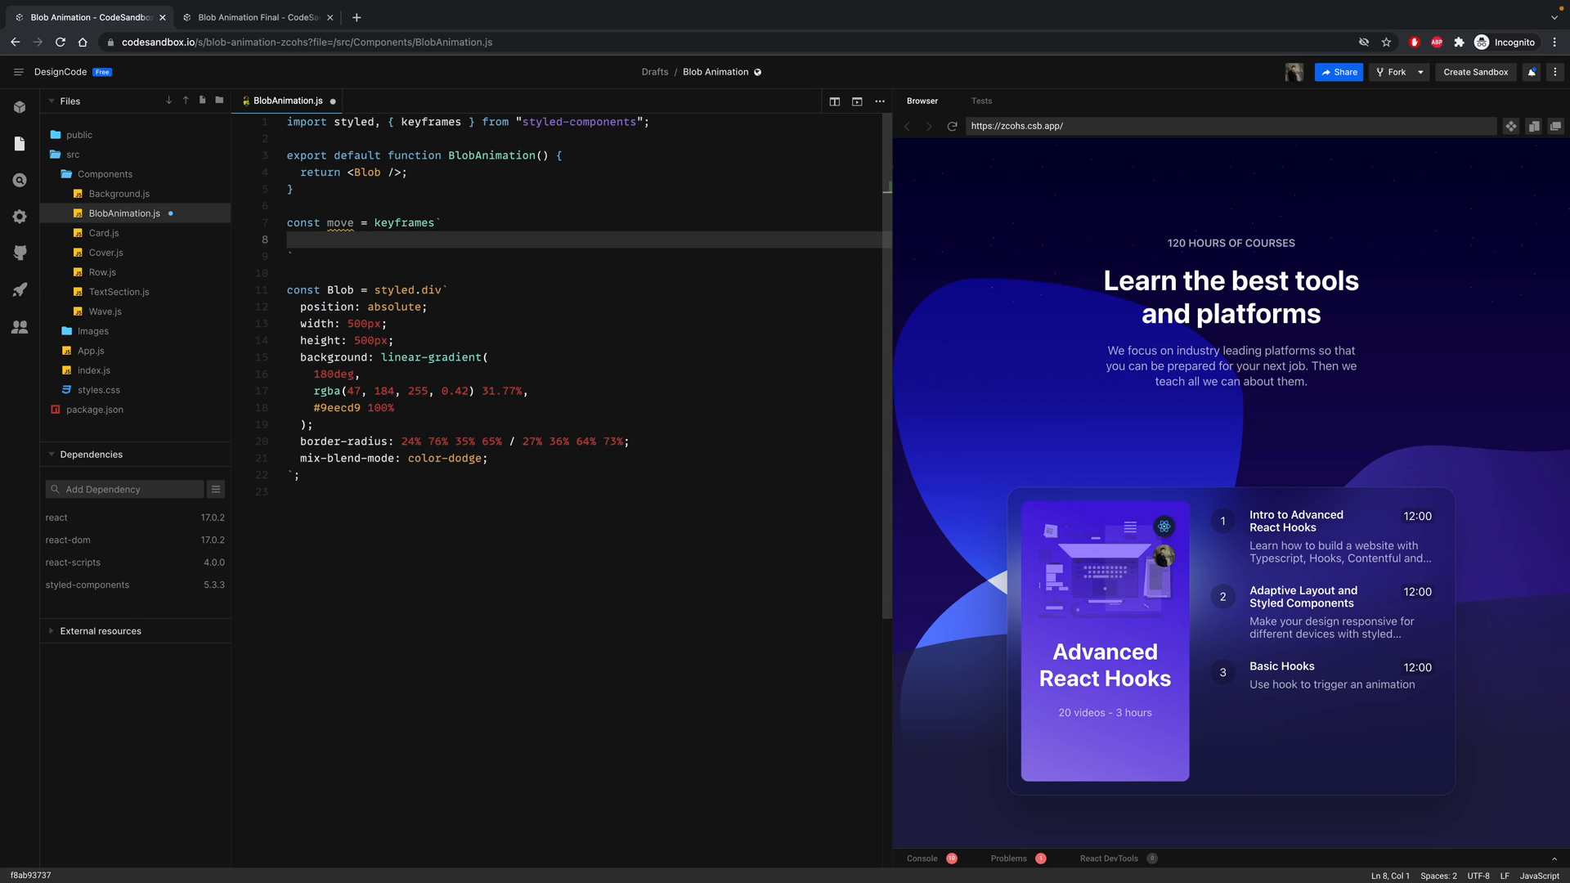
- Add from and to blocks to move, with from transform translate(0px, -50px) rotate(-90deg)
{"action": "type", "text": "from {"}
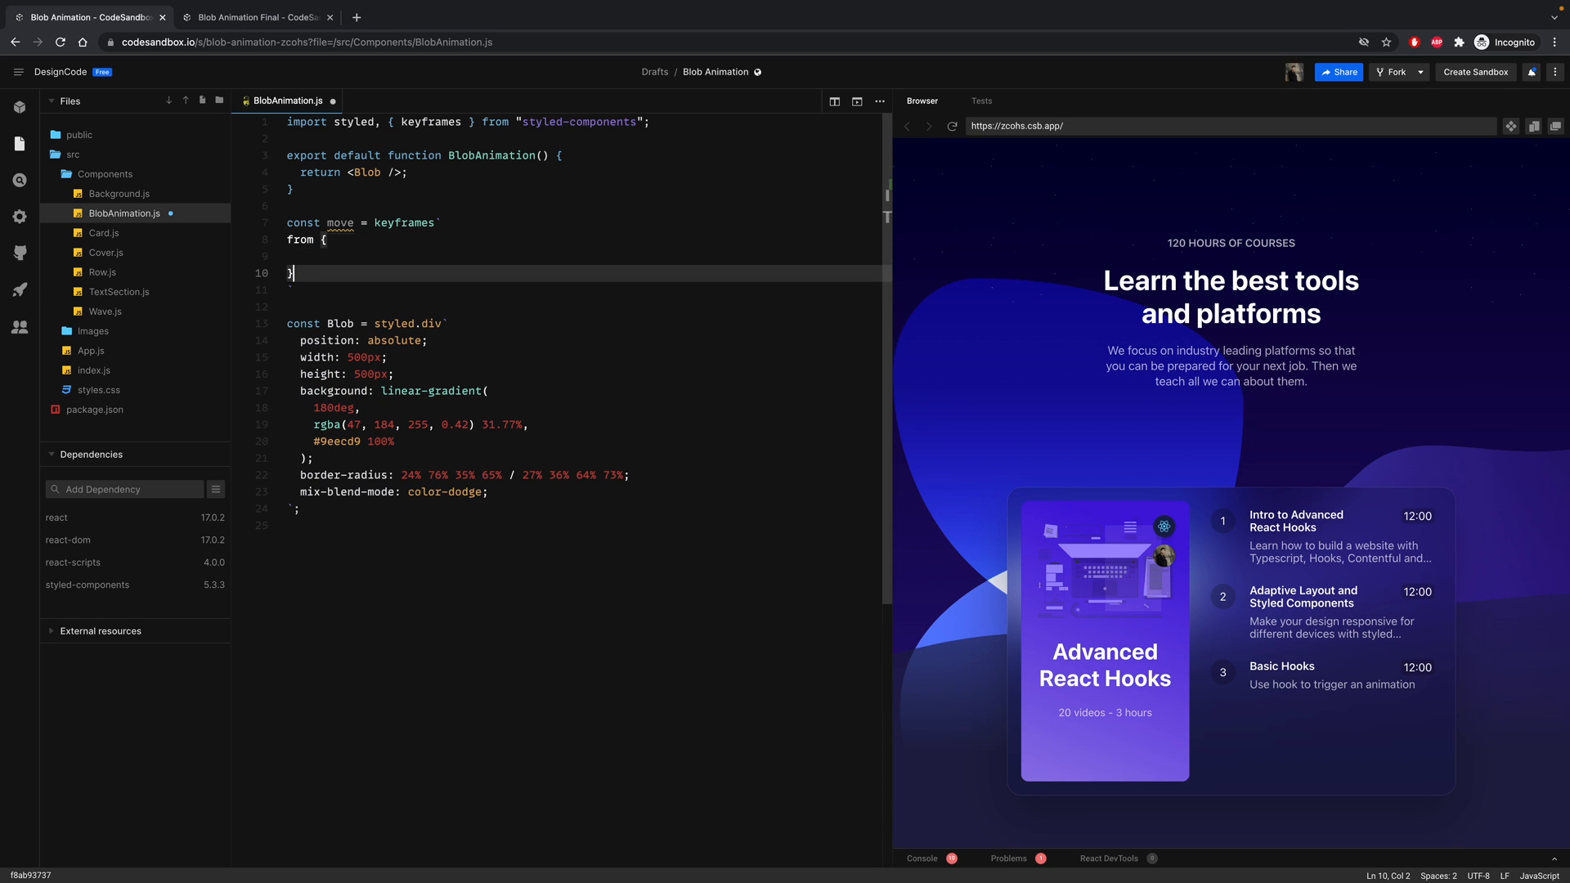
{"action": "type", "text": "to {"}
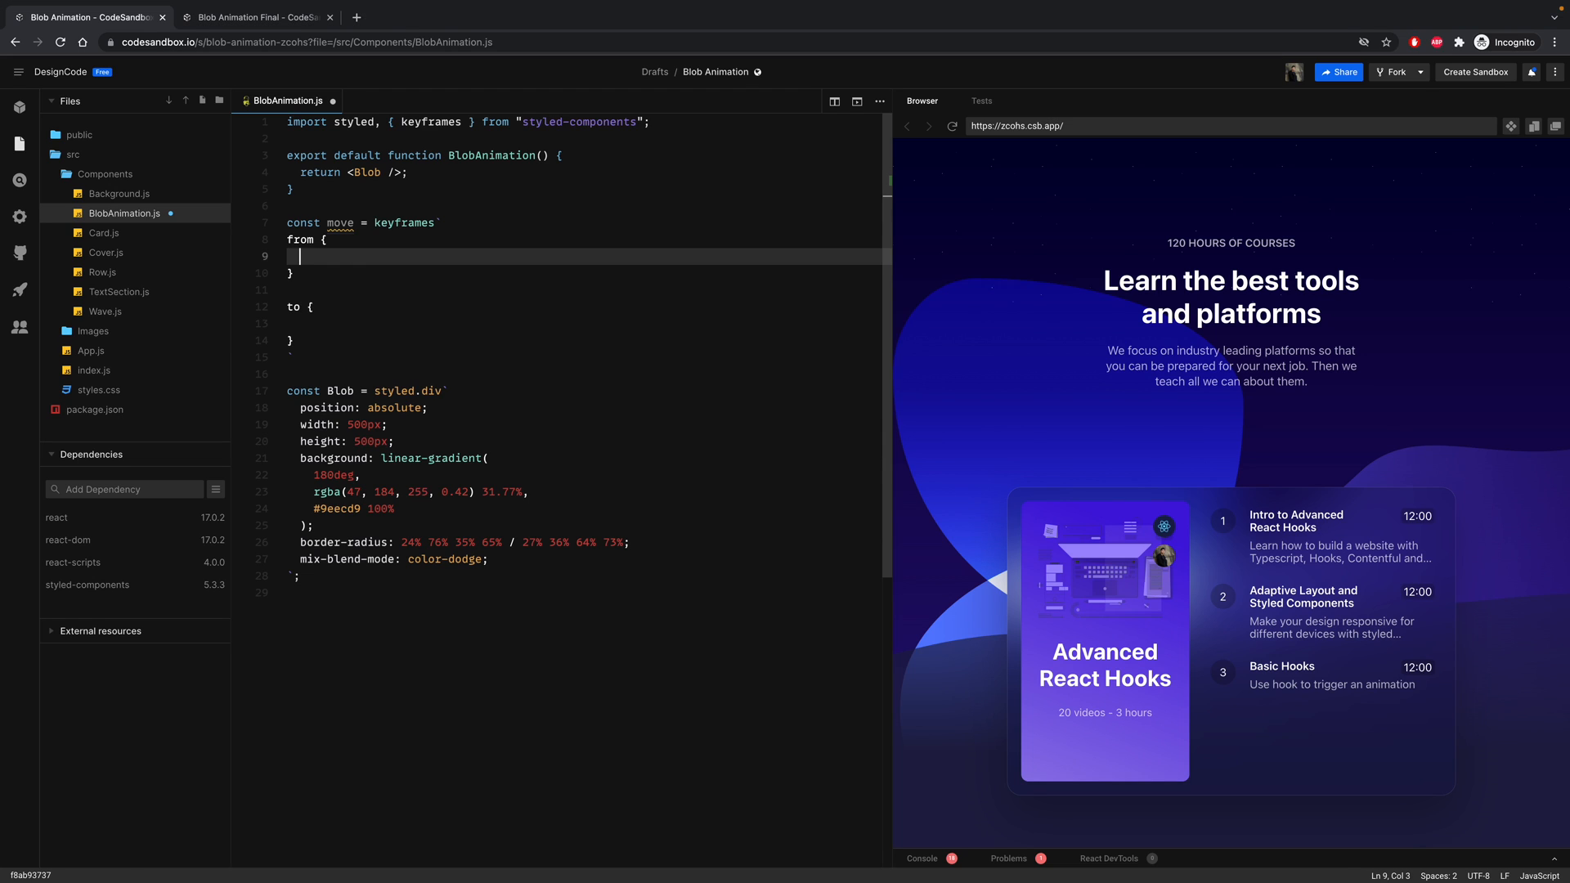
{"action": "type", "text": "transform"}
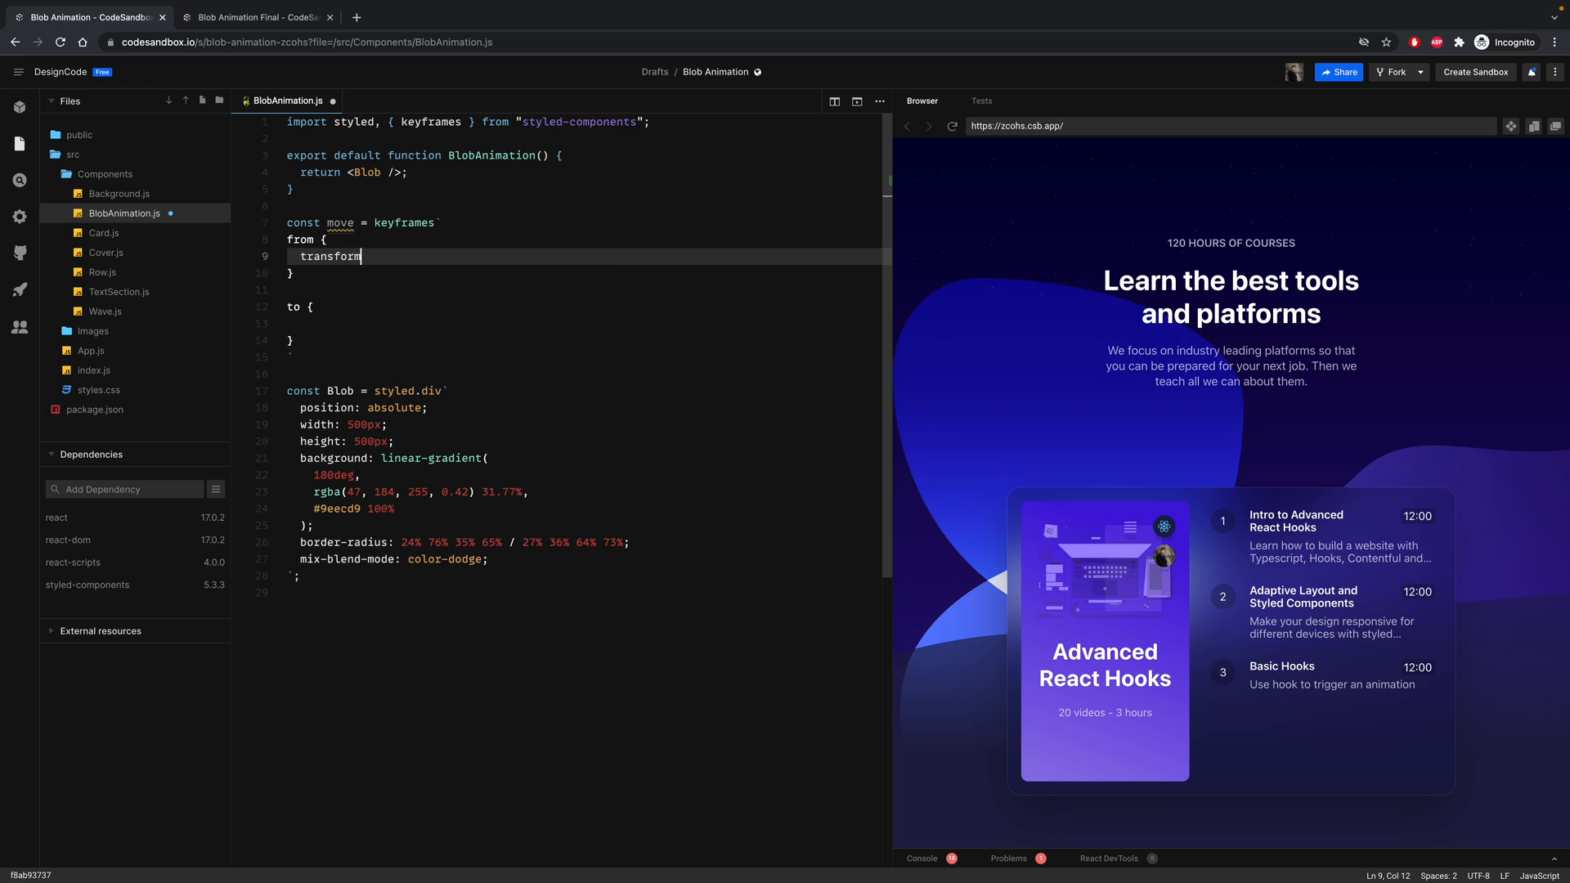
{"action": "type", "text": ": tran"}
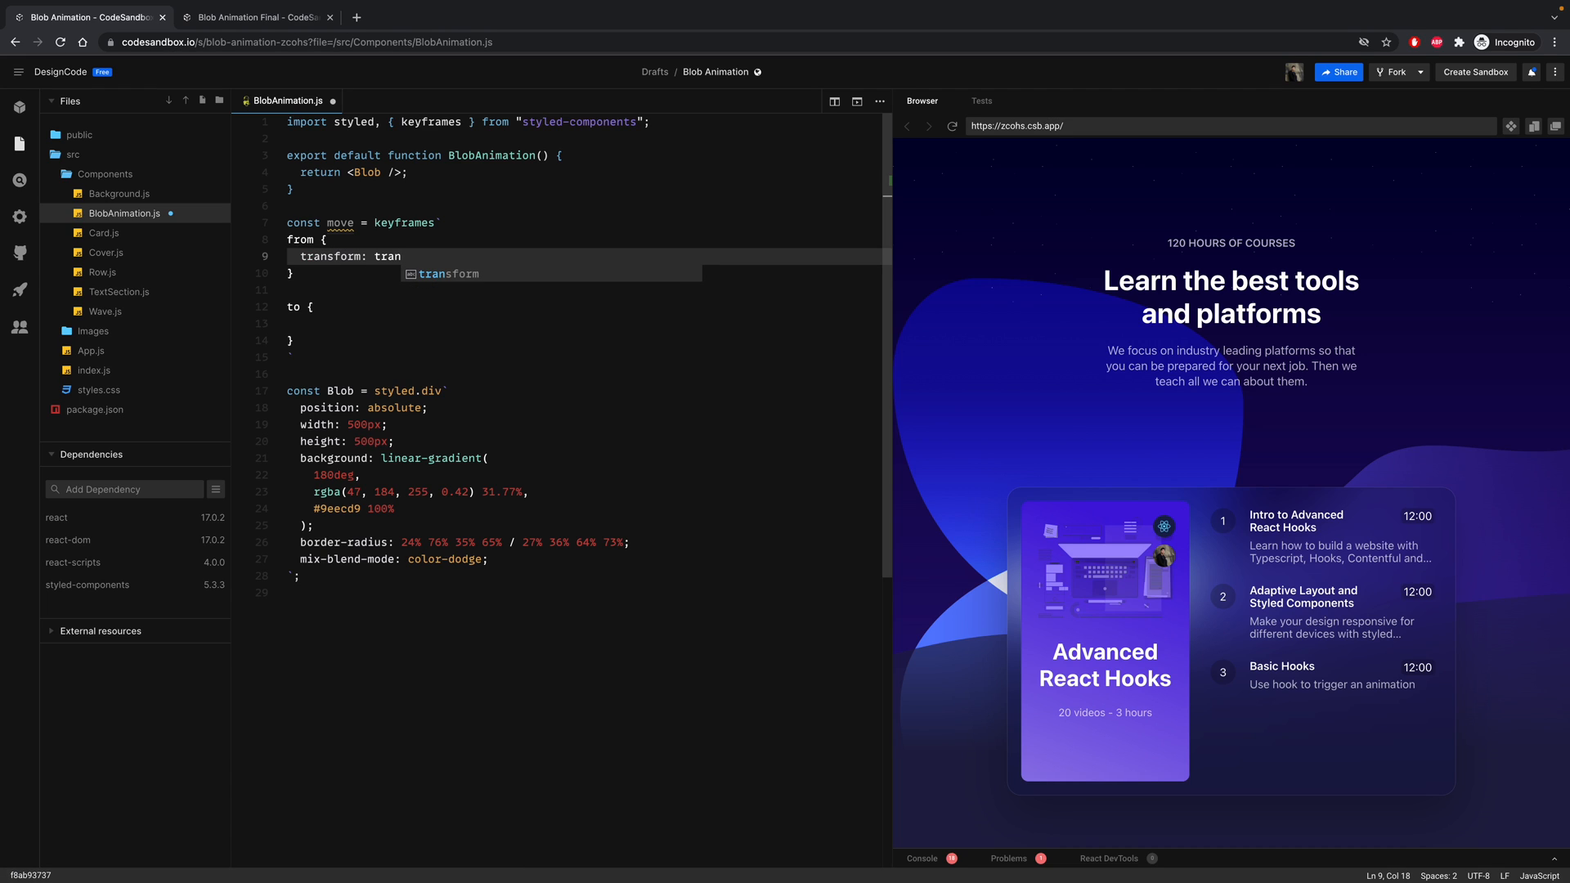
{"action": "type", "text": "slate("}
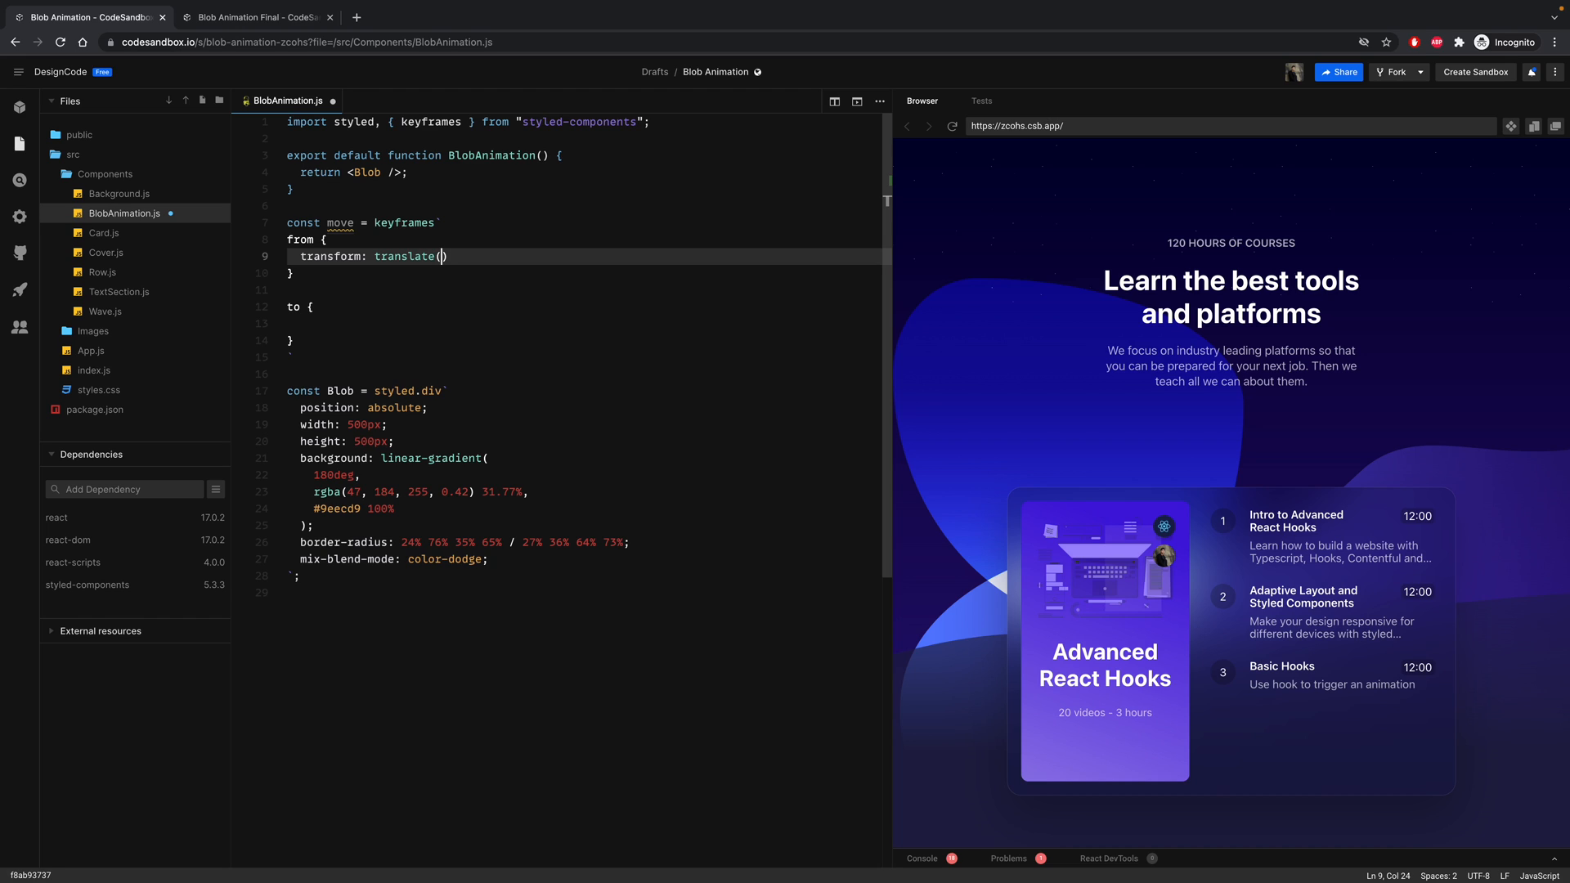
{"action": "type", "text": "0px,"}
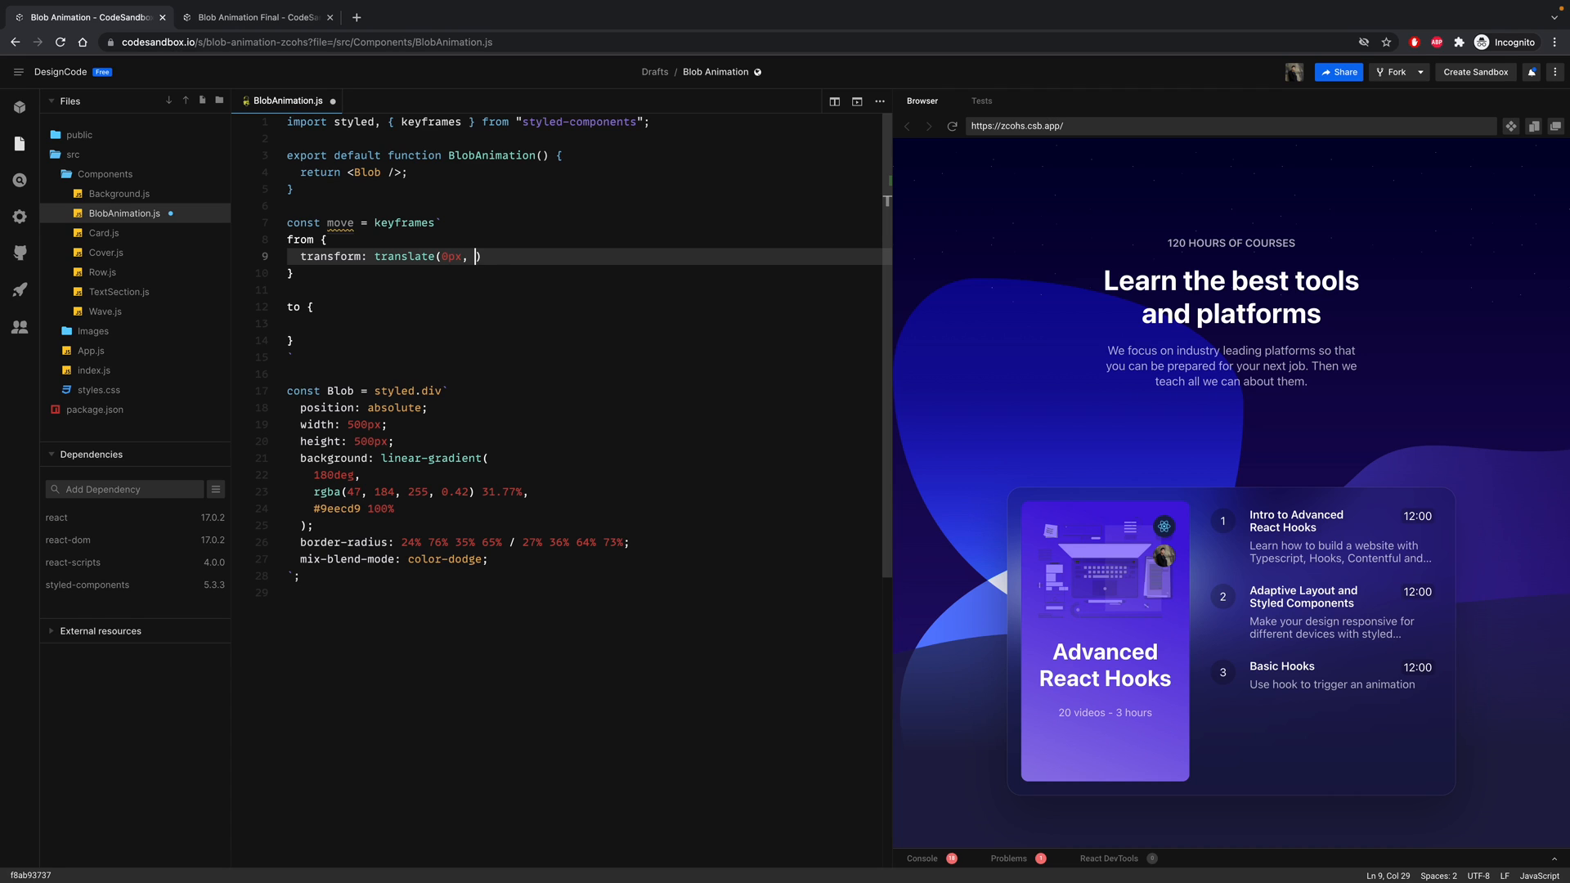
{"action": "type", "text": "-50px"}
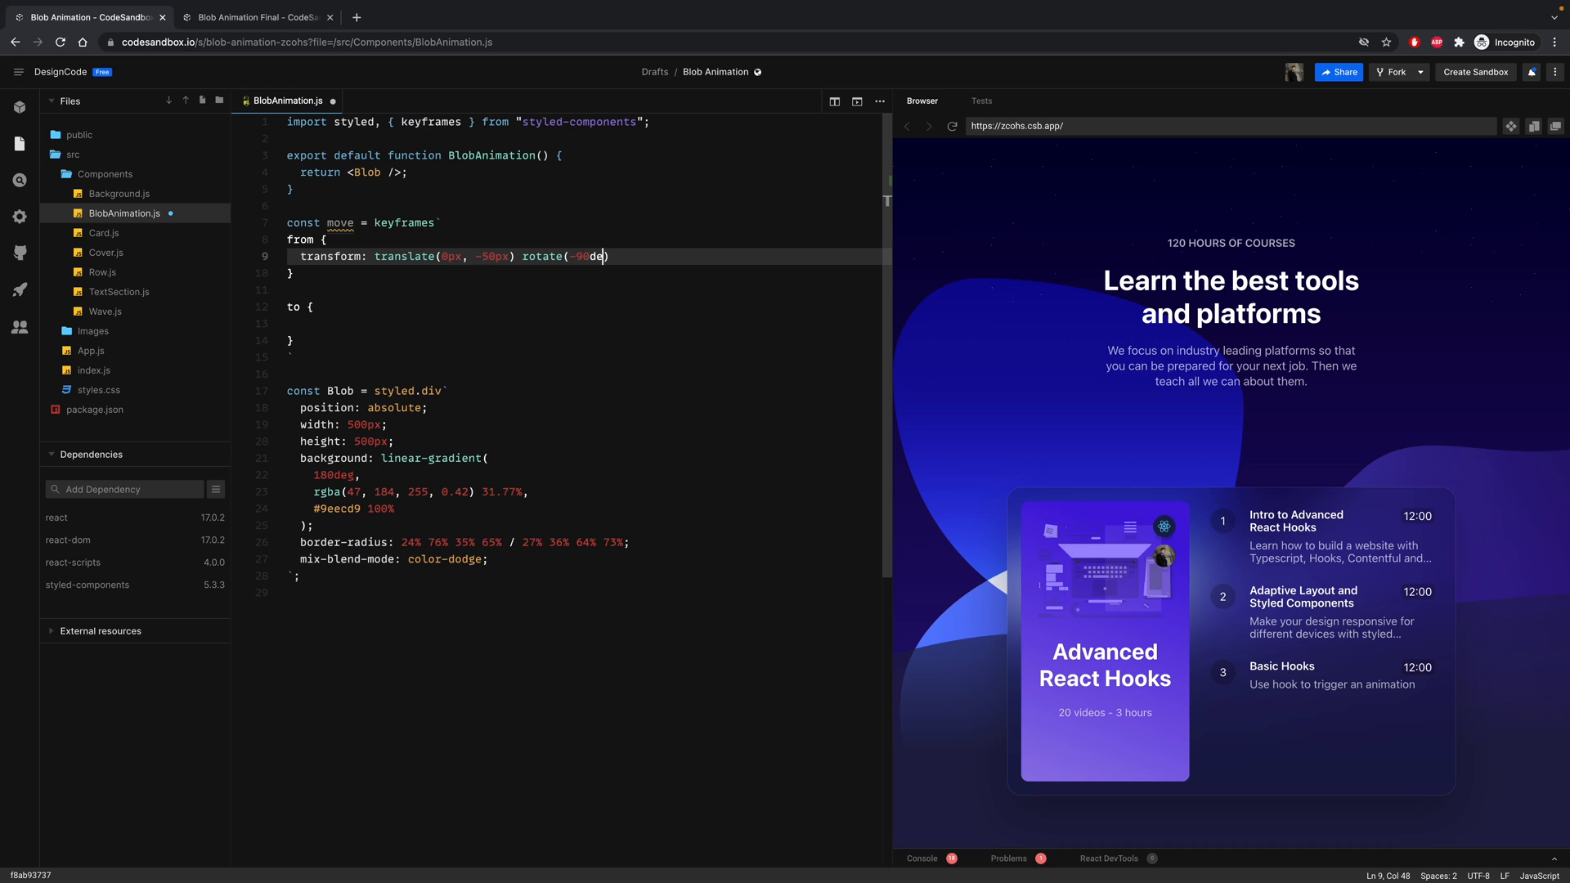
{"action": "type", "text": "g);"}
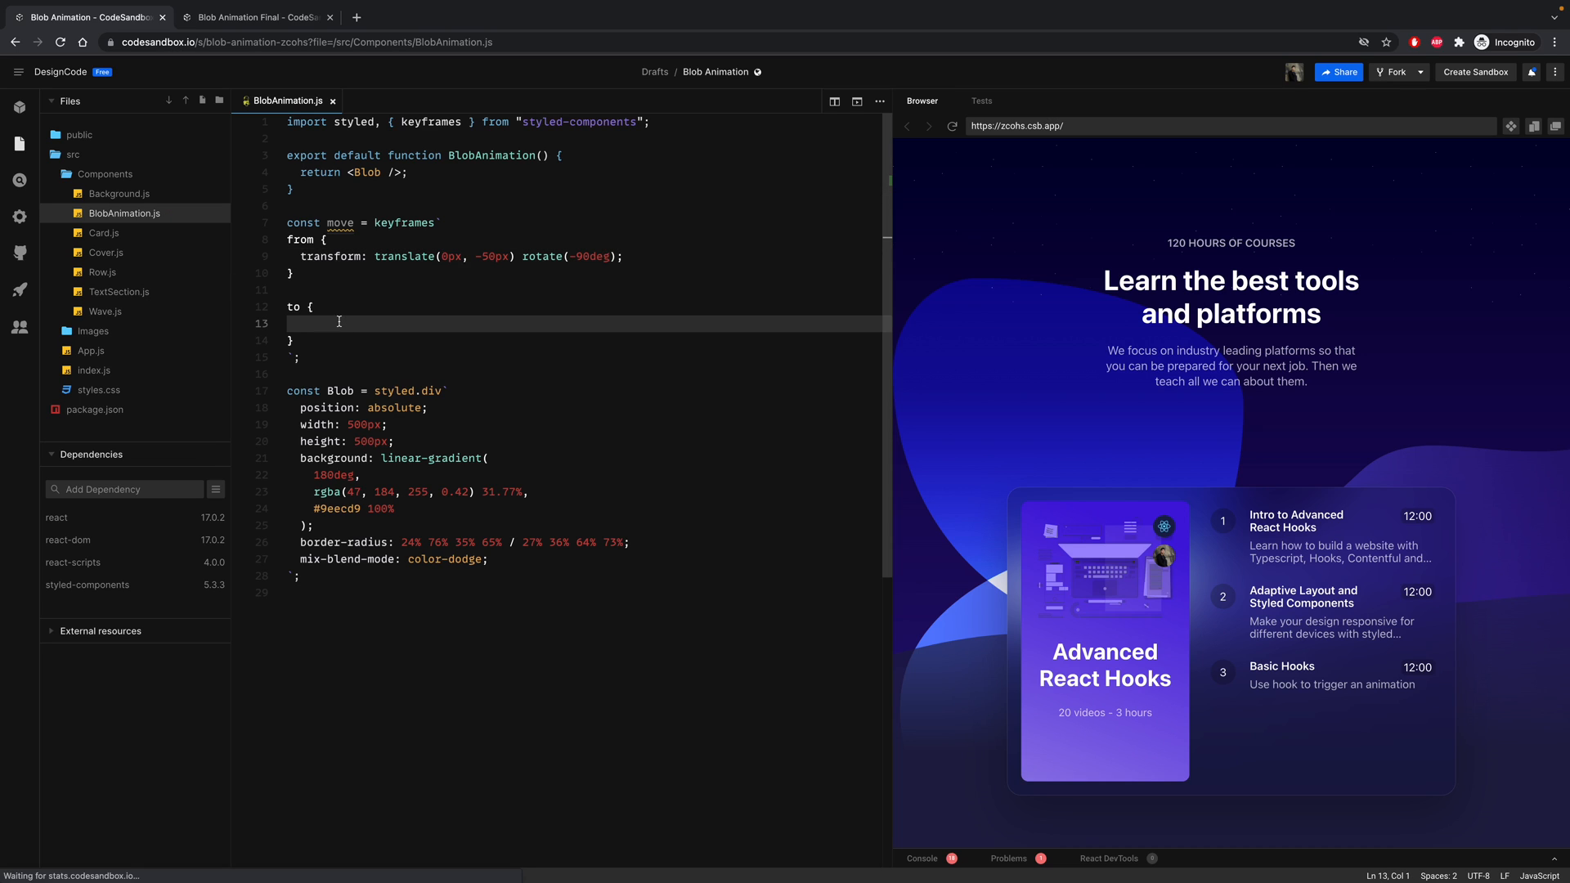
- Set the to block's transform to translate(500px, 100px) rotate(-10deg)
{"action": "type", "text": "transform: translate"}
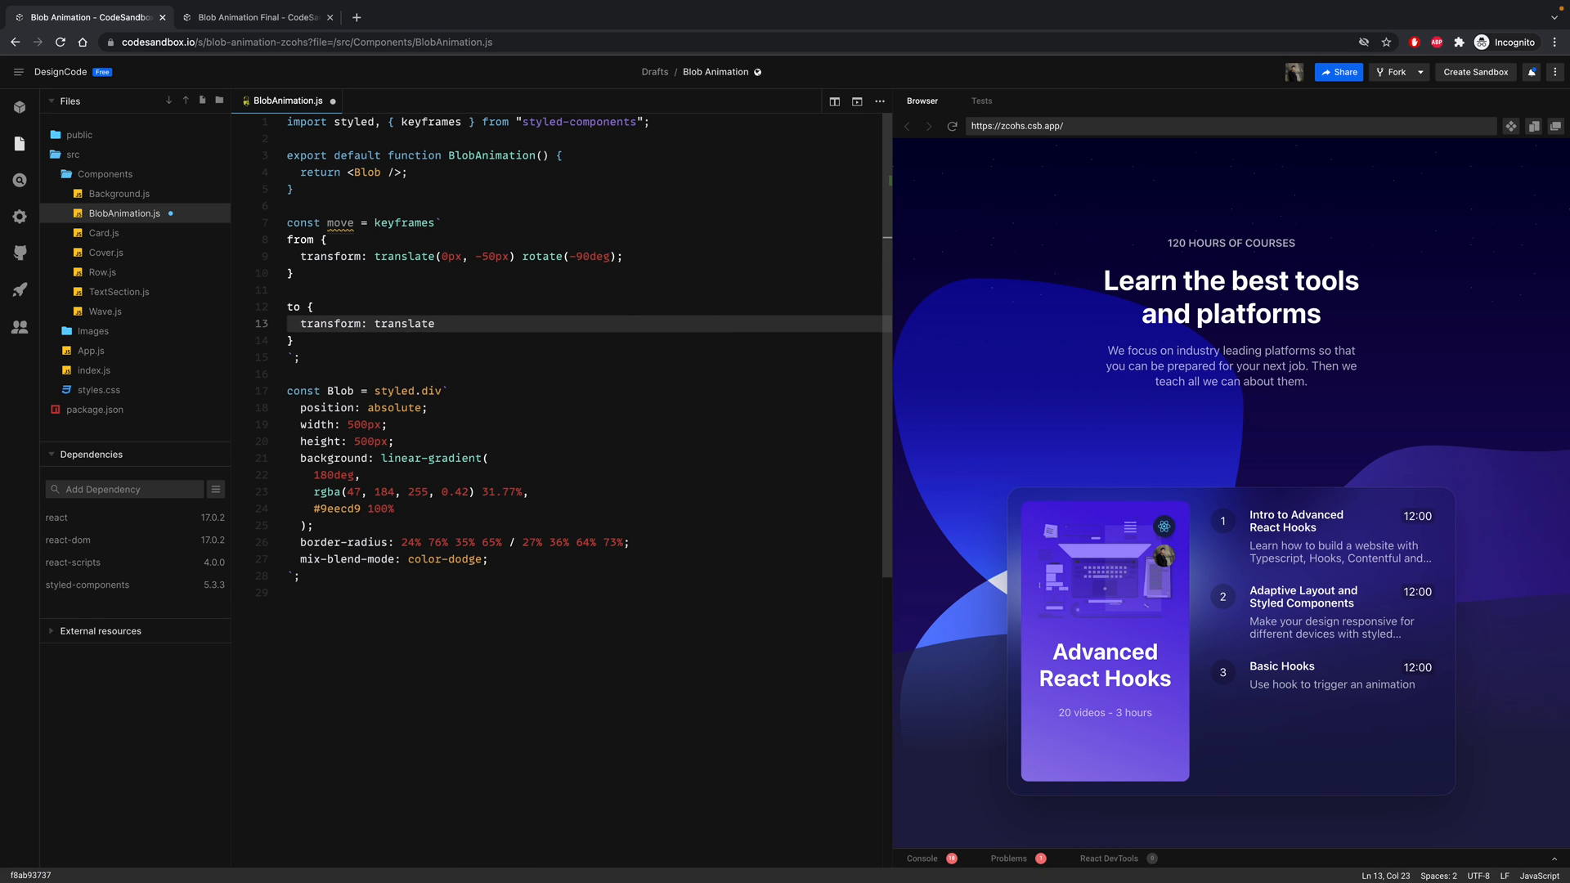
{"action": "type", "text": "500px, 100px)"}
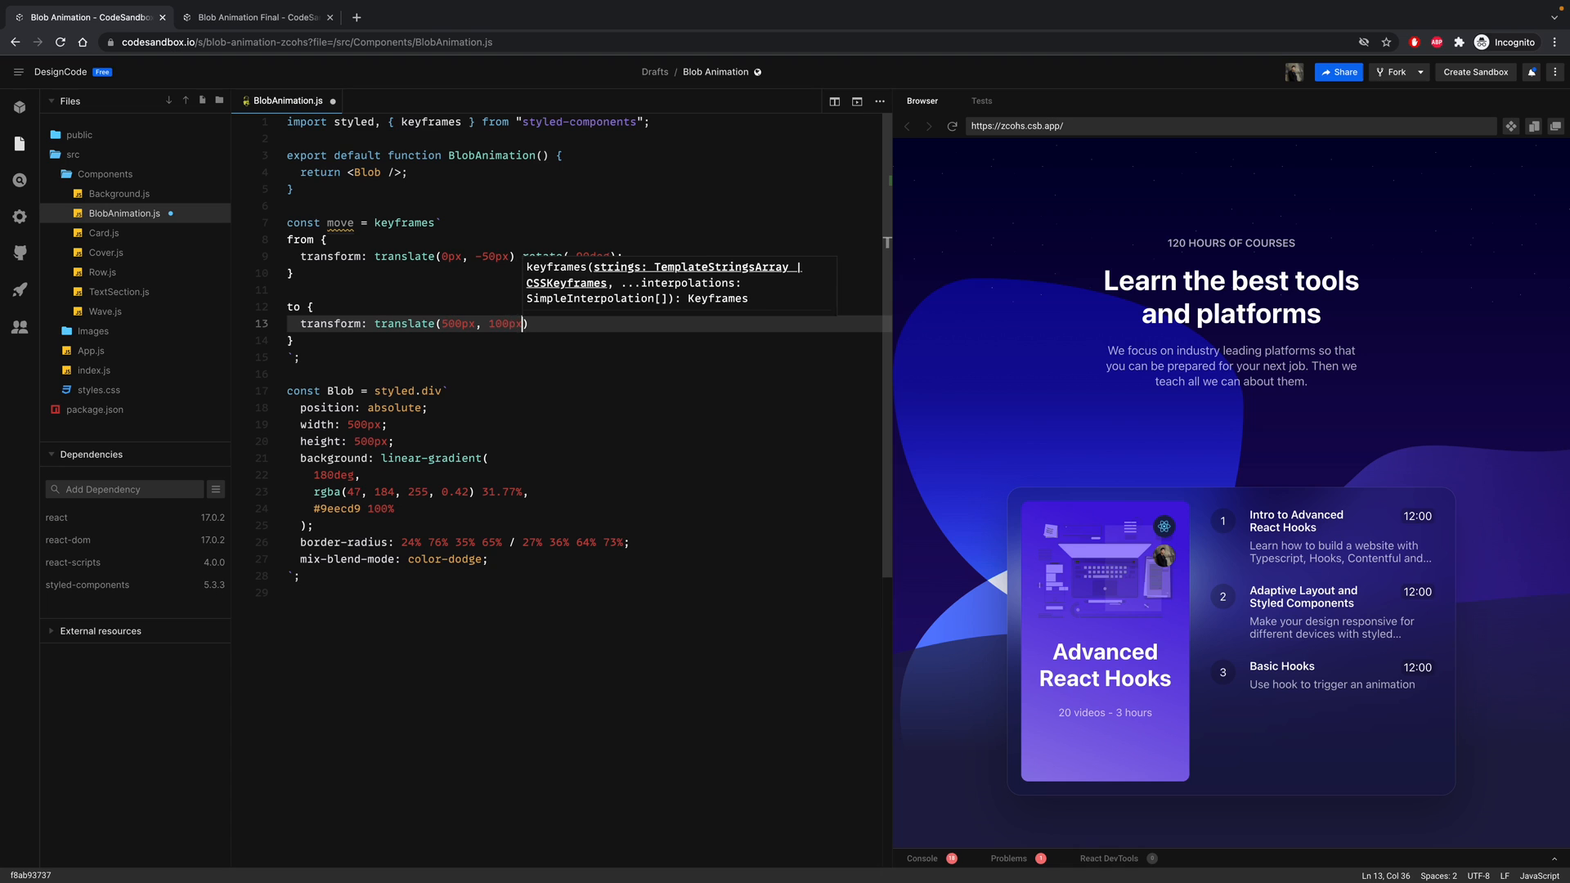
{"action": "type", "text": "rotate("}
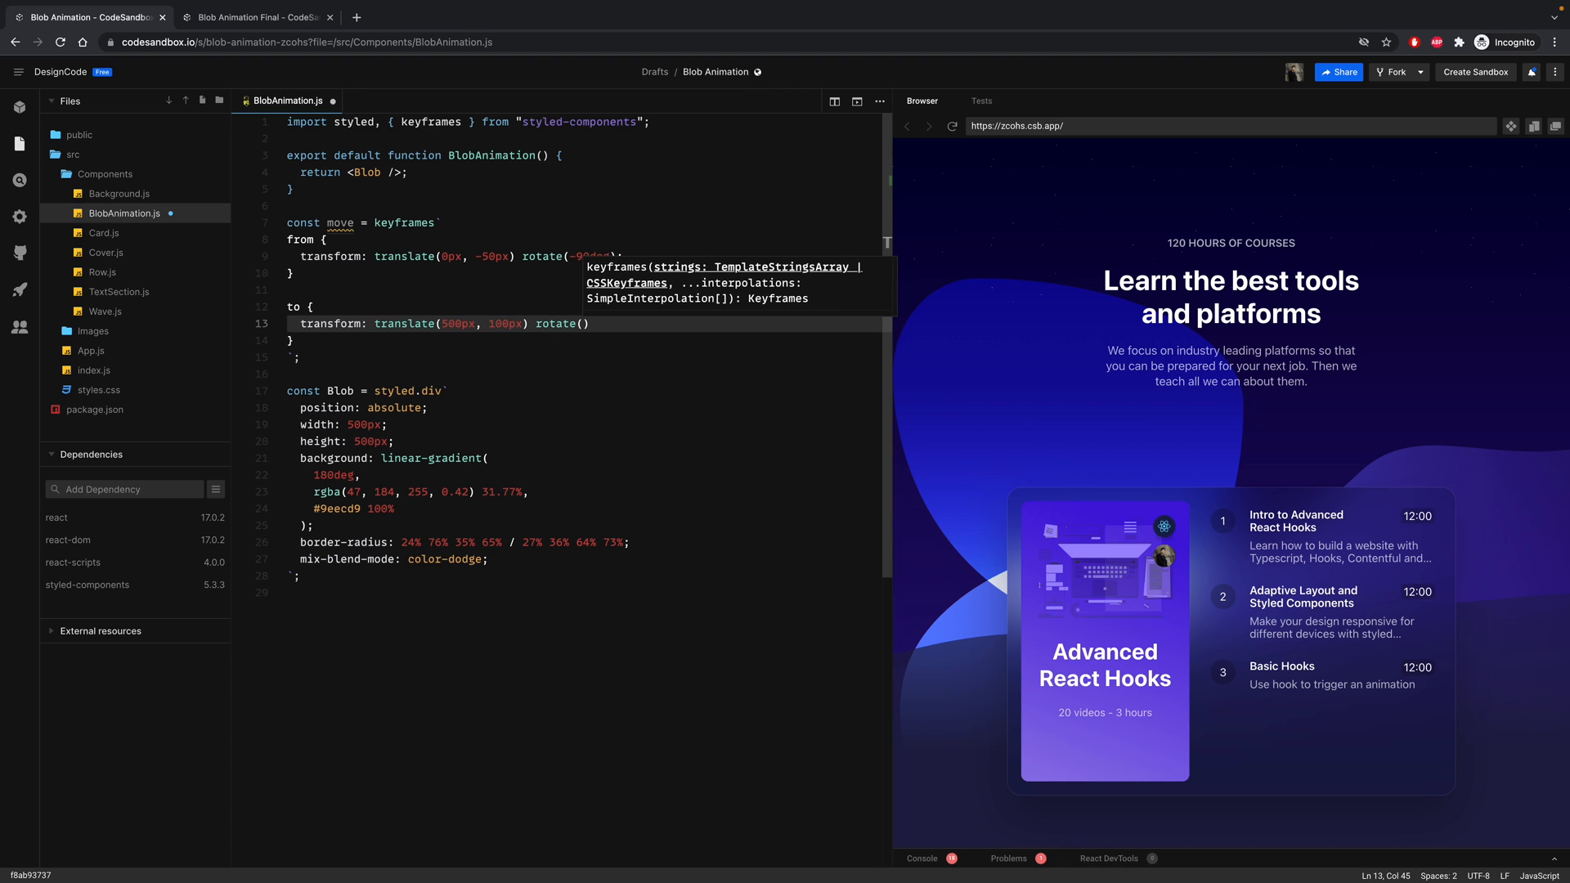
{"action": "type", "text": "-10deg"}
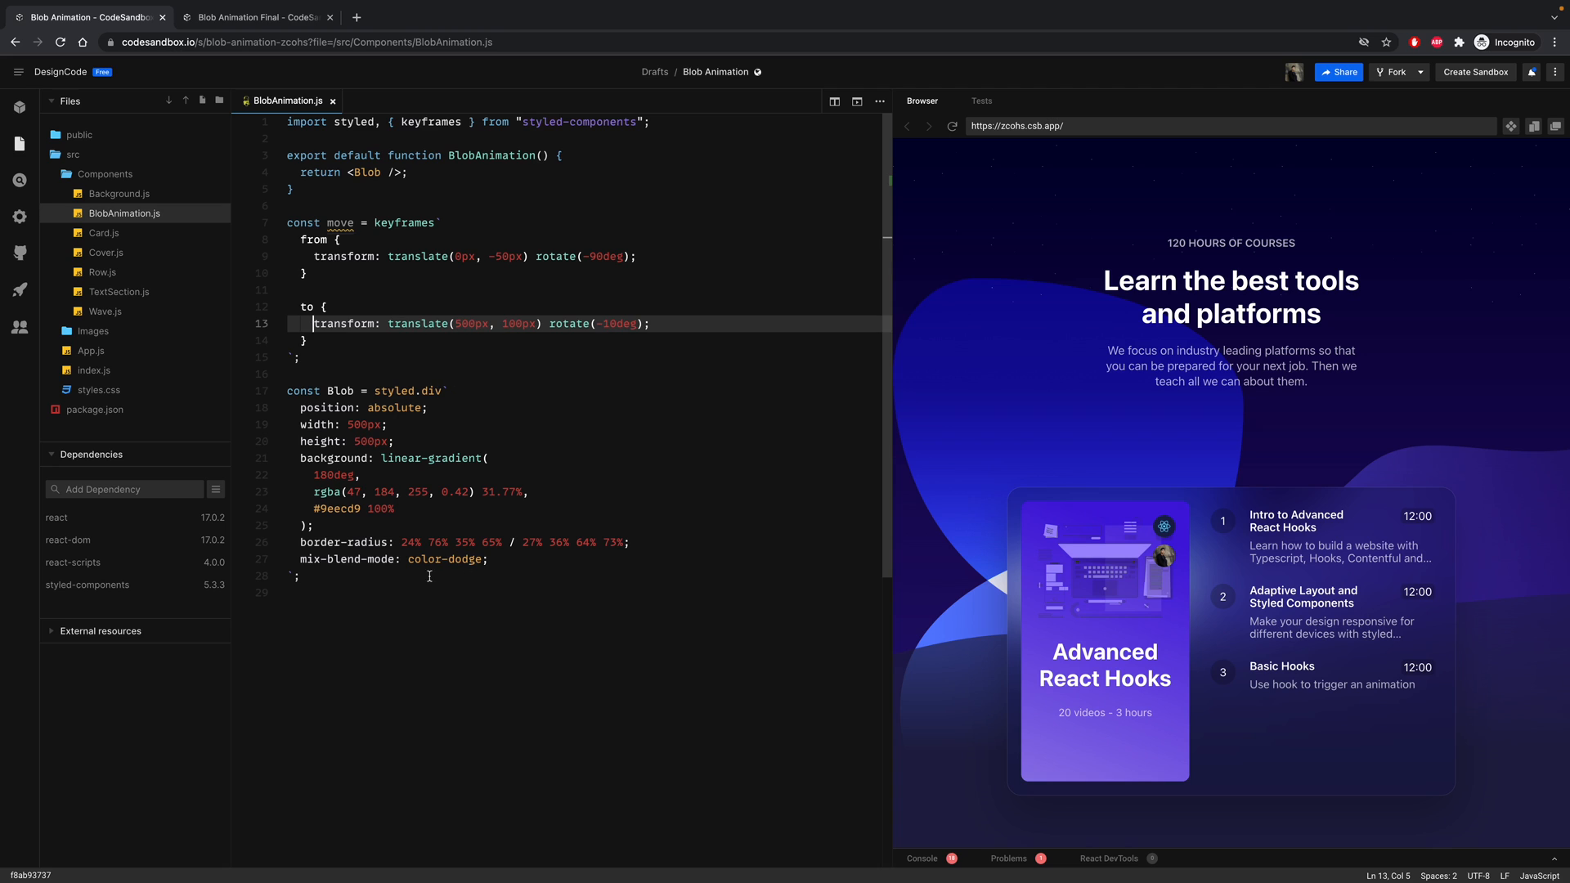
- Add animation: ${move} 25s infinite alternate; to the Blob styles
{"action": "type", "text": "a"}
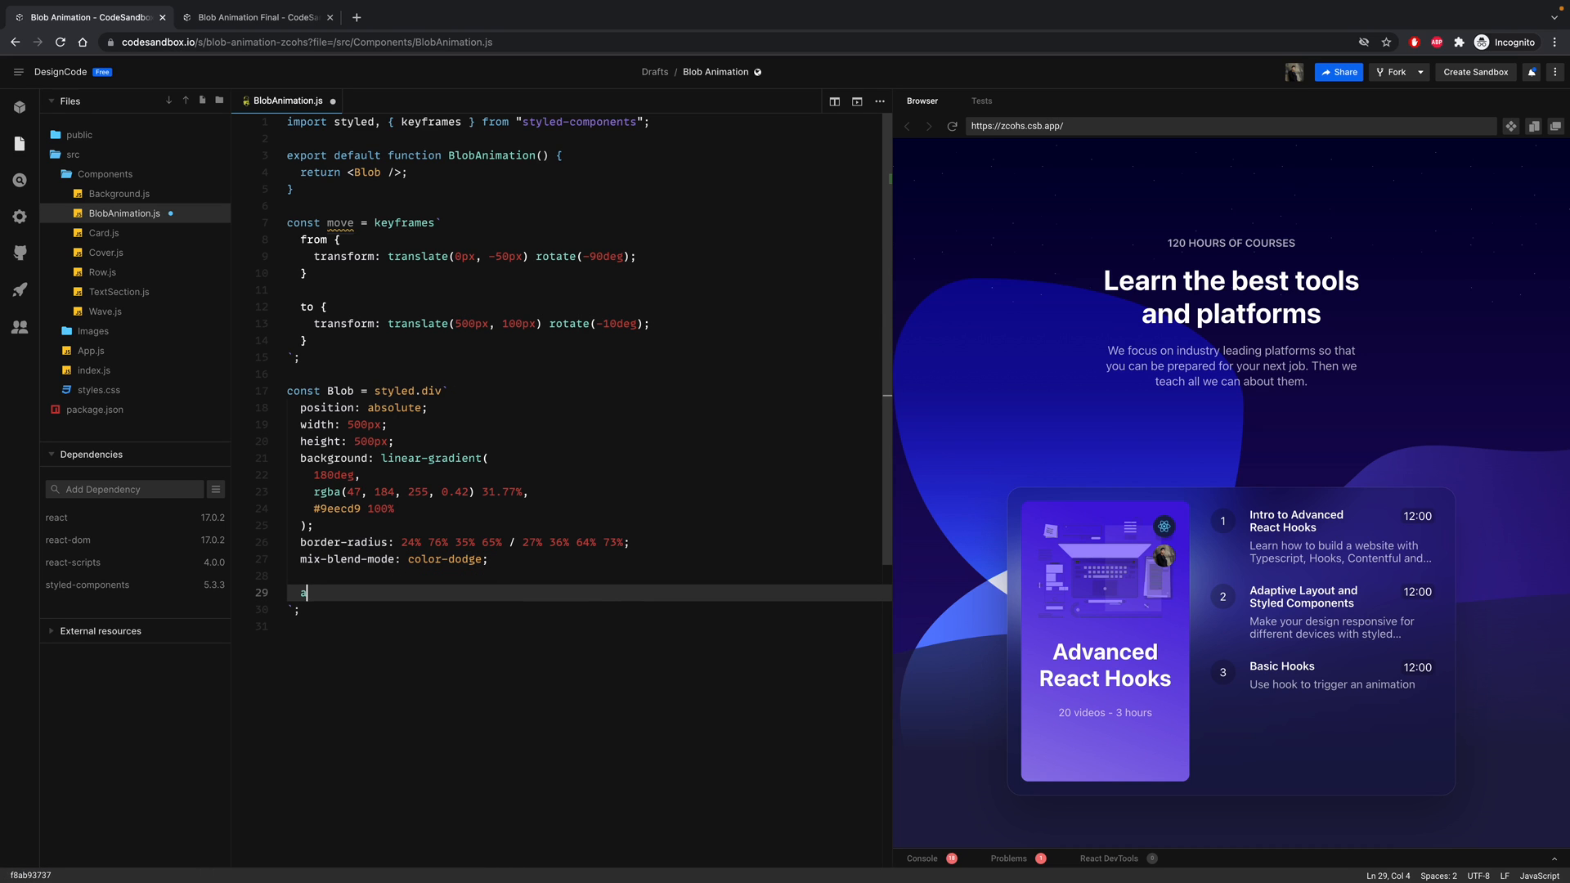
{"action": "type", "text": "nimation:"}
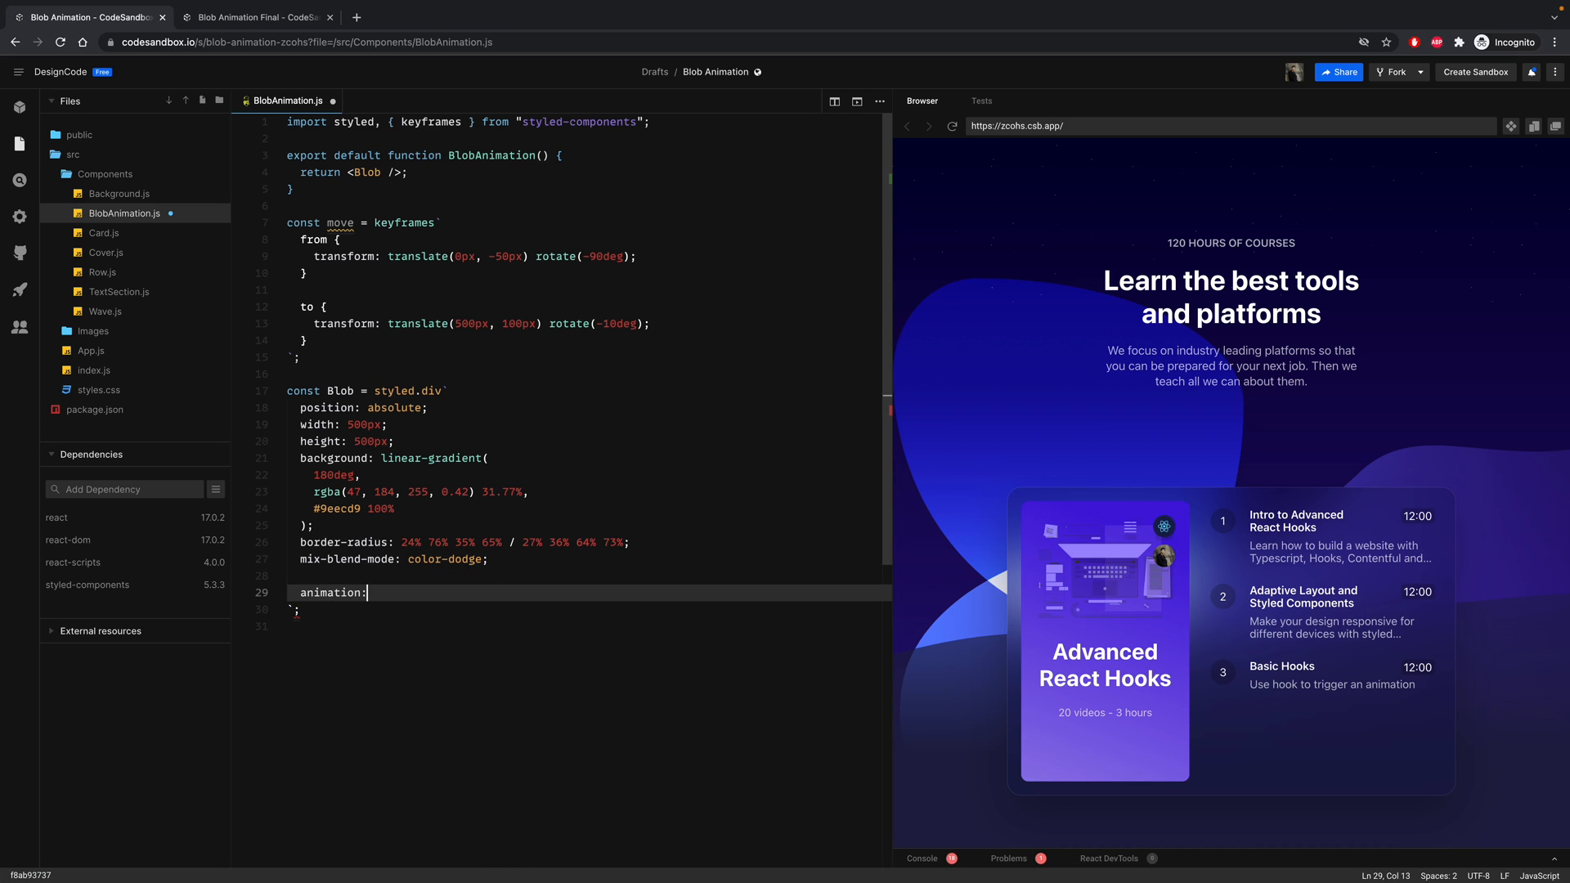
{"action": "type", "text": "${"}
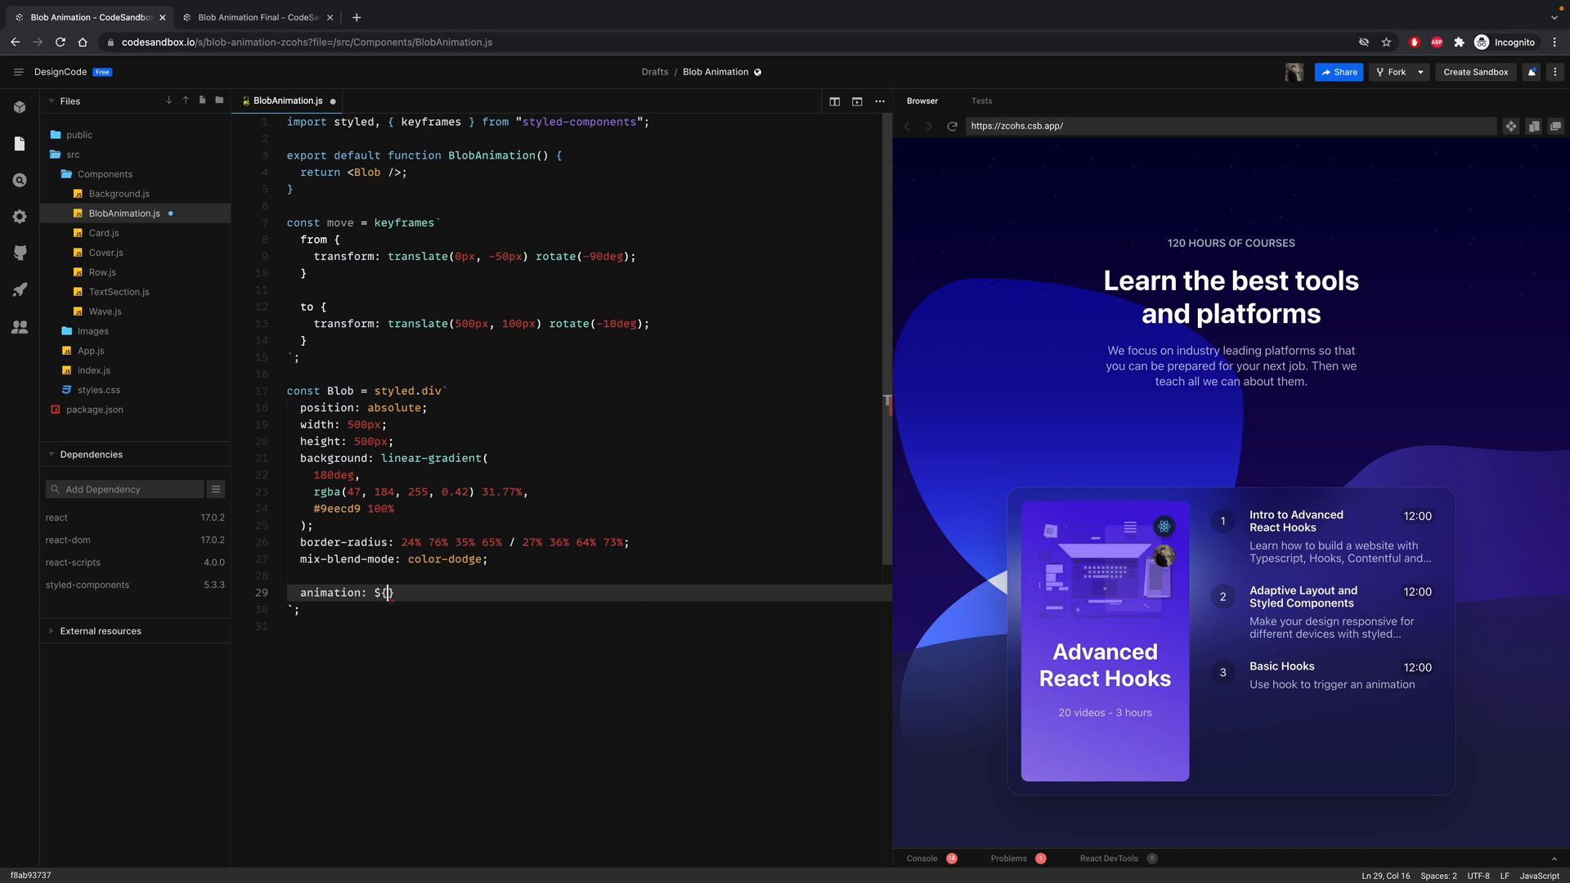
{"action": "type", "text": "move"}
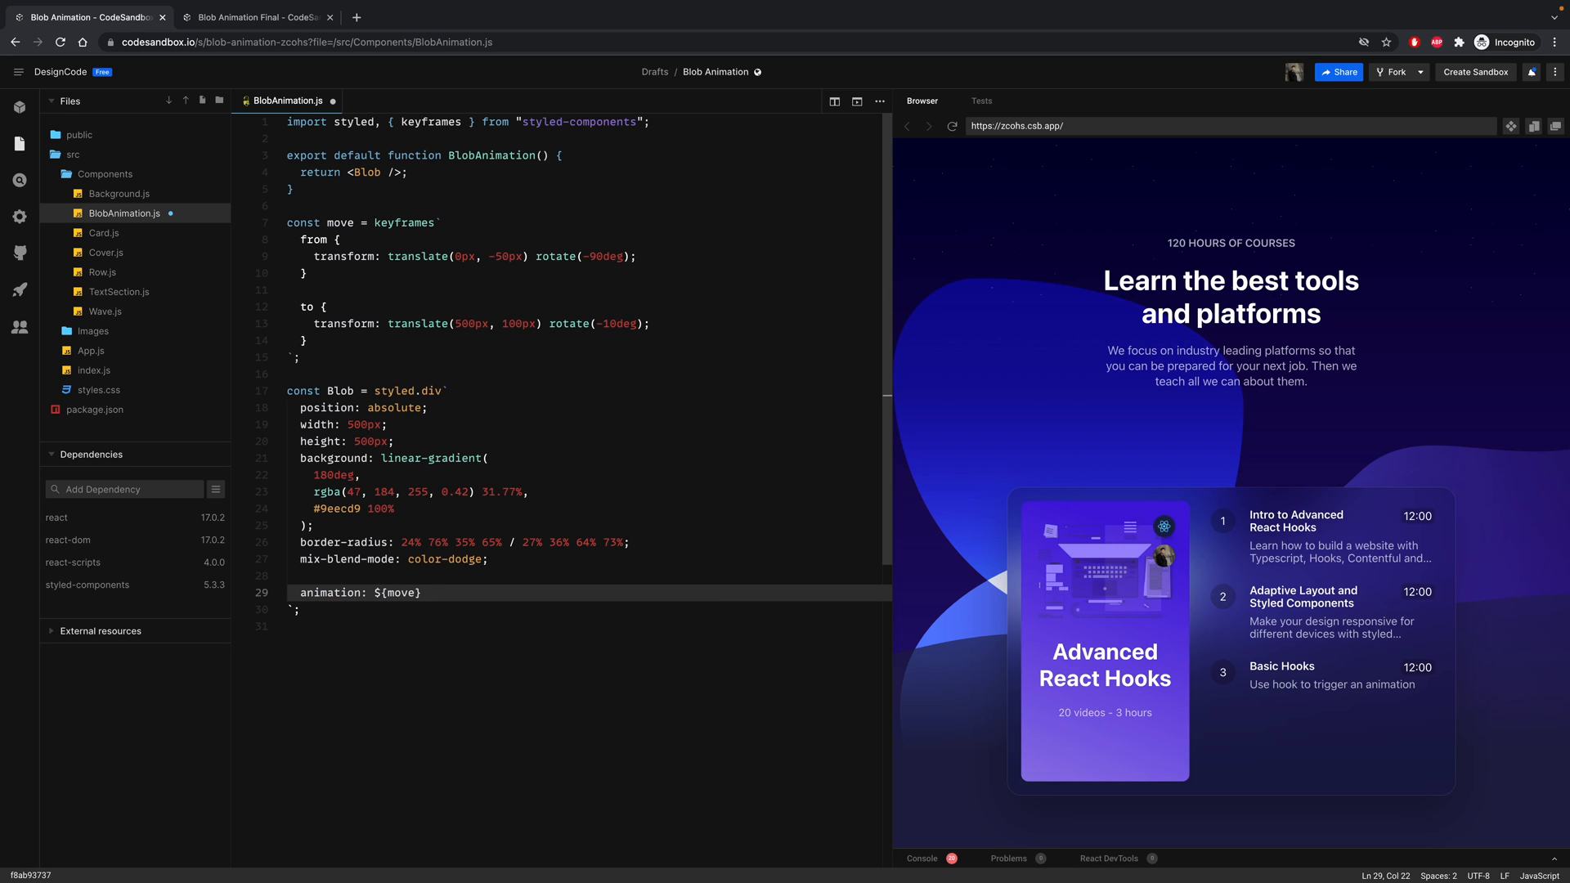
{"action": "type", "text": "25s"}
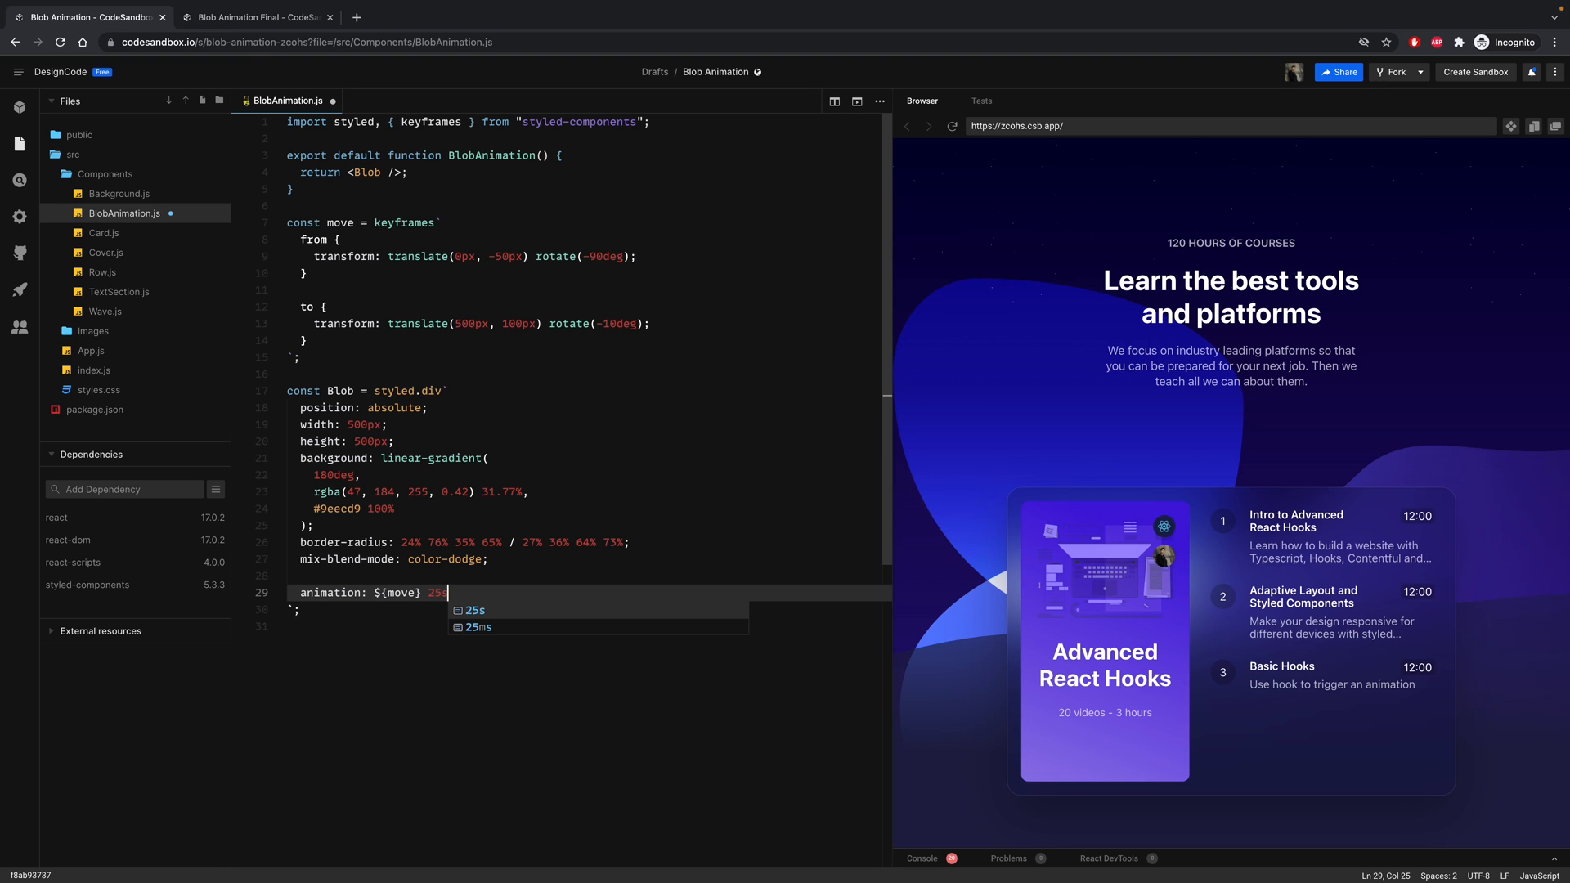
{"action": "type", "text": "infinite"}
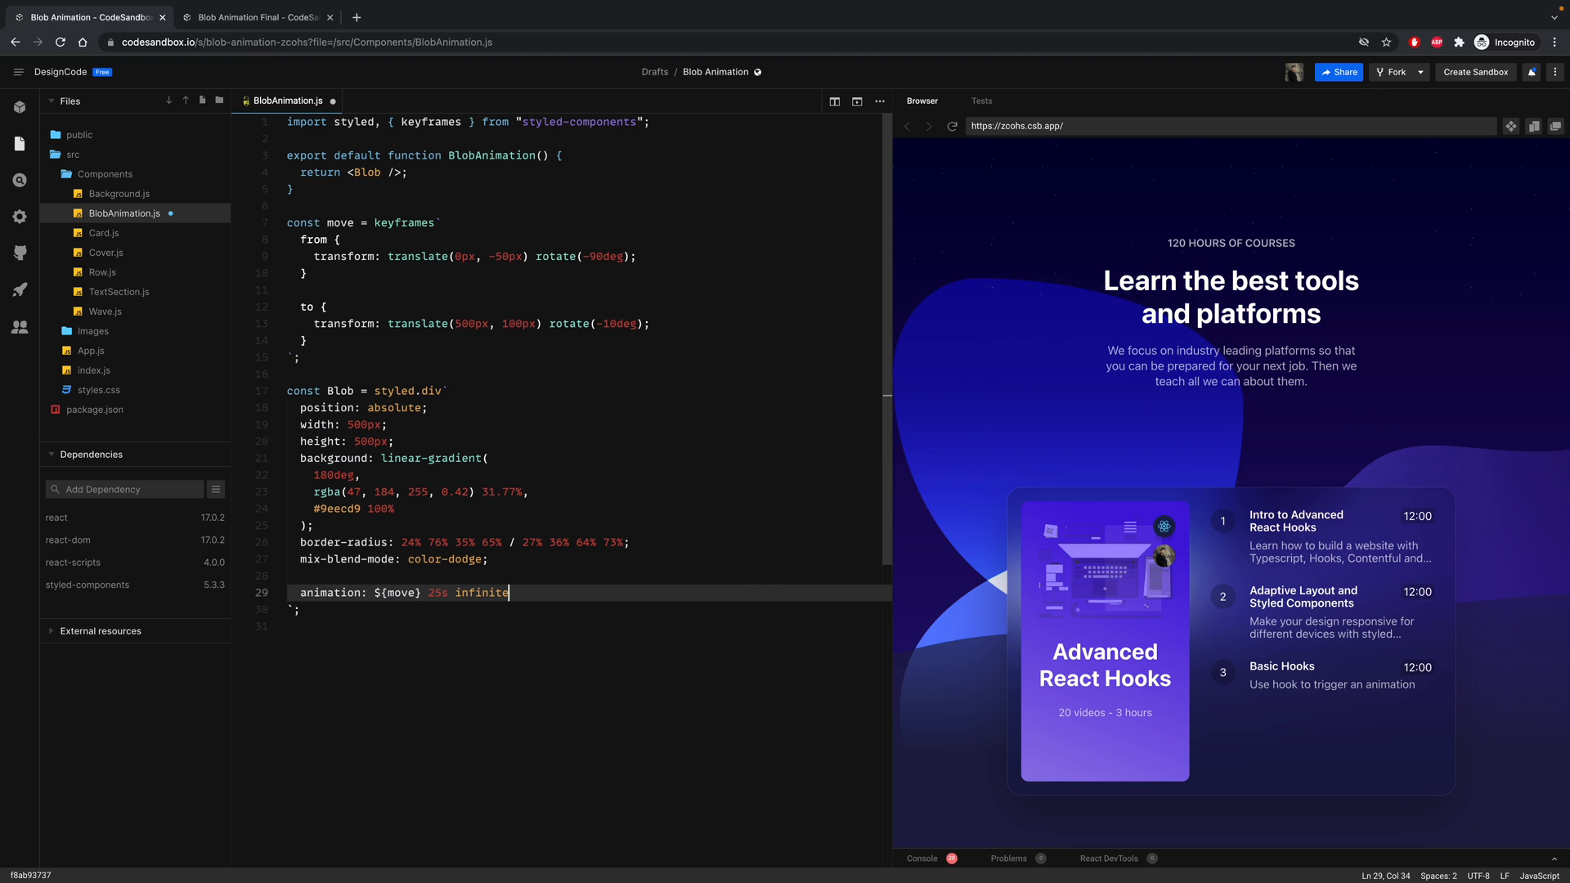
{"action": "type", "text": "alternate"}
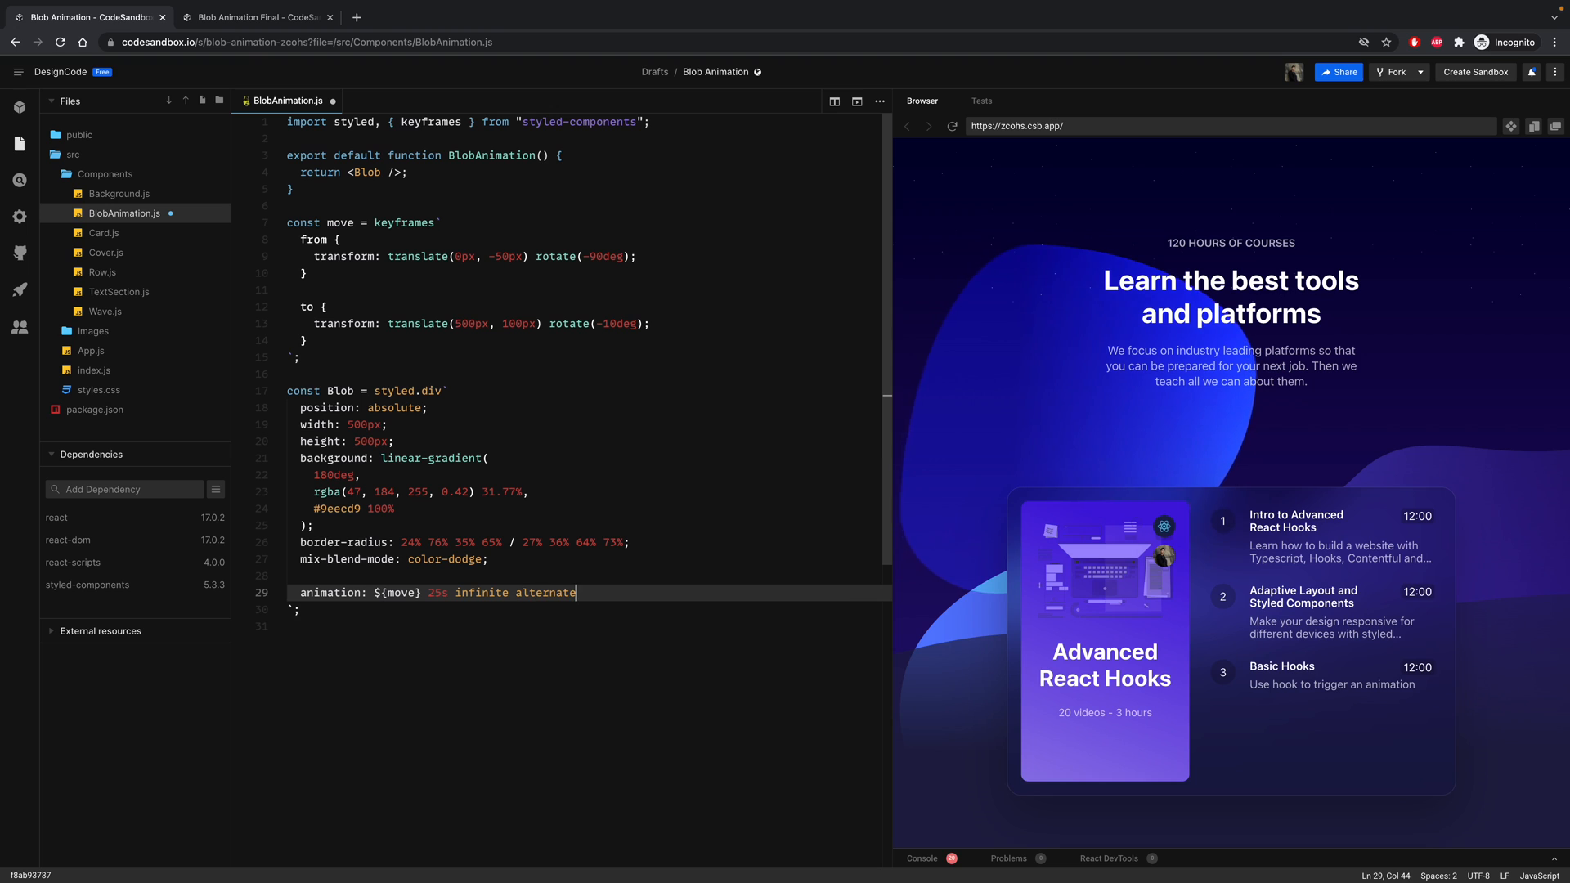
{"action": "type", "text": ";"}
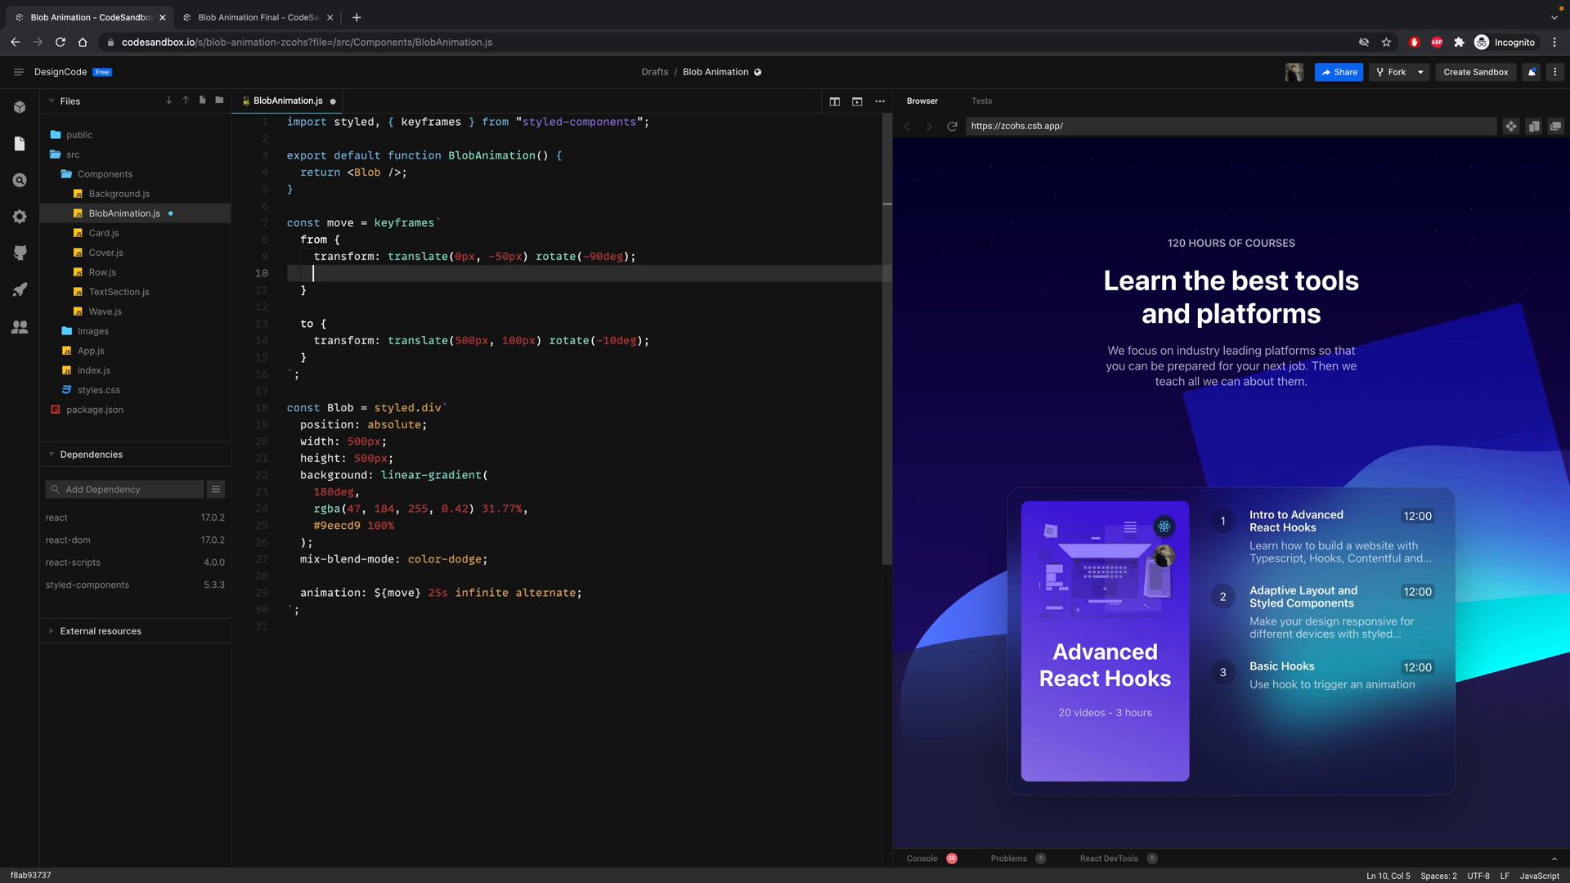
- Morph the move keyframes' border-radius from 24% 76% 35% 65% / 27% 36% 64% 73% to 76% 24% 33% 67% / 68% 55% 45% 32%
{"action": "type", "text": "border-radius: 24% 76% 35% 65% / 27% 36% 64% 73%;"}
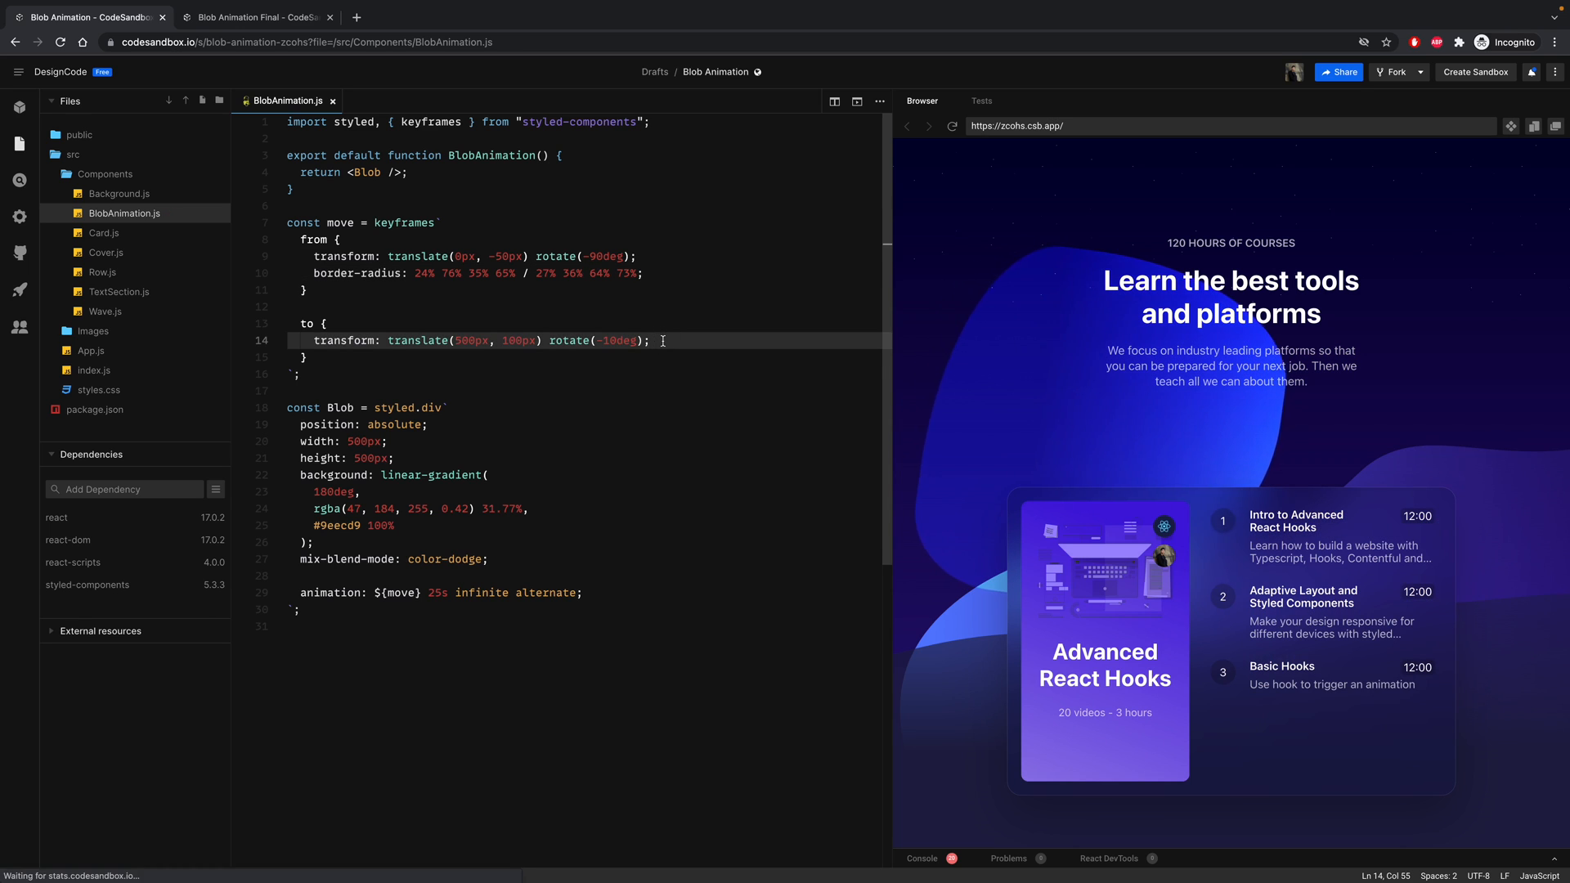
{"action": "type", "text": "border-radius: 24% 76% 35% 65% / 27% 36% 64% 73%;"}
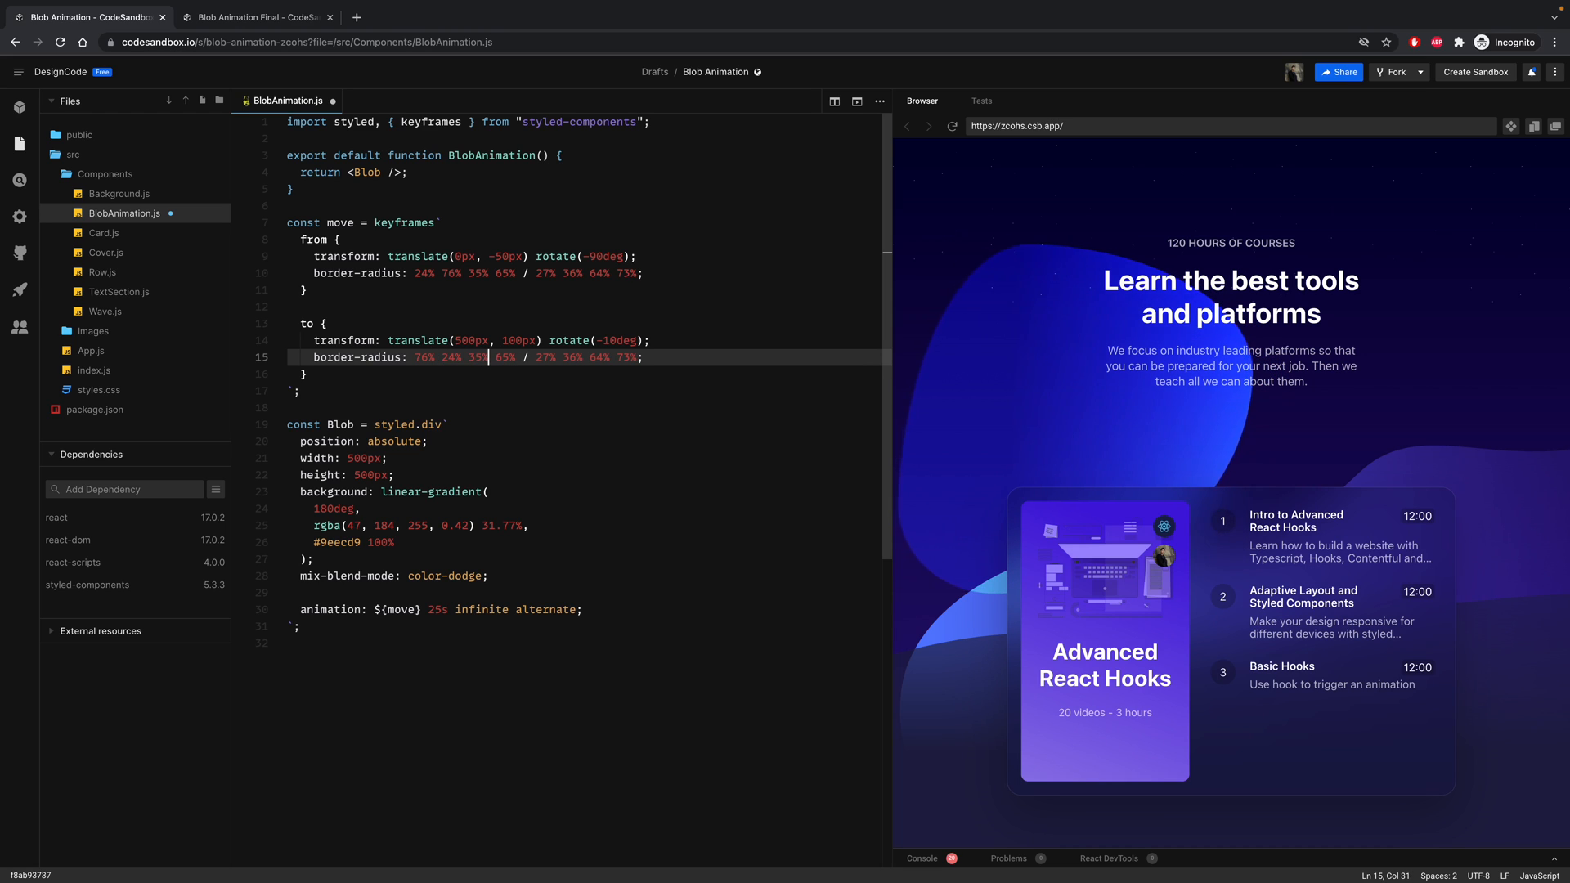
{"action": "type", "text": "3"}
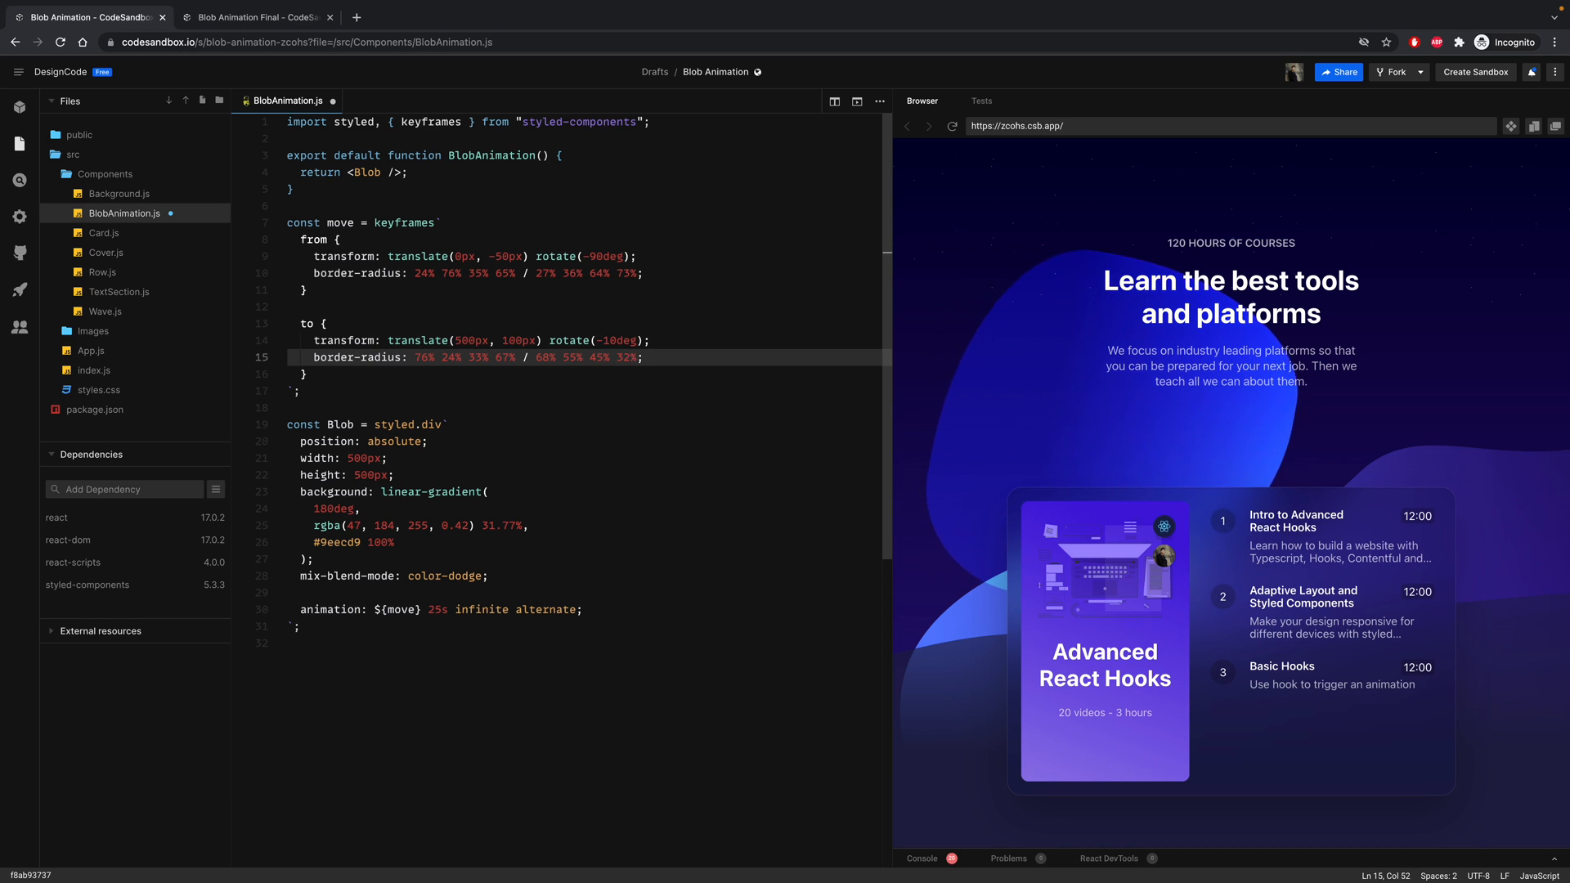
{"action": "left_click", "coordinate": [647, 358]}
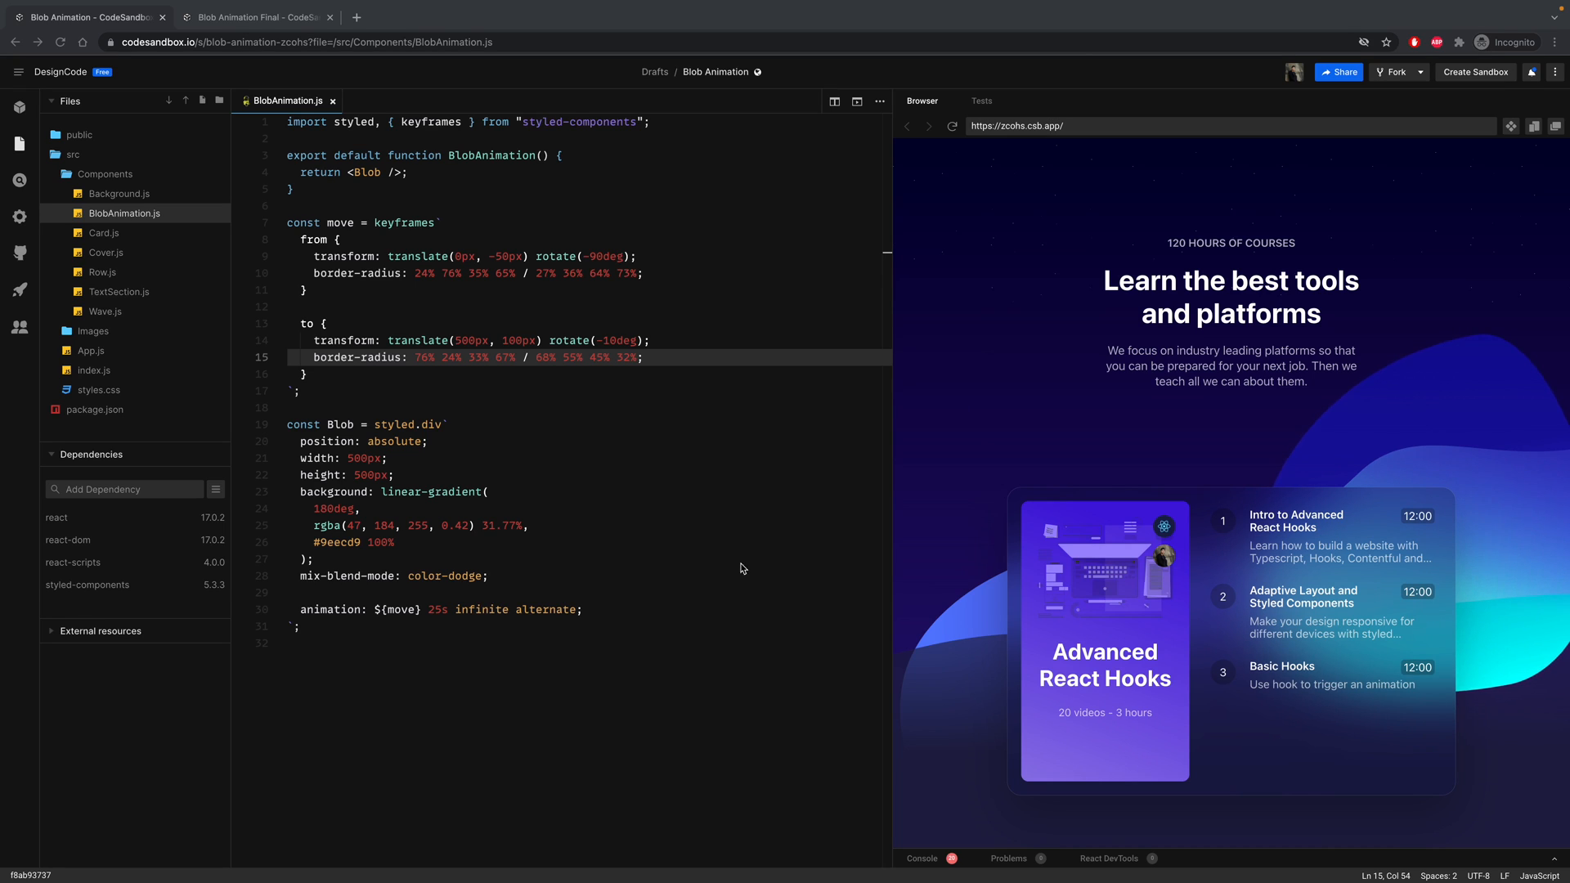
- Add a Blob :hover rule with width and height 520px and filter blur(30px)
{"action": "key", "text": "enter"}
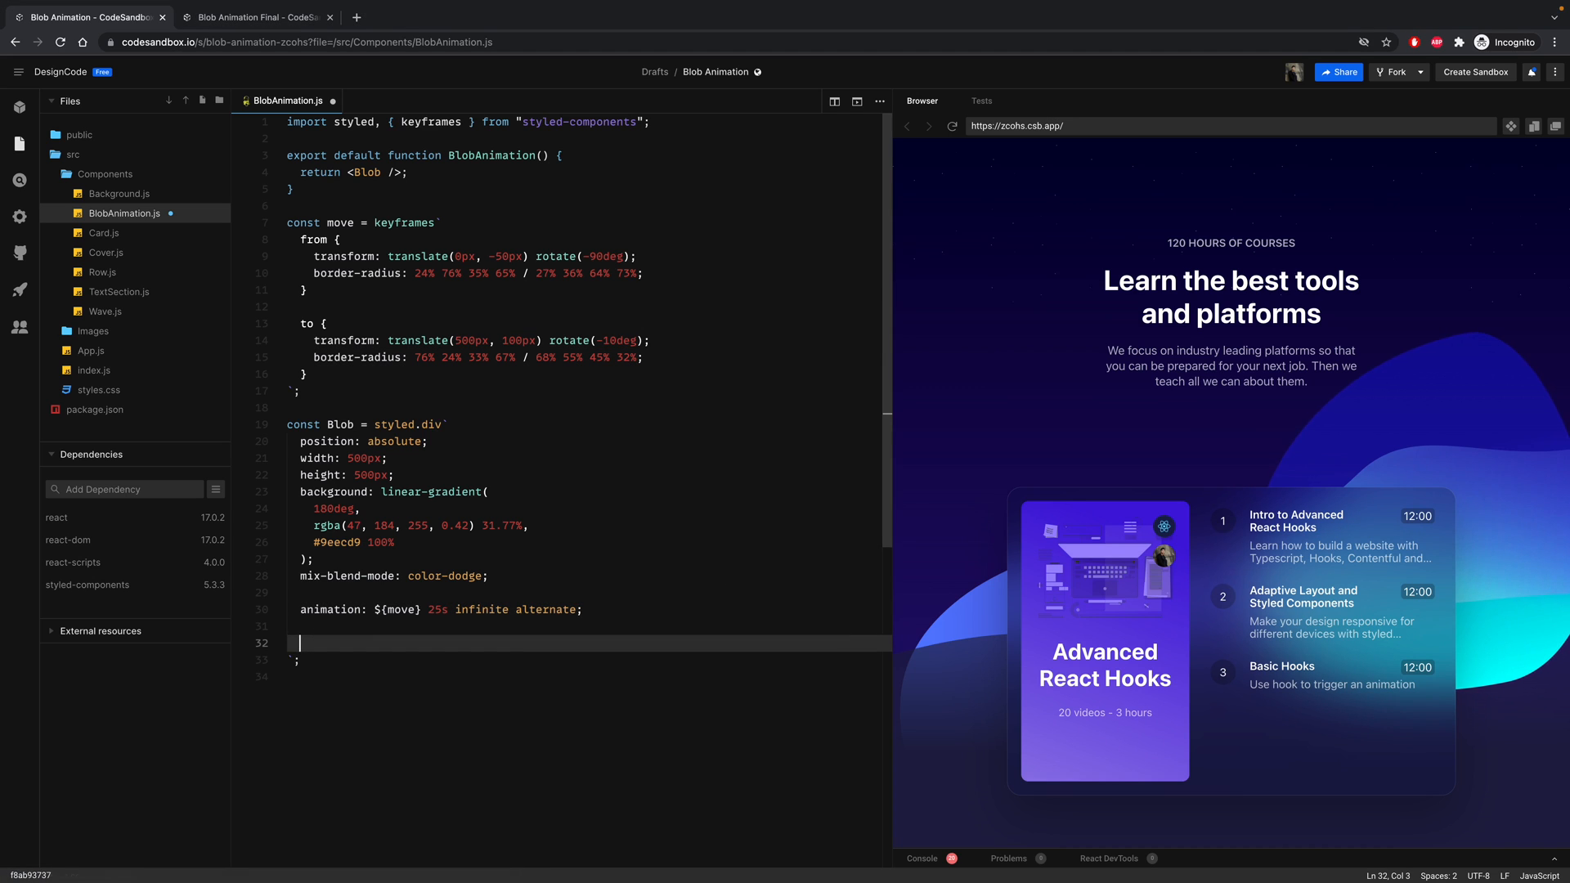
{"action": "type", "text": ":hi"}
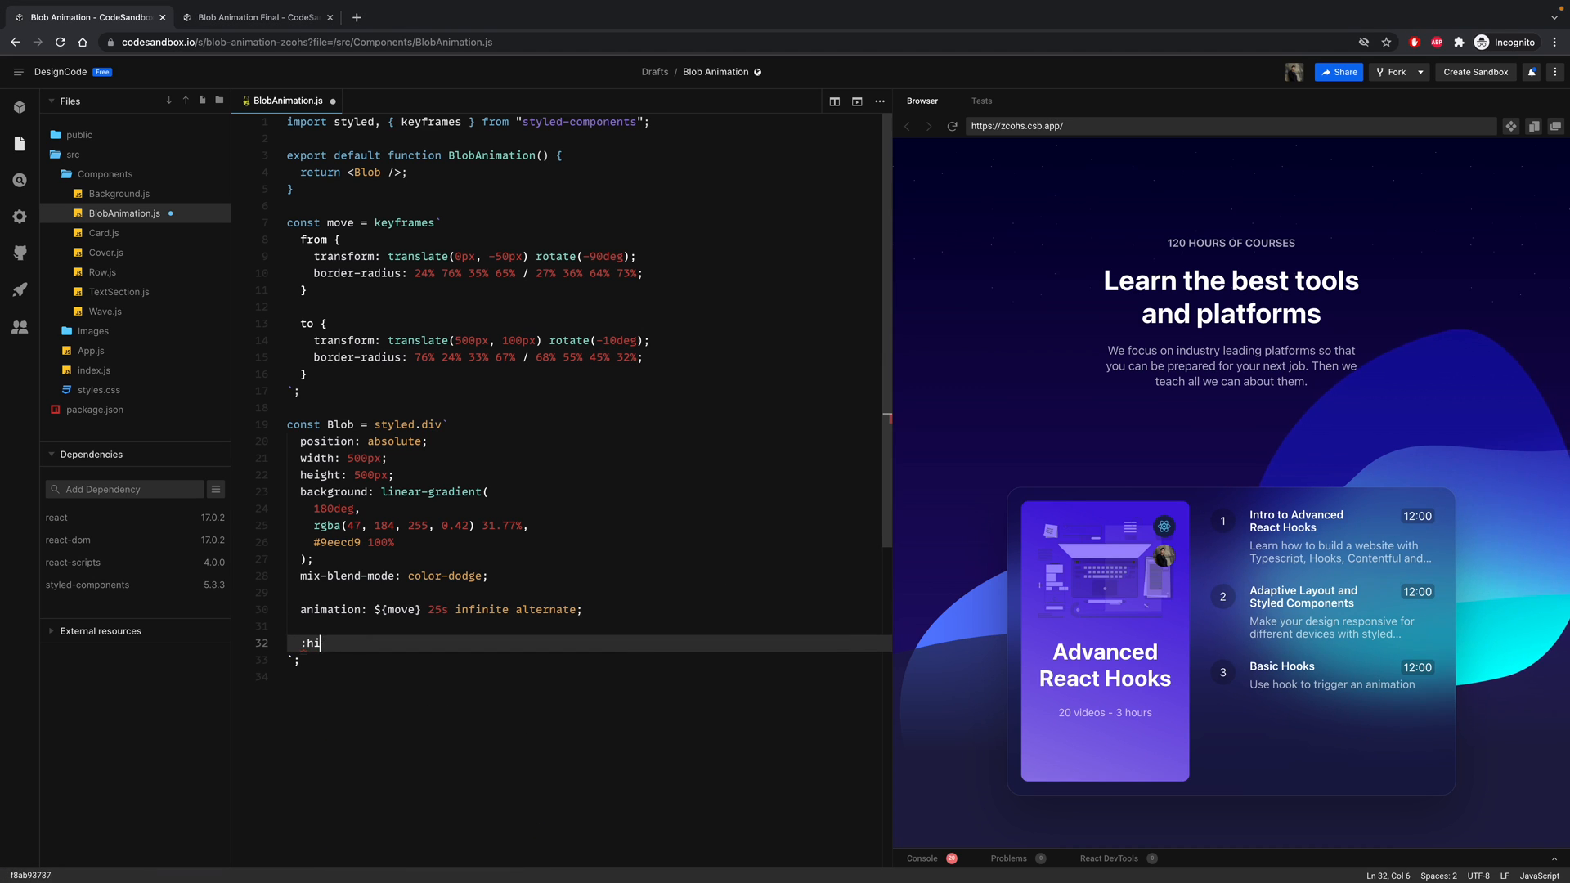
{"action": "type", "text": "over {"}
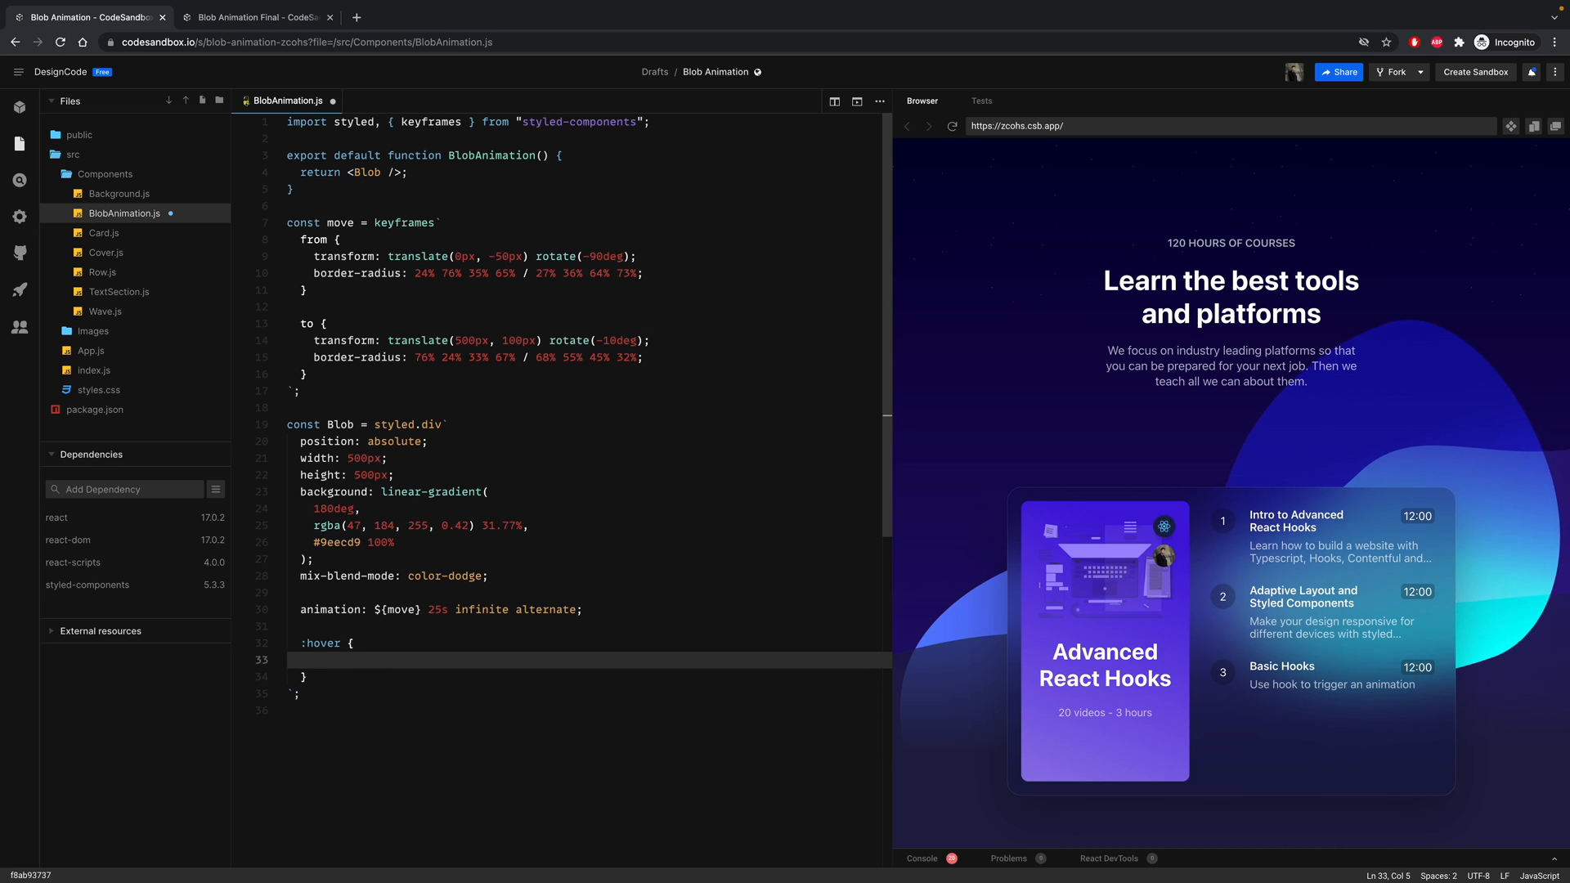
{"action": "type", "text": "width:"}
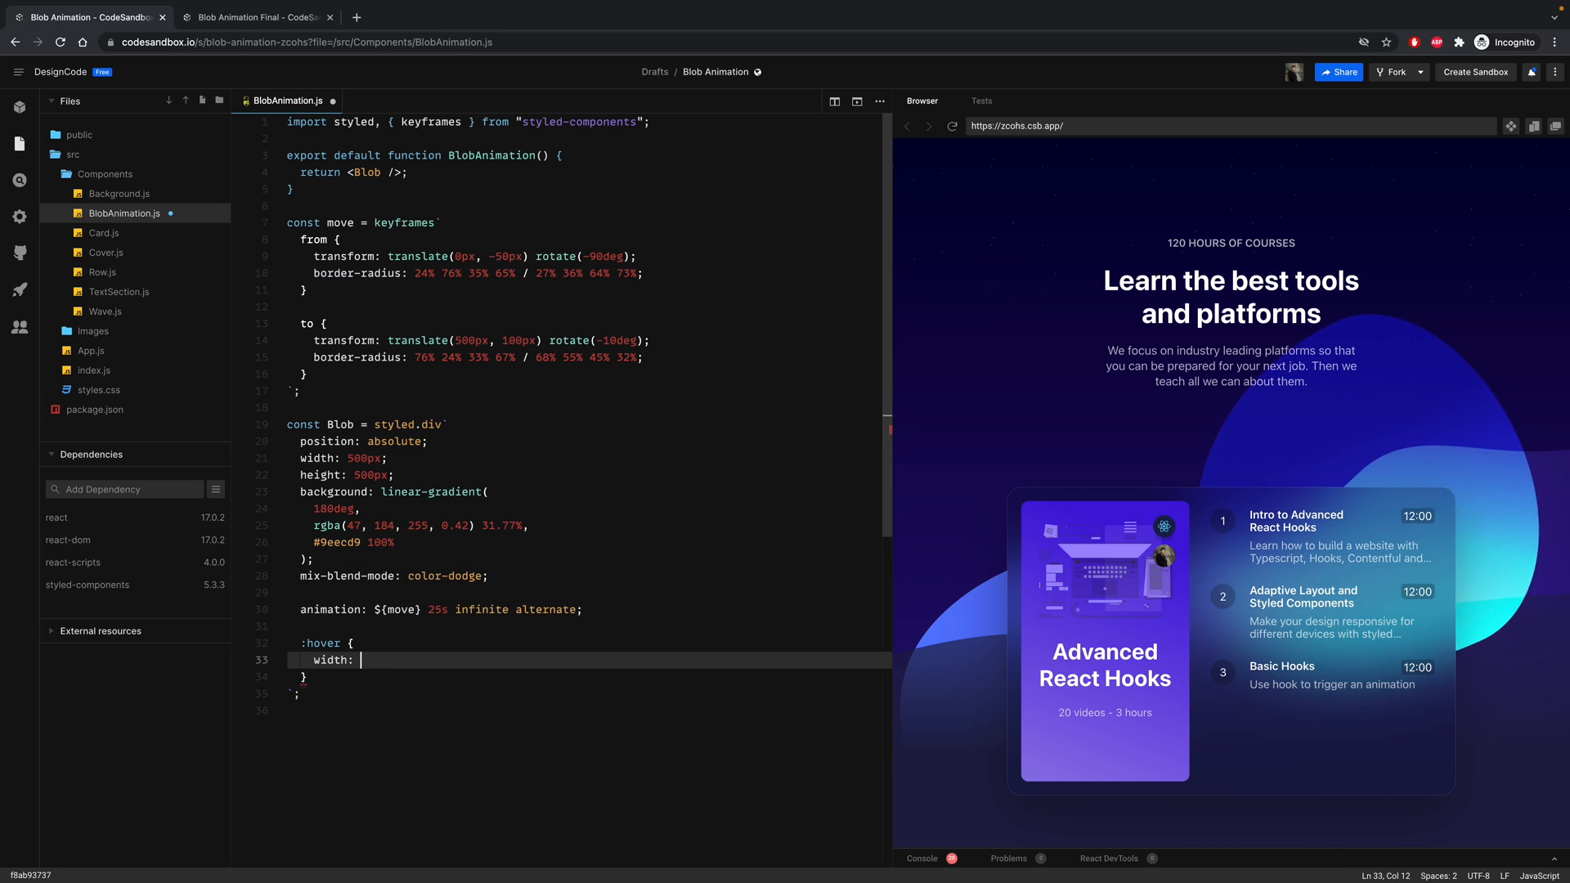
{"action": "type", "text": "520px;"}
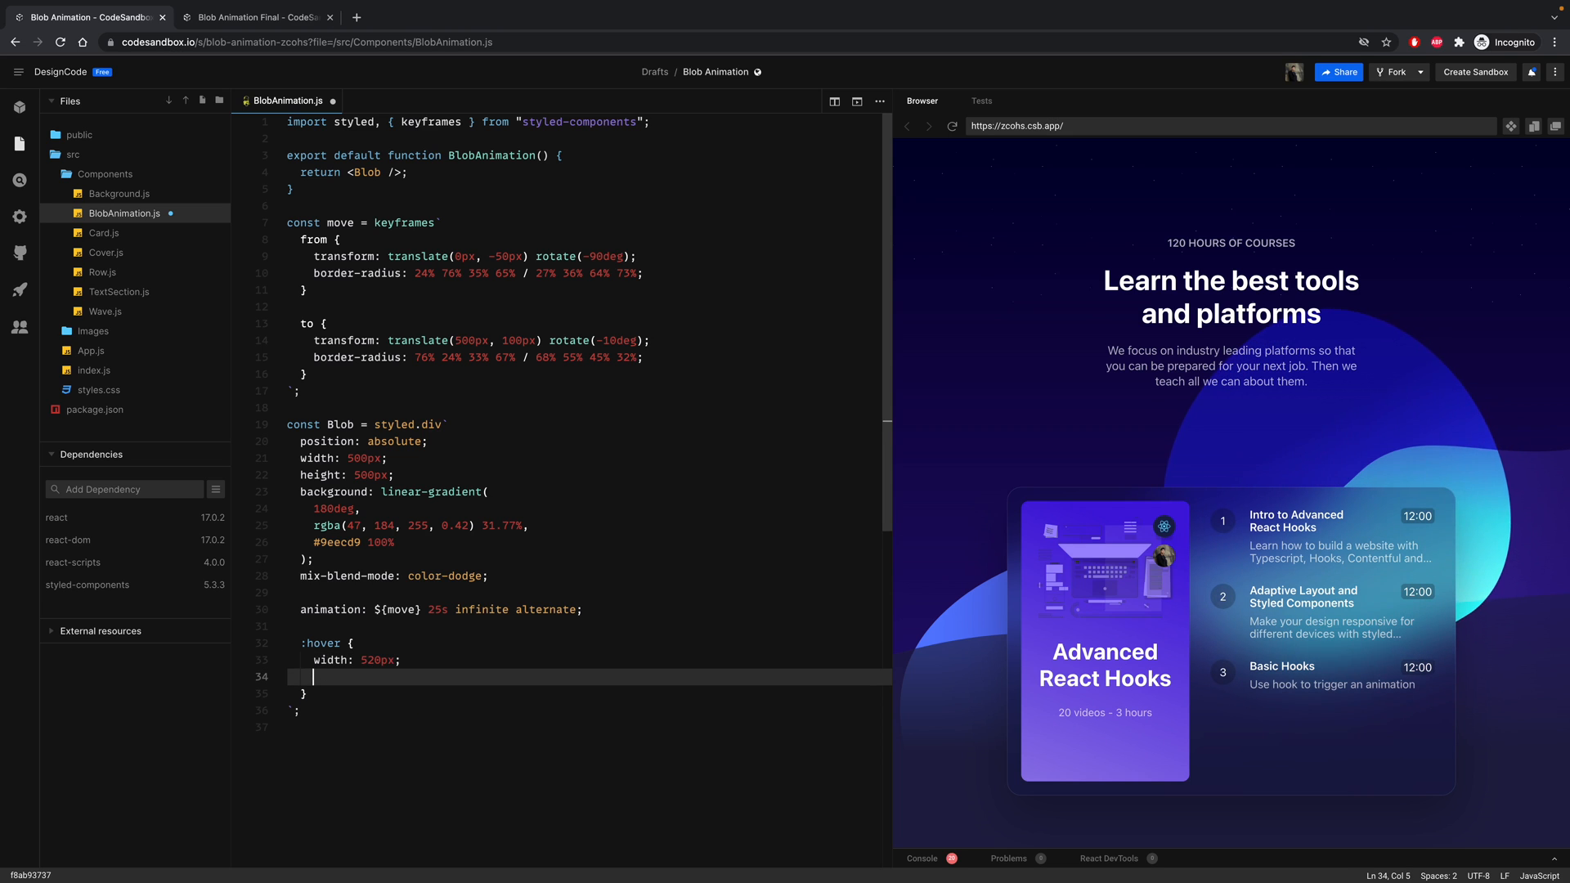
{"action": "type", "text": "height"}
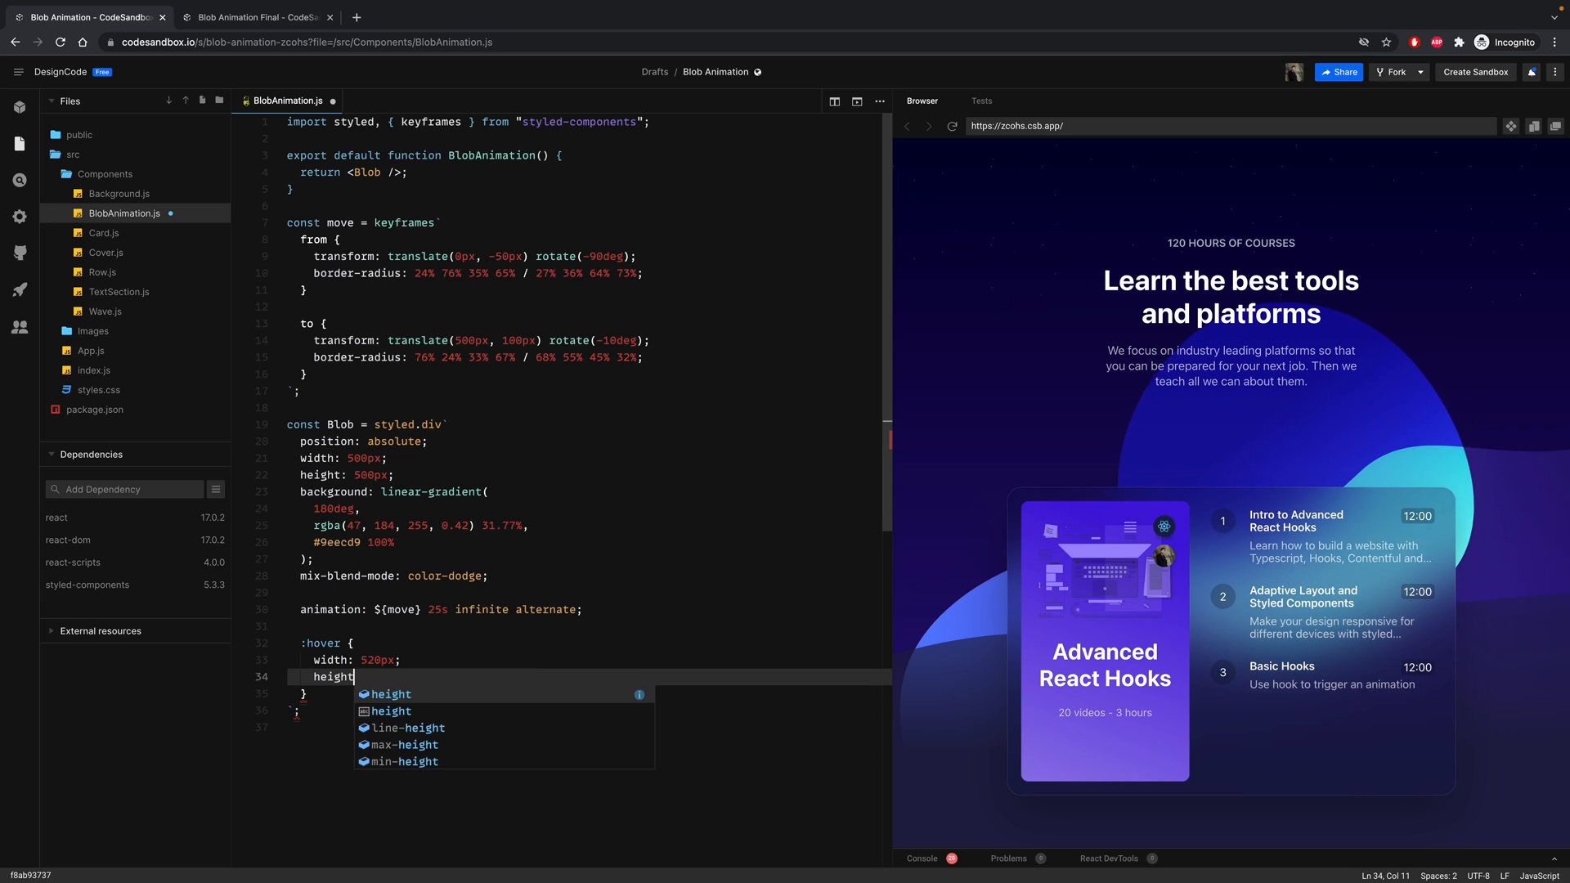
{"action": "type", "text": ": 520px;"}
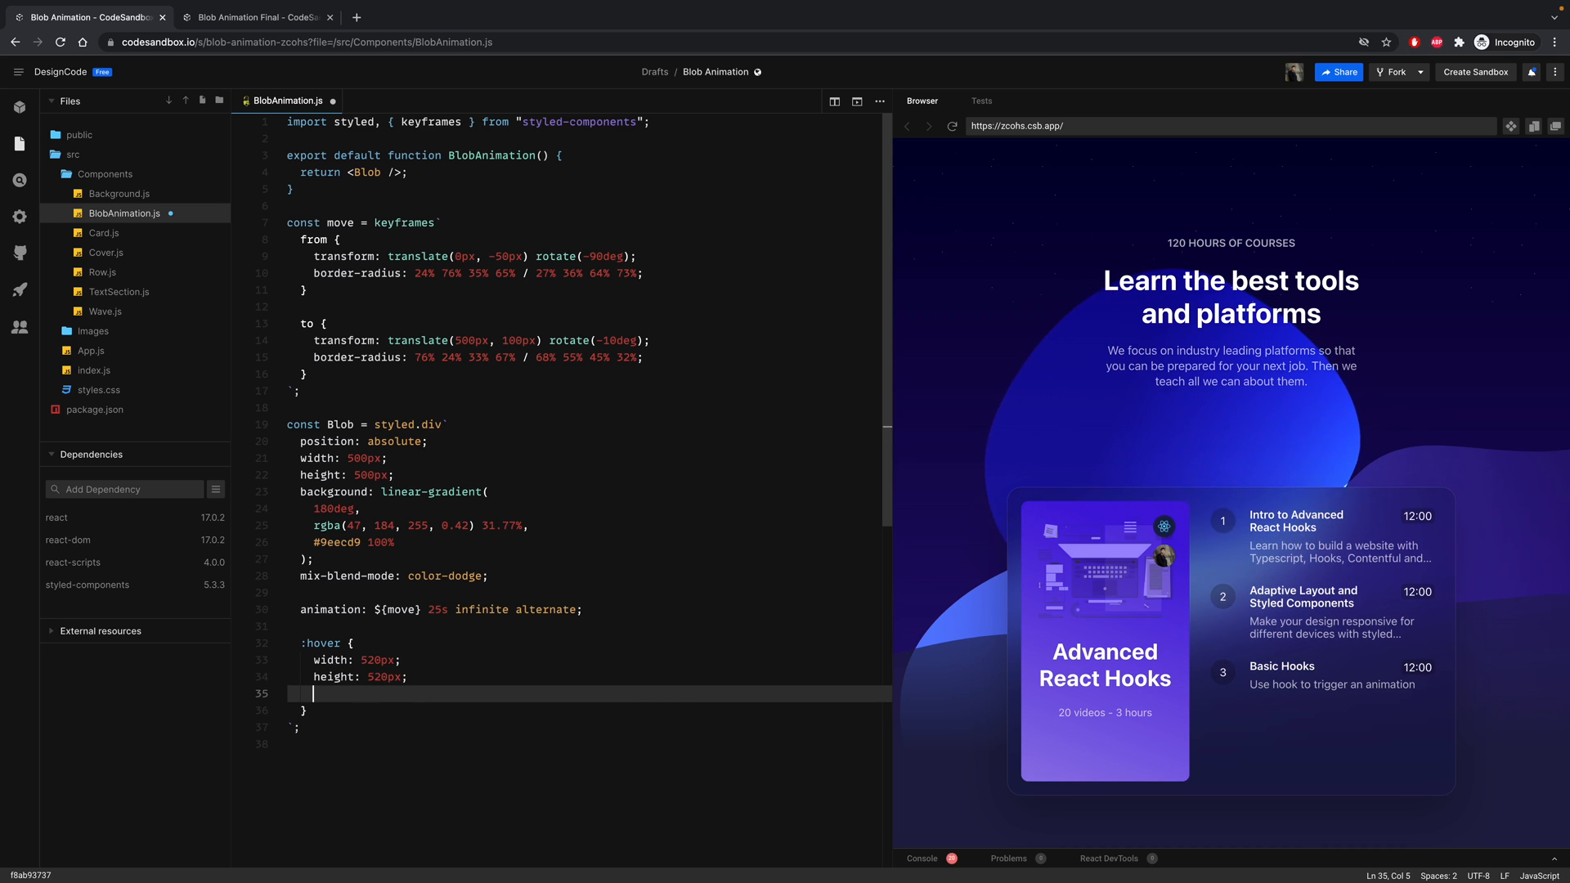
{"action": "type", "text": "filter"}
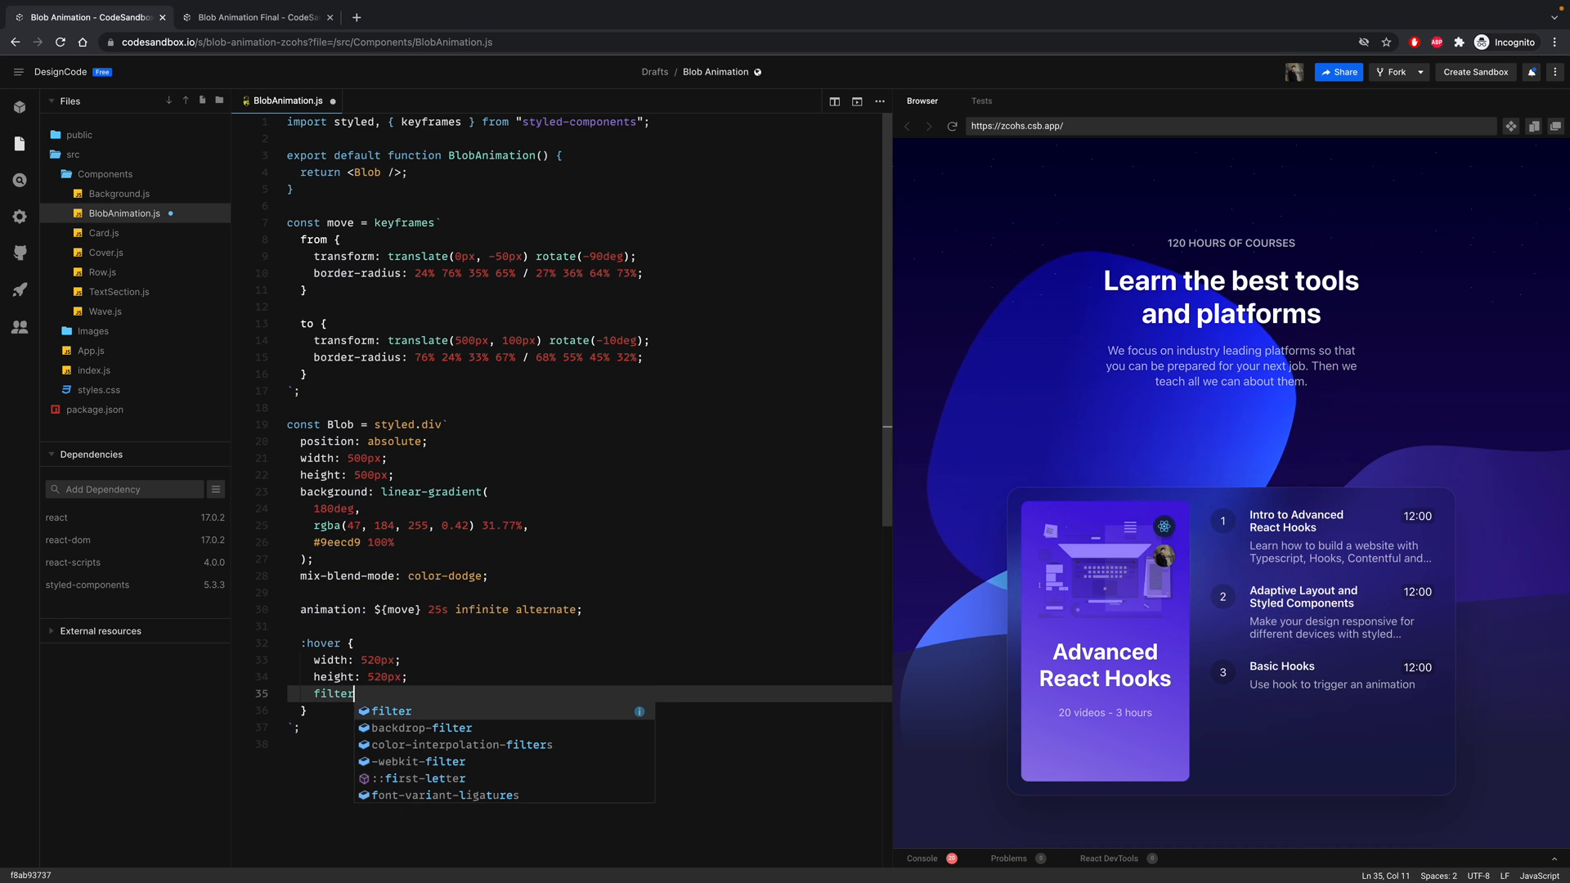
{"action": "type", "text": ": blur()("}
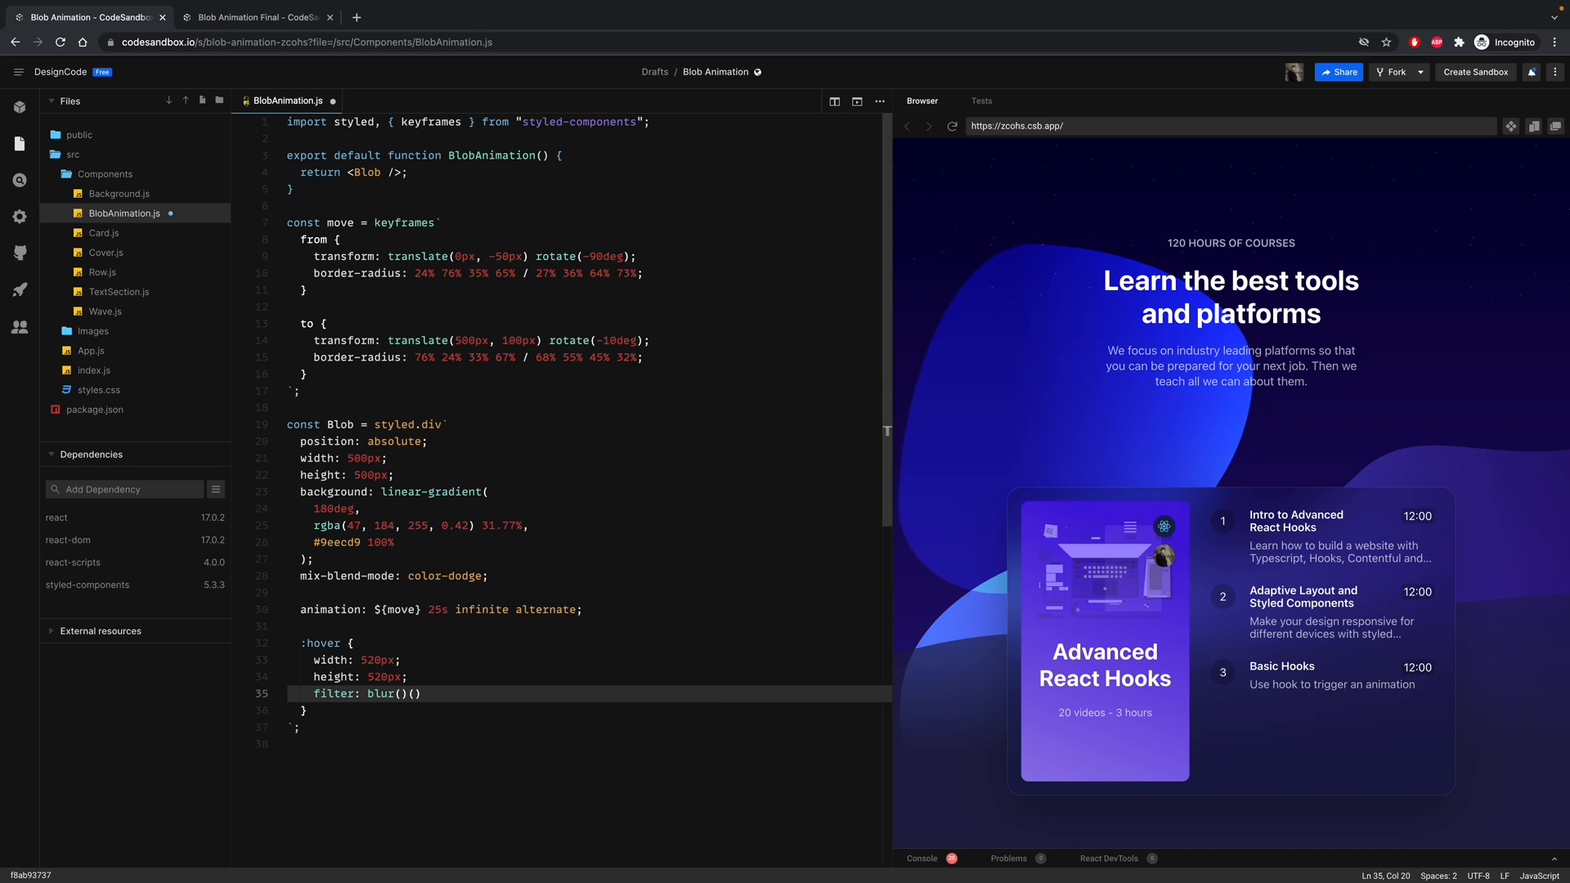
{"action": "type", "text": "30px"}
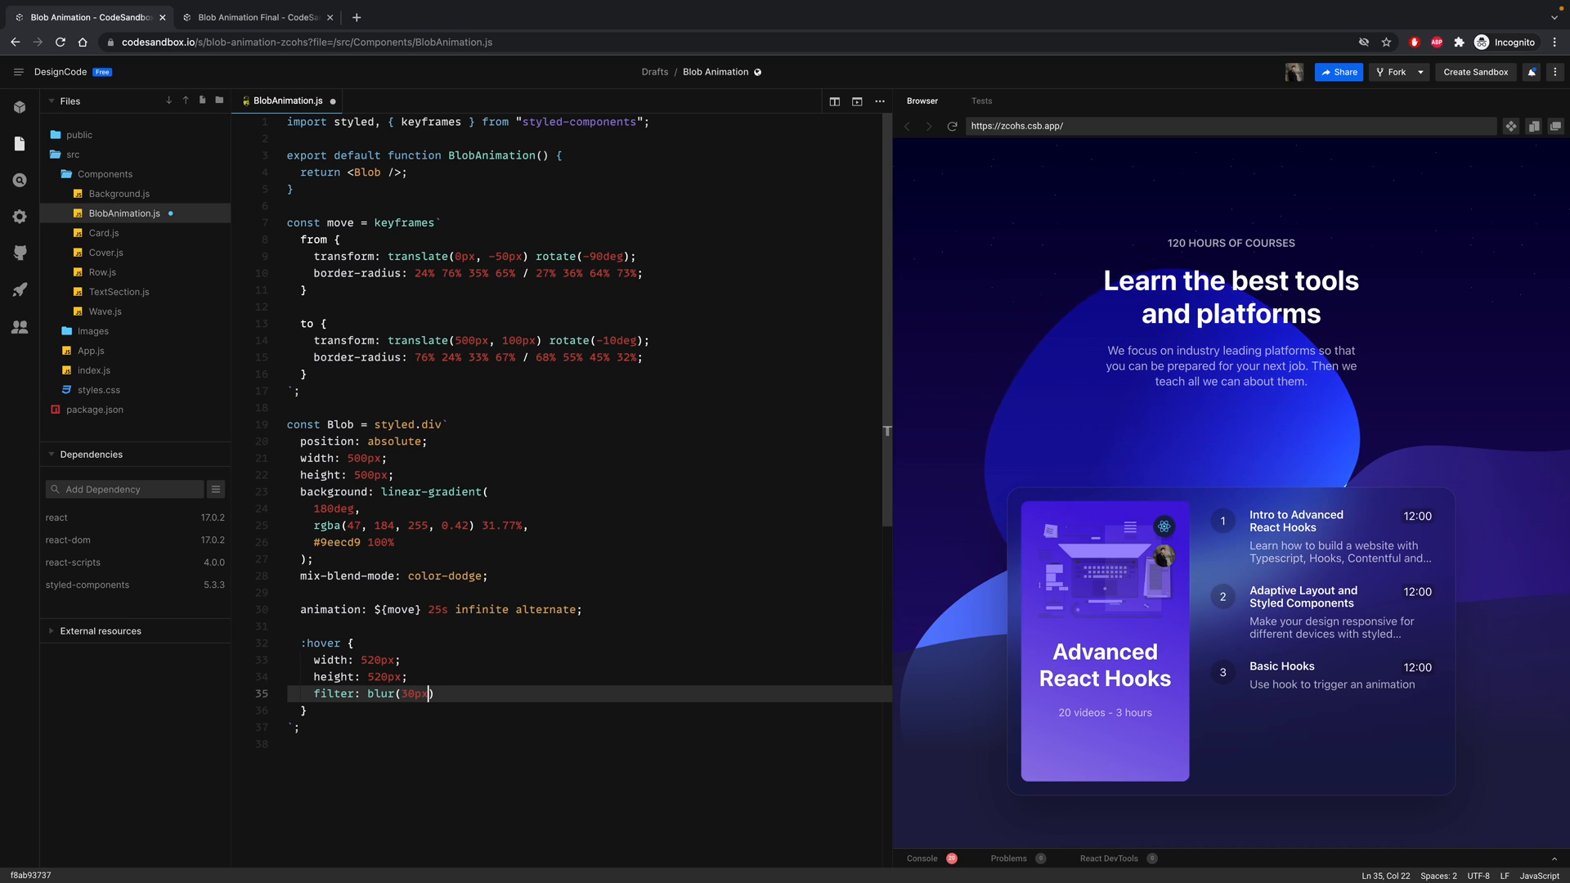
{"action": "type", "text": ");"}
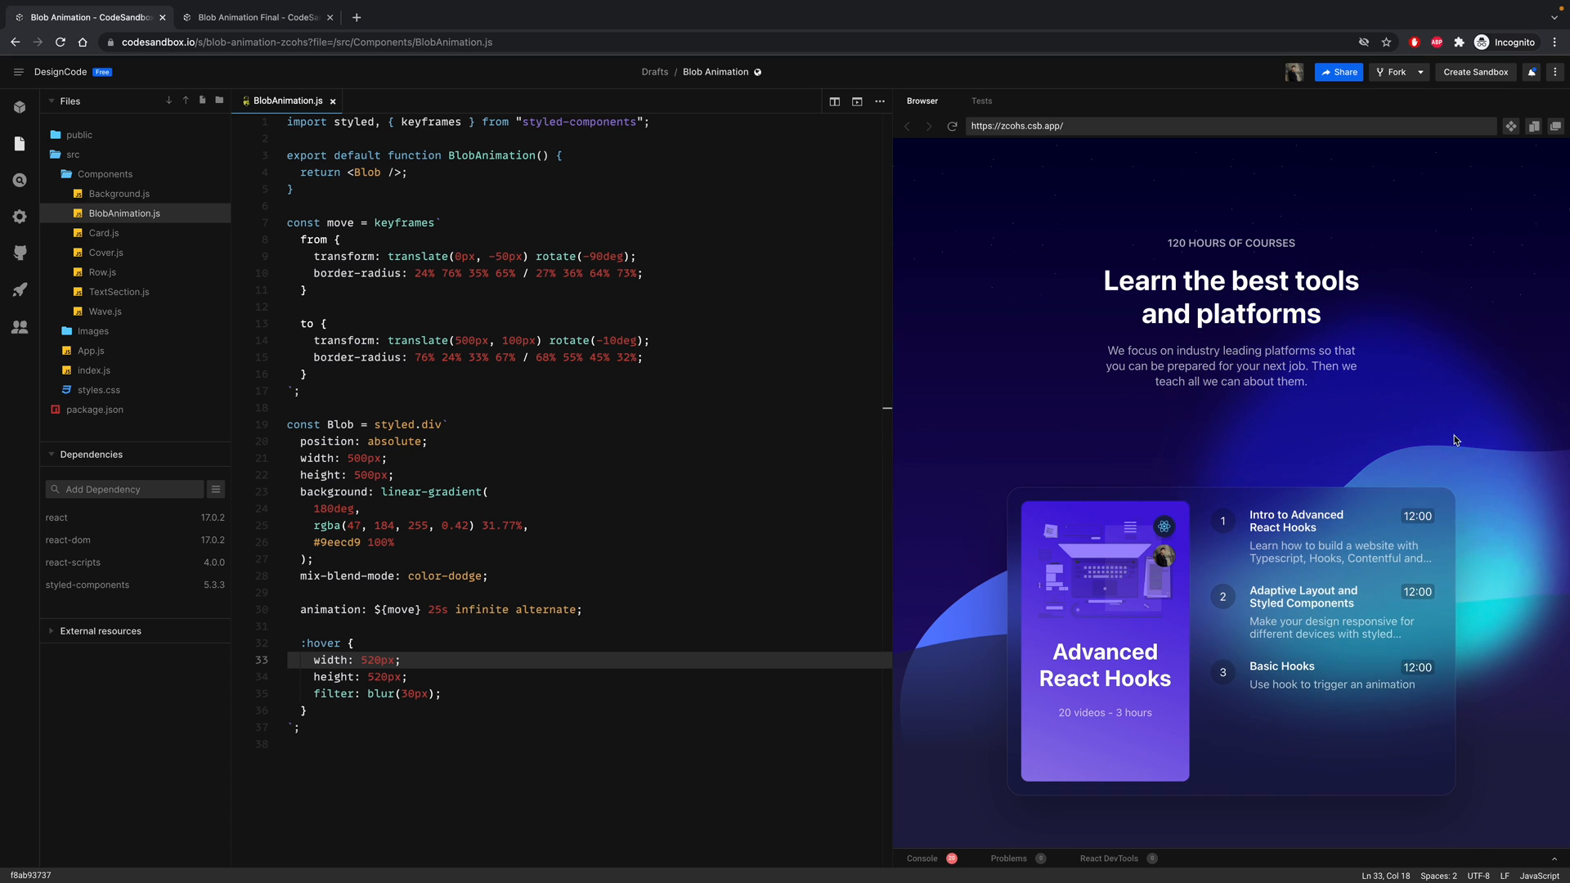
{"action": "mouse_move", "coordinate": [1503, 363]}
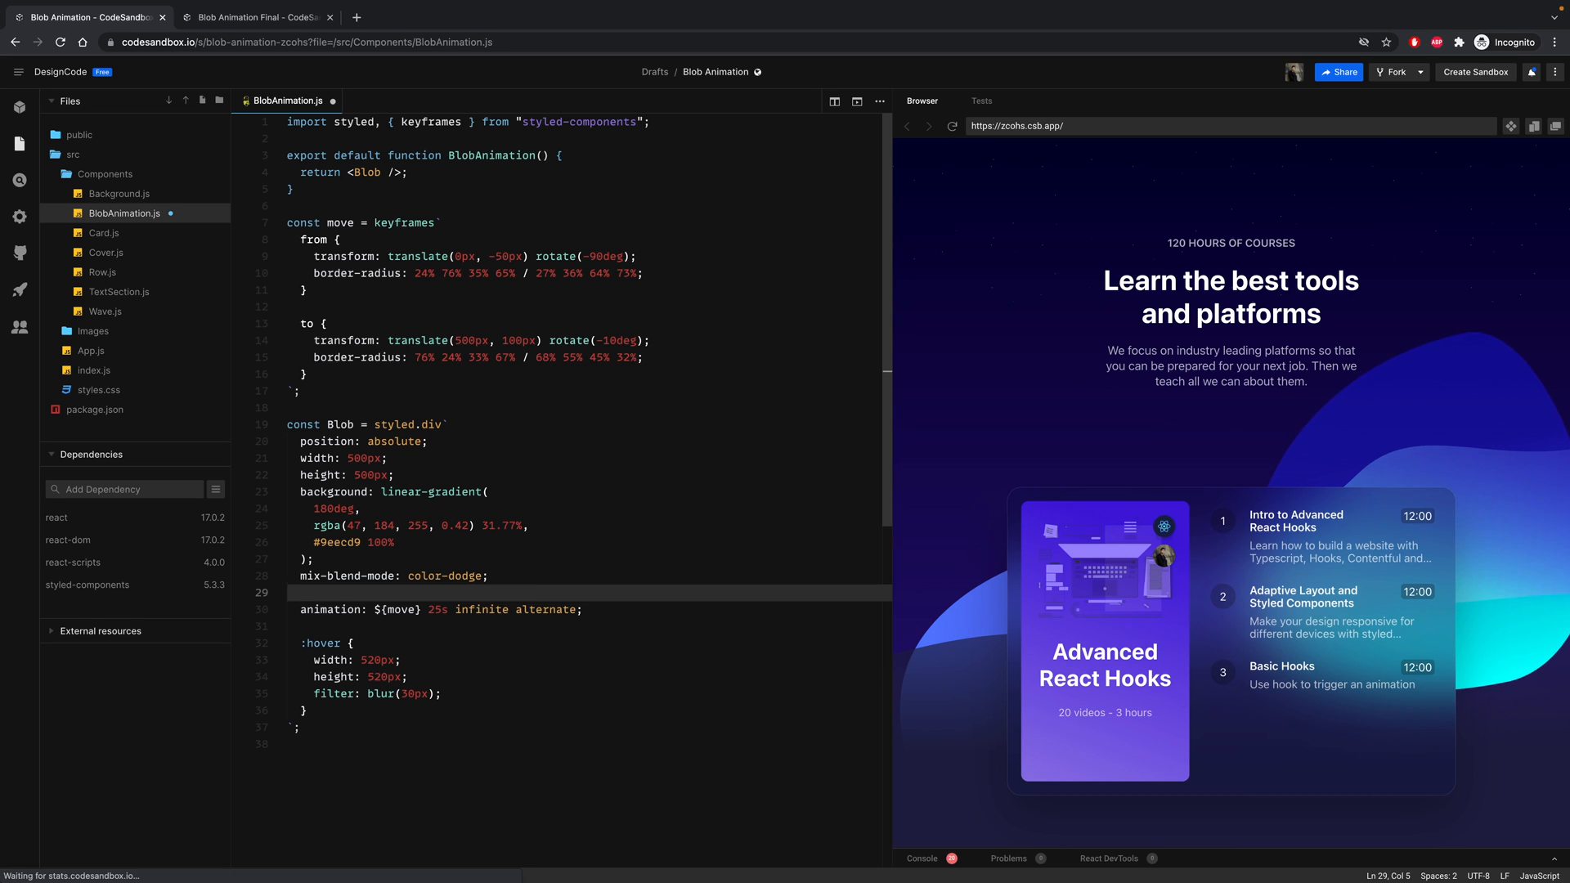
- Write the Blob's transition line as 1s cubic-bezier(0.07, 0.8, 0.16, 1) and save
{"action": "type", "text": "transi"}
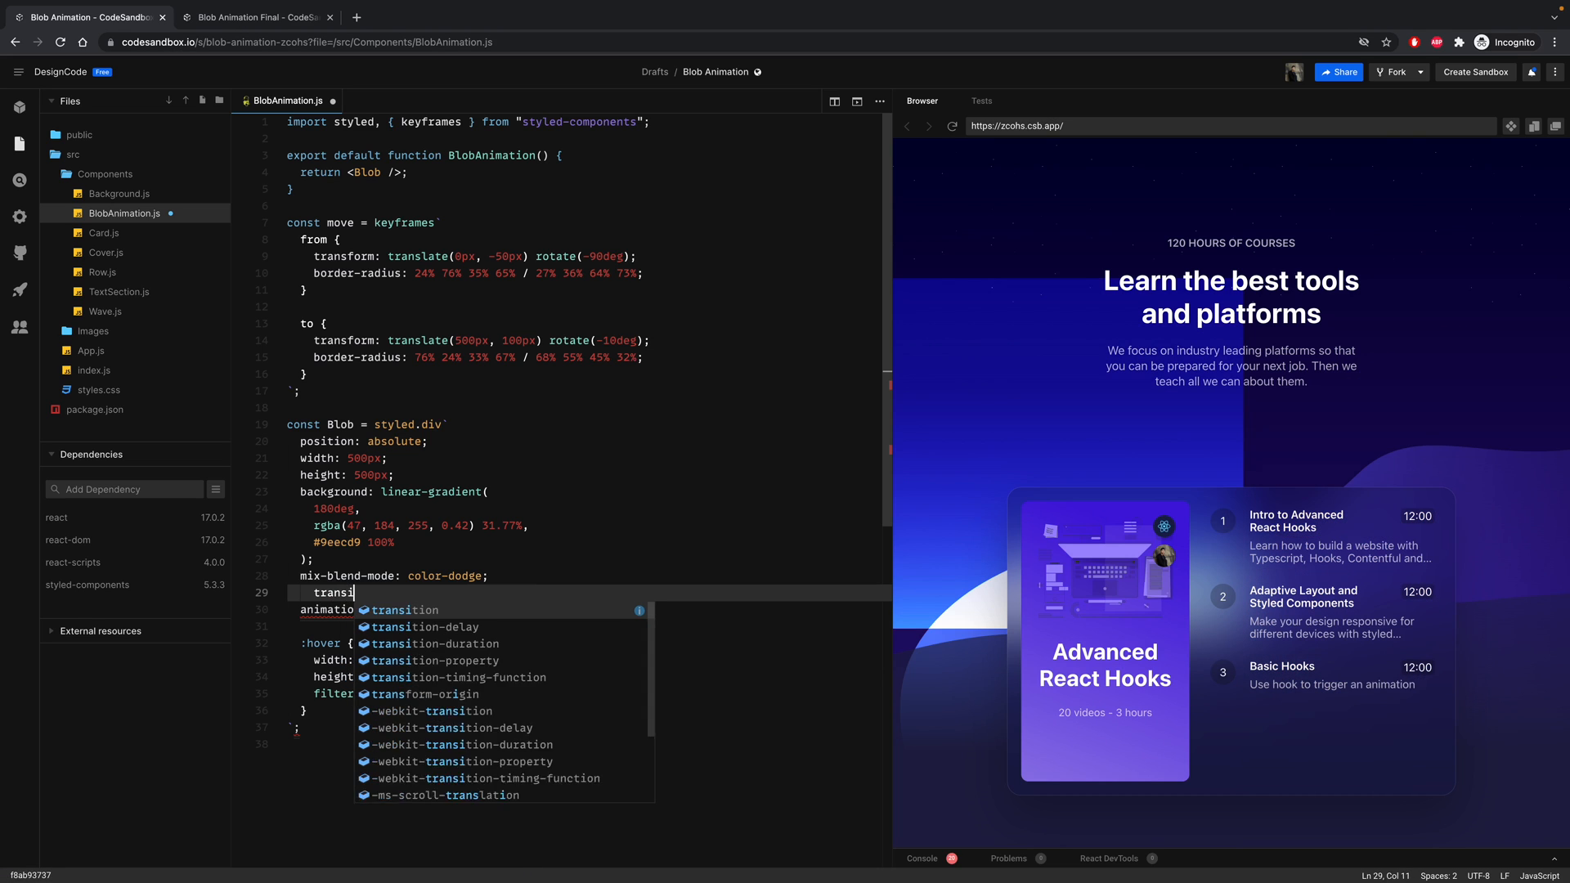
{"action": "type", "text": "tion:"}
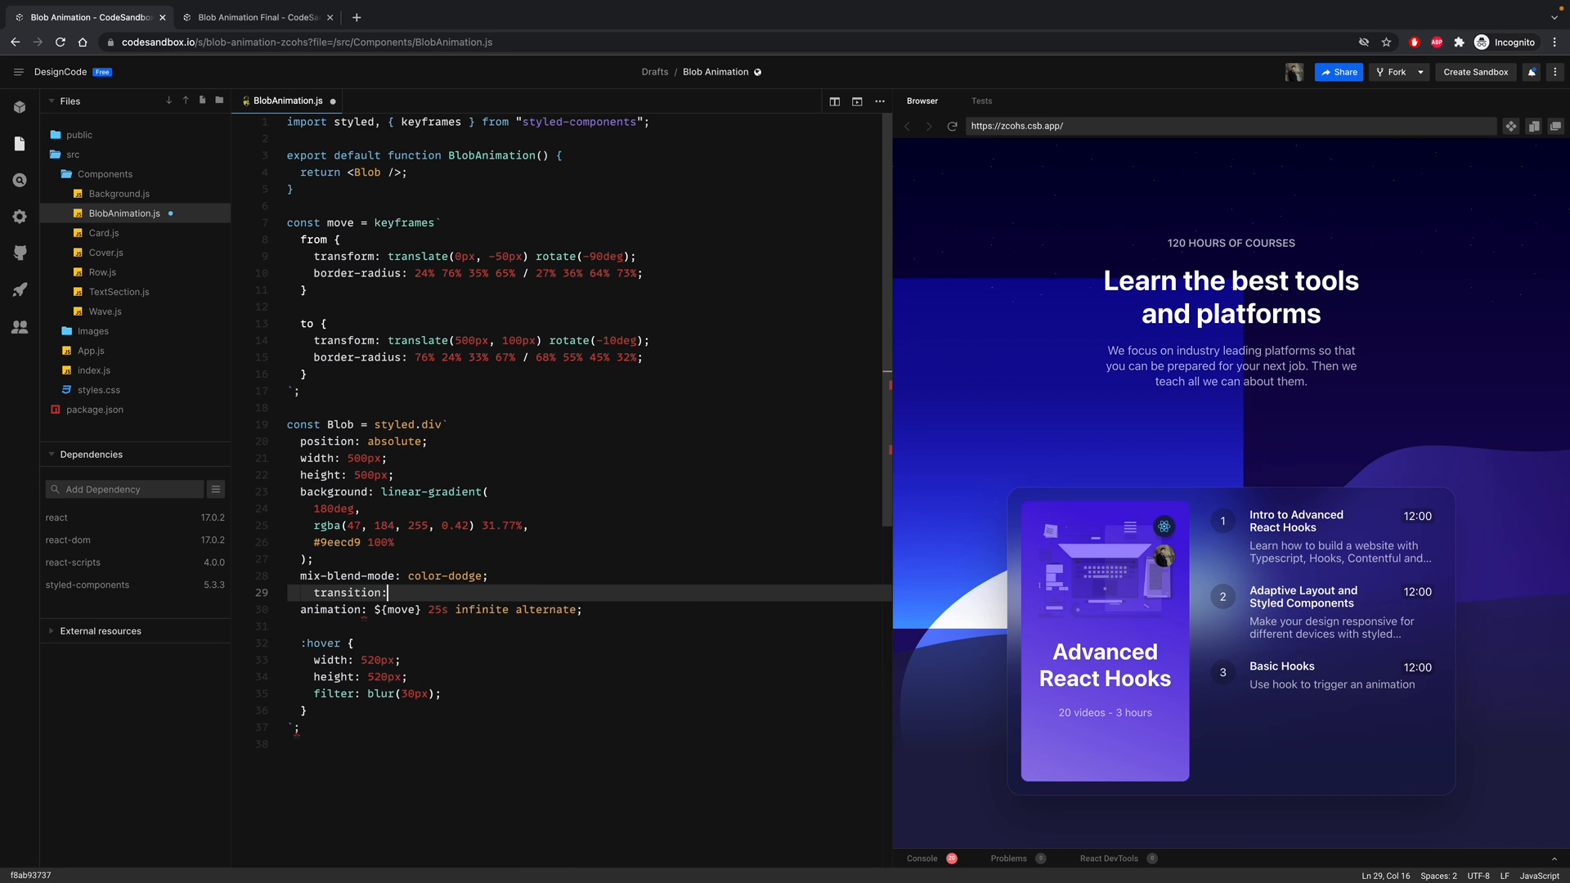
{"action": "type", "text": "1s"}
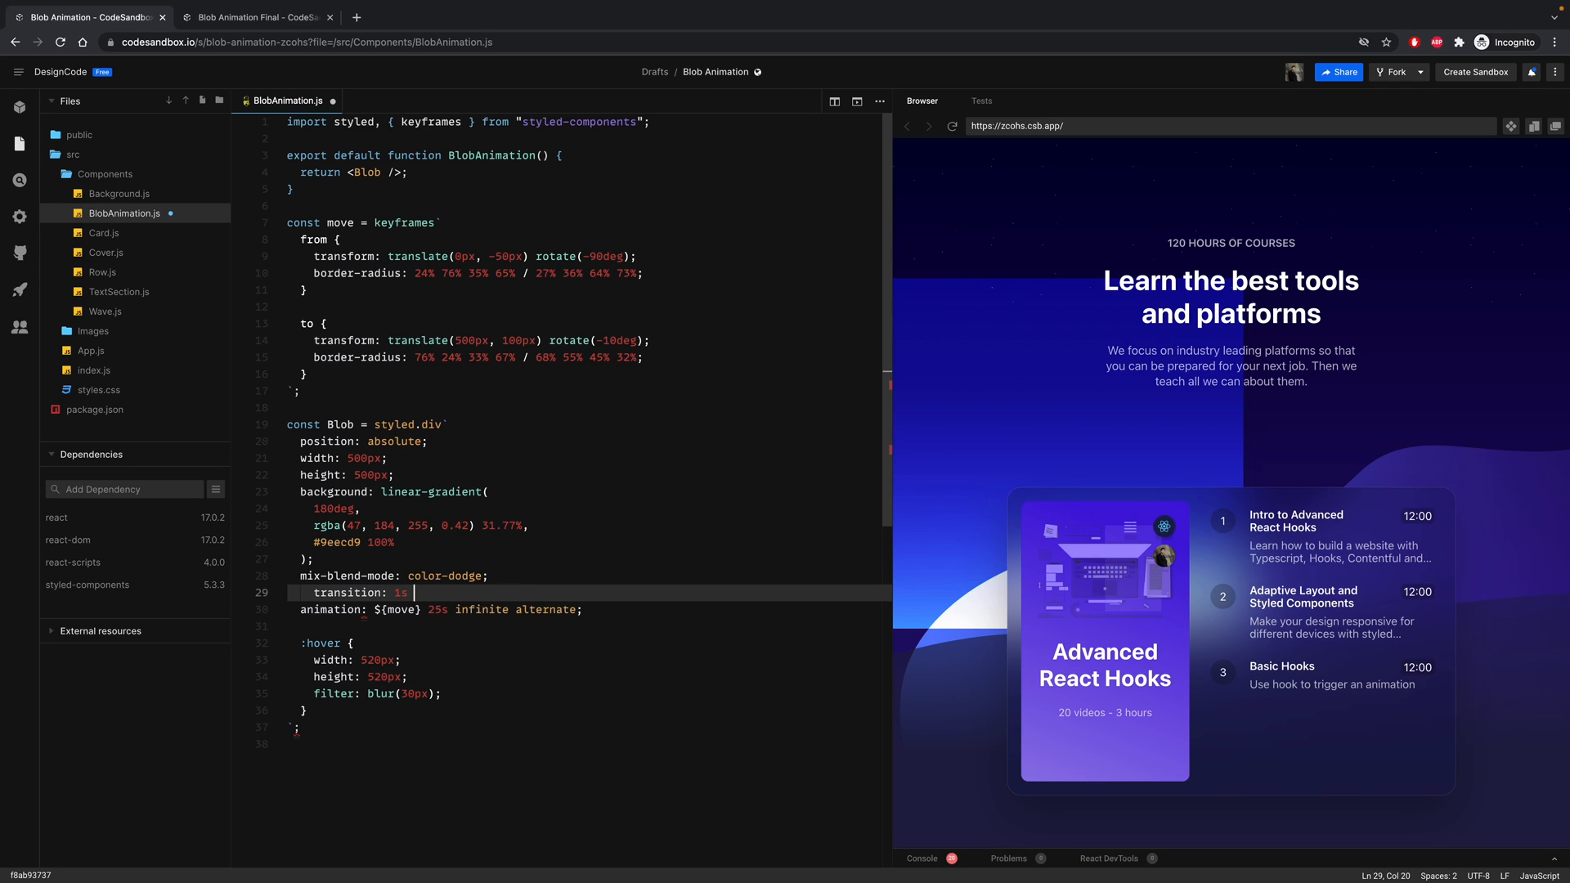
{"action": "type", "text": "cubic-bezier()"}
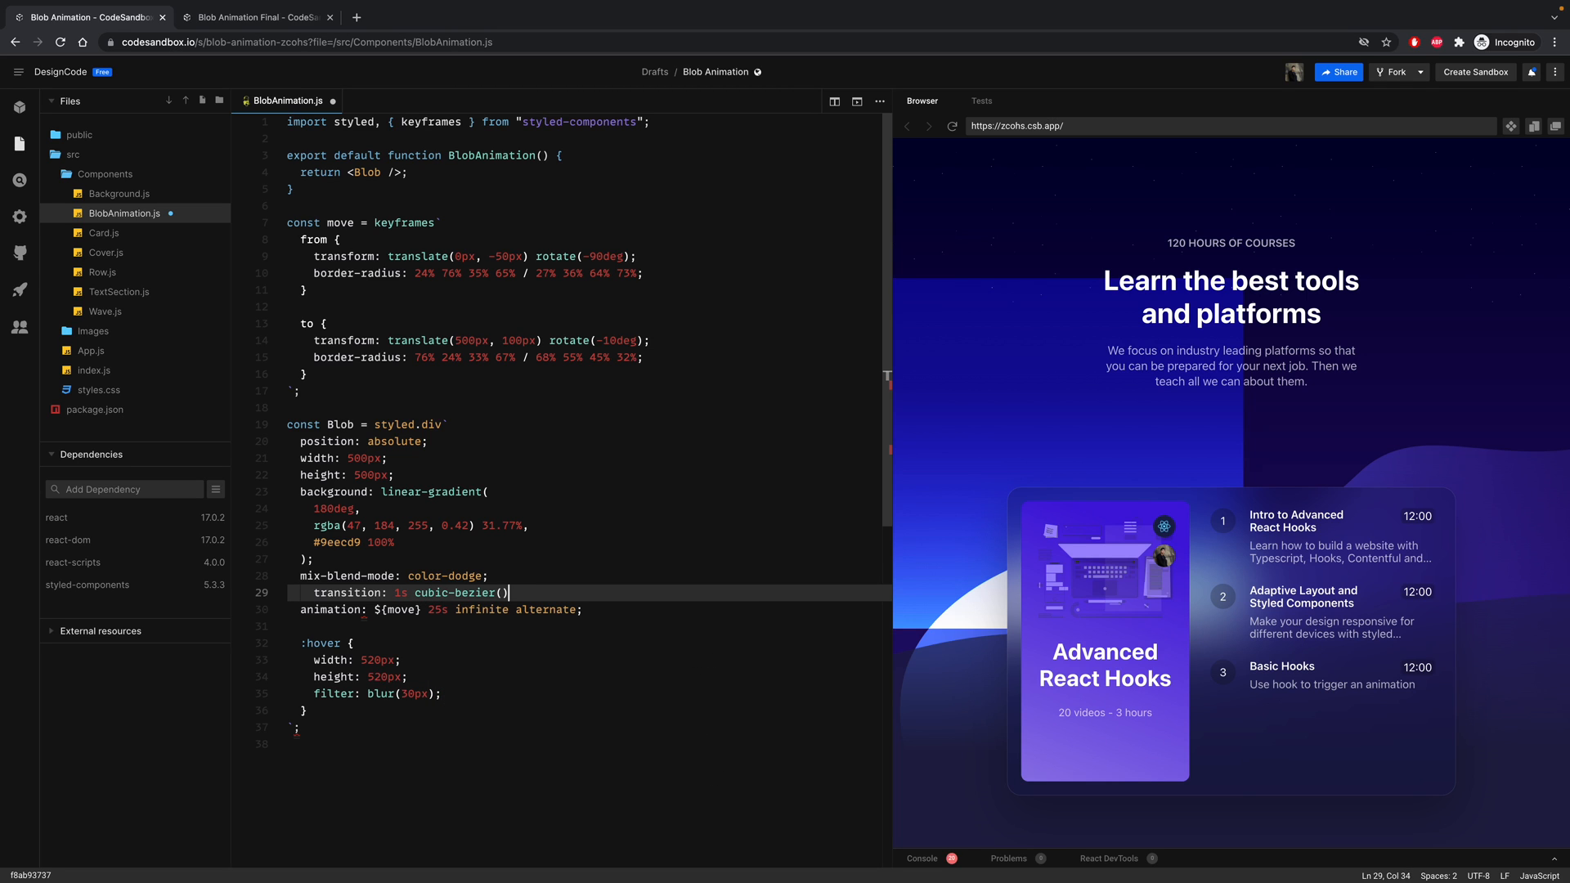
{"action": "type", "text": "0."}
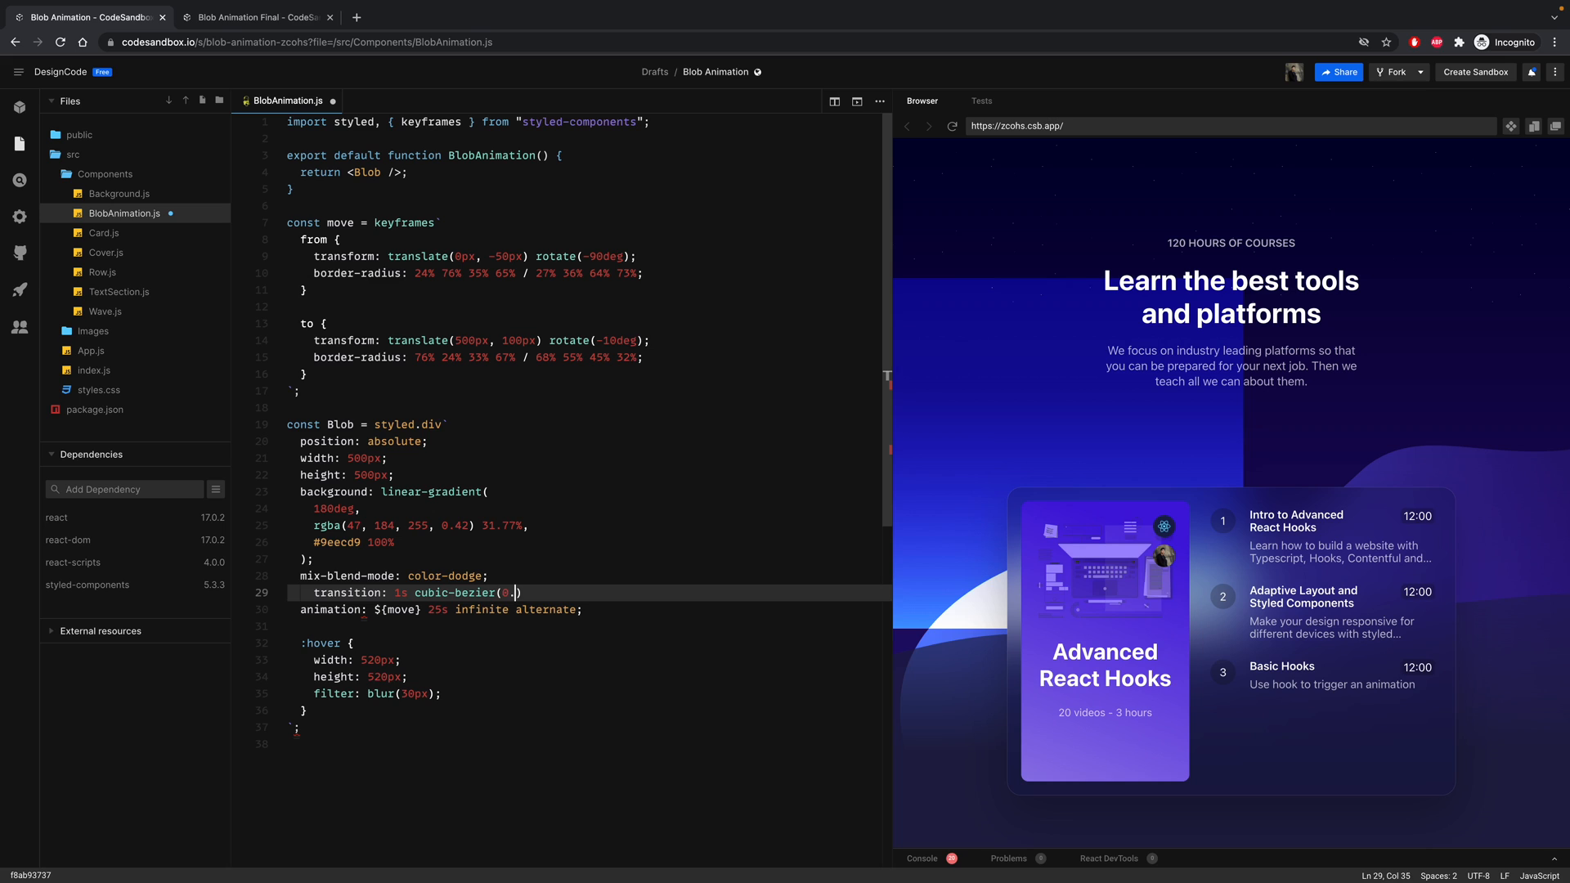
{"action": "type", "text": "6"}
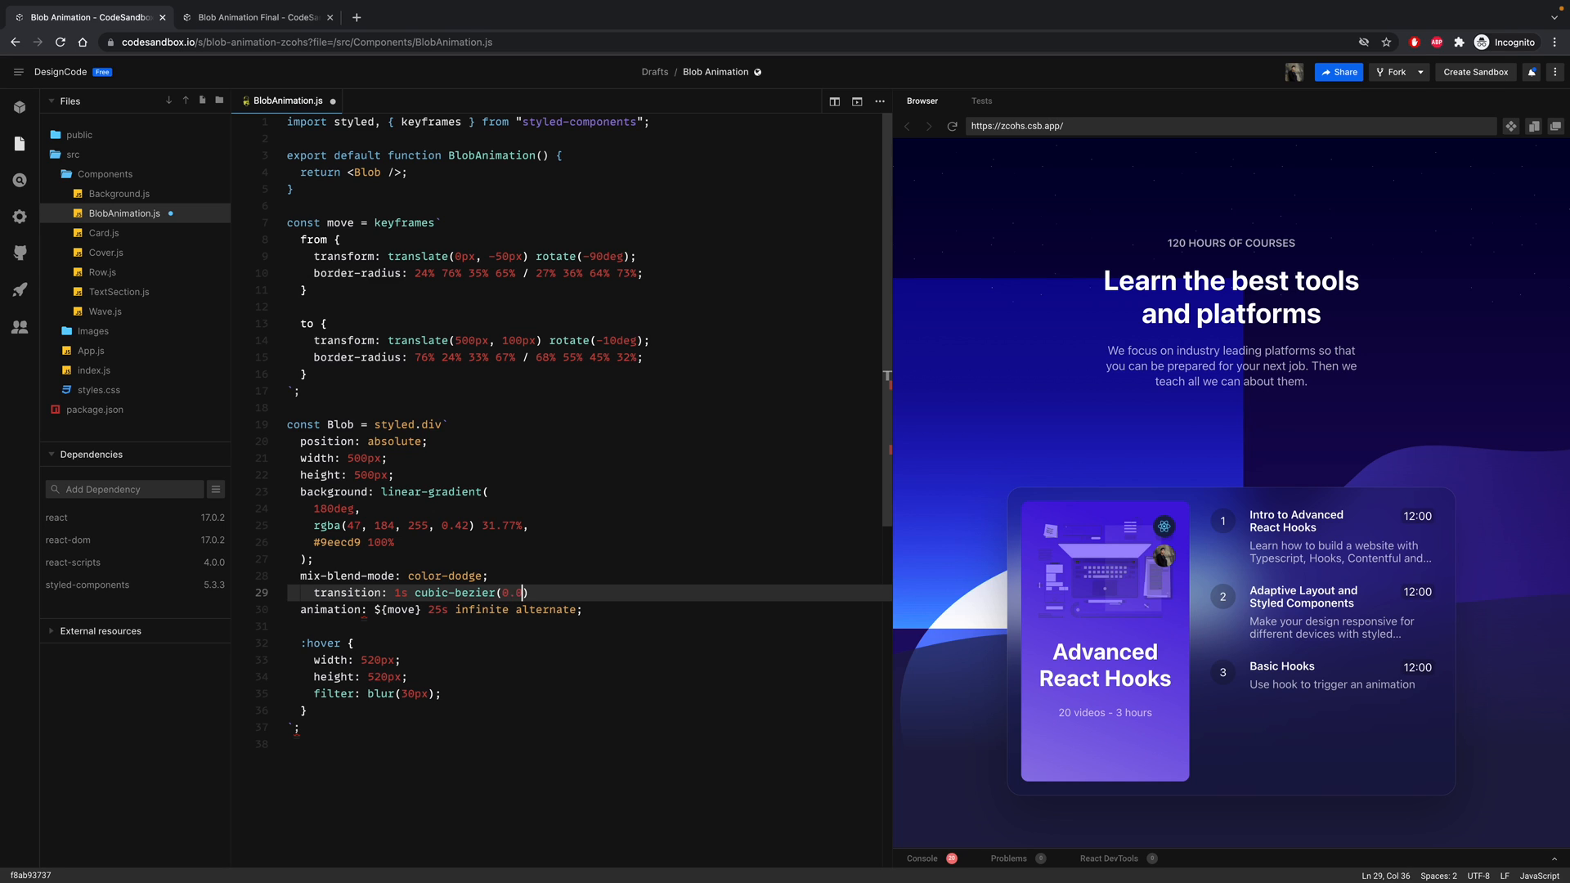
{"action": "type", "text": "7,"}
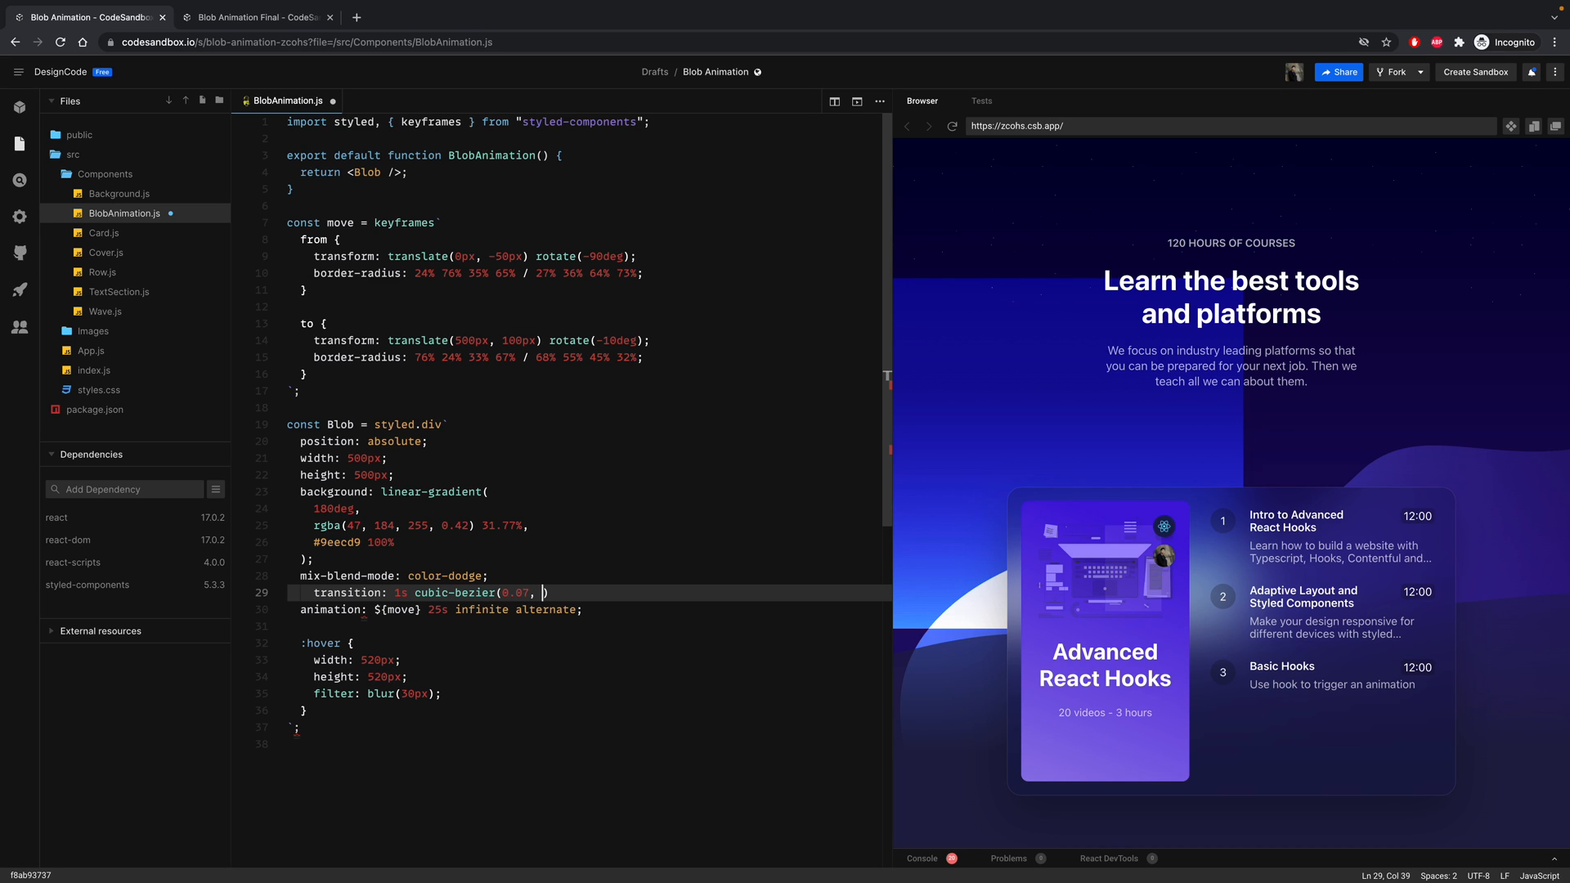
{"action": "type", "text": "0.8"}
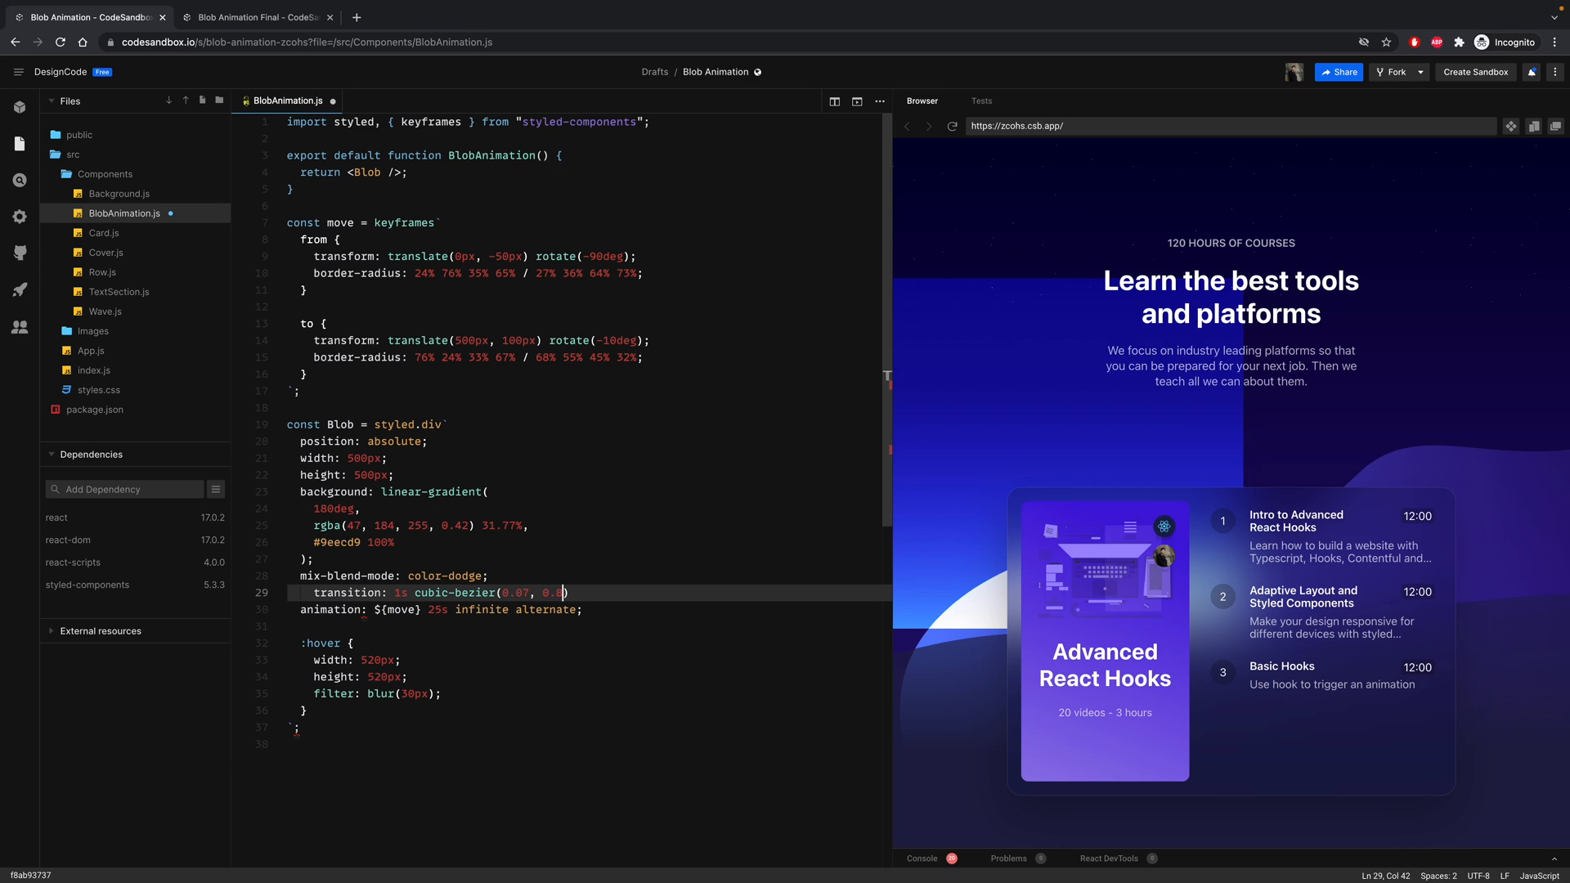
{"action": "type", "text": ", 1.16, 1"}
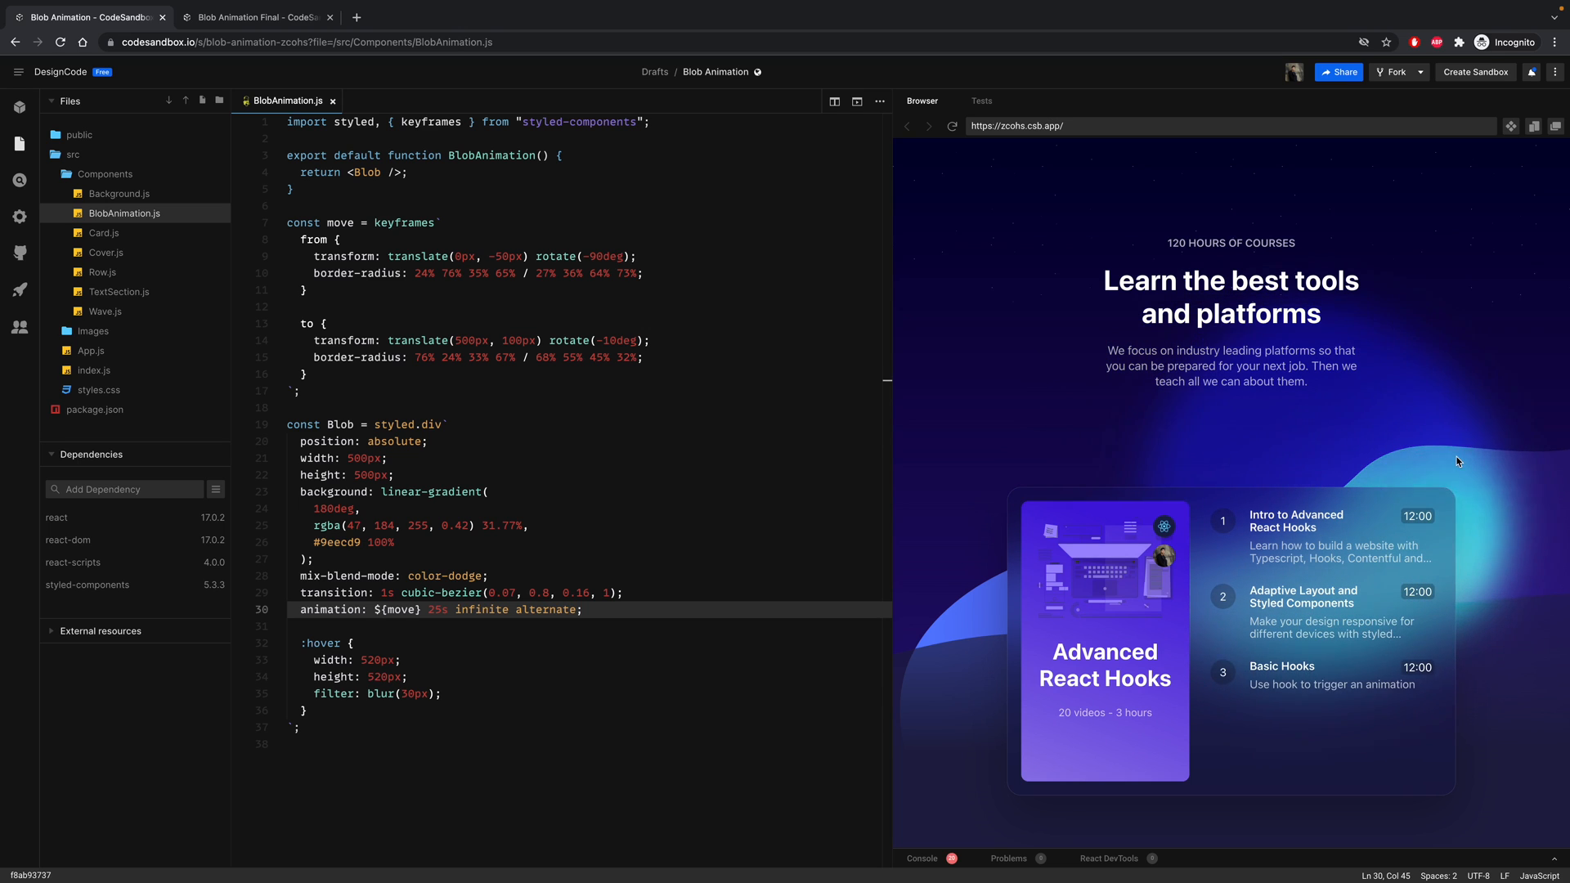
{"action": "mouse_move", "coordinate": [1145, 580]}
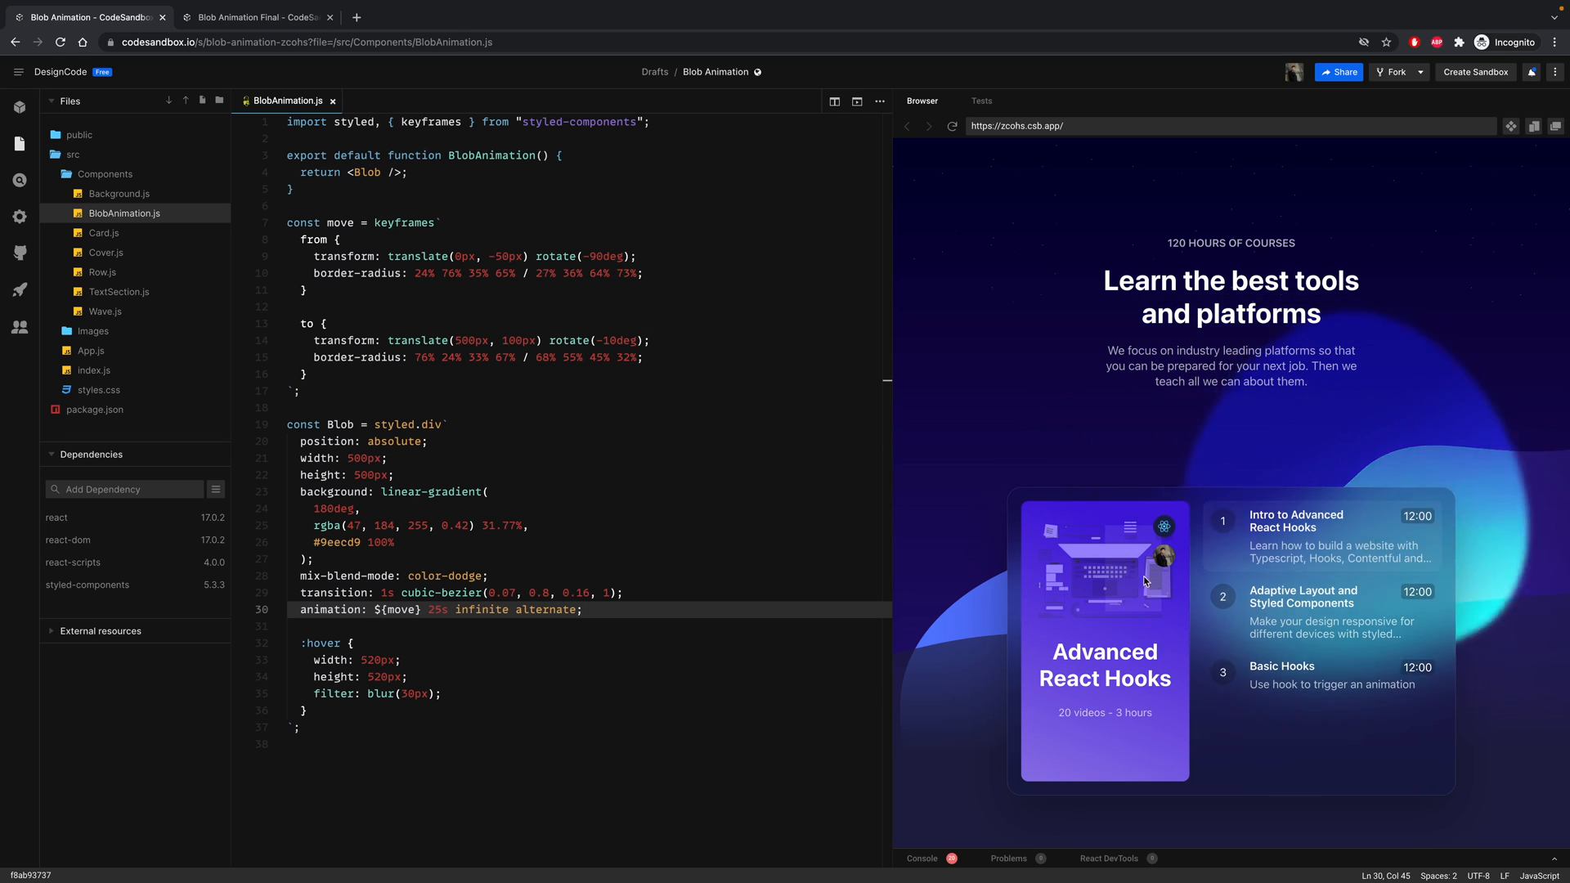
{"action": "left_click", "coordinate": [583, 610]}
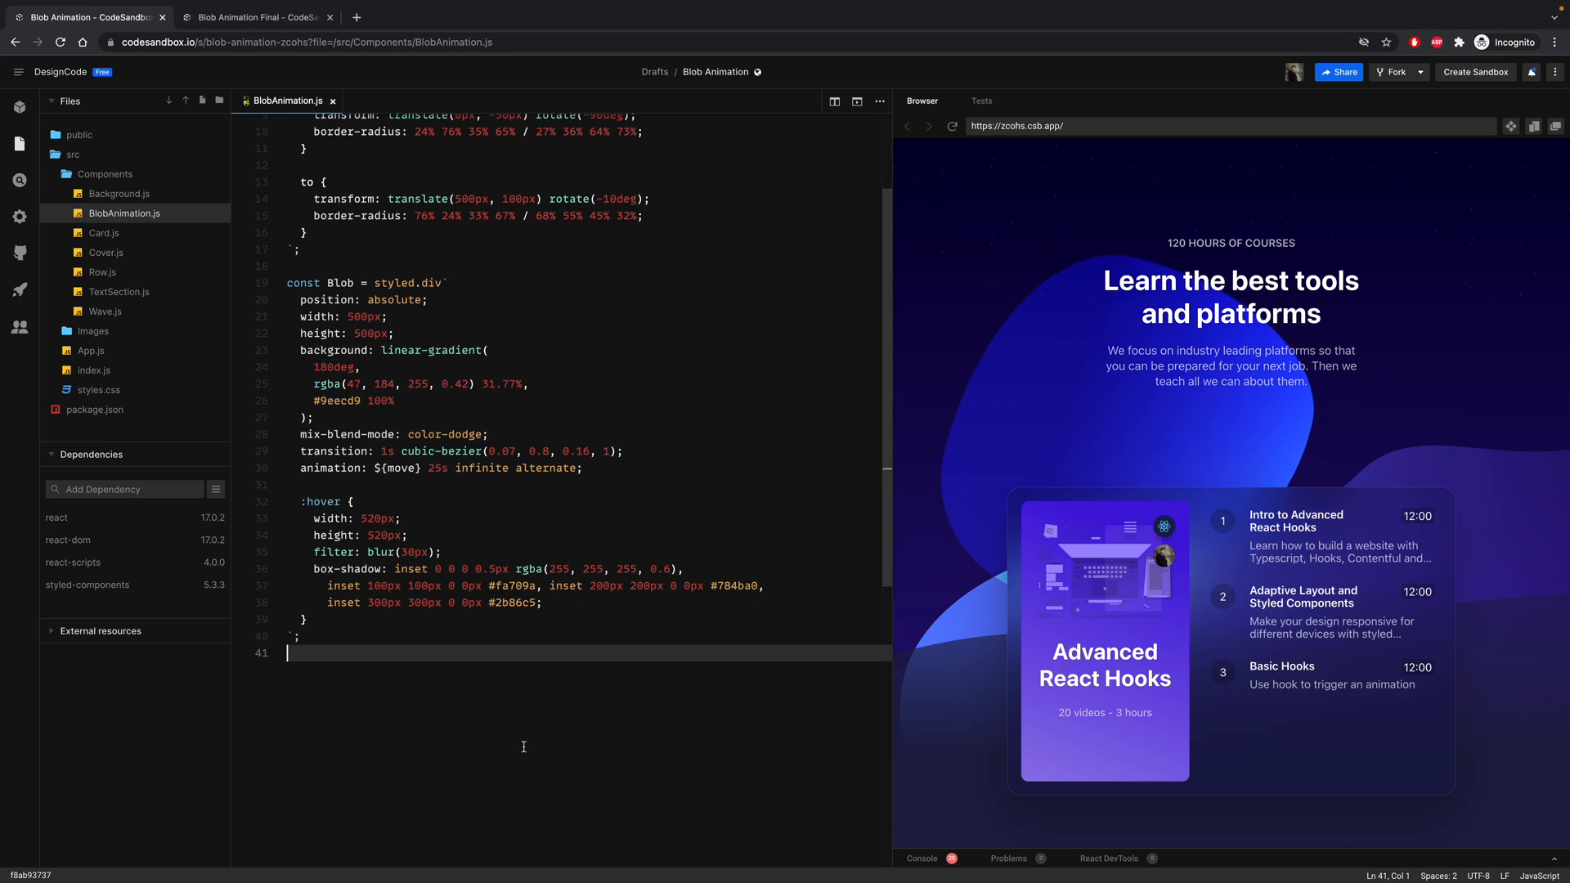
- Define const Blob2 = styled(Blob) and start a <> fragment before <Blob /> in the return
{"action": "type", "text": "const"}
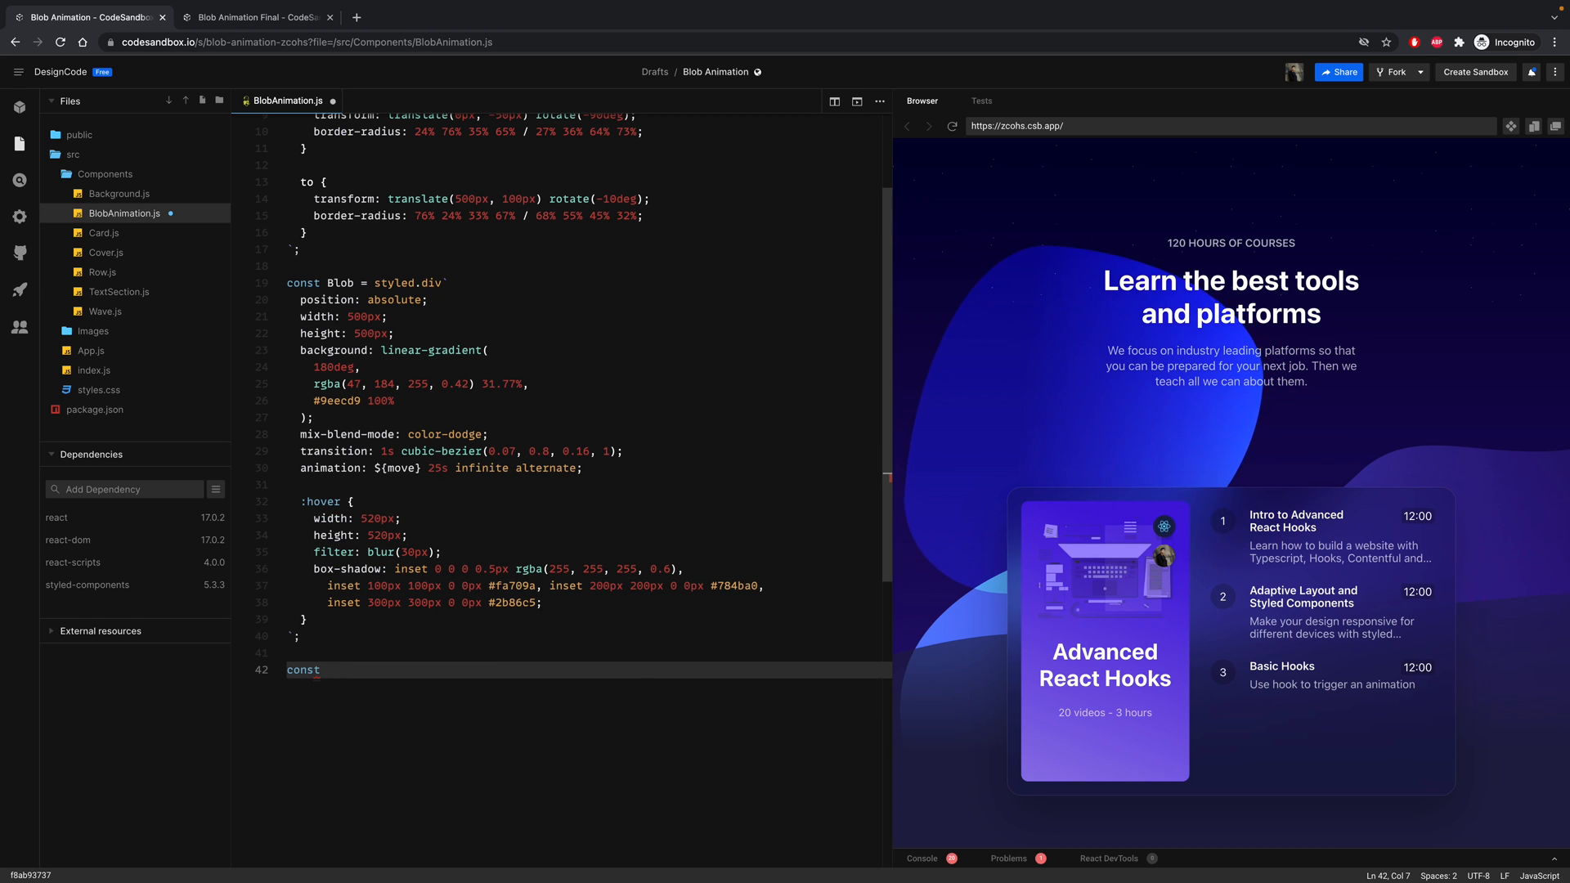
{"action": "type", "text": "Blob2"}
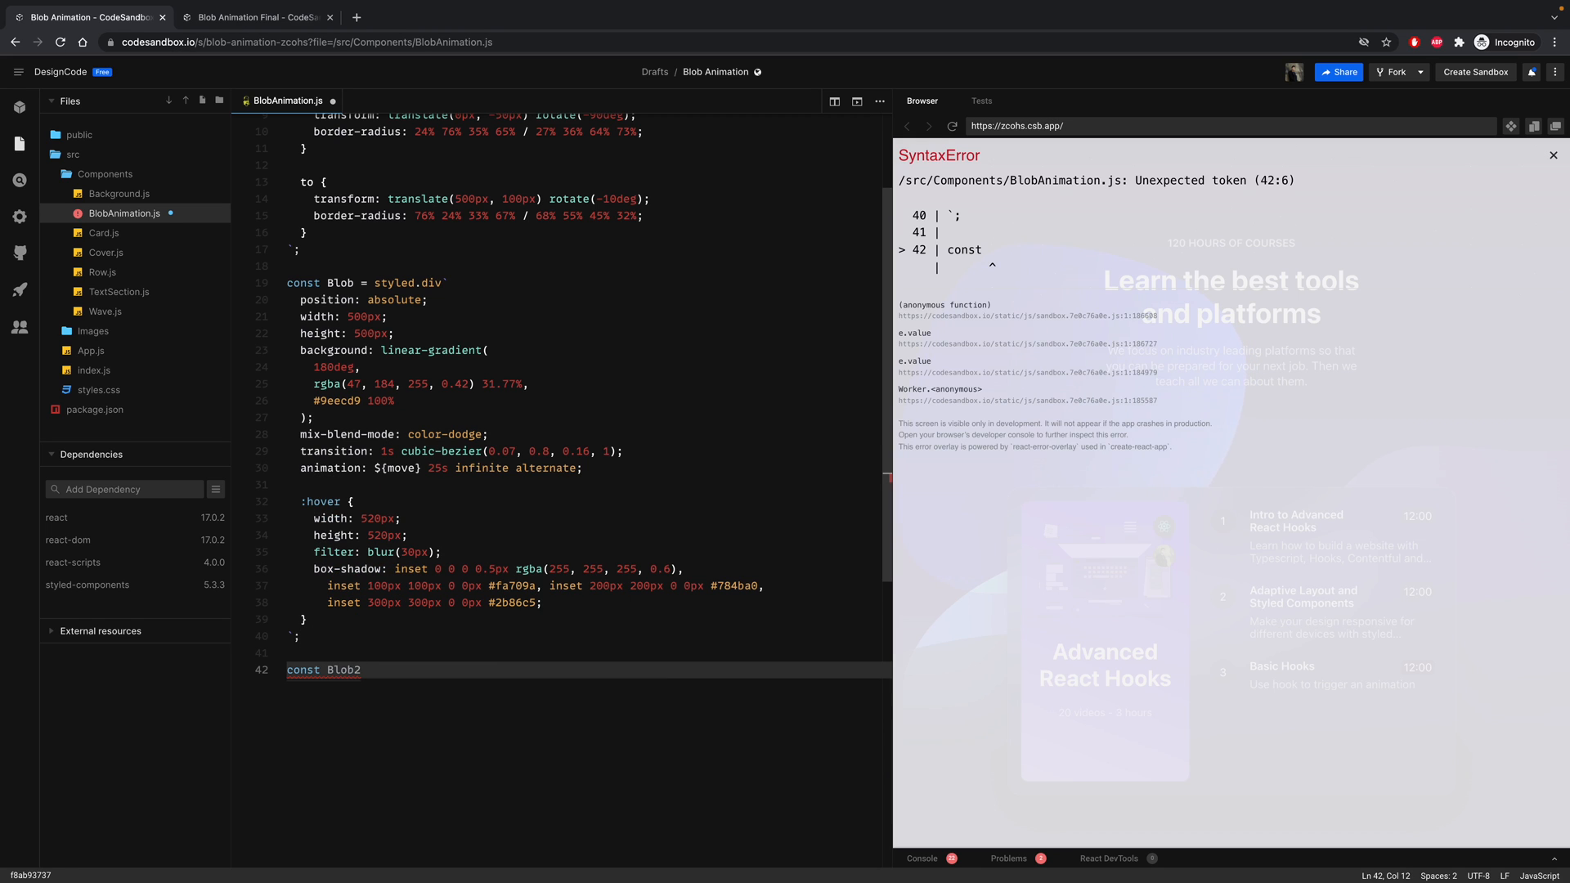
{"action": "type", "text": "= styled"}
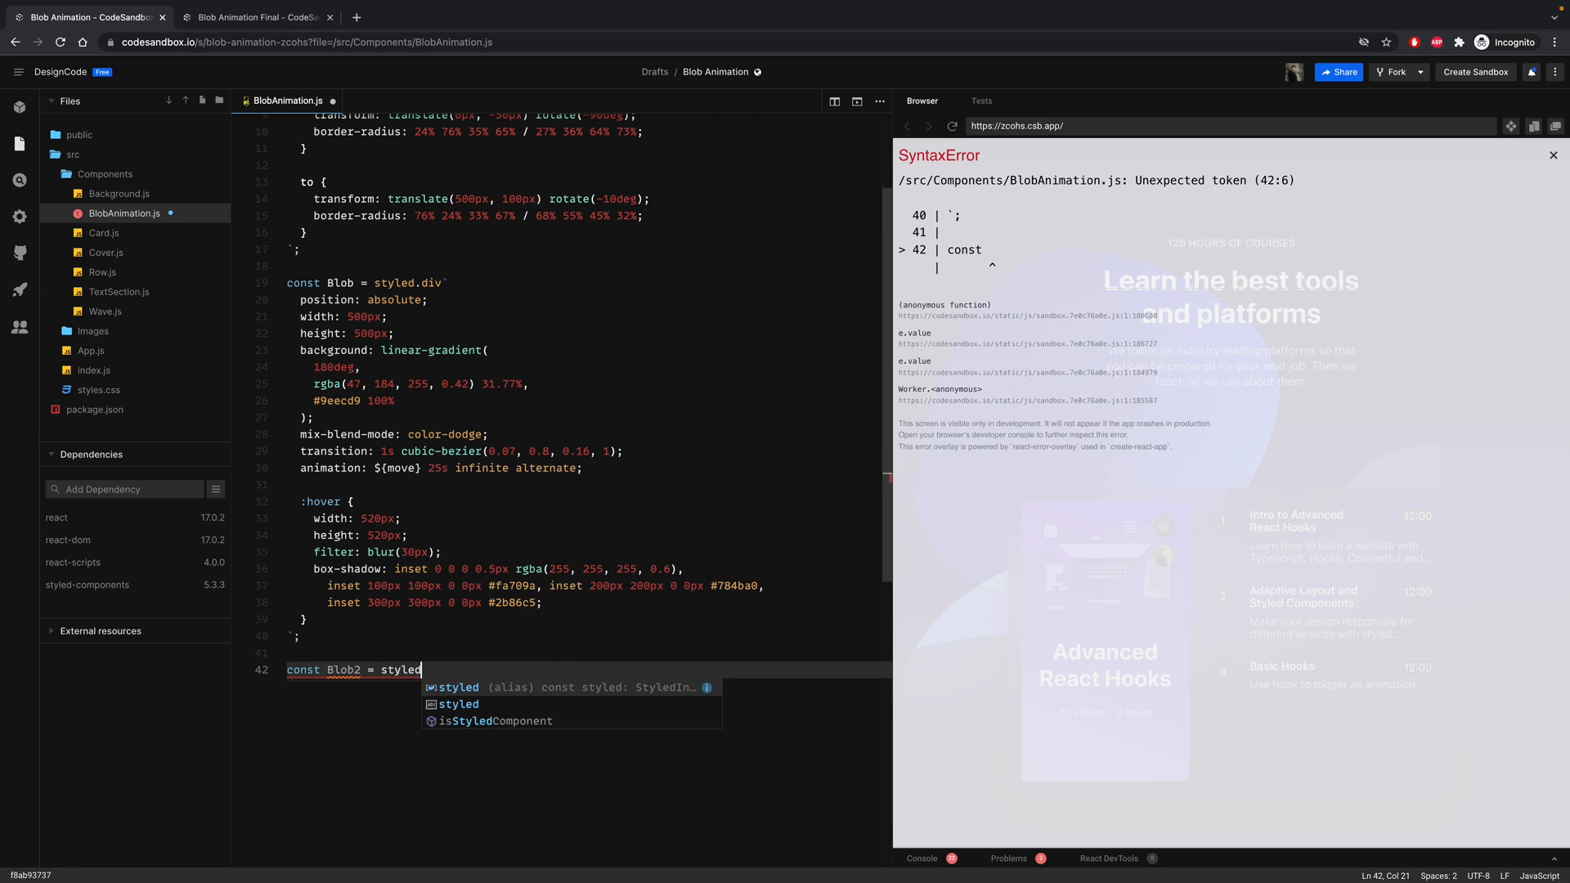
{"action": "type", "text": "()"}
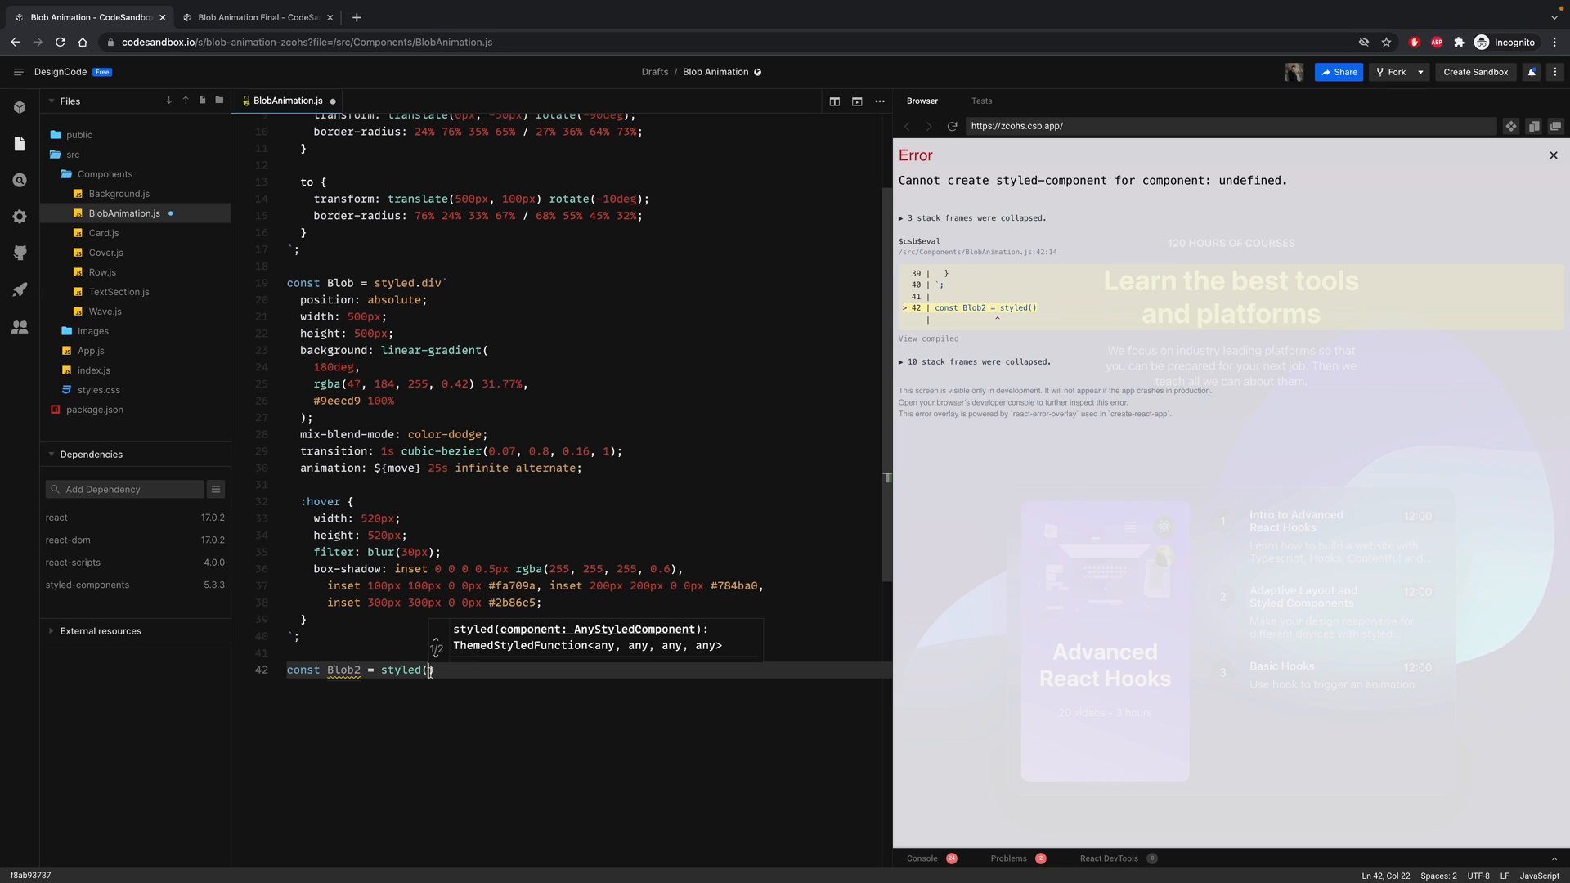
{"action": "type", "text": "Blob"}
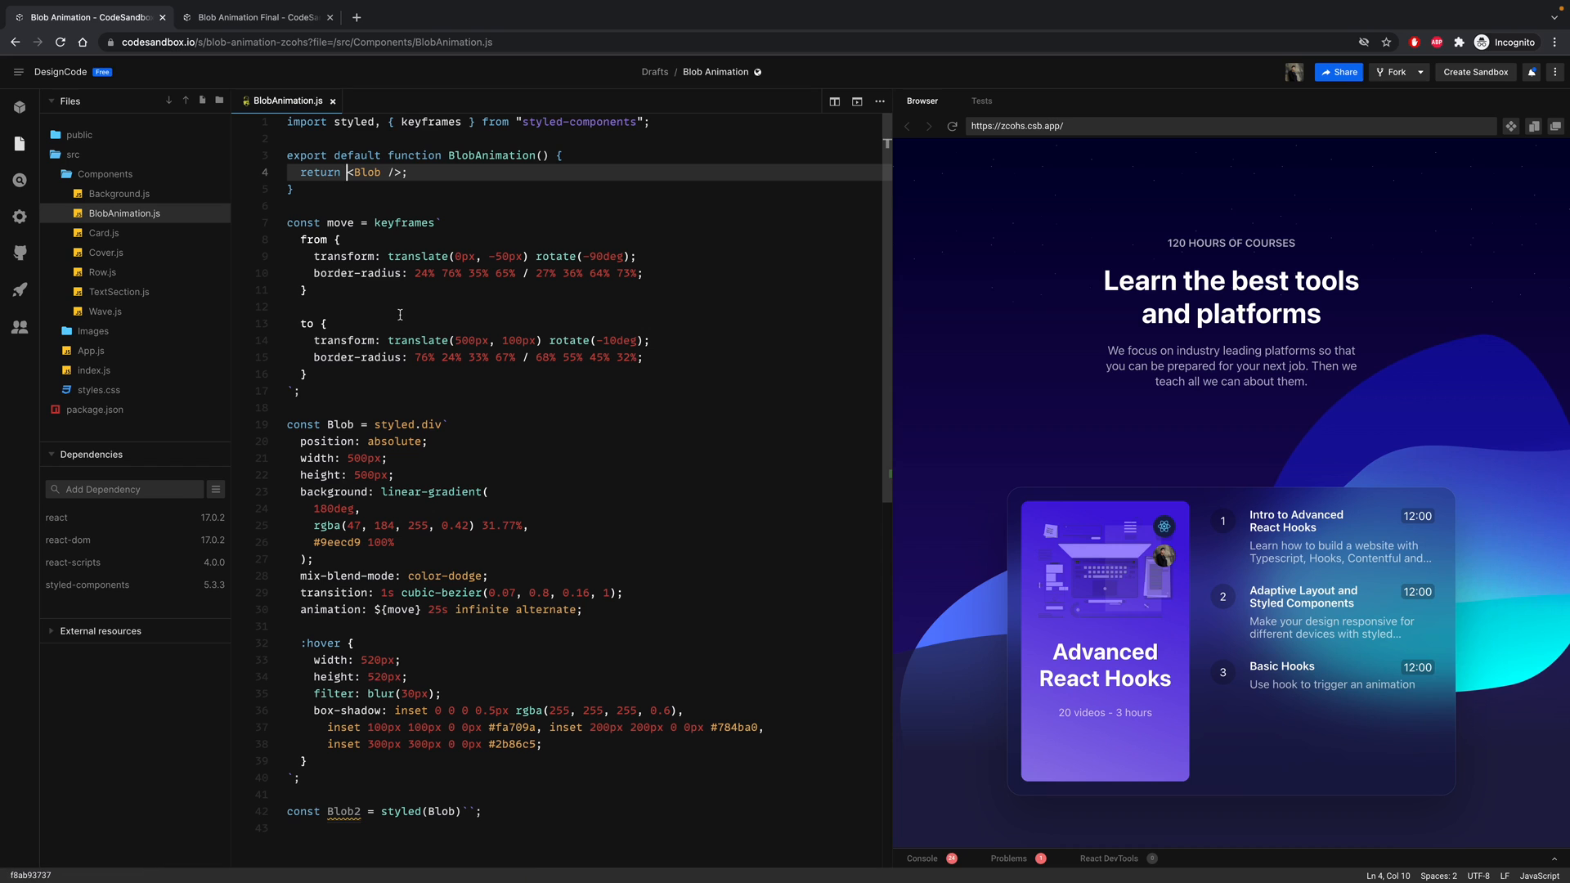
{"action": "type", "text": "<>"}
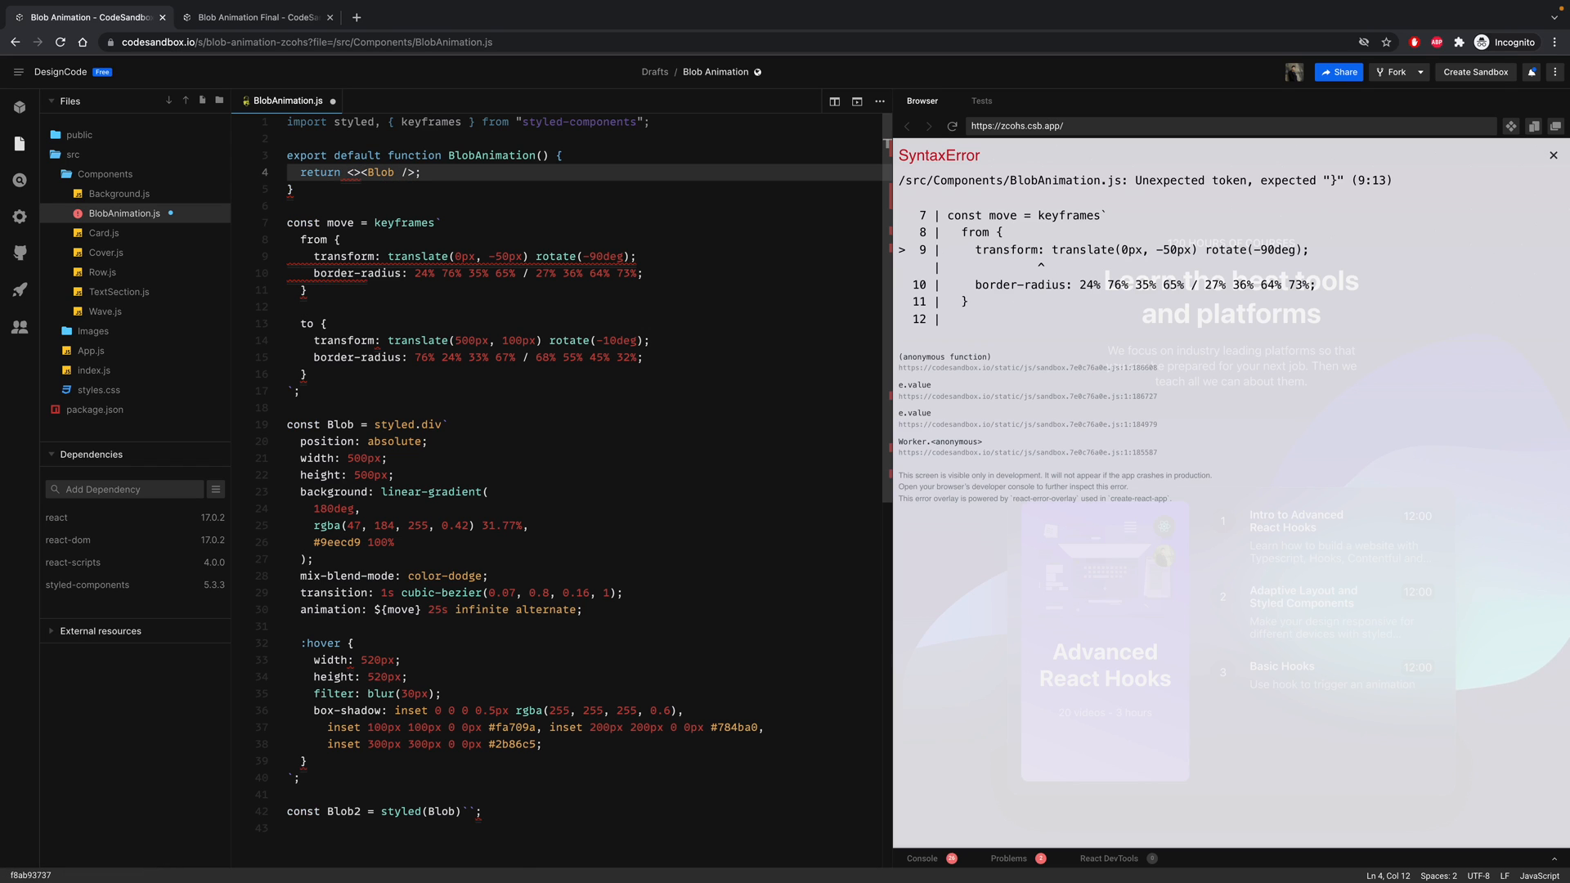
- Turn the fragment into a closed div containing <Blob /> and <Blob2 />
{"action": "type", "text": "div"}
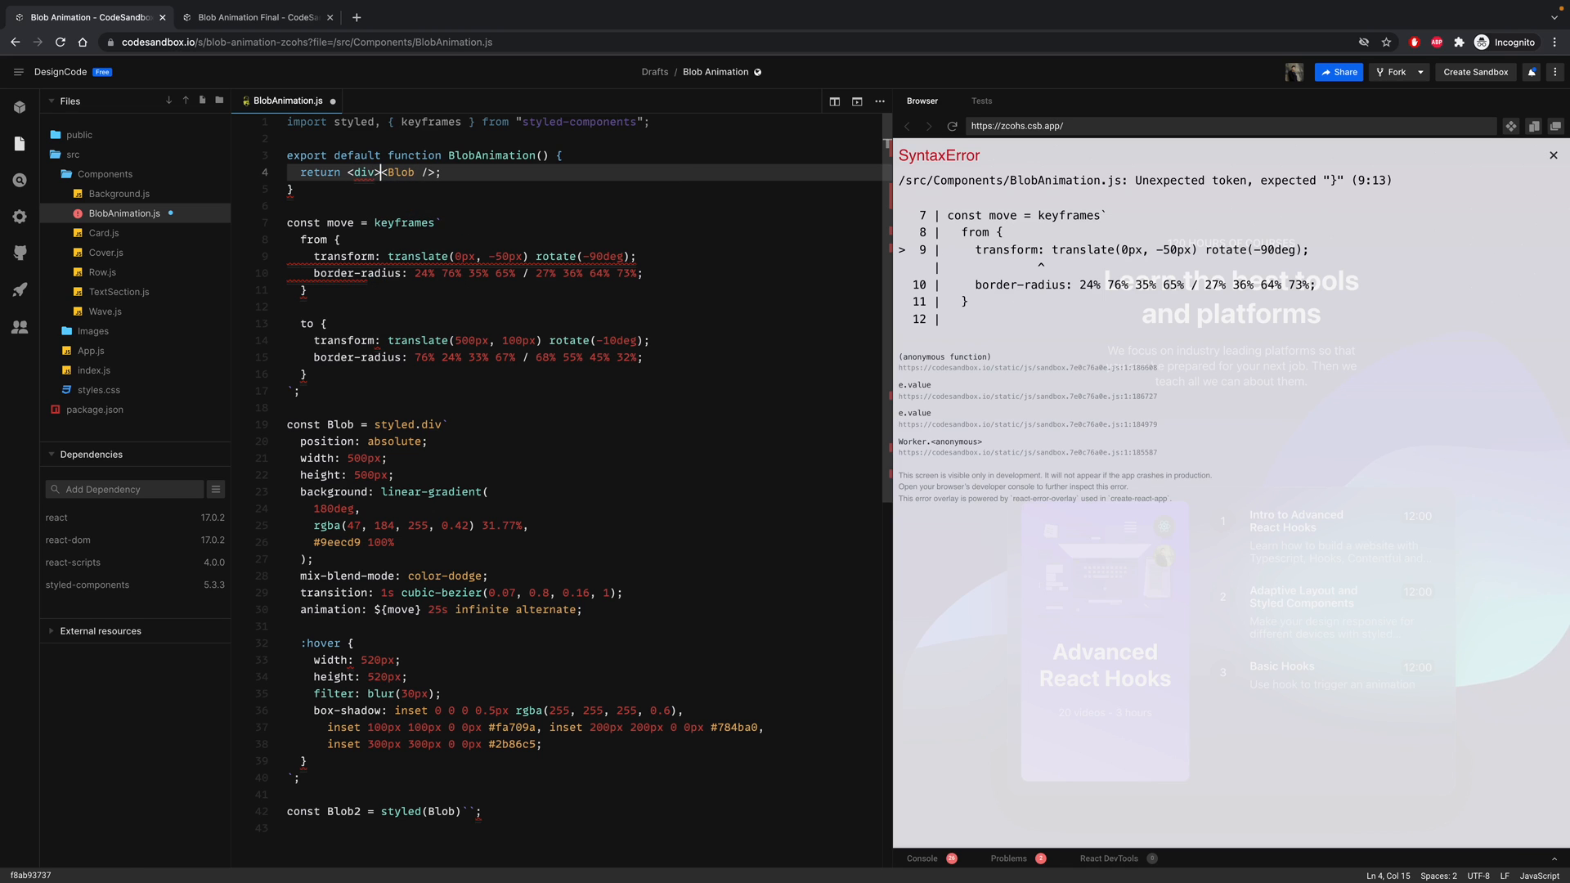
{"action": "type", "text": "</div>"}
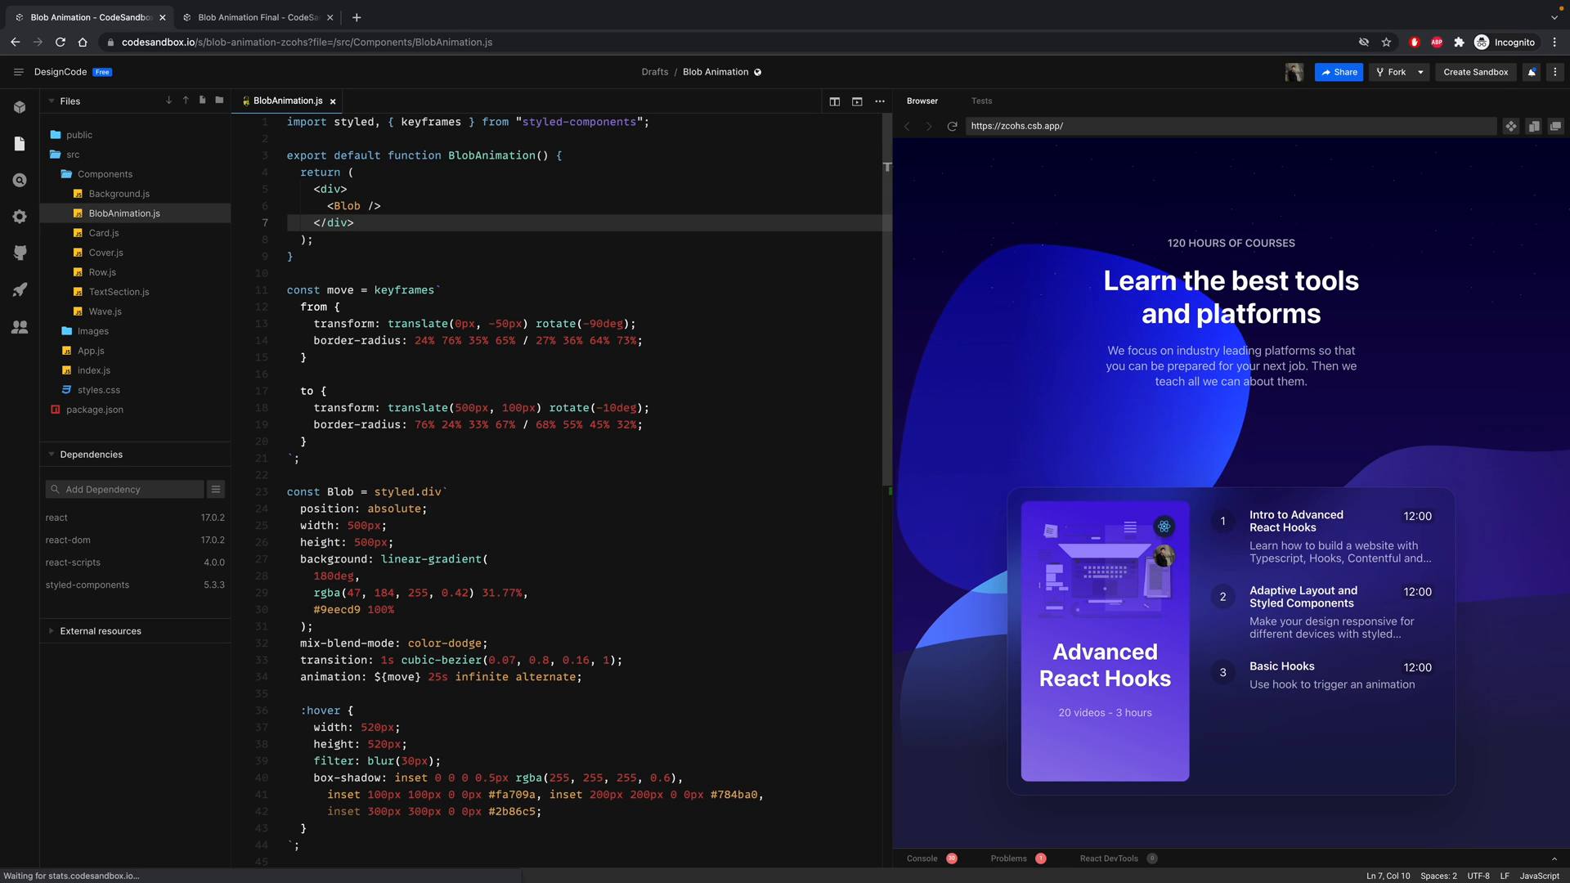
{"action": "type", "text": "<"}
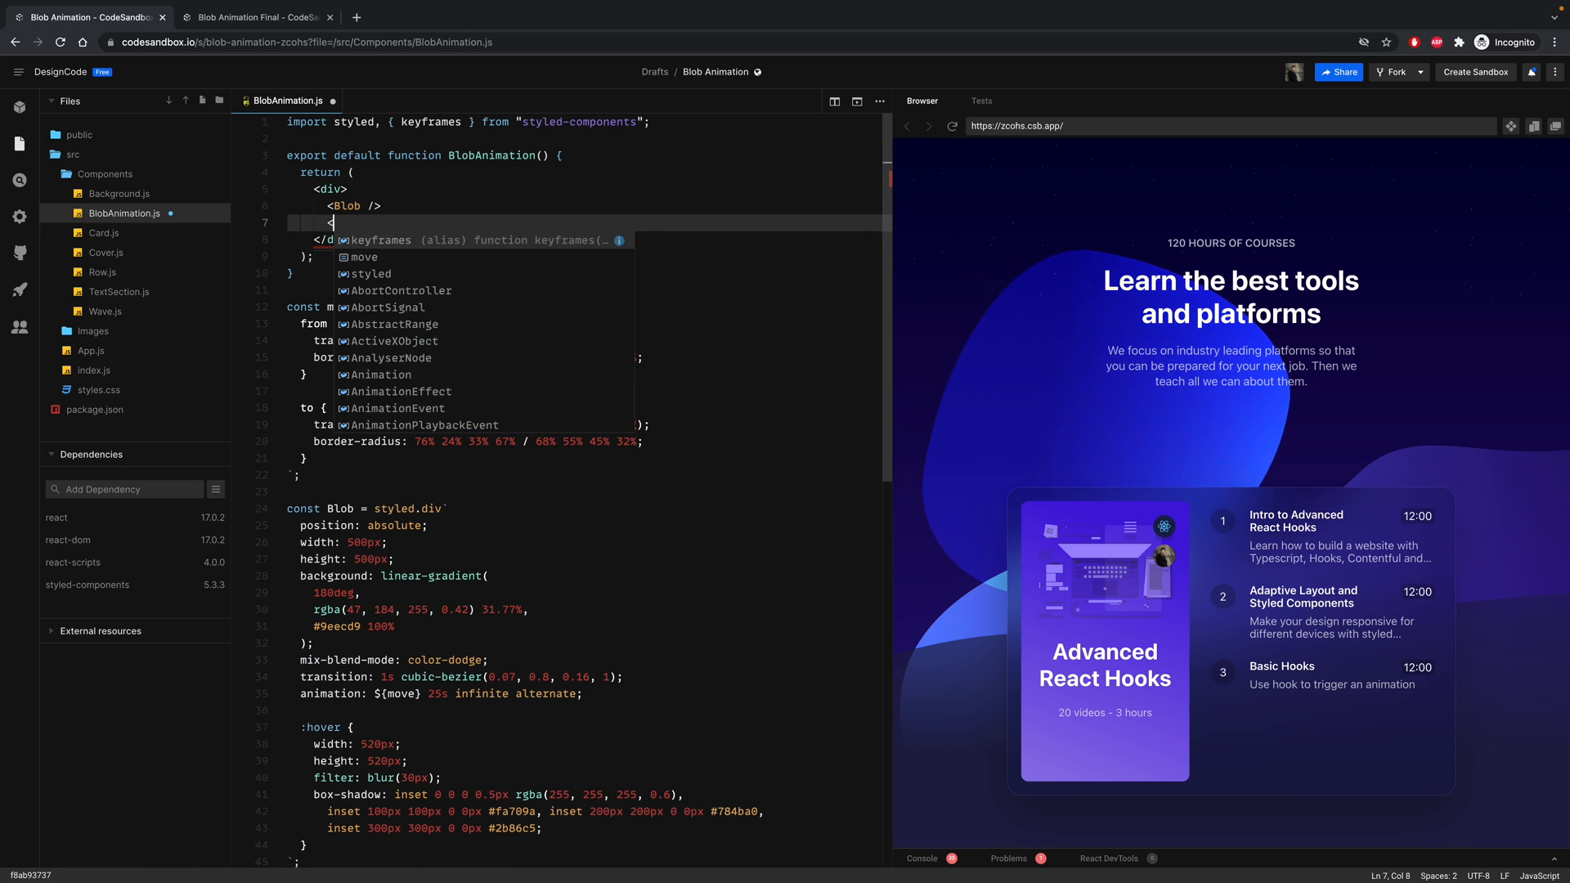
{"action": "type", "text": "Blob2 />"}
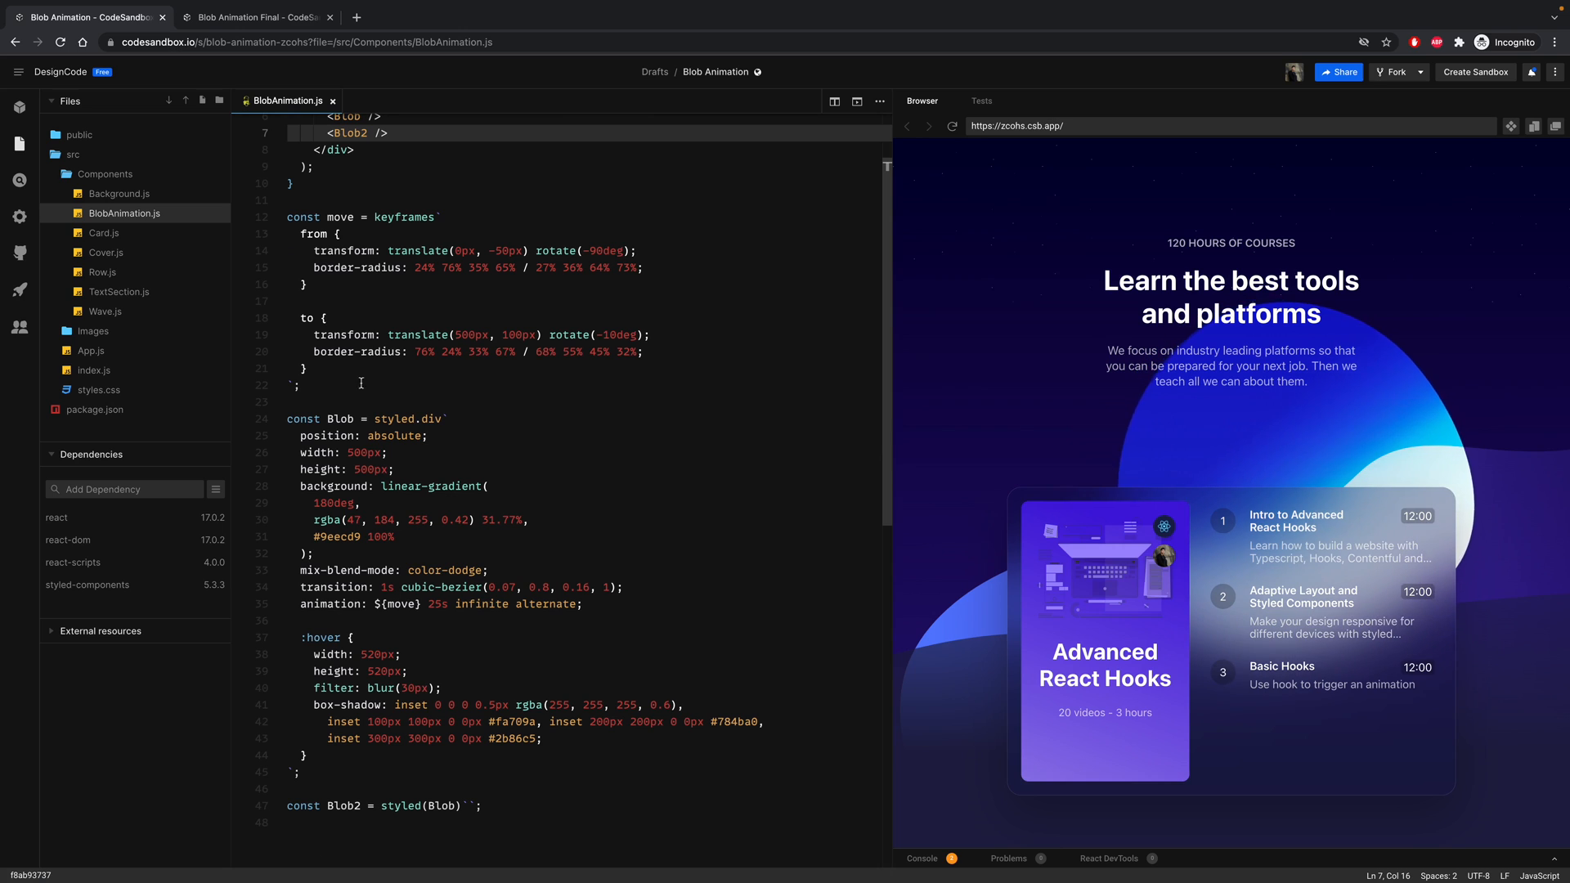
- Duplicate the move keyframes as move2, starting at translate(-200px, 0px) with border-radius 51% 49% 58% 42% / 34% 78% 22% 66%
{"action": "left_click_drag", "start_coordinate": [289, 216], "coordinate": [300, 384]}
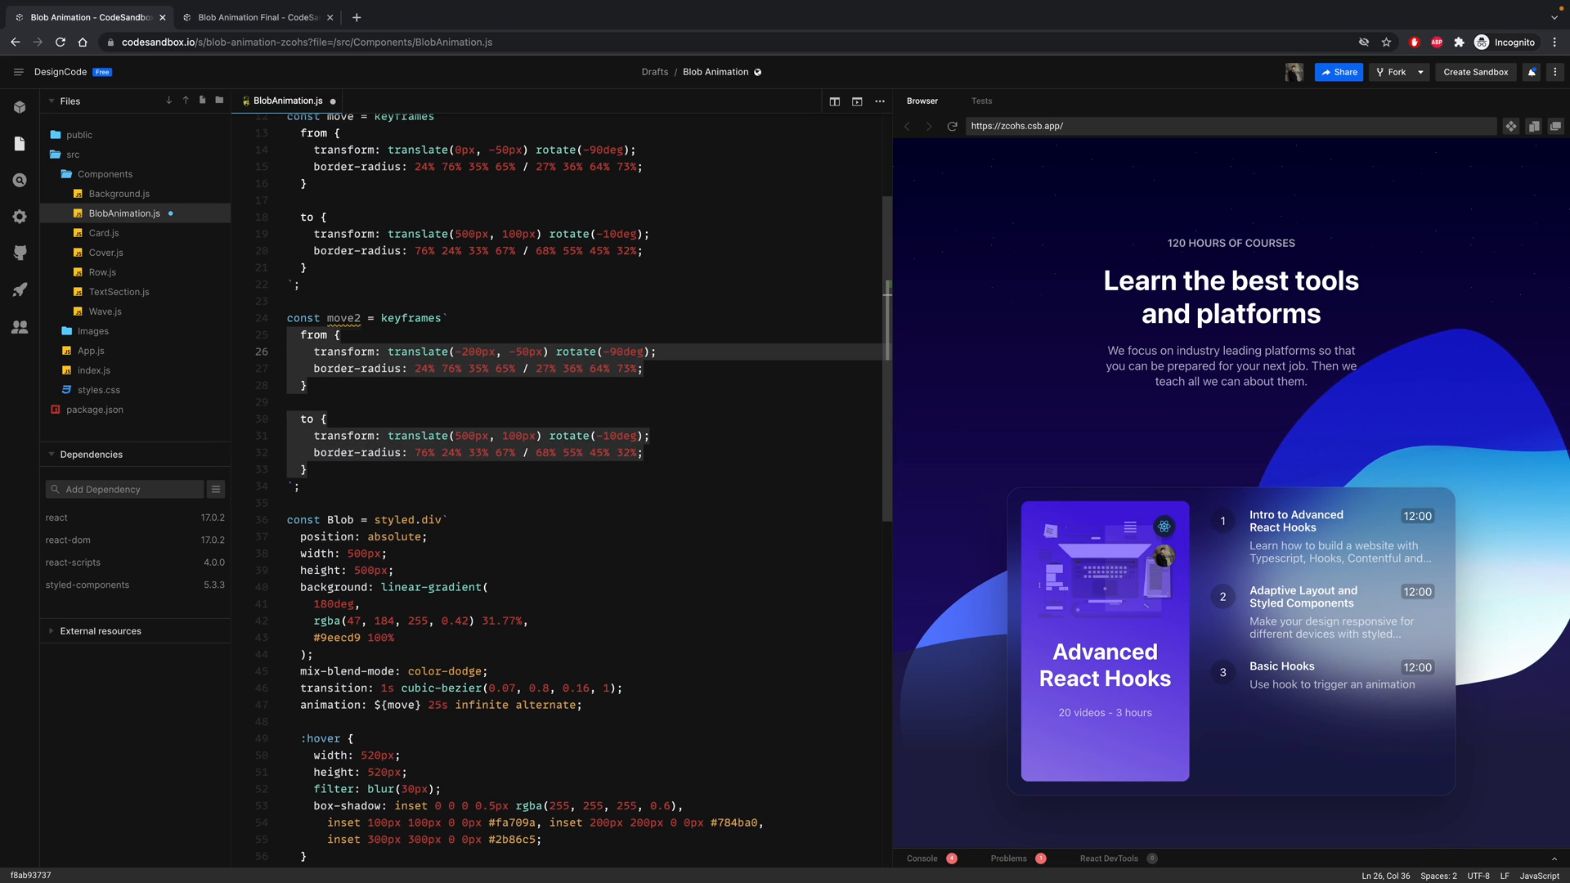
{"action": "type", "text": "0px"}
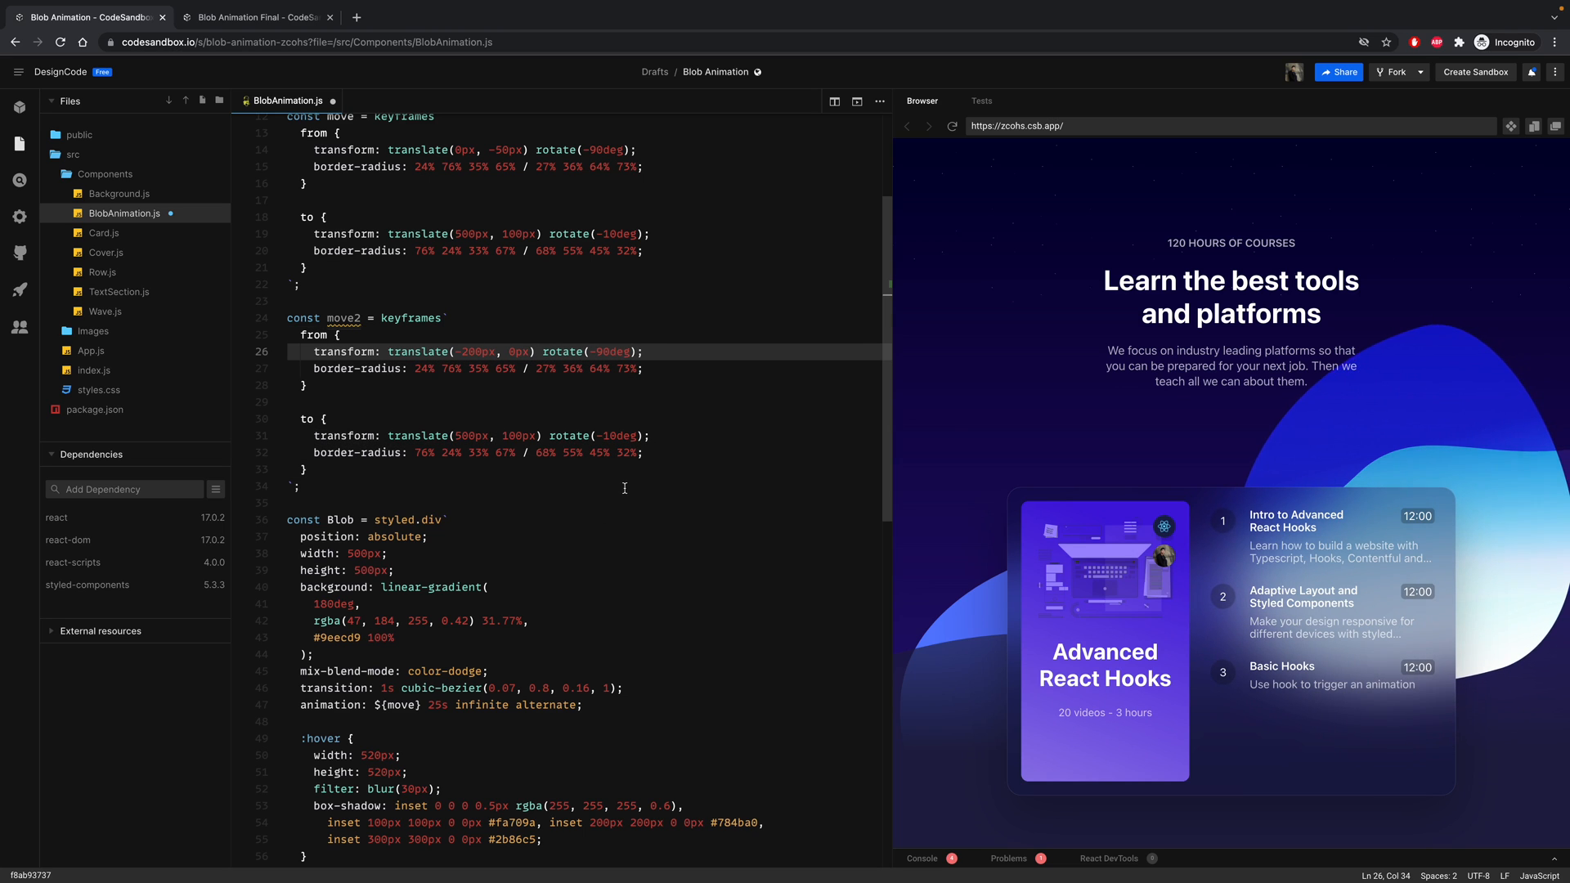
{"action": "mouse_move", "coordinate": [648, 360]}
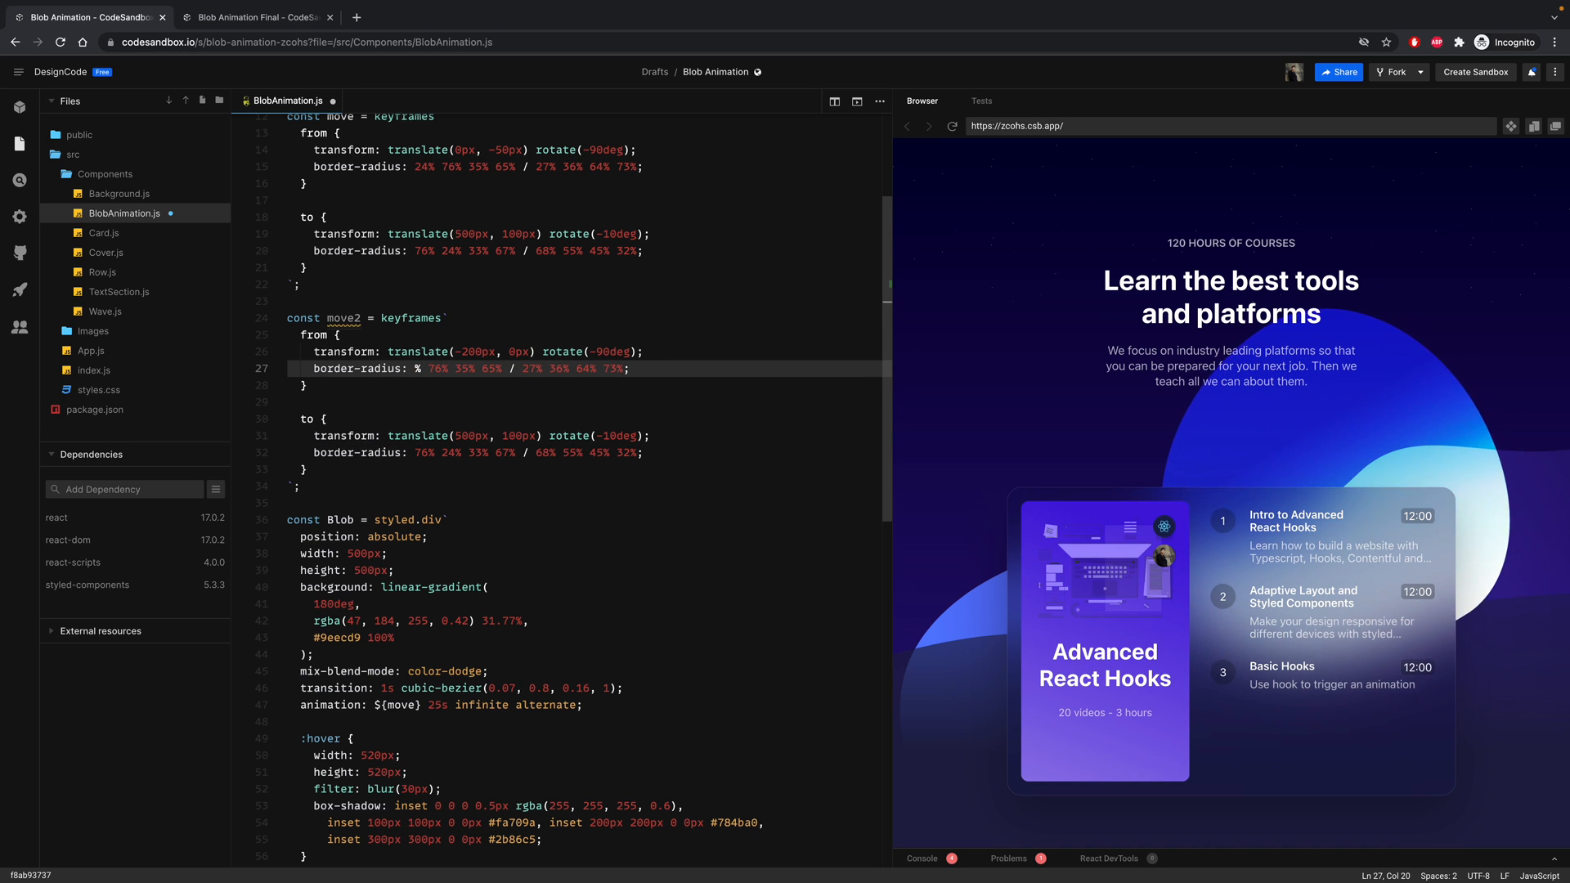
{"action": "type", "text": "50"}
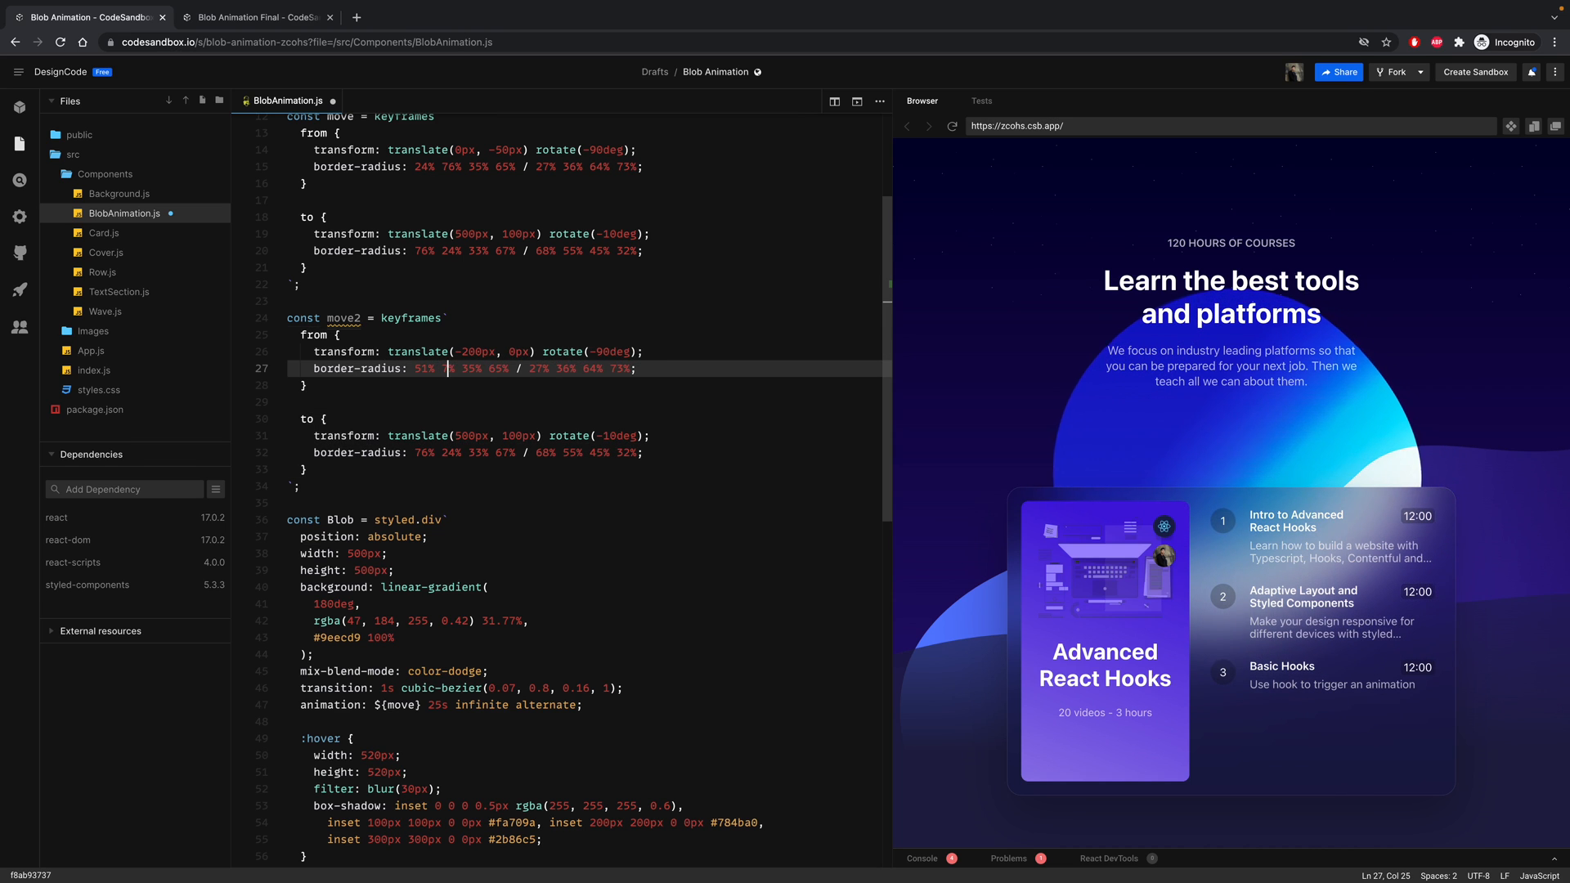
{"action": "type", "text": "49%"}
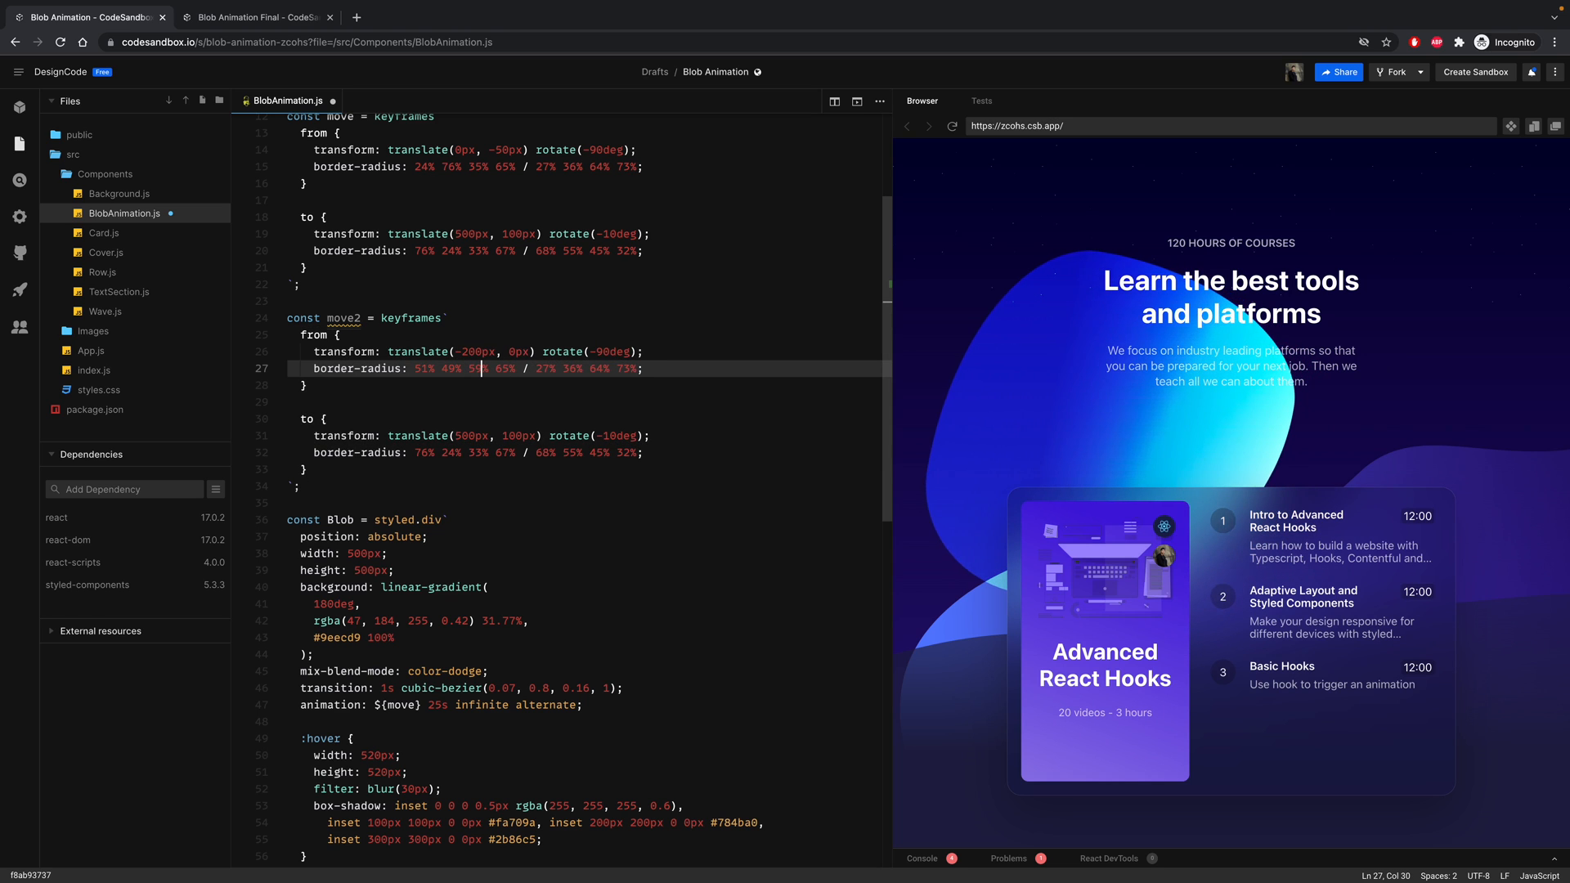
{"action": "type", "text": "58"}
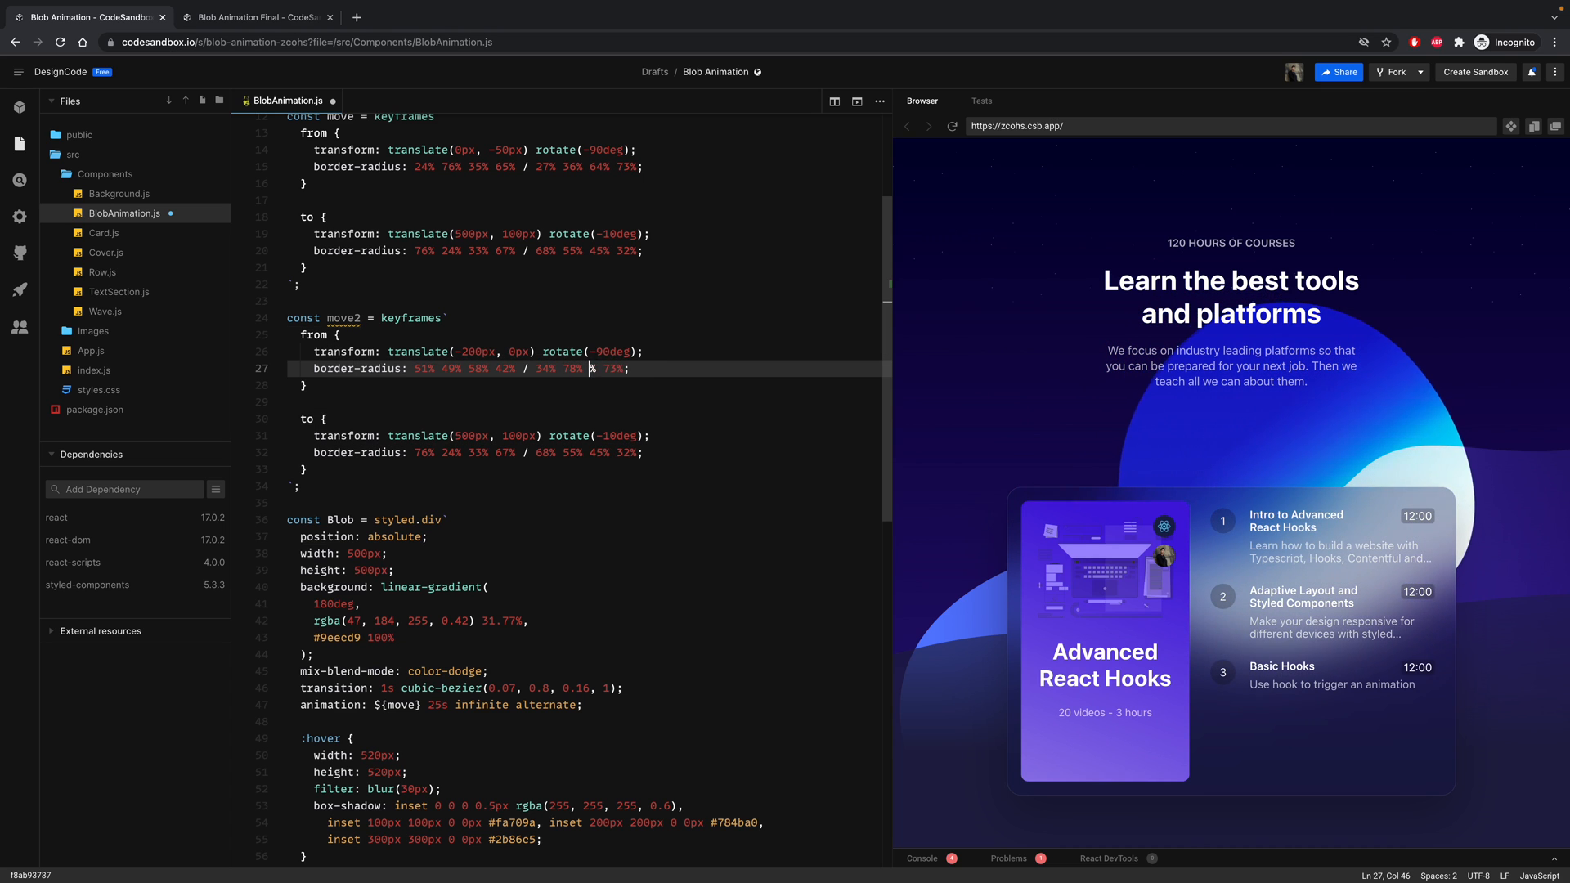
{"action": "type", "text": "22%"}
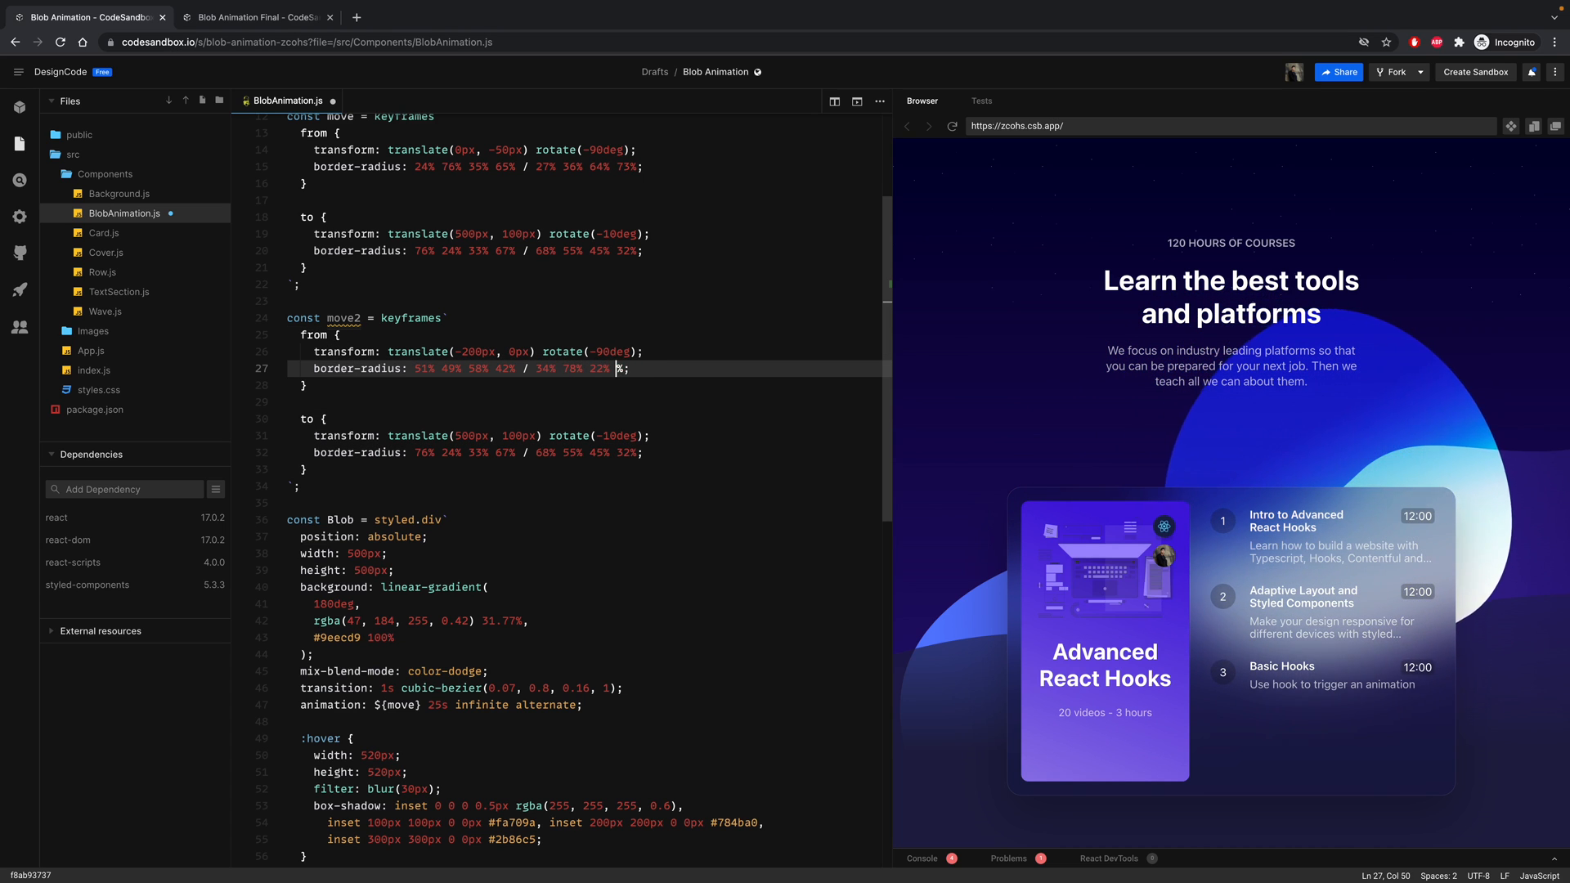
{"action": "type", "text": "66"}
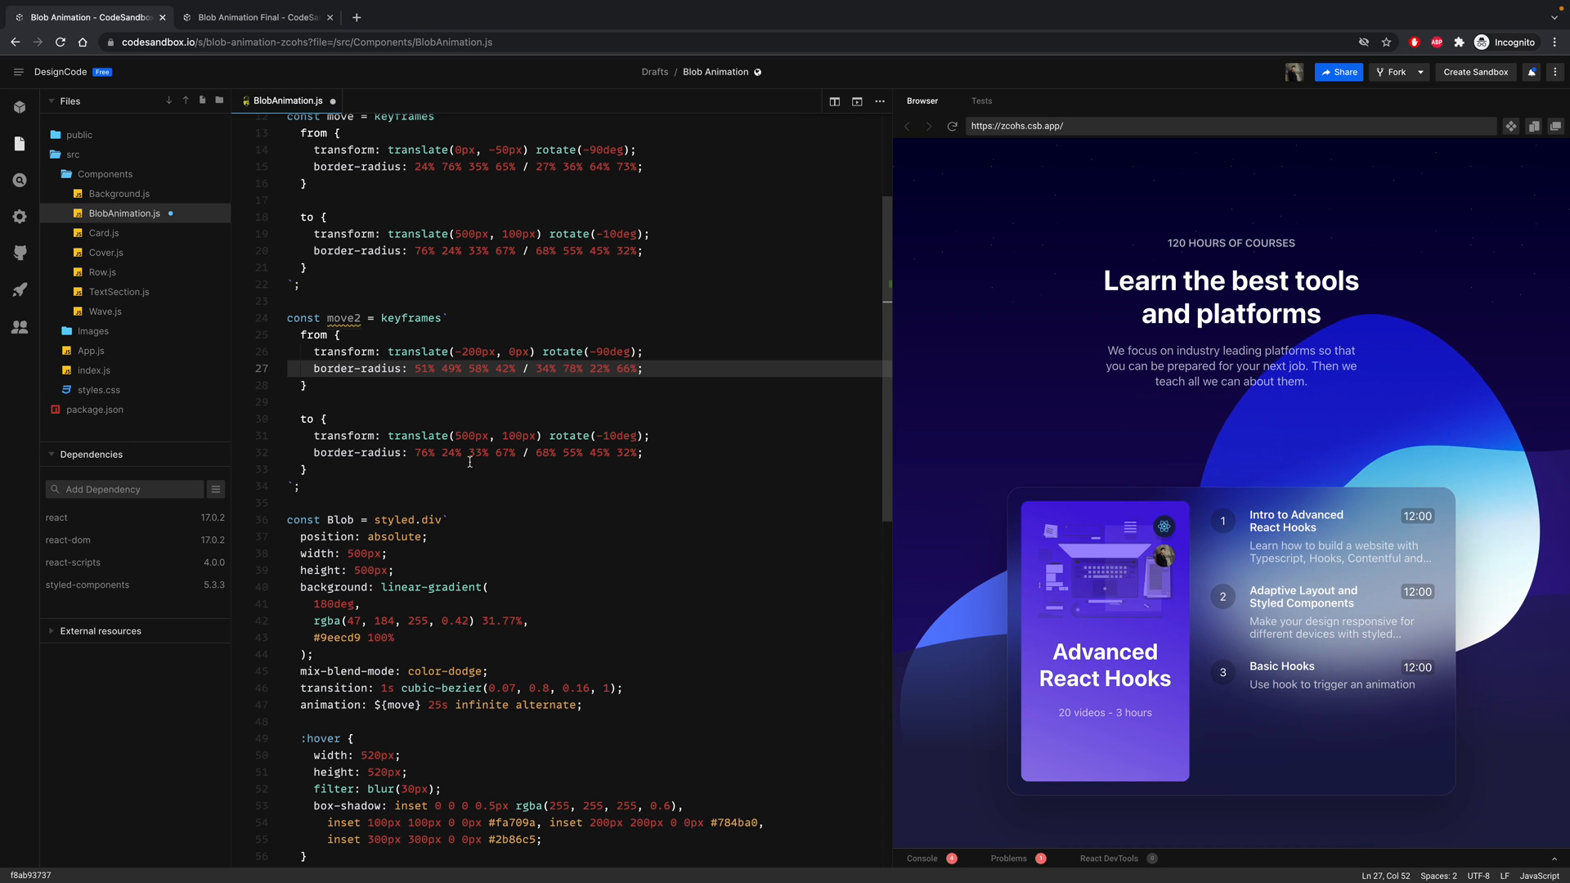
{"action": "scroll", "scroll_direction": "down", "scroll_amount": 3}
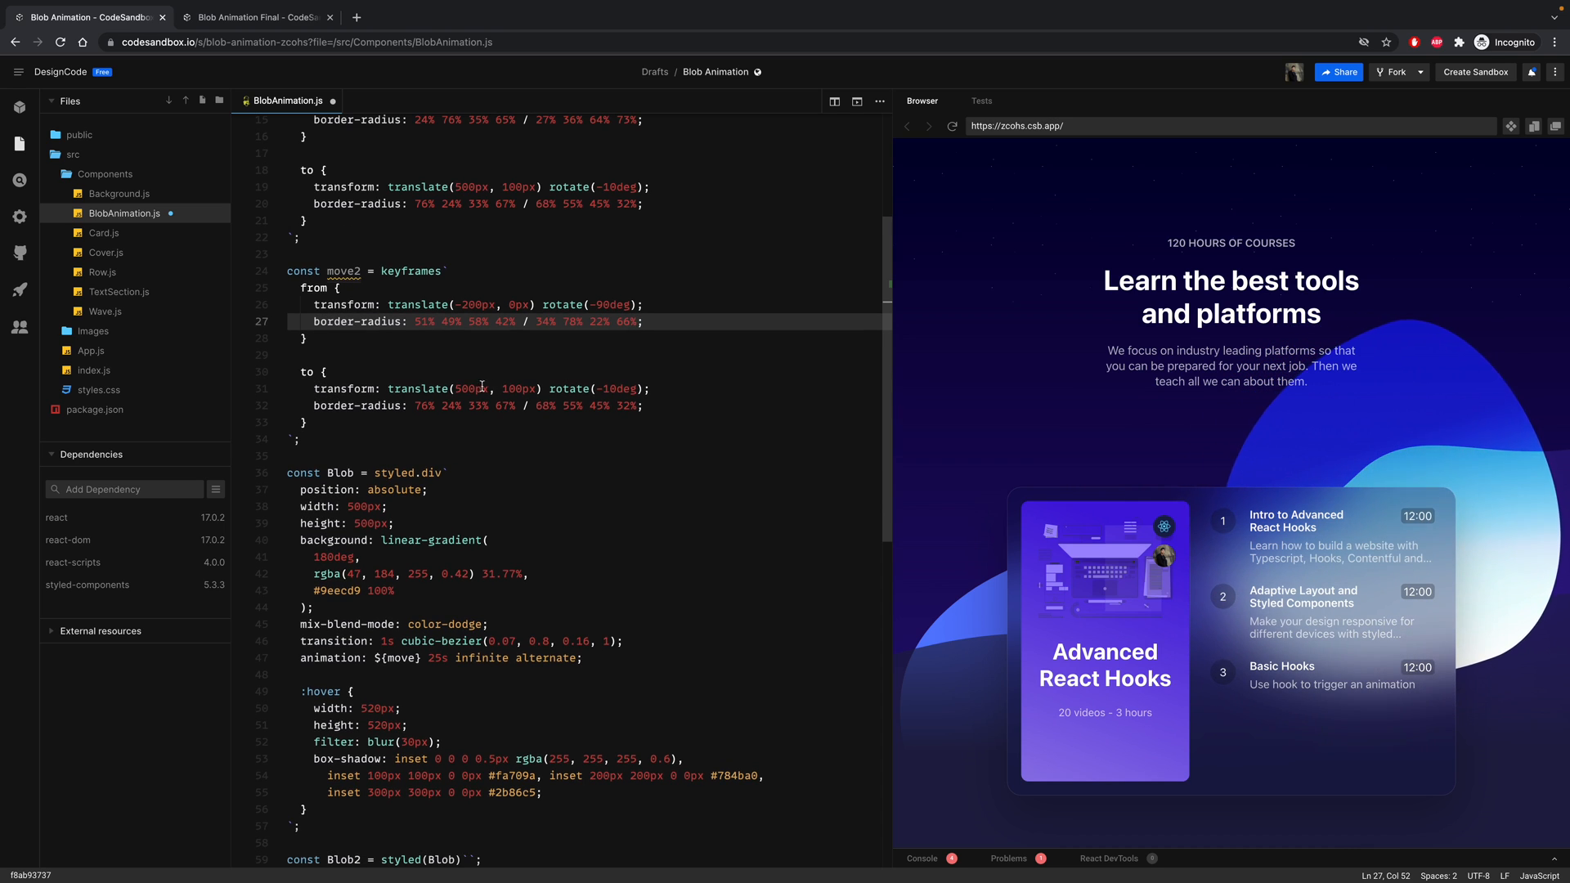
- End move2 at translate(400px, 100px) rotate(-120deg) and open a new line inside Blob2
{"action": "left_click", "coordinate": [460, 388]}
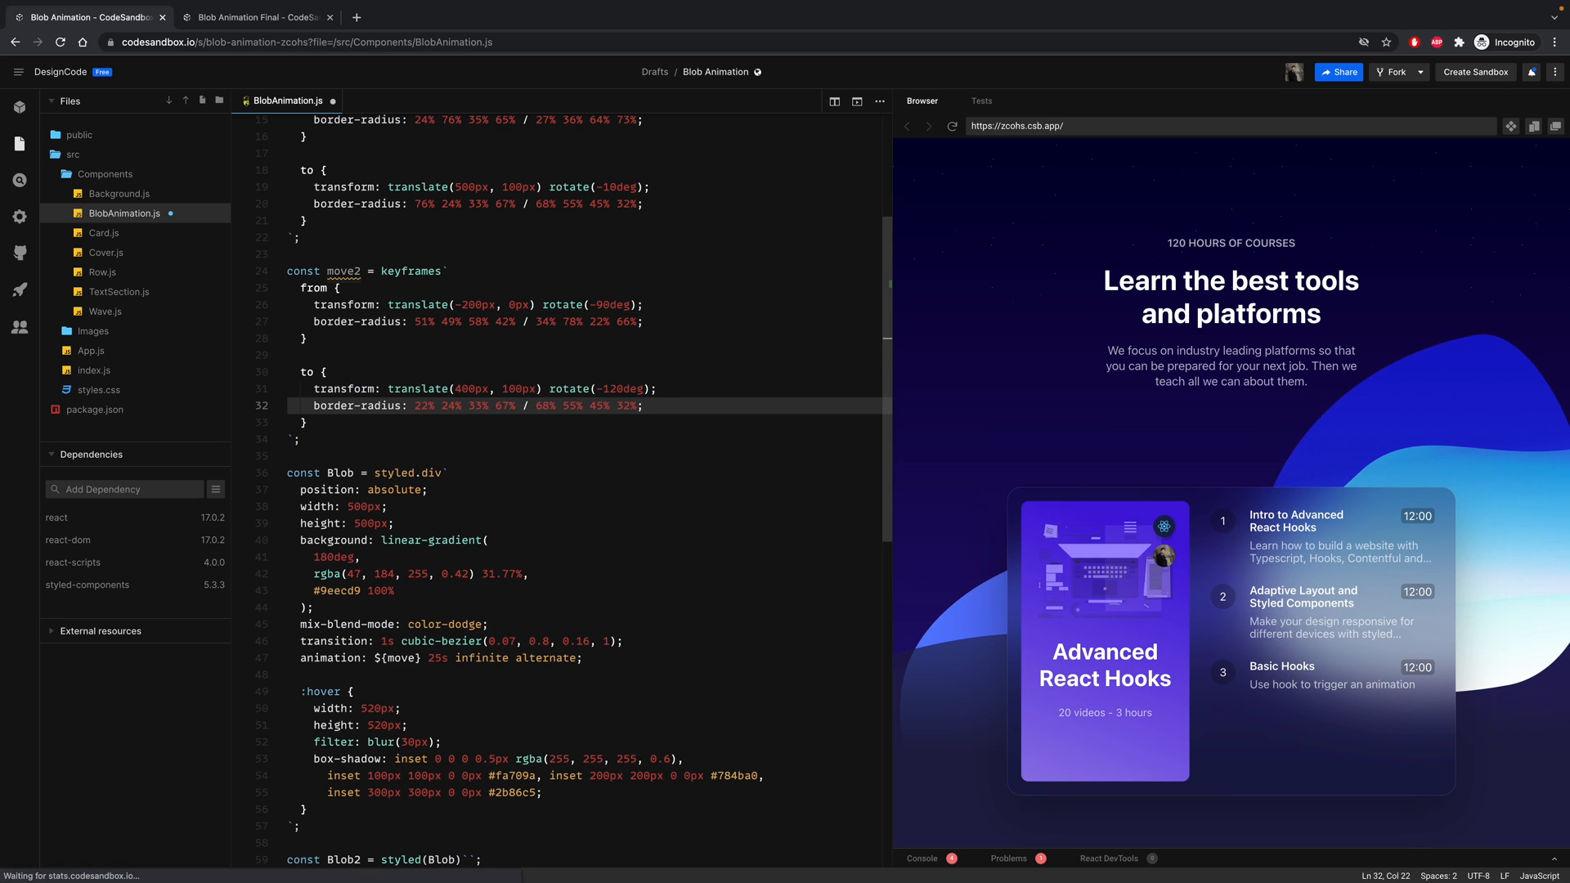
{"action": "left_click", "coordinate": [456, 405]}
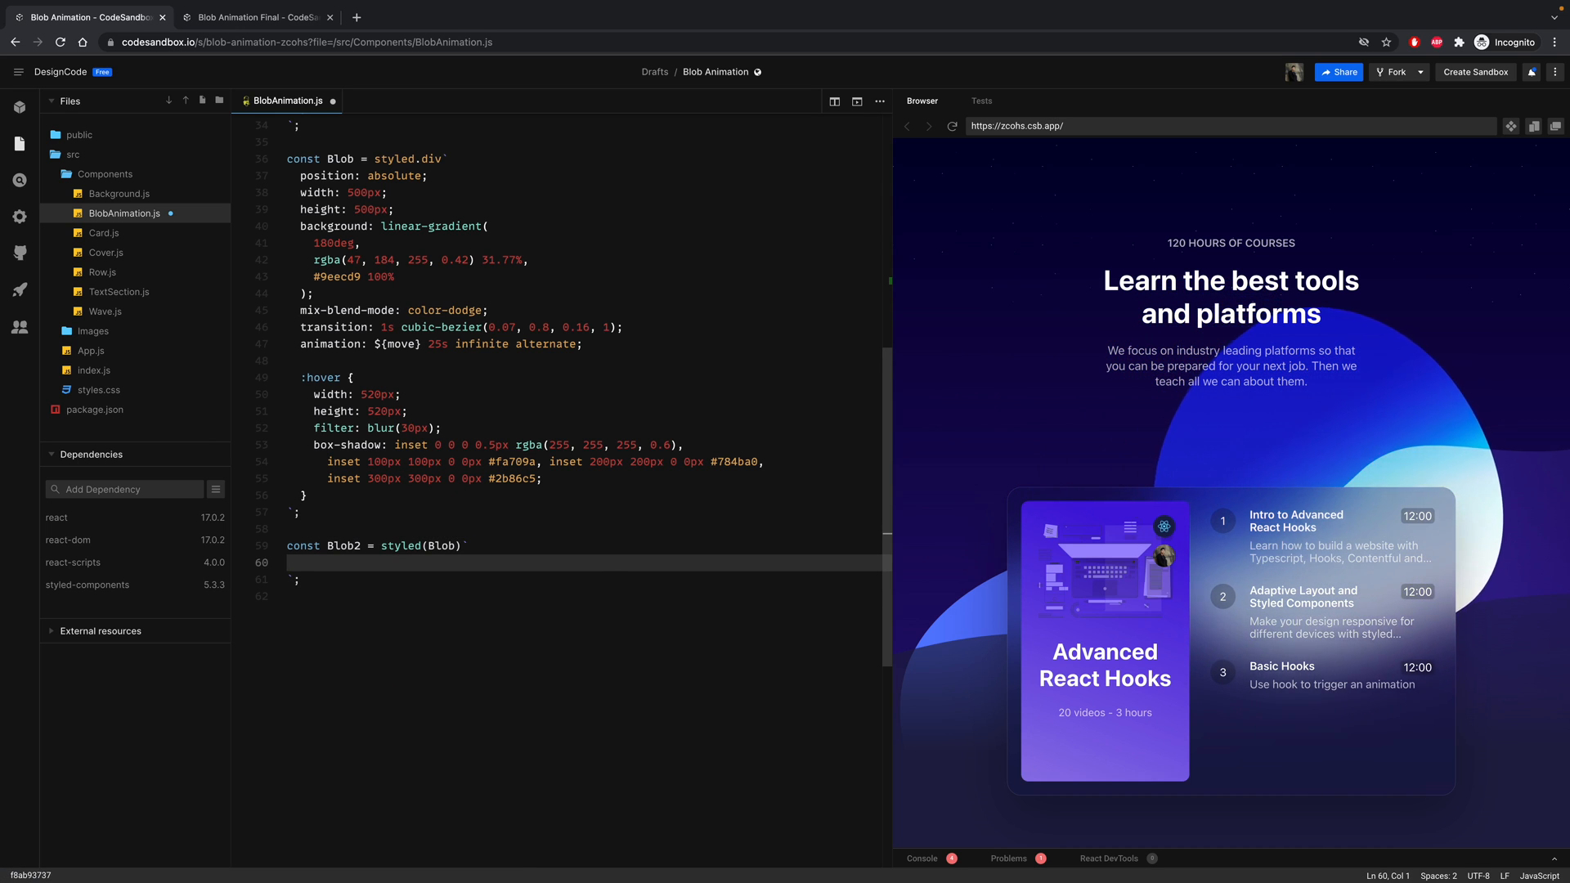
- Start Blob2's background as a 180deg linear-gradient
{"action": "type", "text": "background"}
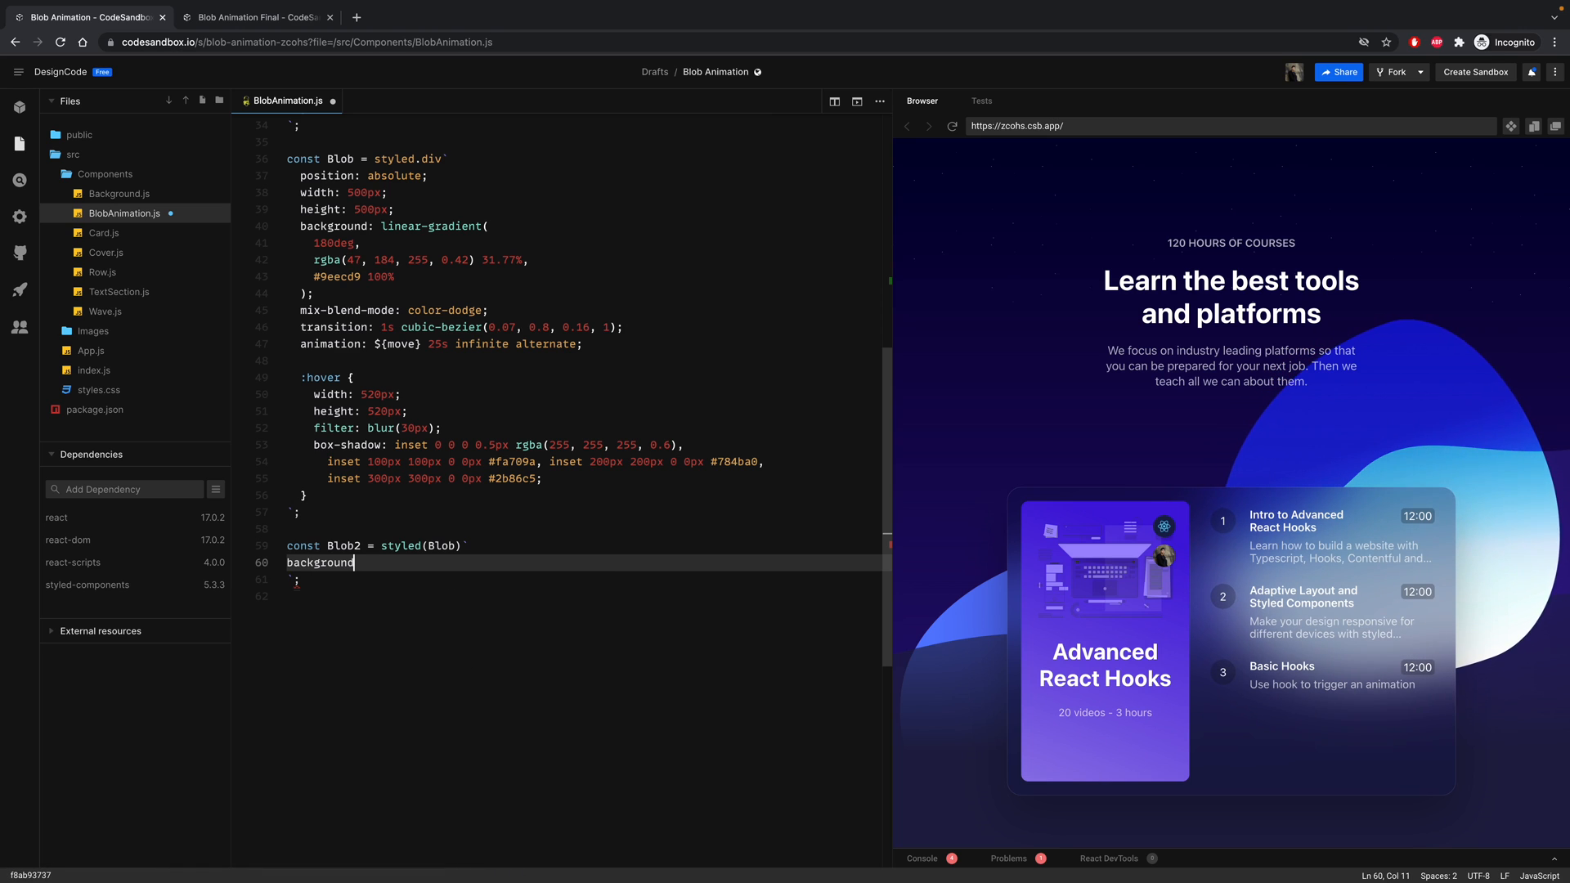
{"action": "type", "text": ":"}
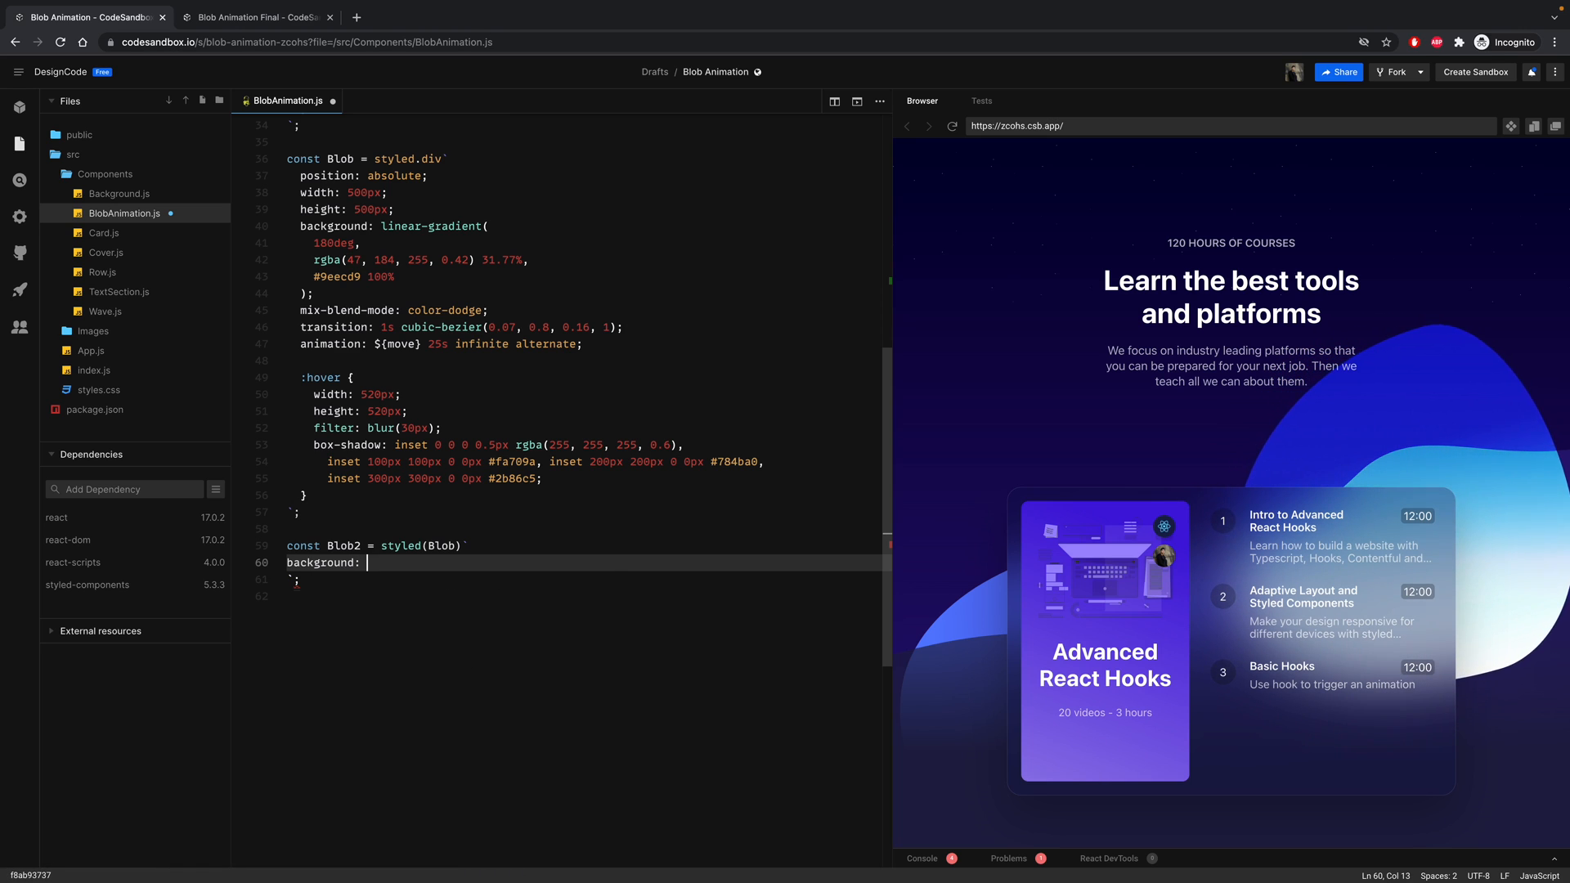
{"action": "type", "text": "lin"}
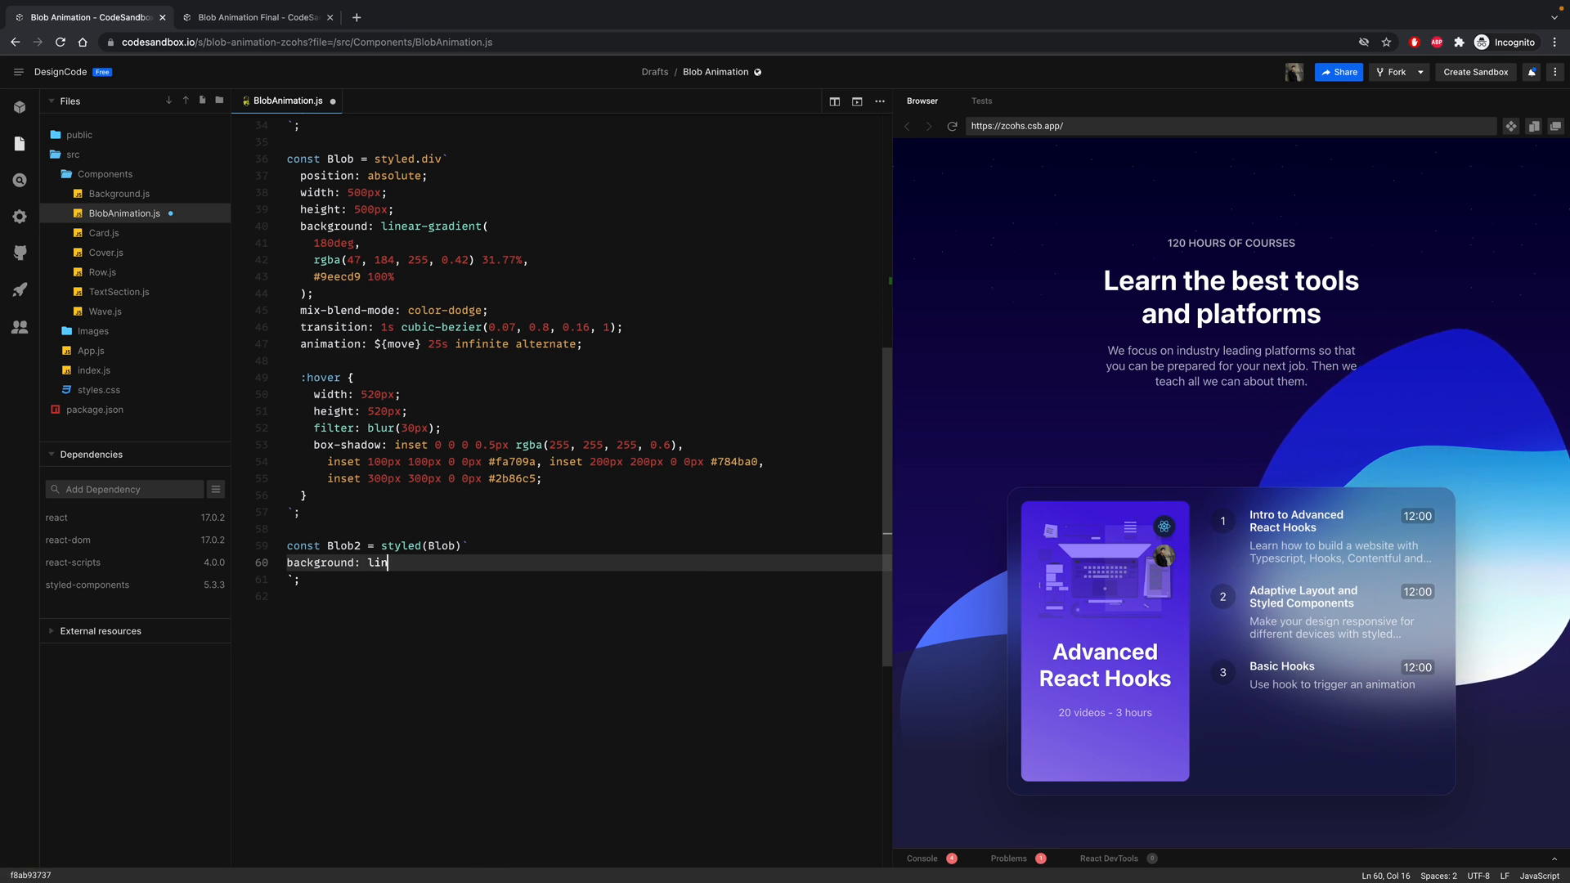
{"action": "type", "text": "ear-gradient()"}
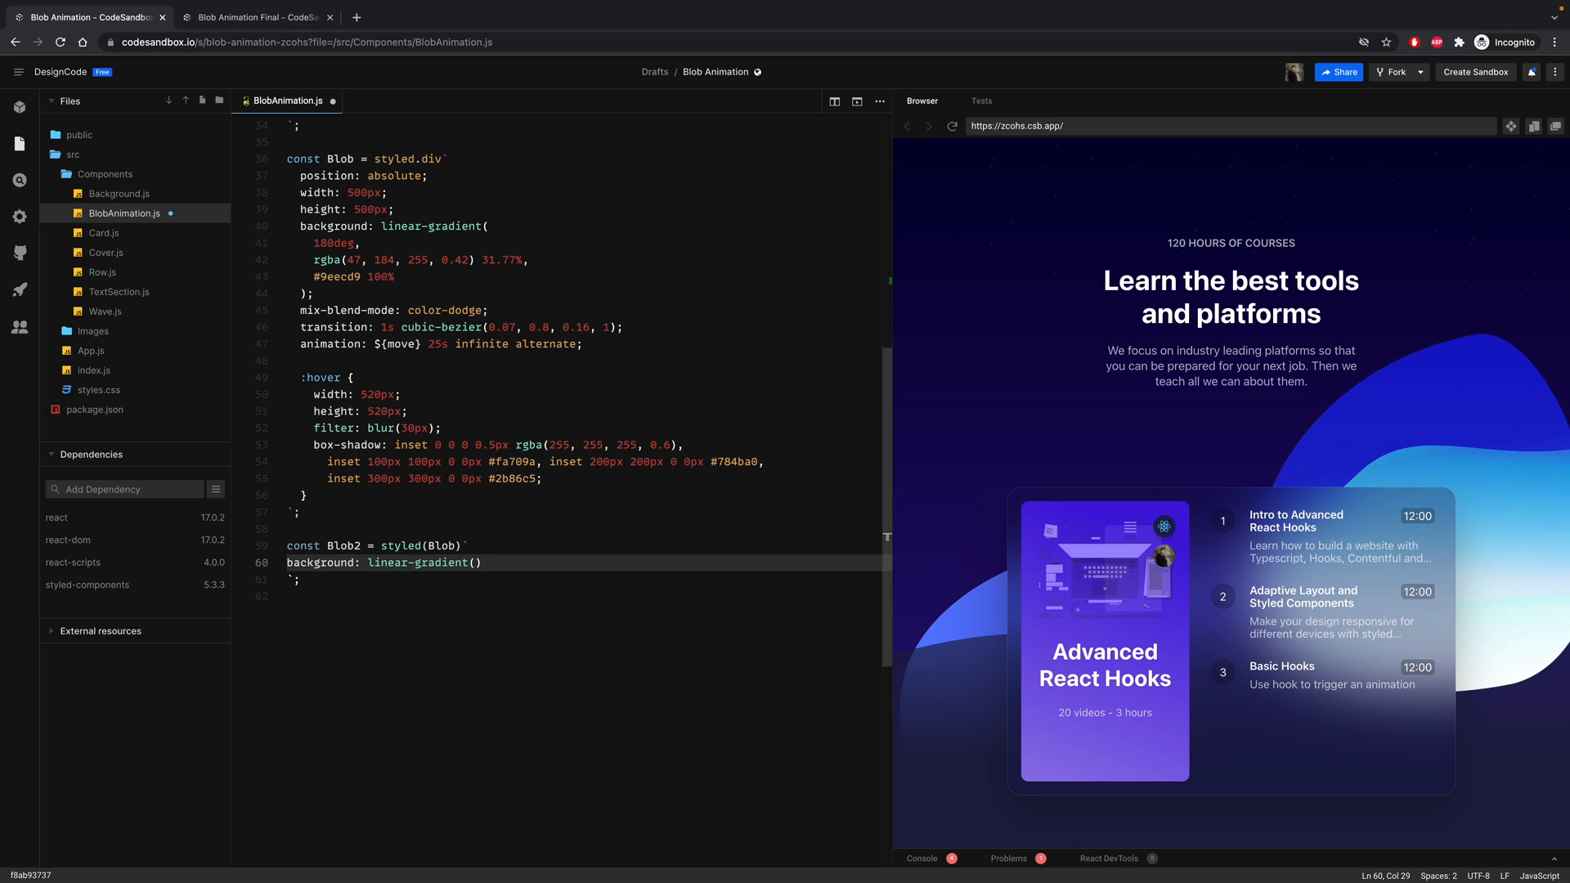
{"action": "type", "text": "180de"}
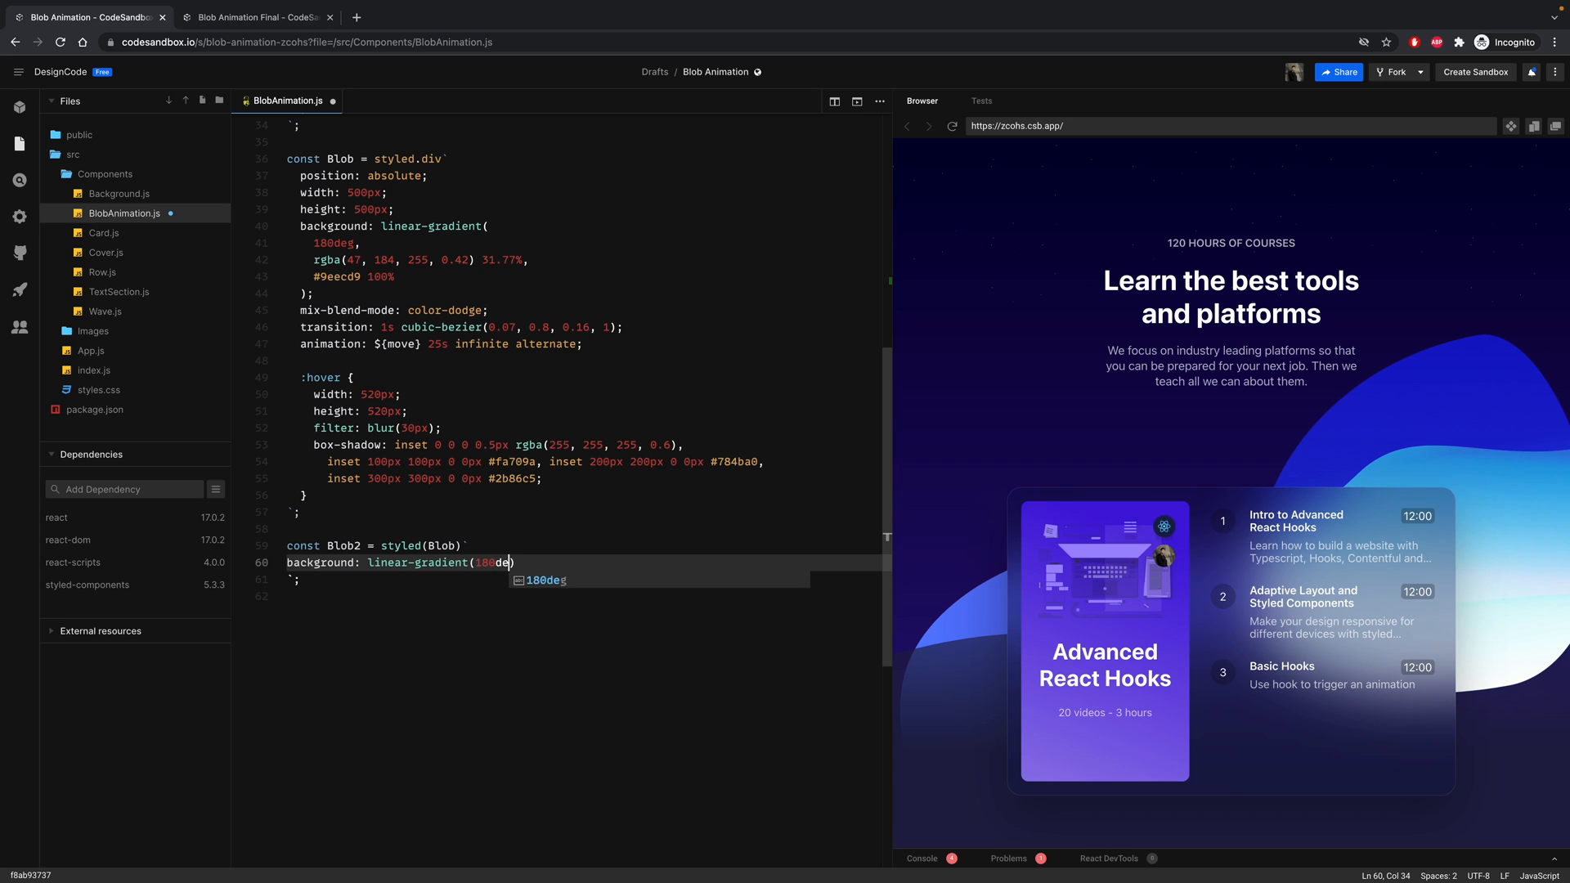
{"action": "type", "text": ","}
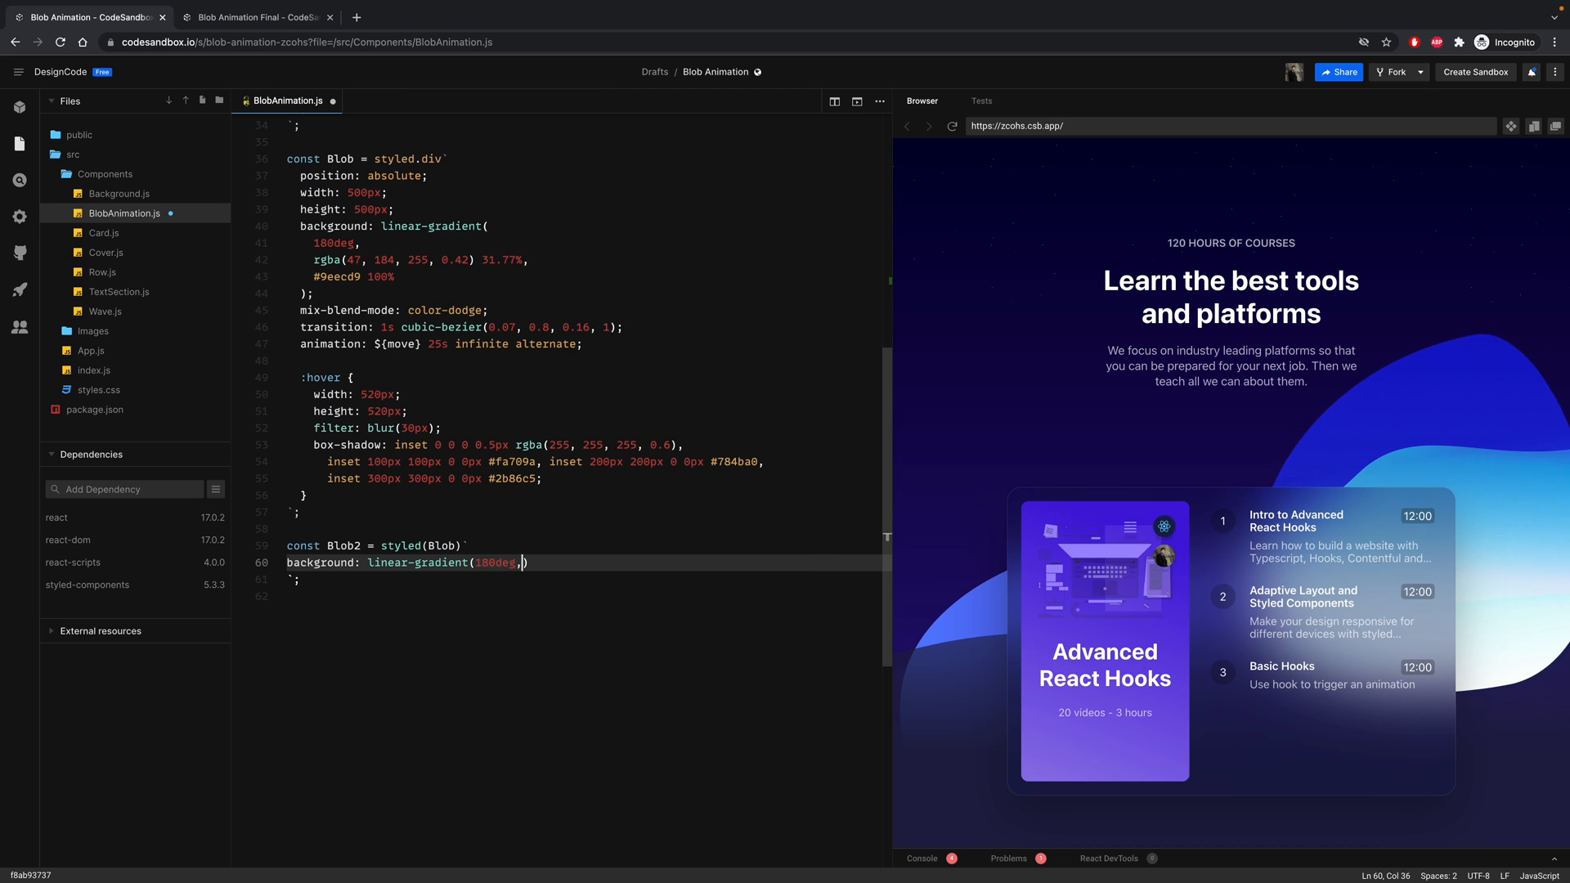
- Add gradient stops rgba(186, 117, 255, 0.5) at 26% and #3913b8 at 100%
{"action": "type", "text": "rgba"}
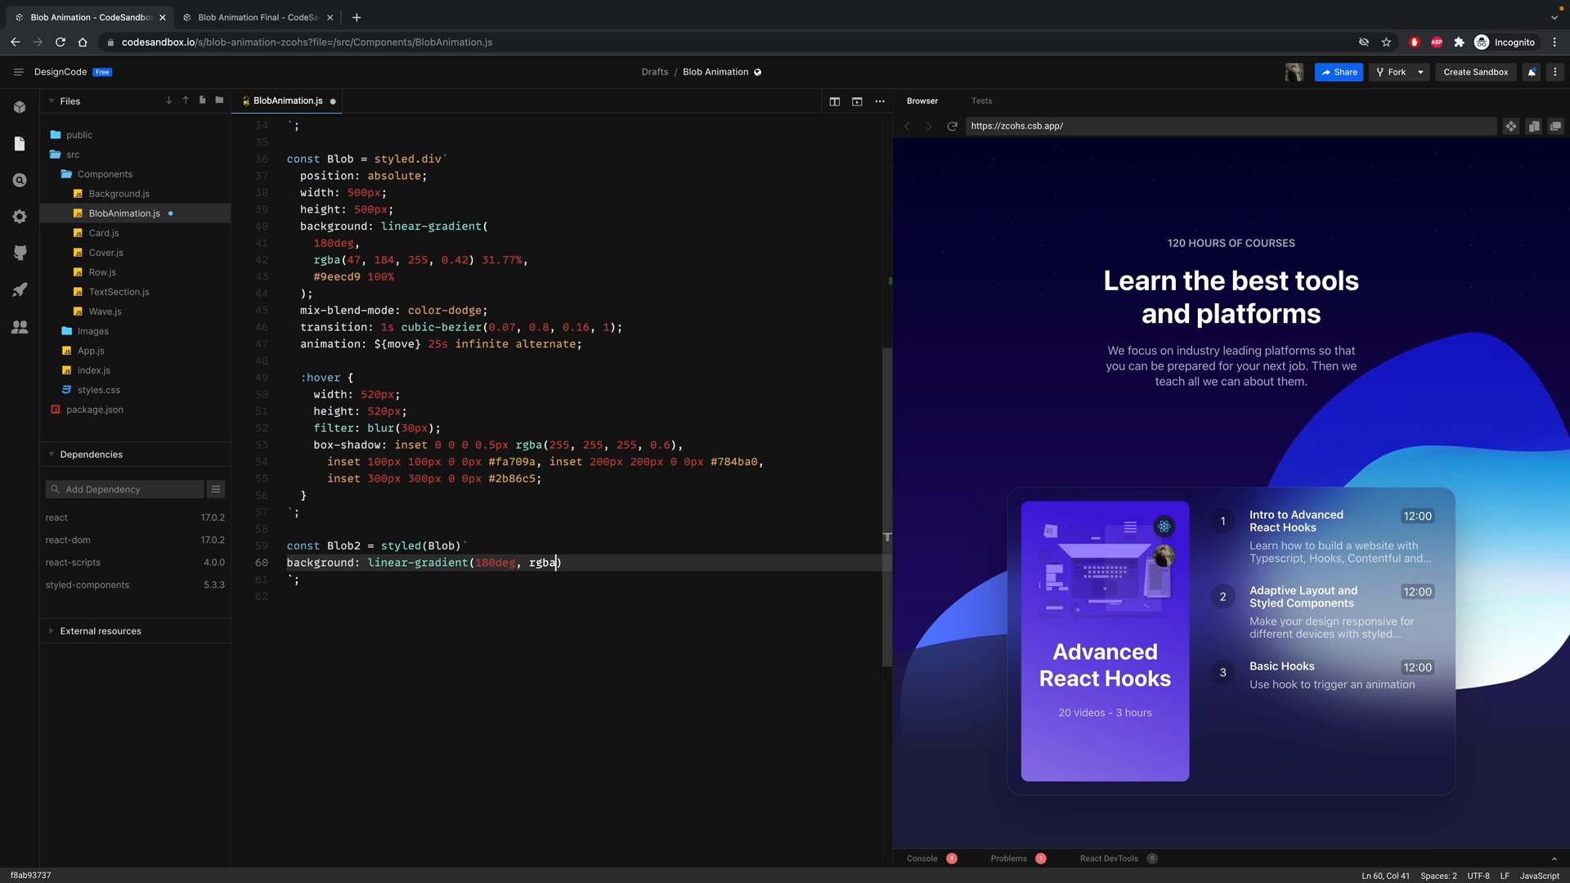
{"action": "type", "text": "("}
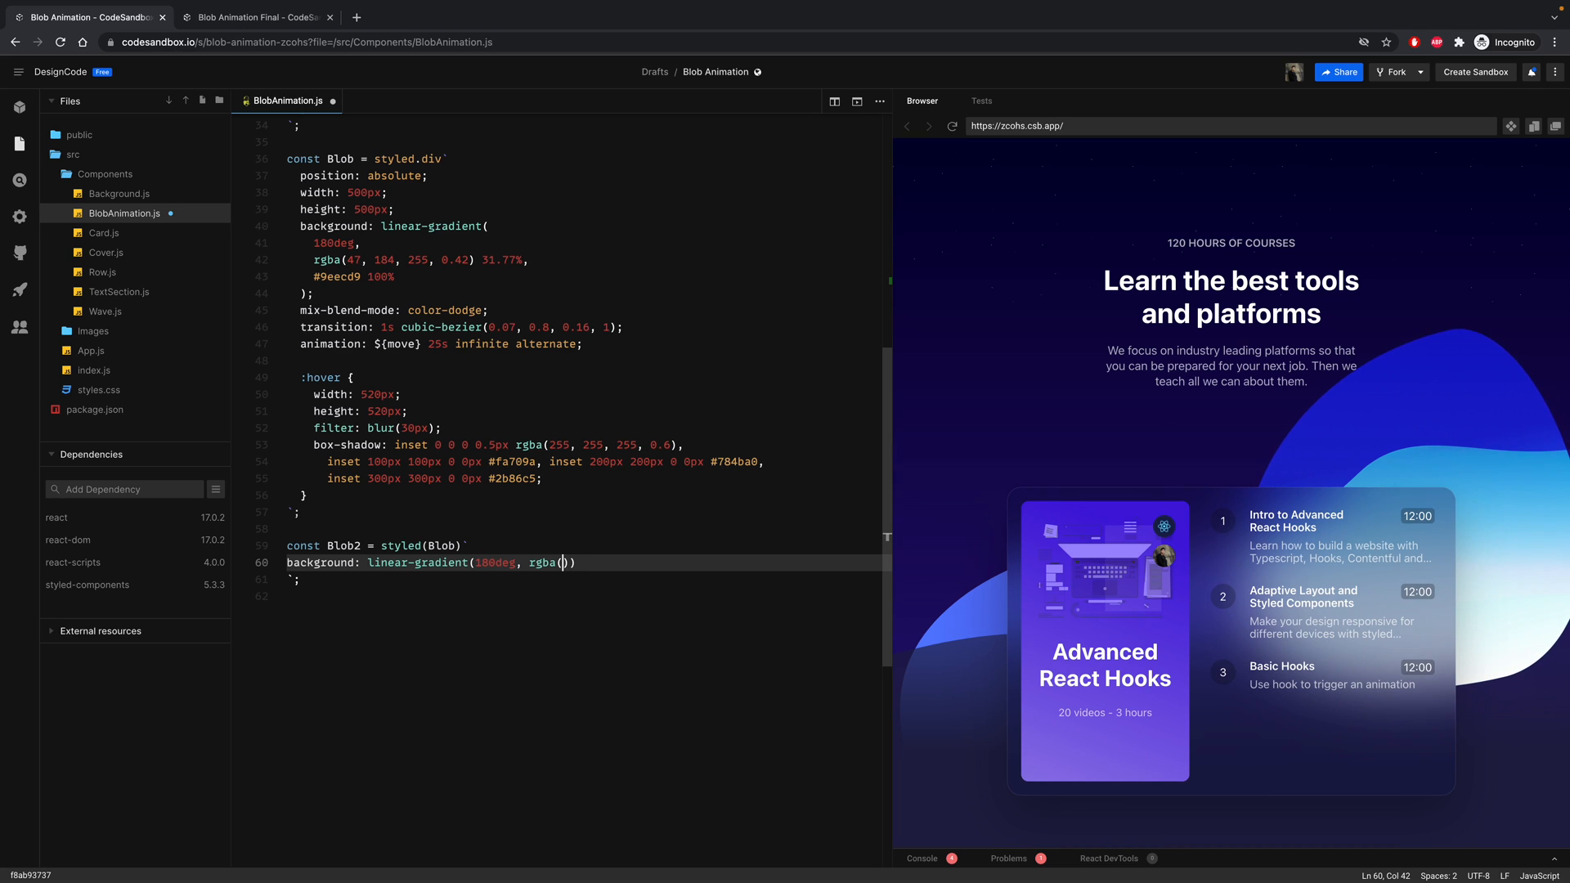
{"action": "type", "text": "18"}
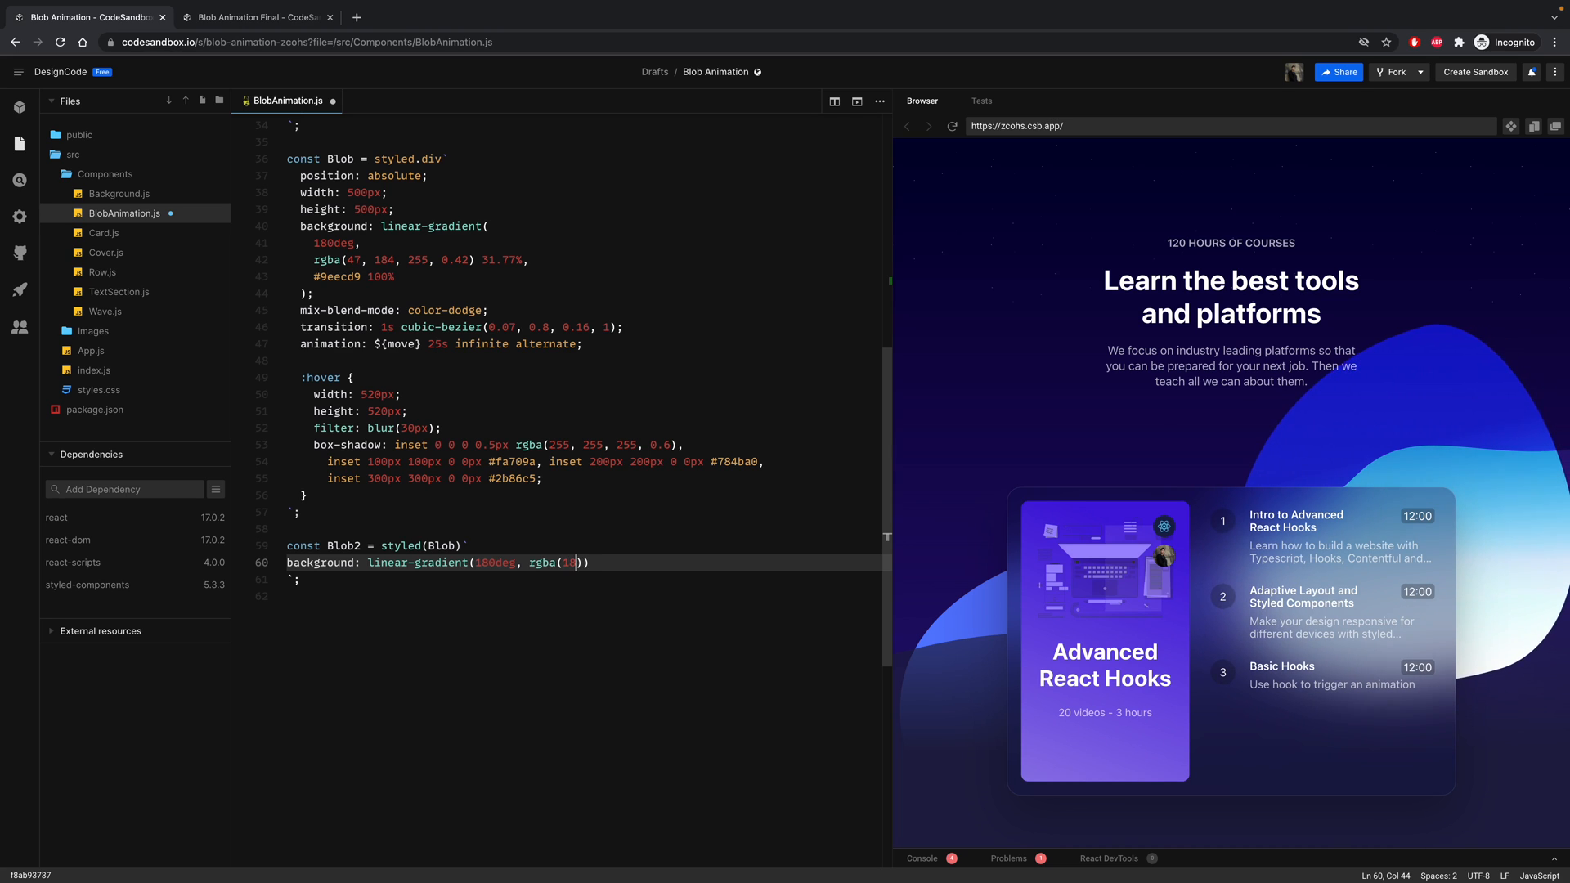
{"action": "type", "text": "186,"}
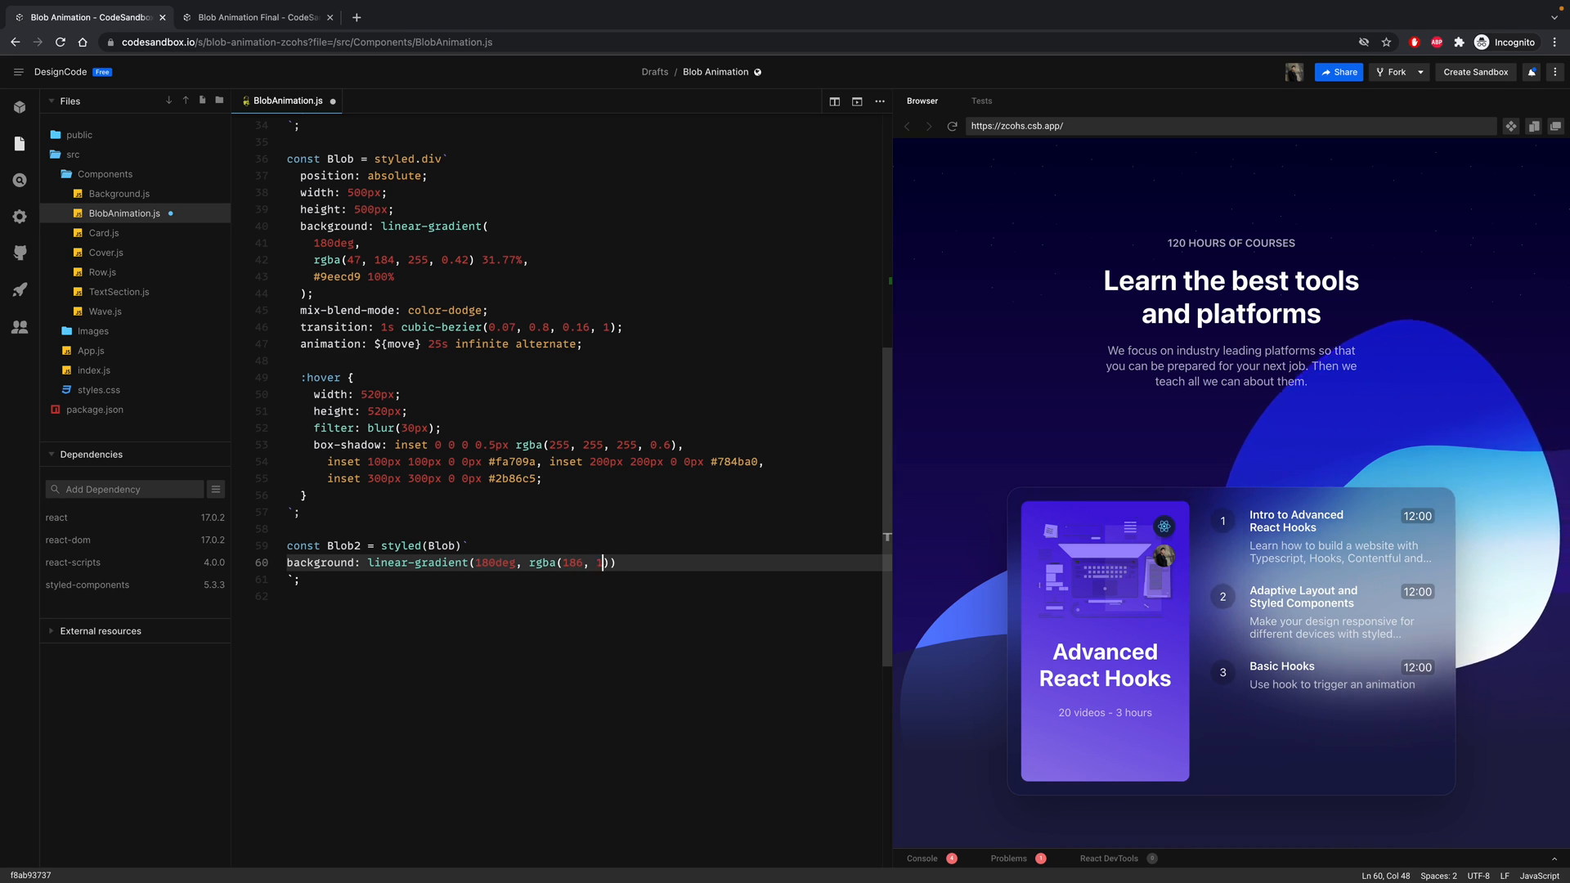
{"action": "type", "text": "117"}
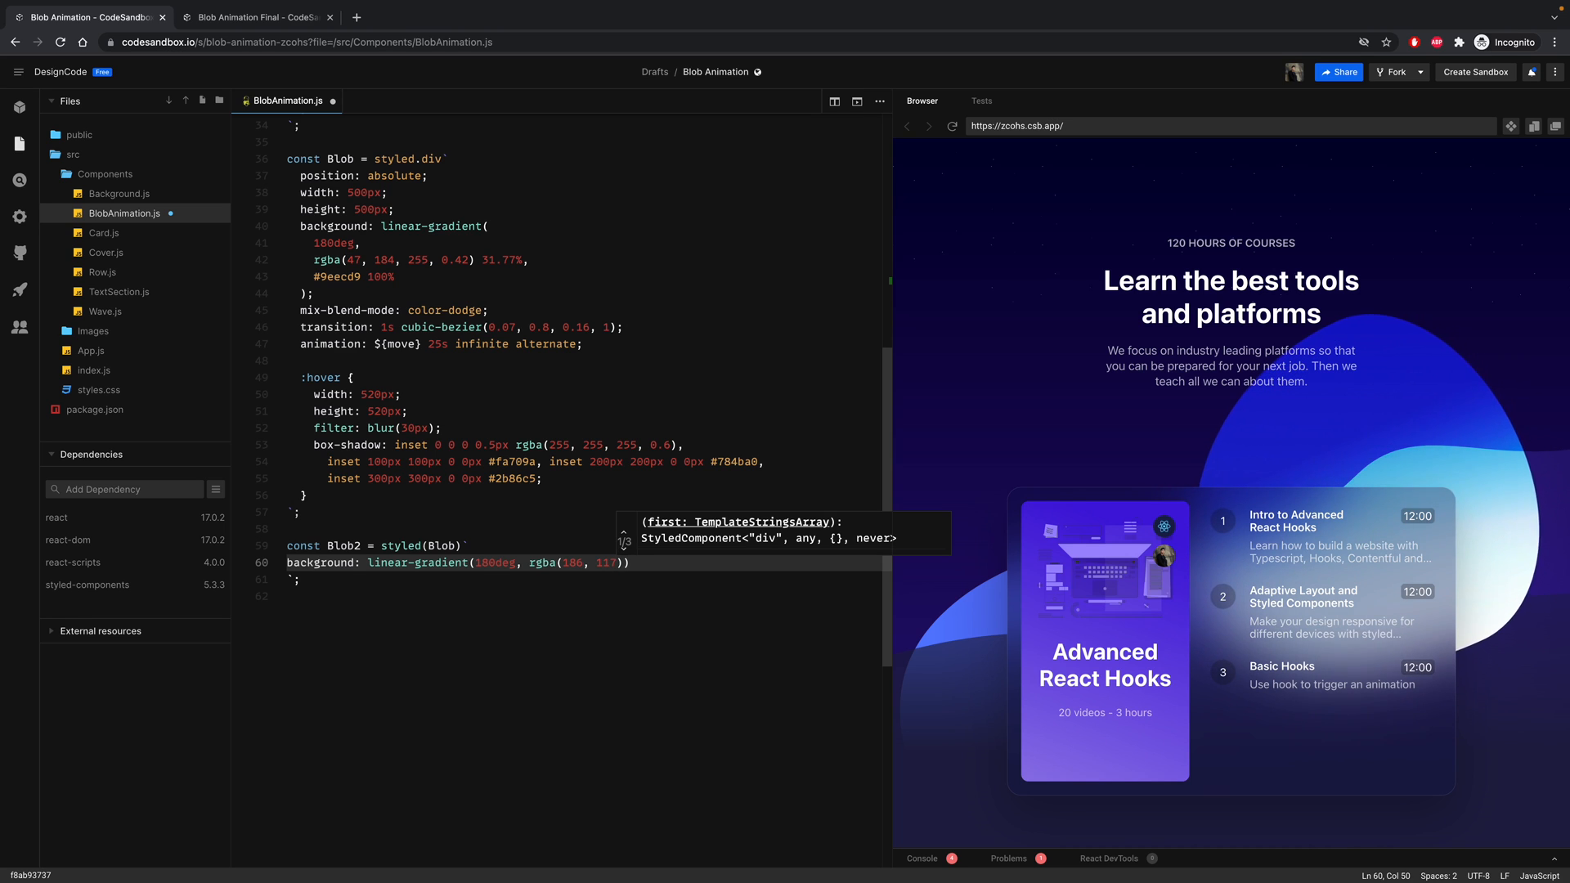
{"action": "type", "text": ", 255, 0."}
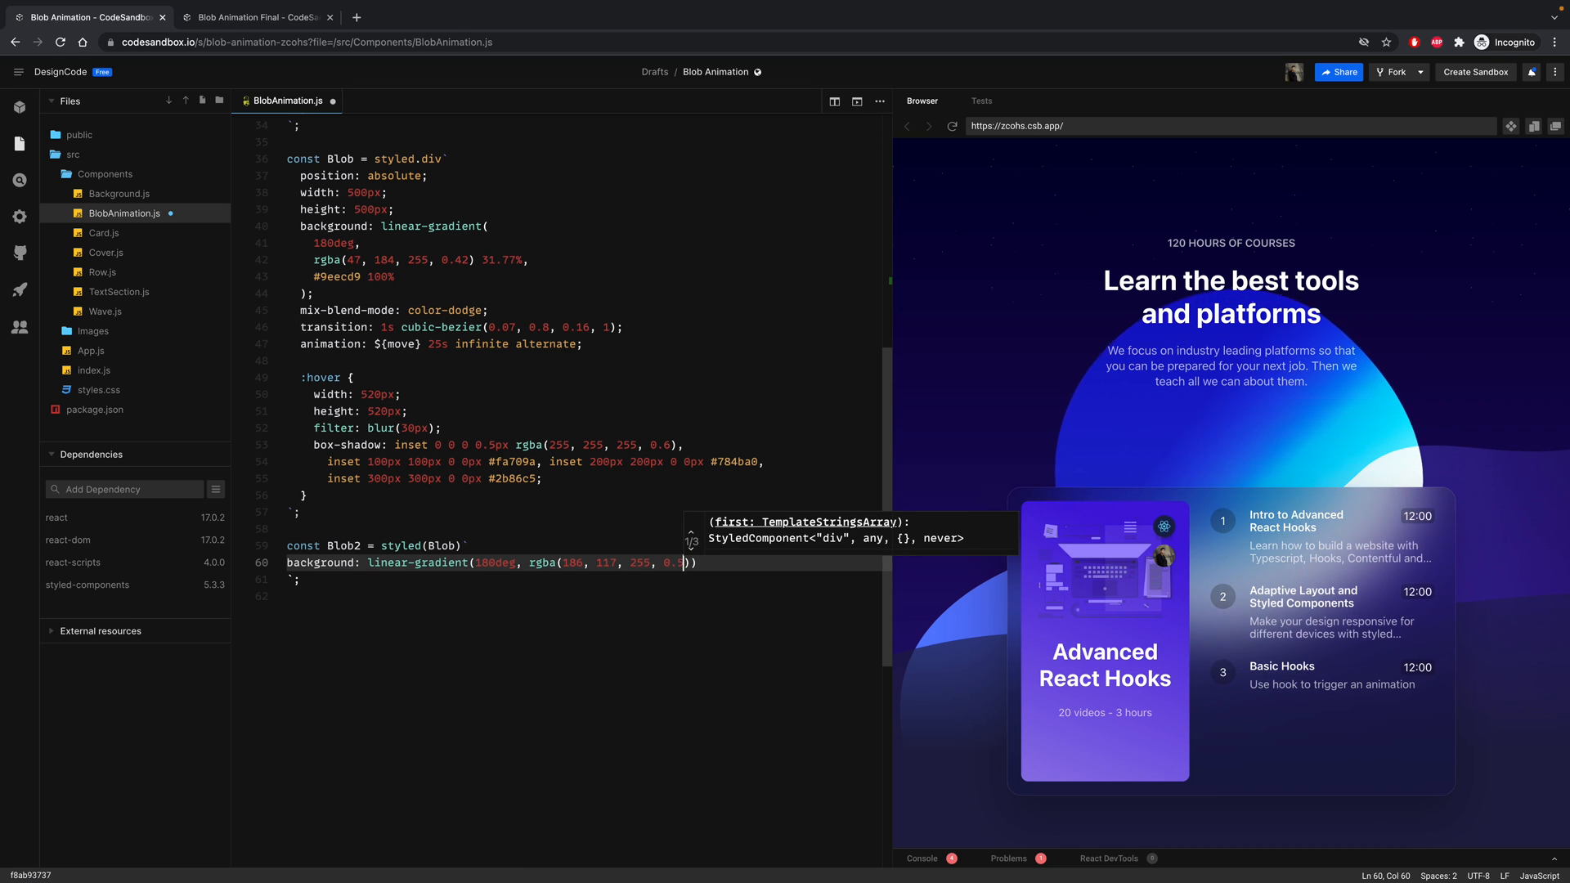
{"action": "type", "text": "5"}
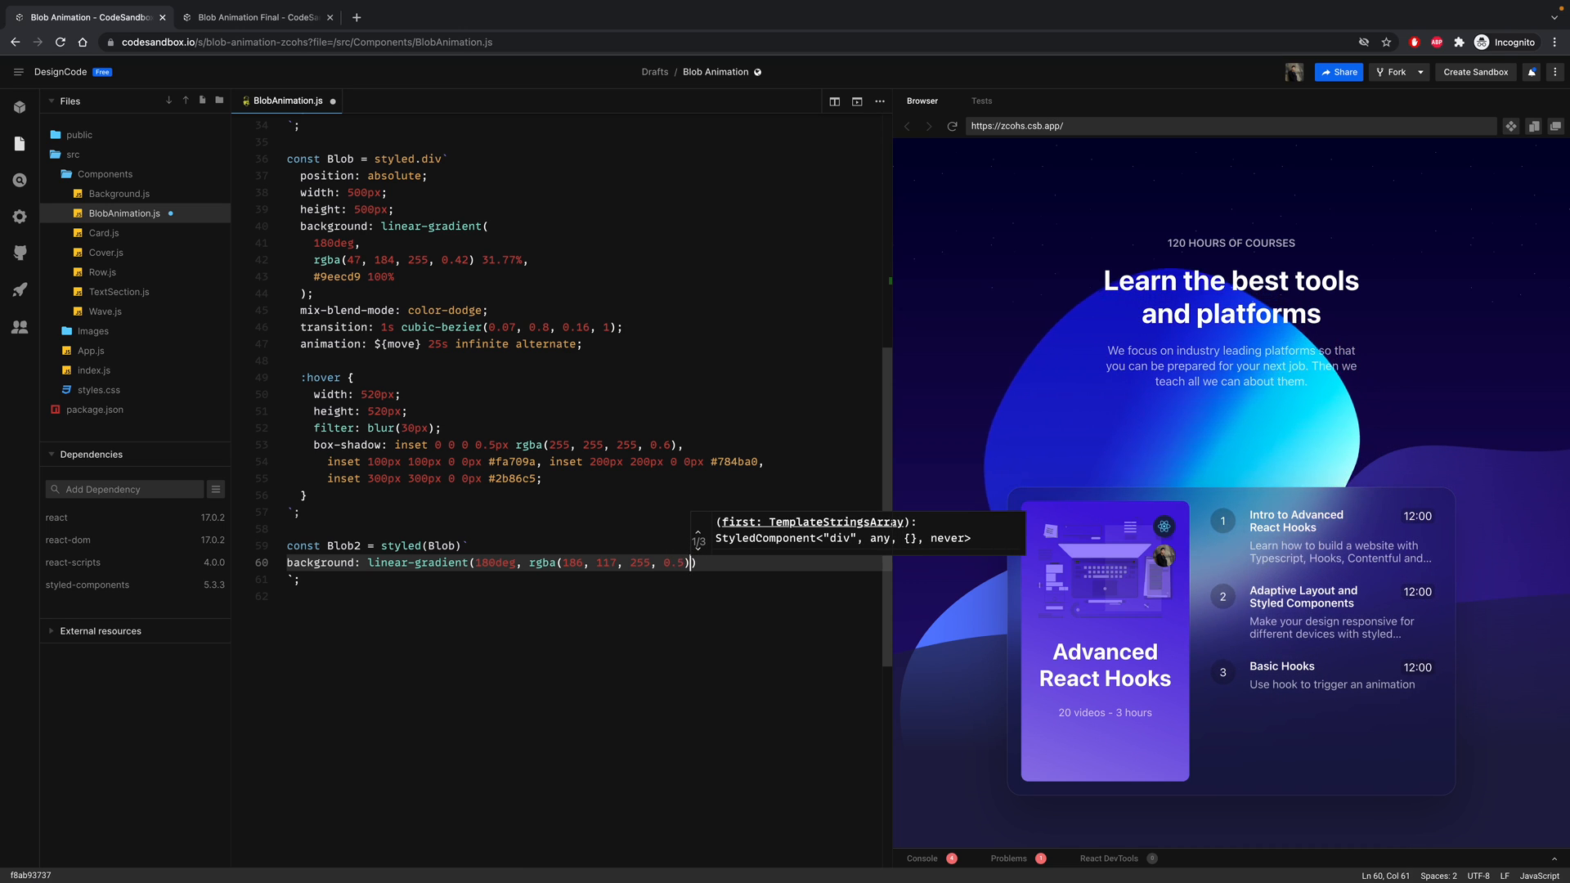
{"action": "type", "text": "26%"}
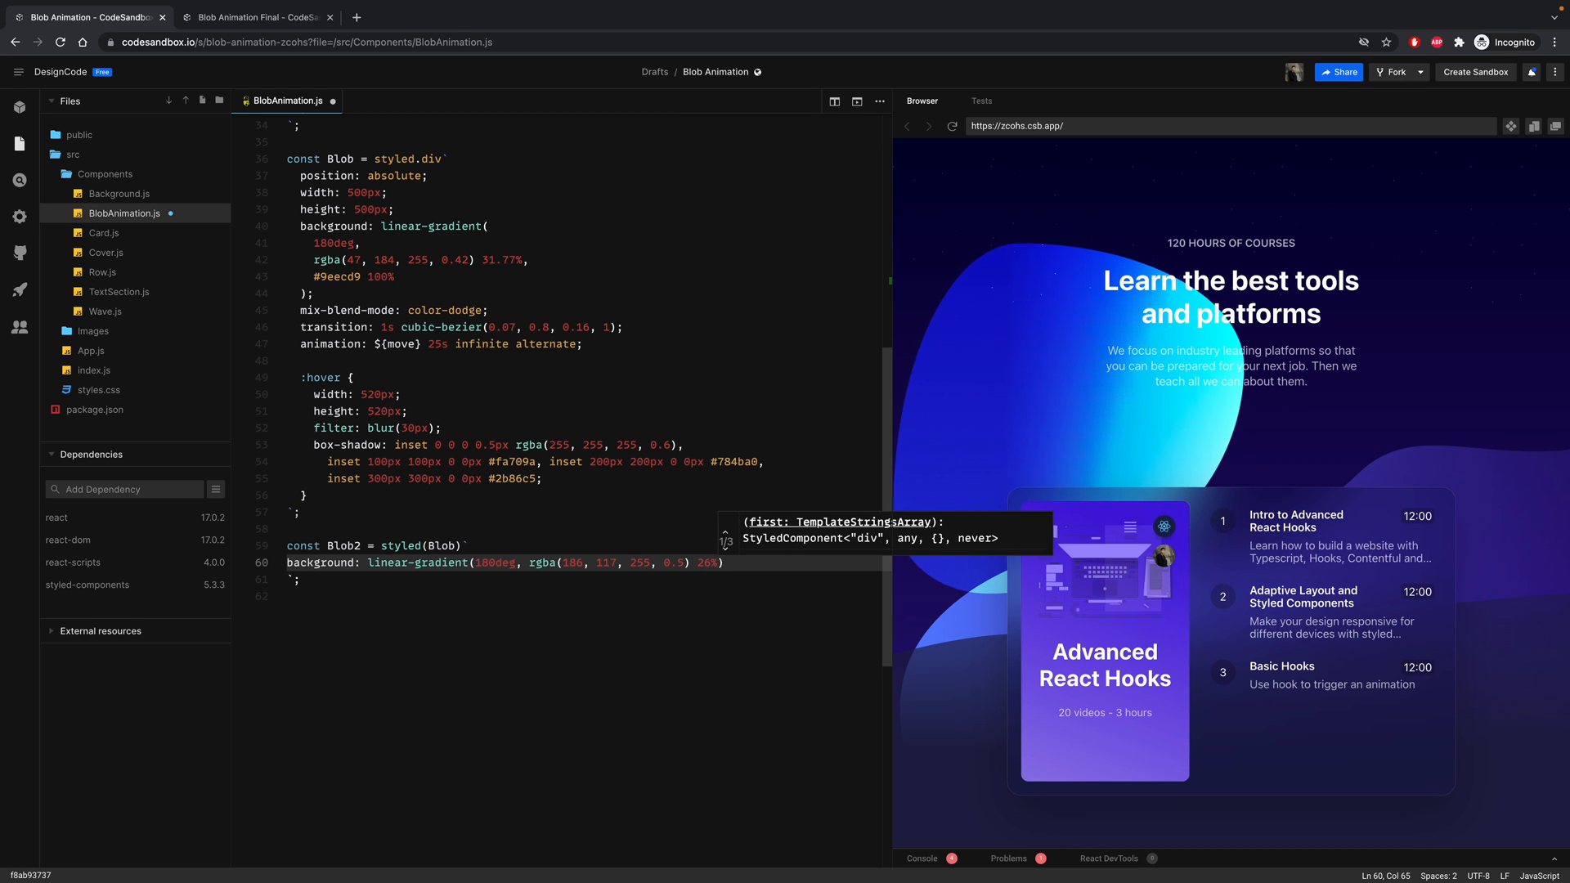
{"action": "type", "text": ", #"}
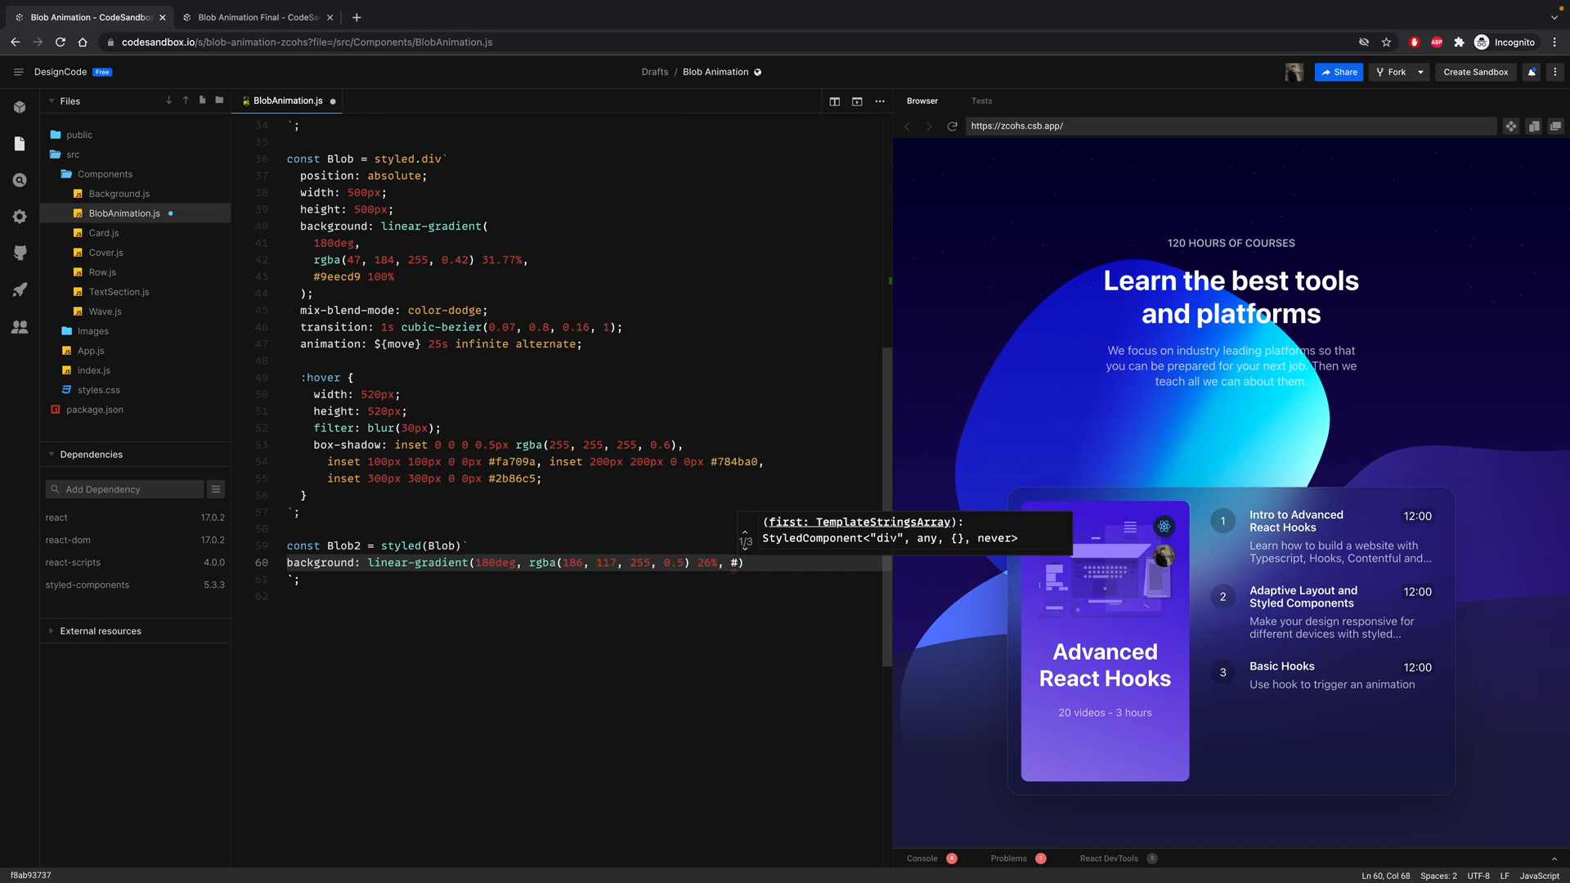
{"action": "type", "text": "3913"}
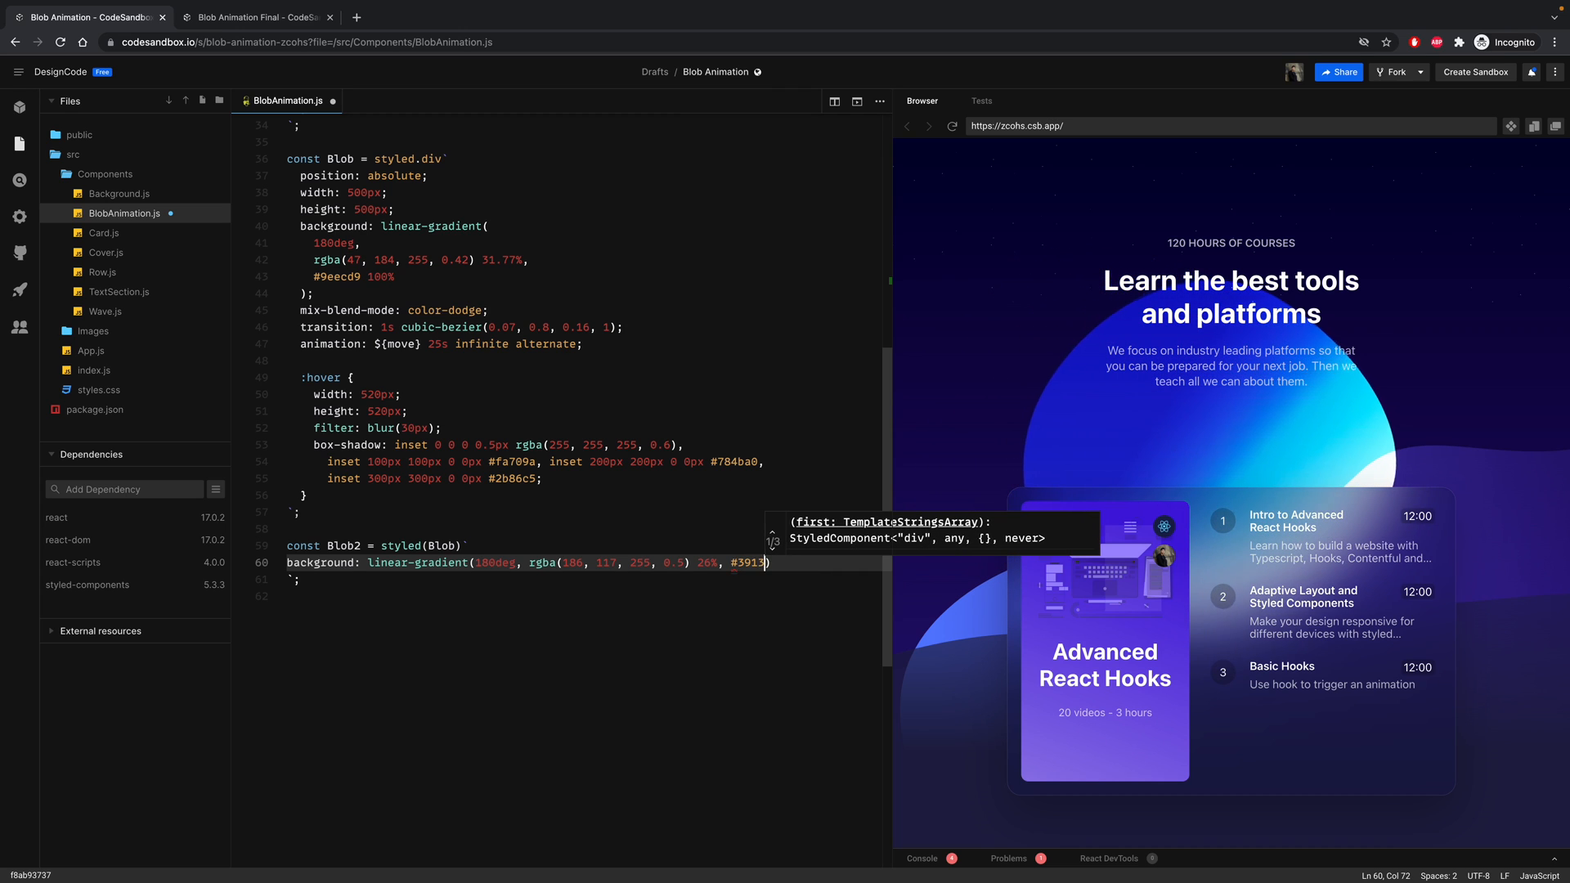
{"action": "type", "text": "b8"}
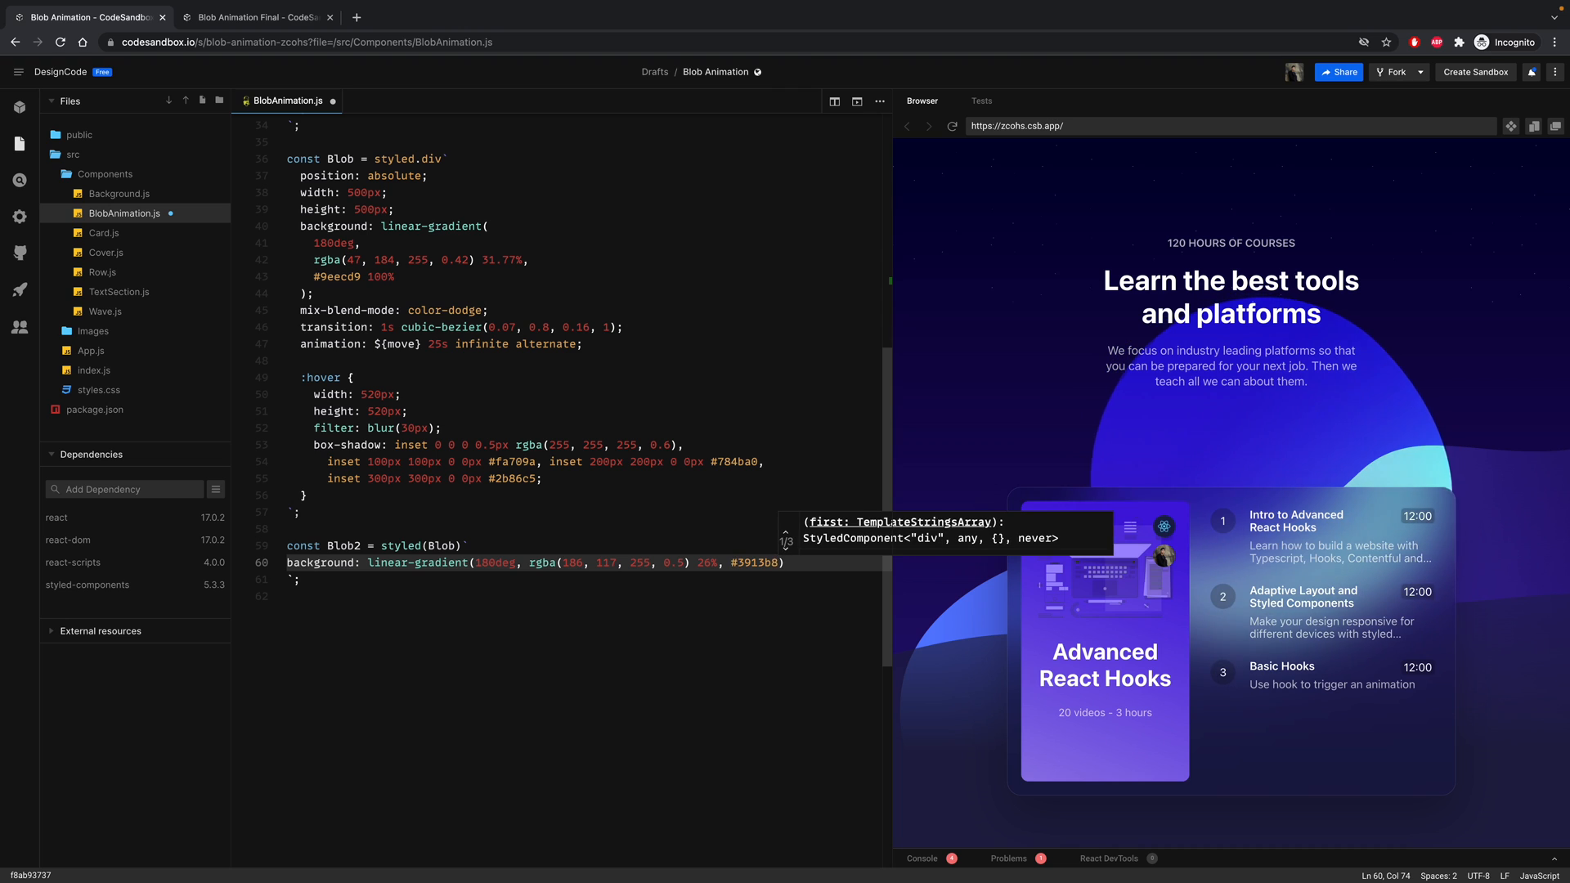
{"action": "type", "text": "100%"}
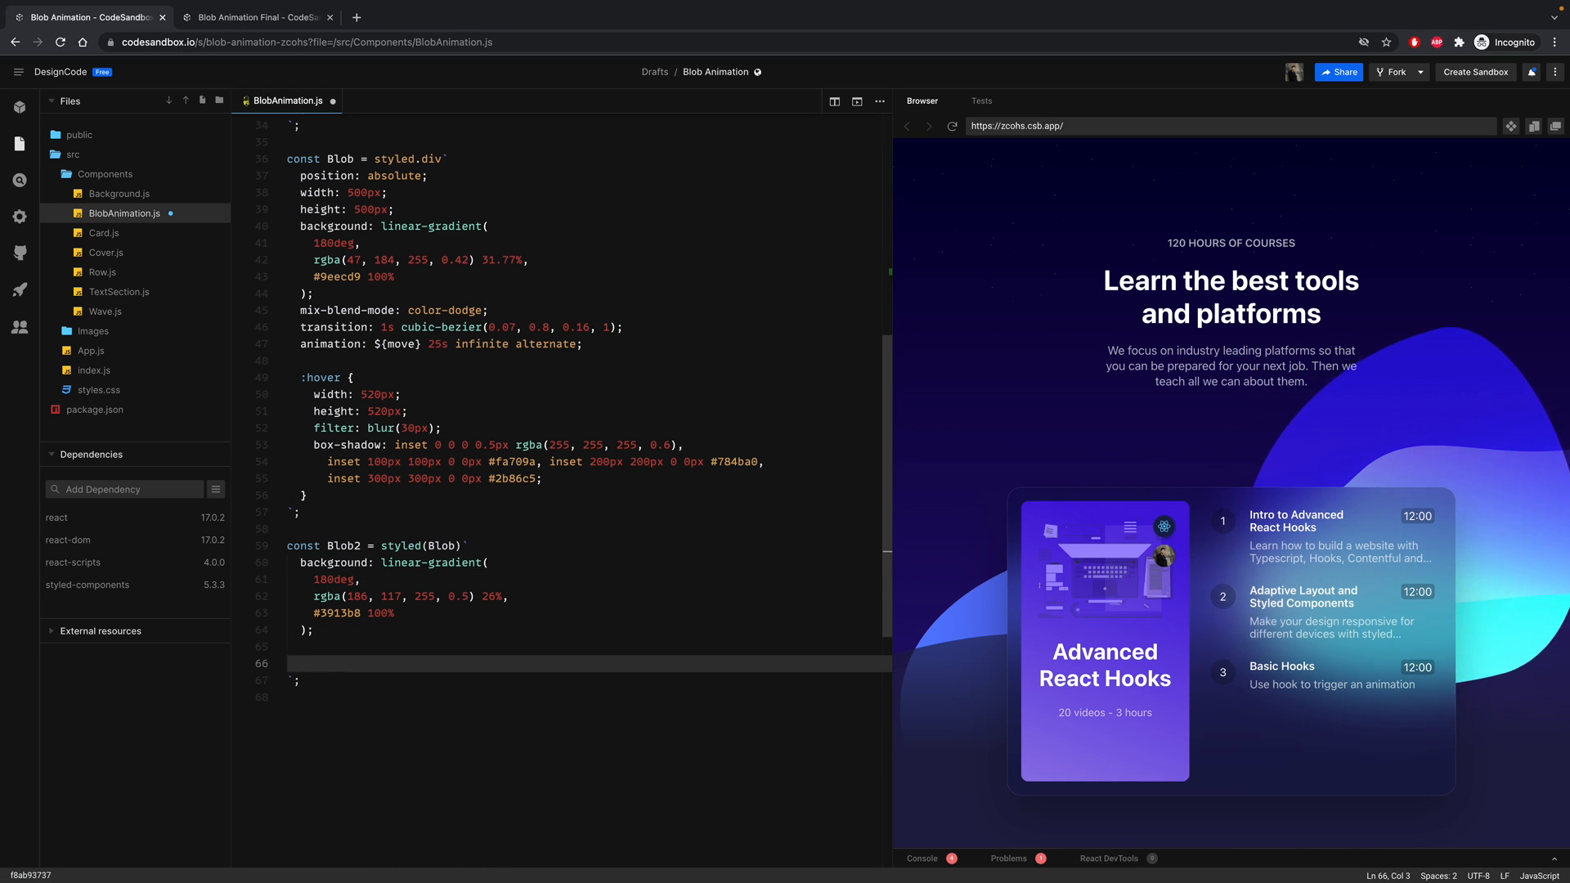
- Add animation: ${move2} 30s infinite alternate to Blob2
{"action": "type", "text": "animation: $"}
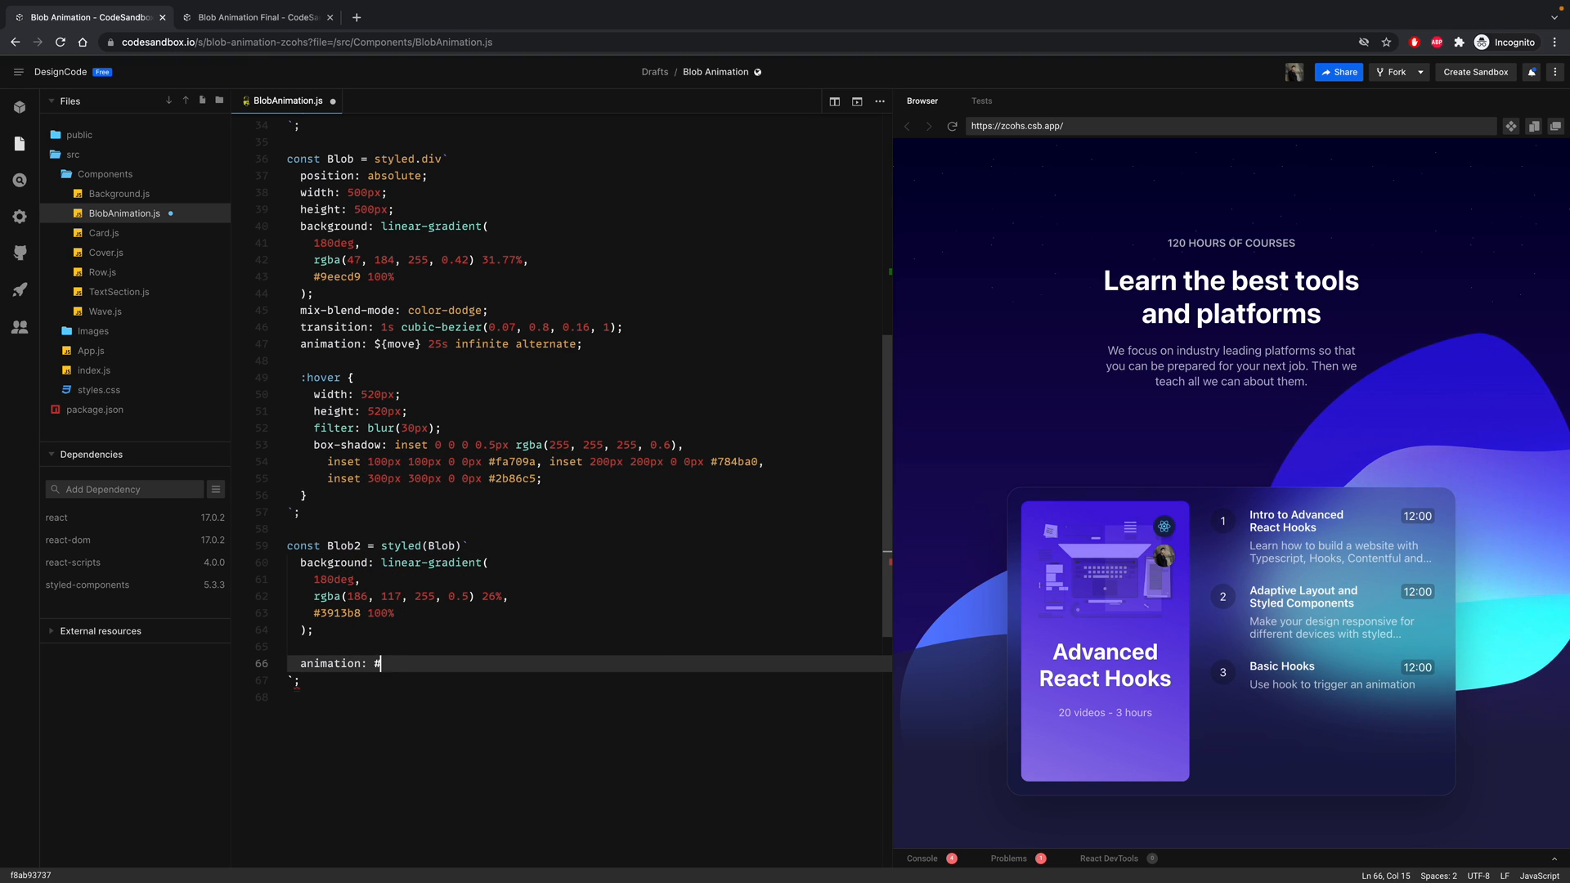
{"action": "type", "text": "{m"}
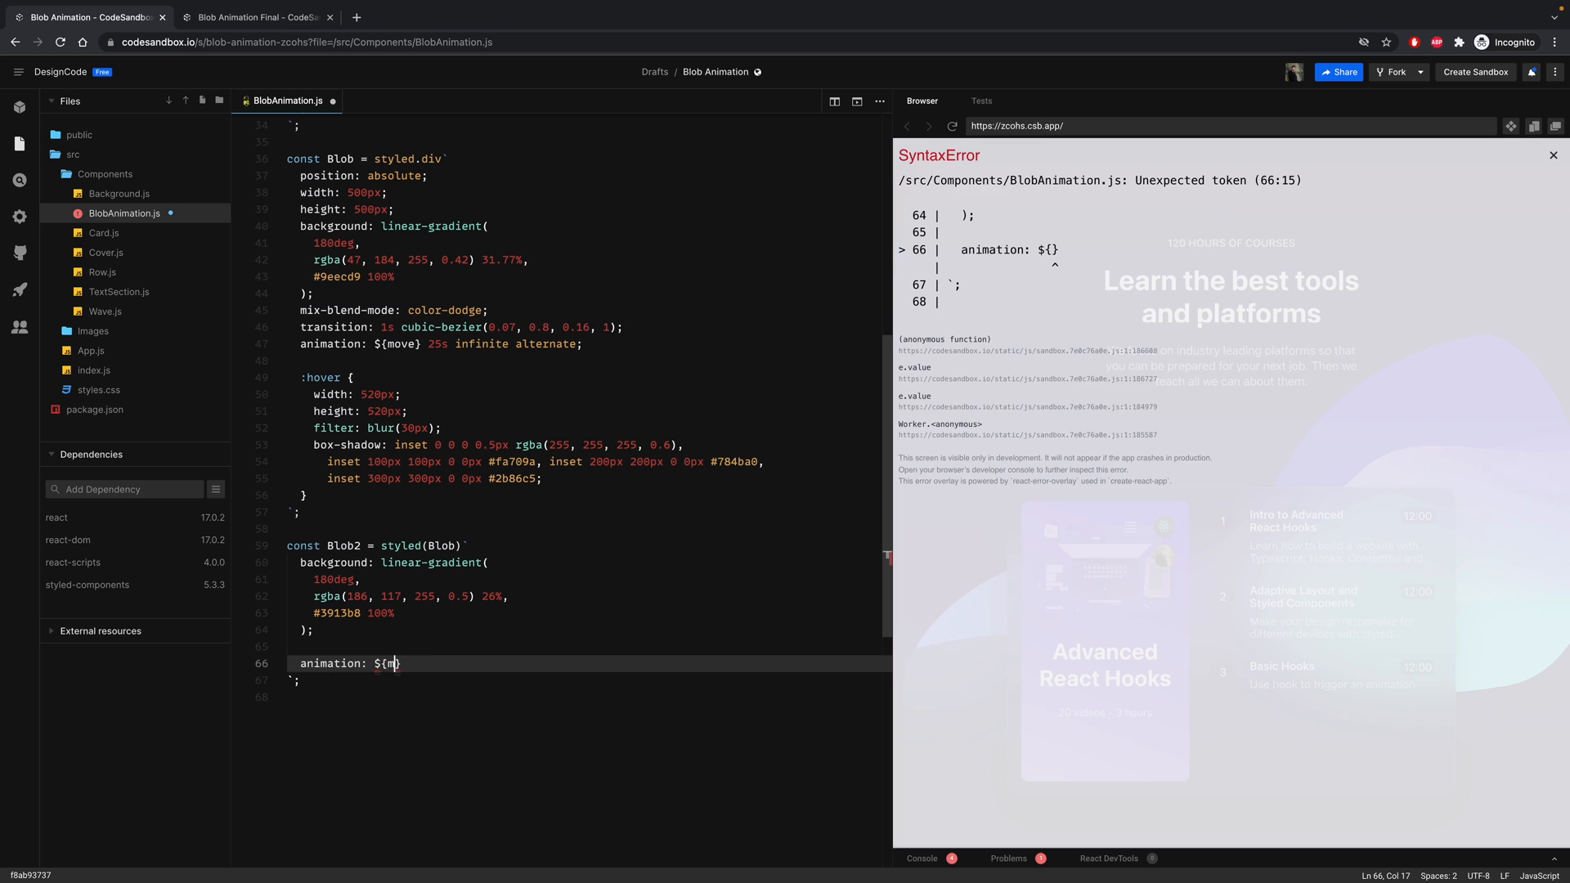
{"action": "type", "text": "ove2}"}
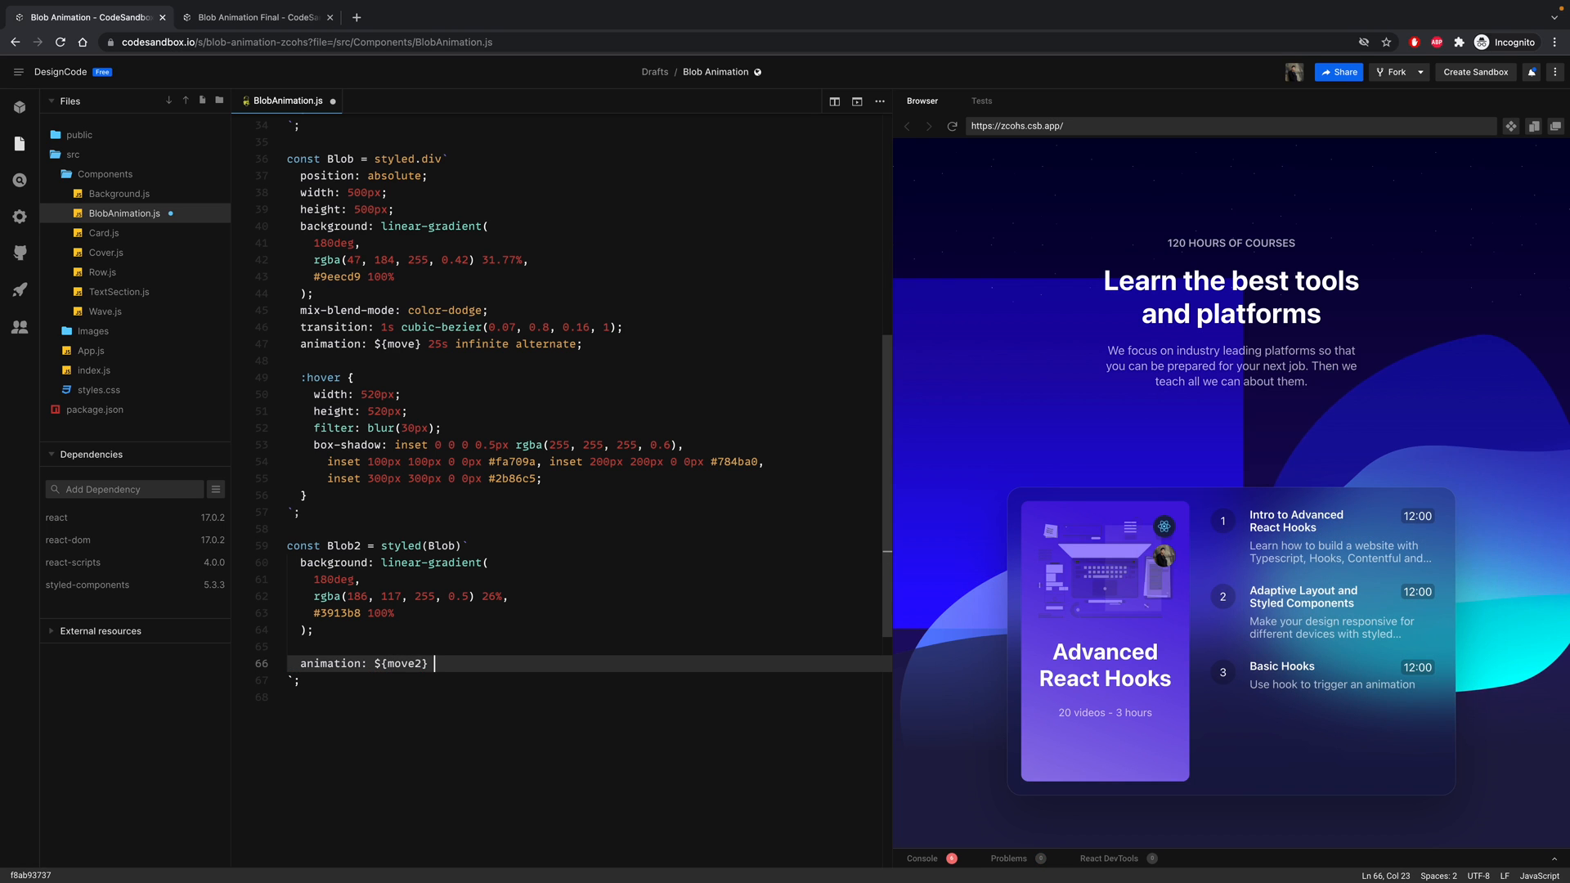
{"action": "type", "text": "3s"}
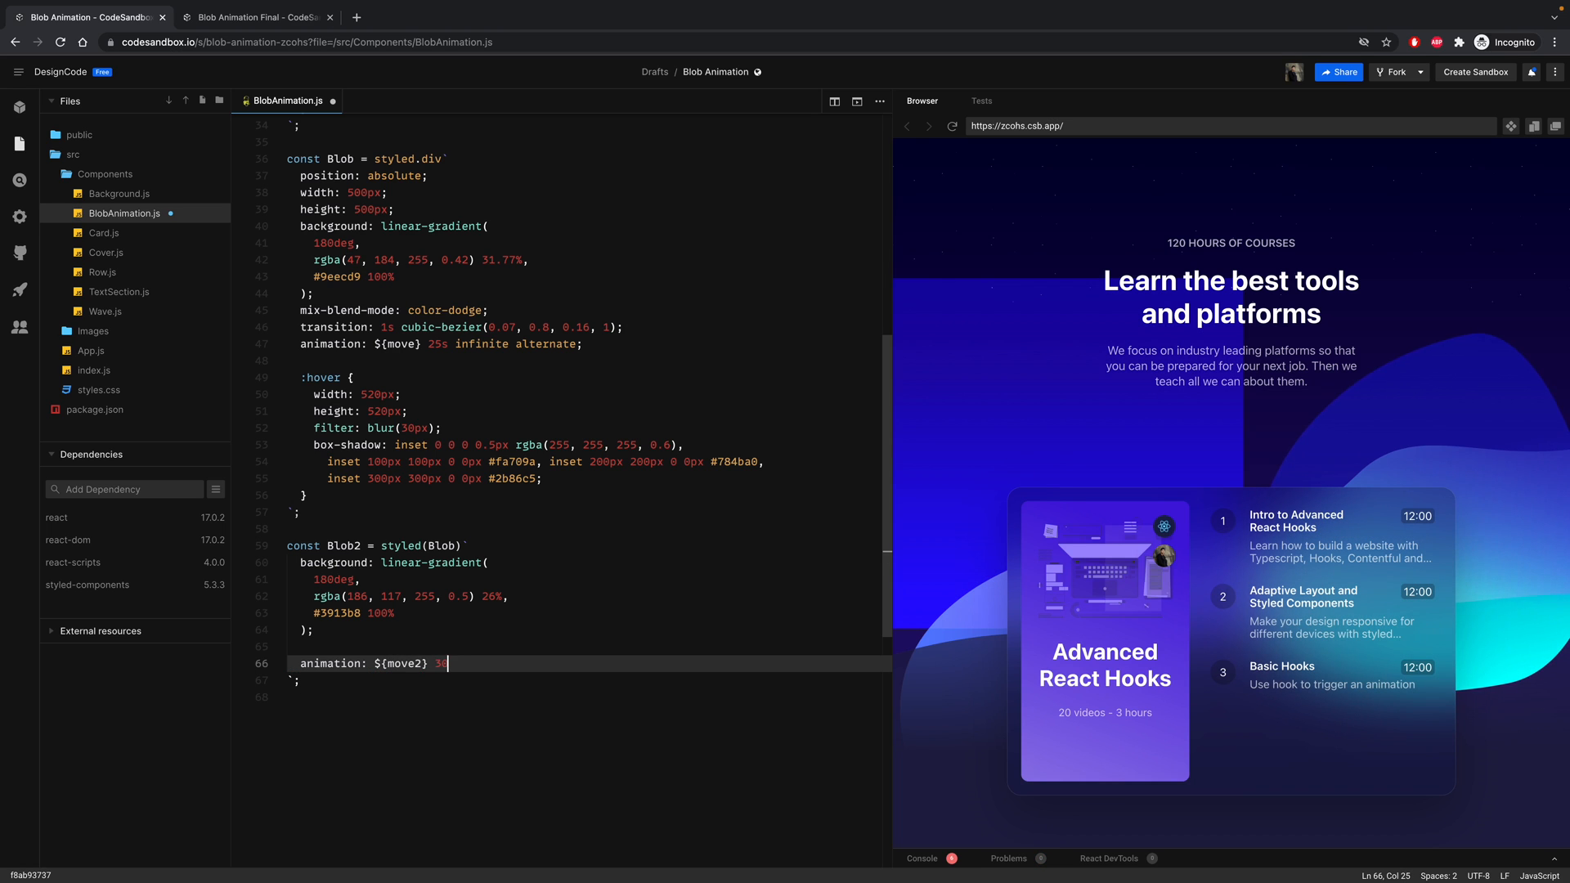
{"action": "type", "text": "s"}
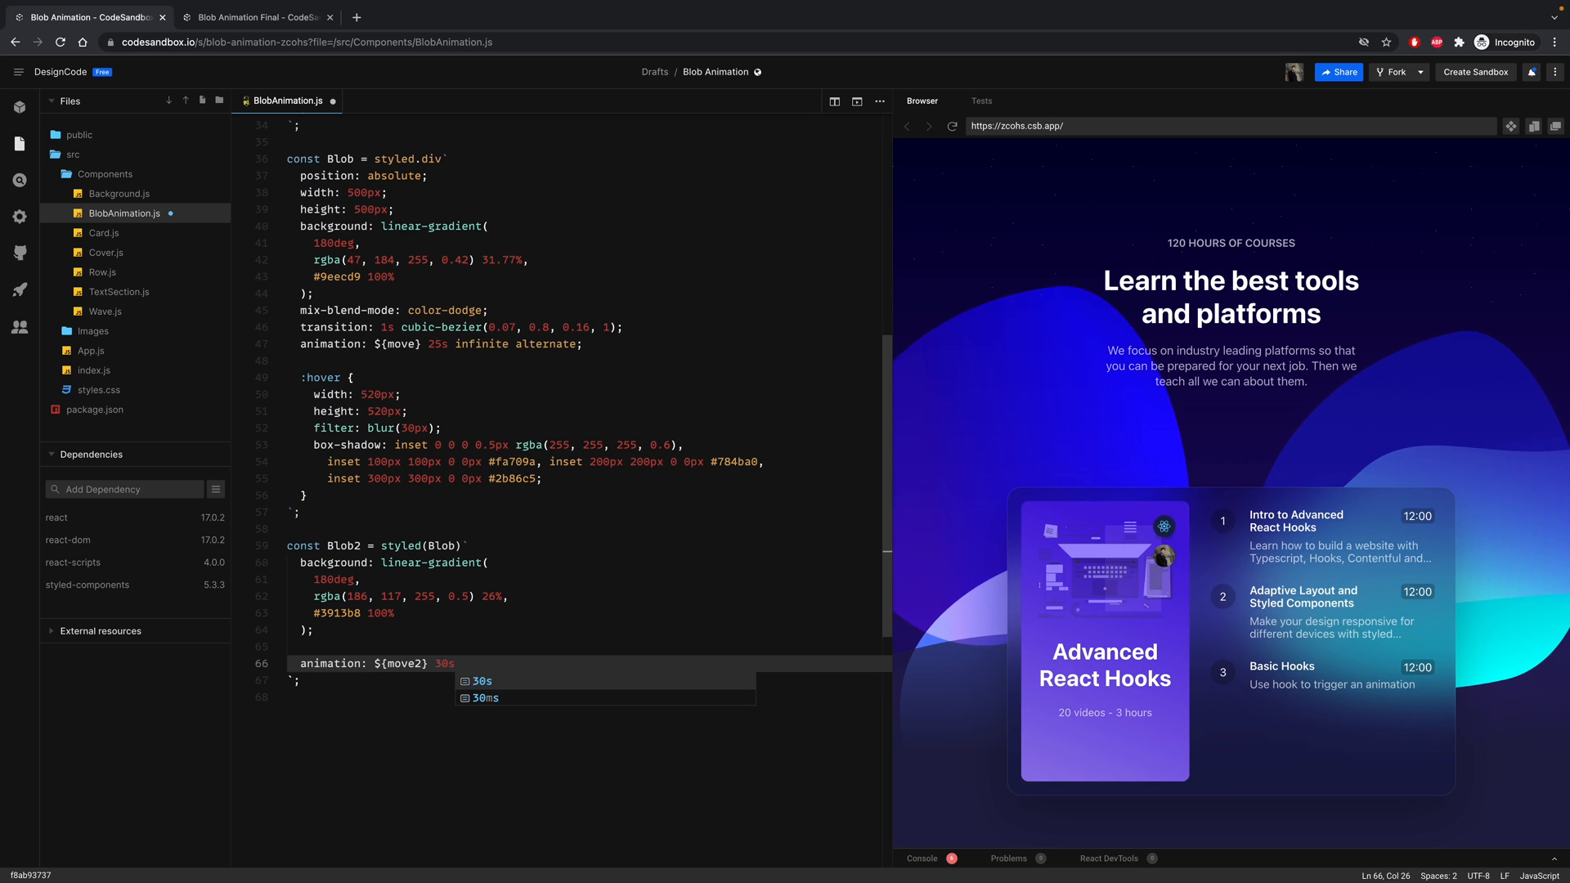
{"action": "type", "text": "infinite"}
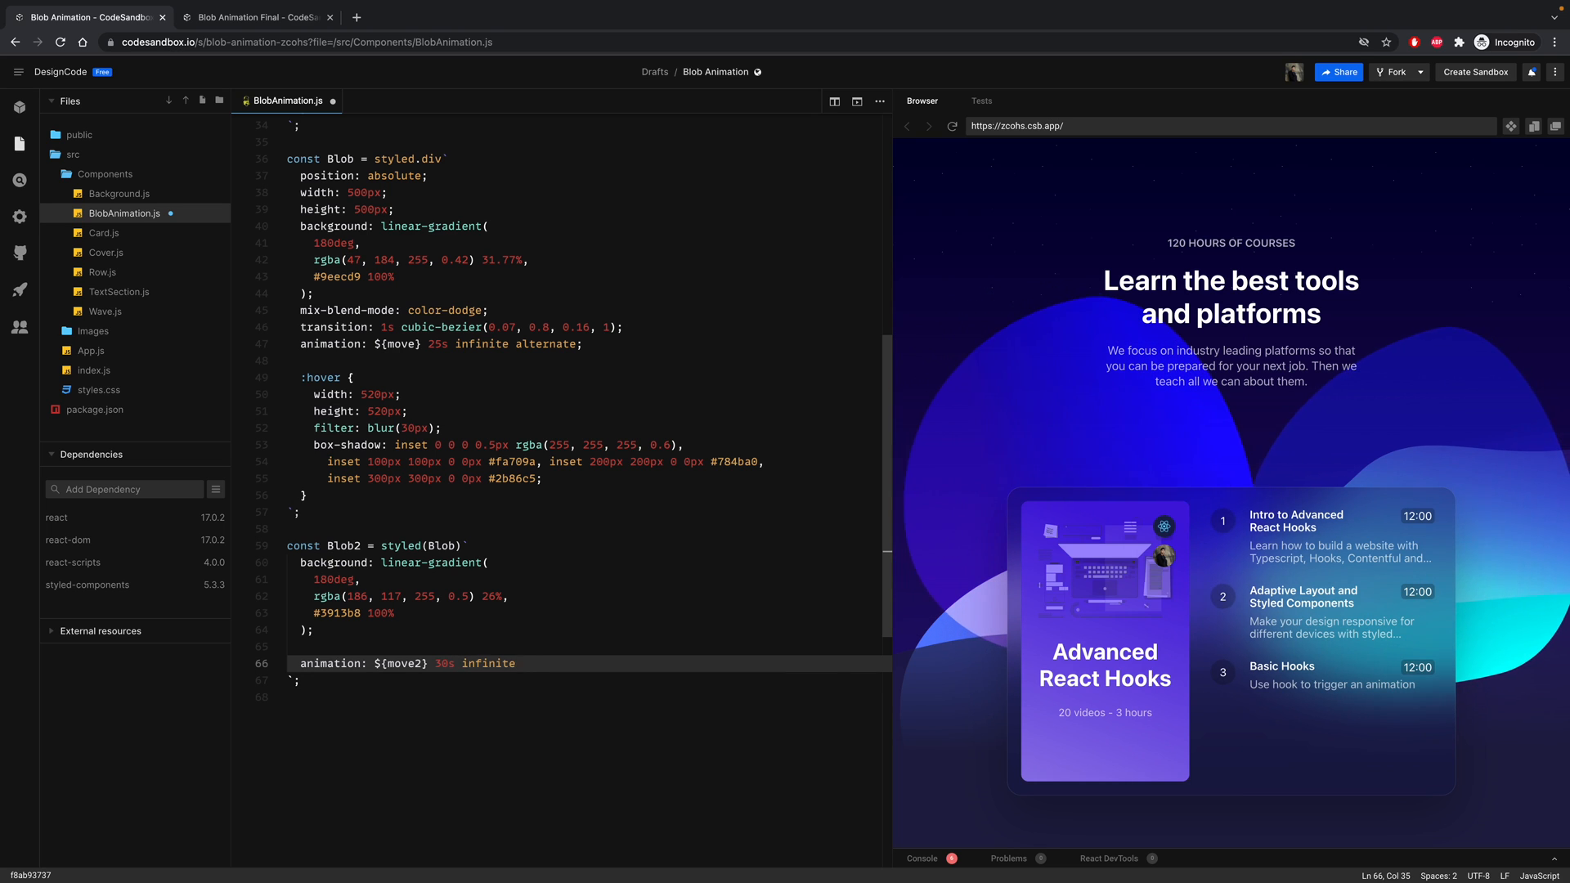
{"action": "type", "text": "alternate;"}
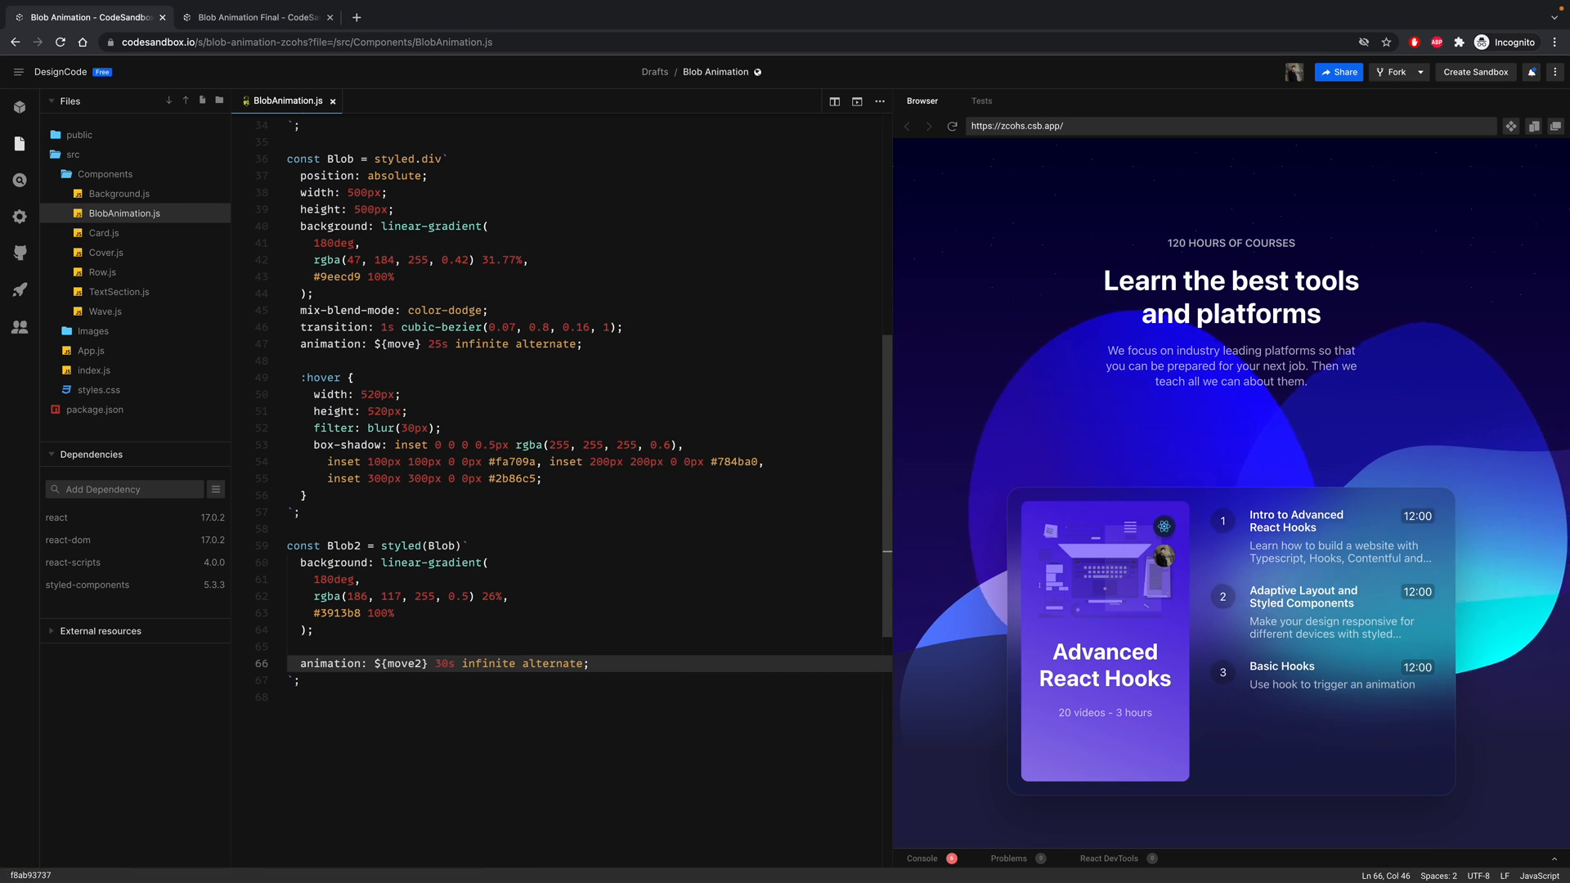